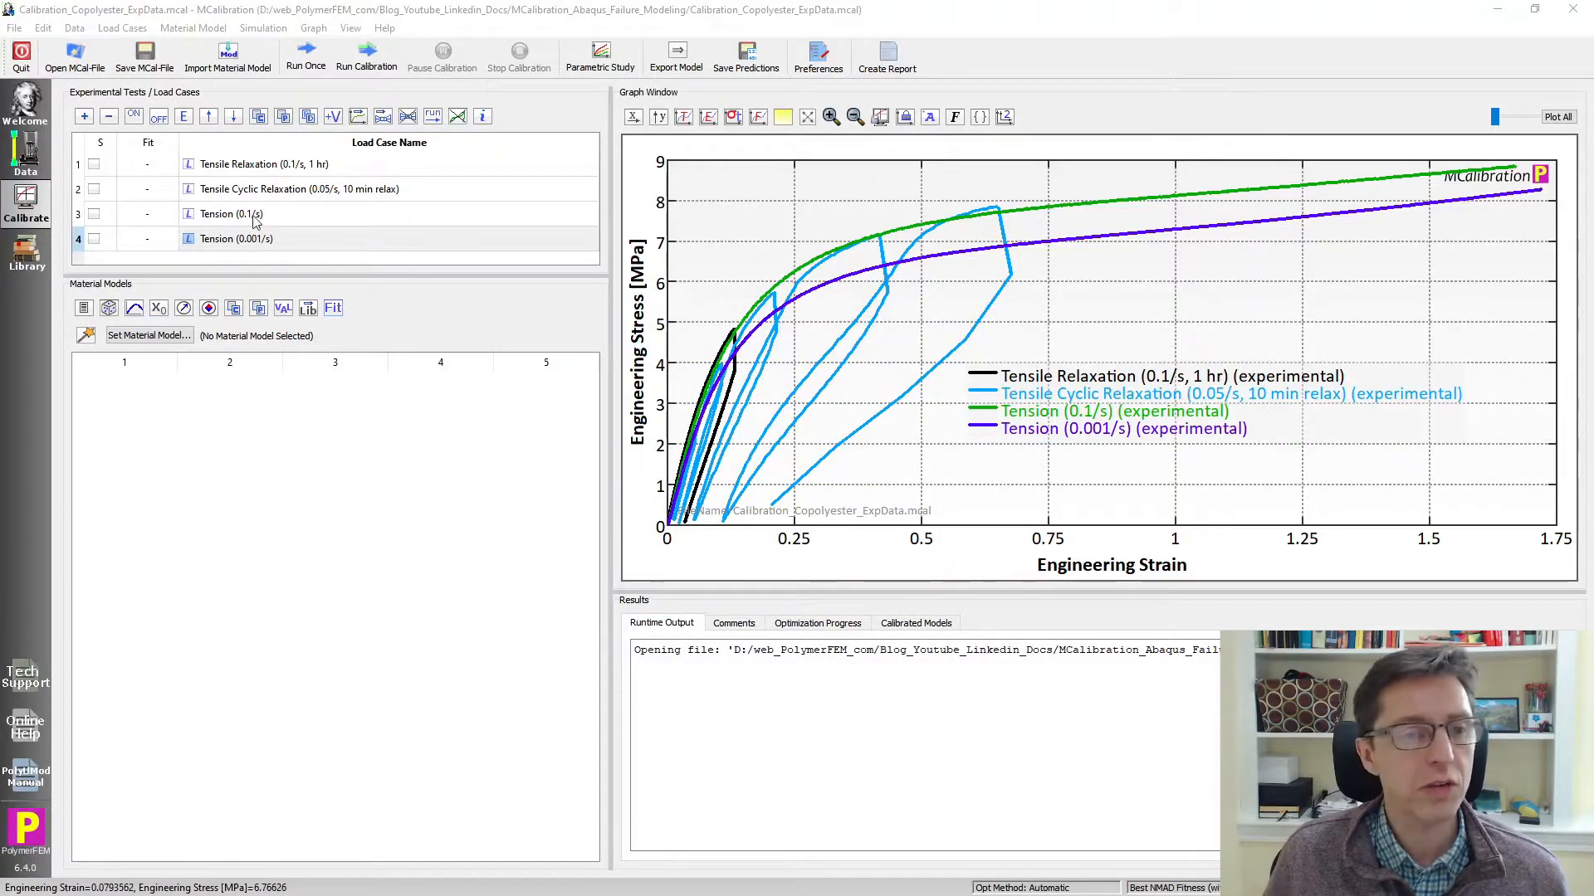
Assign the Abaqus Johnson-Cook plasticity model, listing its ten parameters with initial values.
{"action": "left_click", "coordinate": [263, 163]}
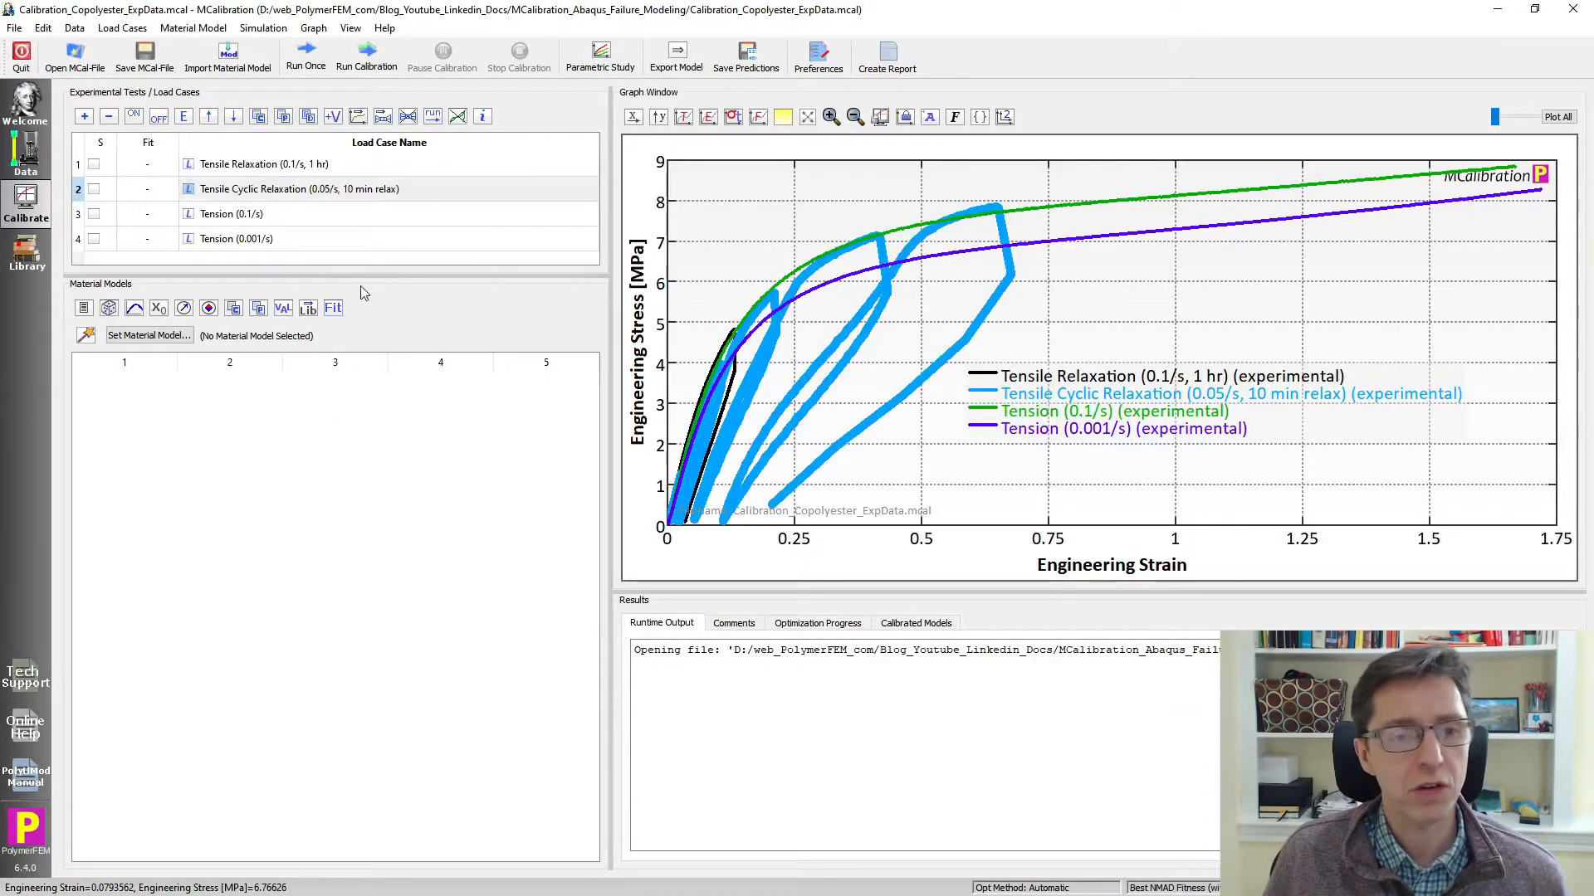
{"action": "left_click", "coordinate": [235, 239]}
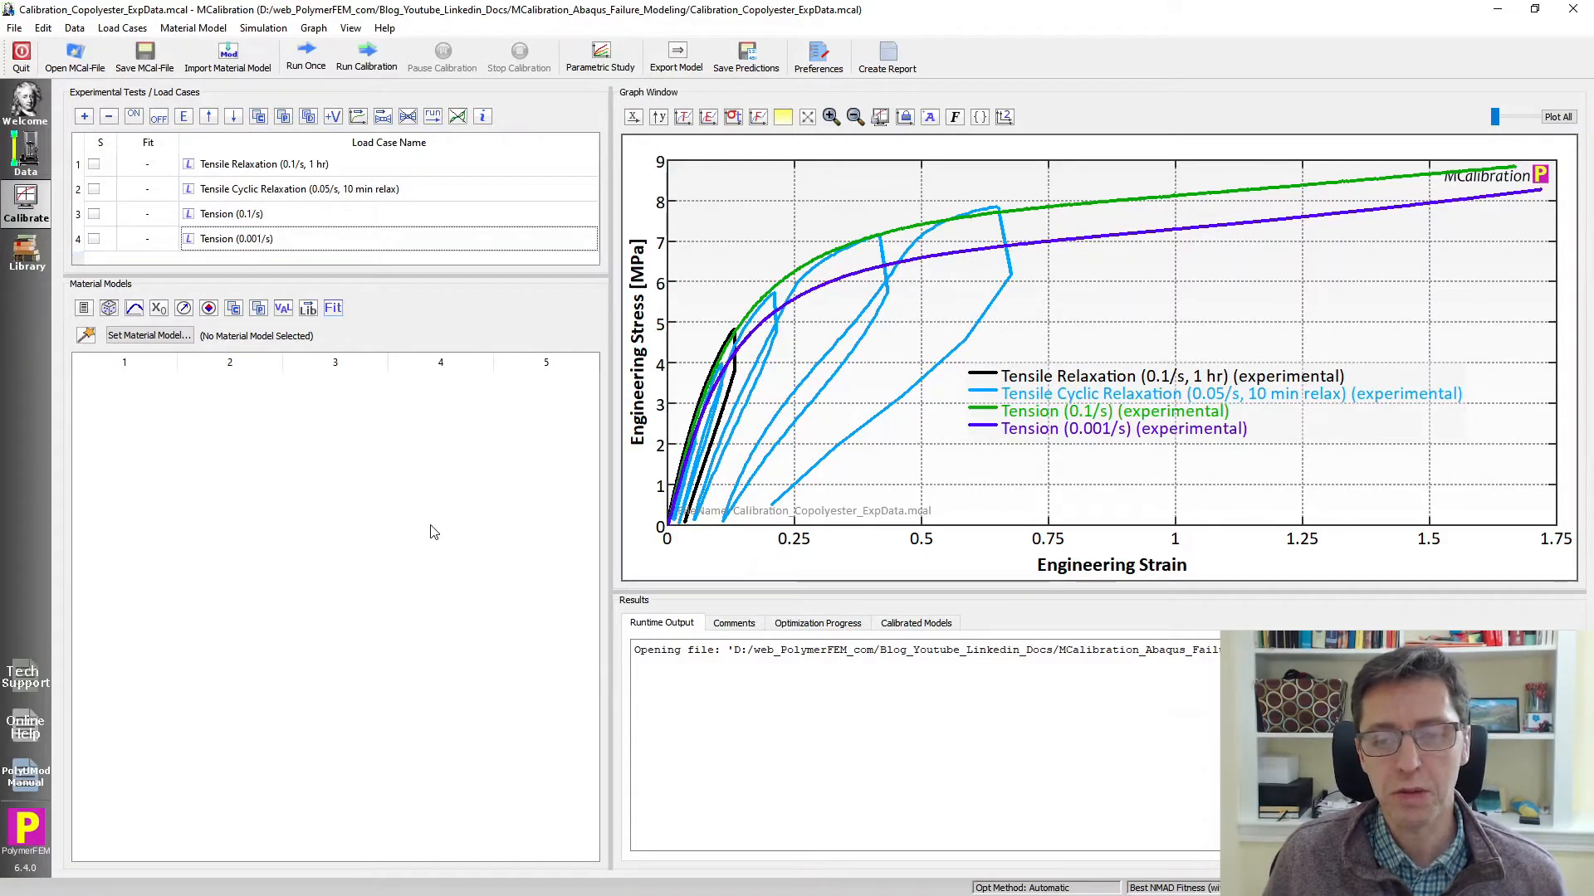
{"action": "mouse_move", "coordinate": [275, 480]}
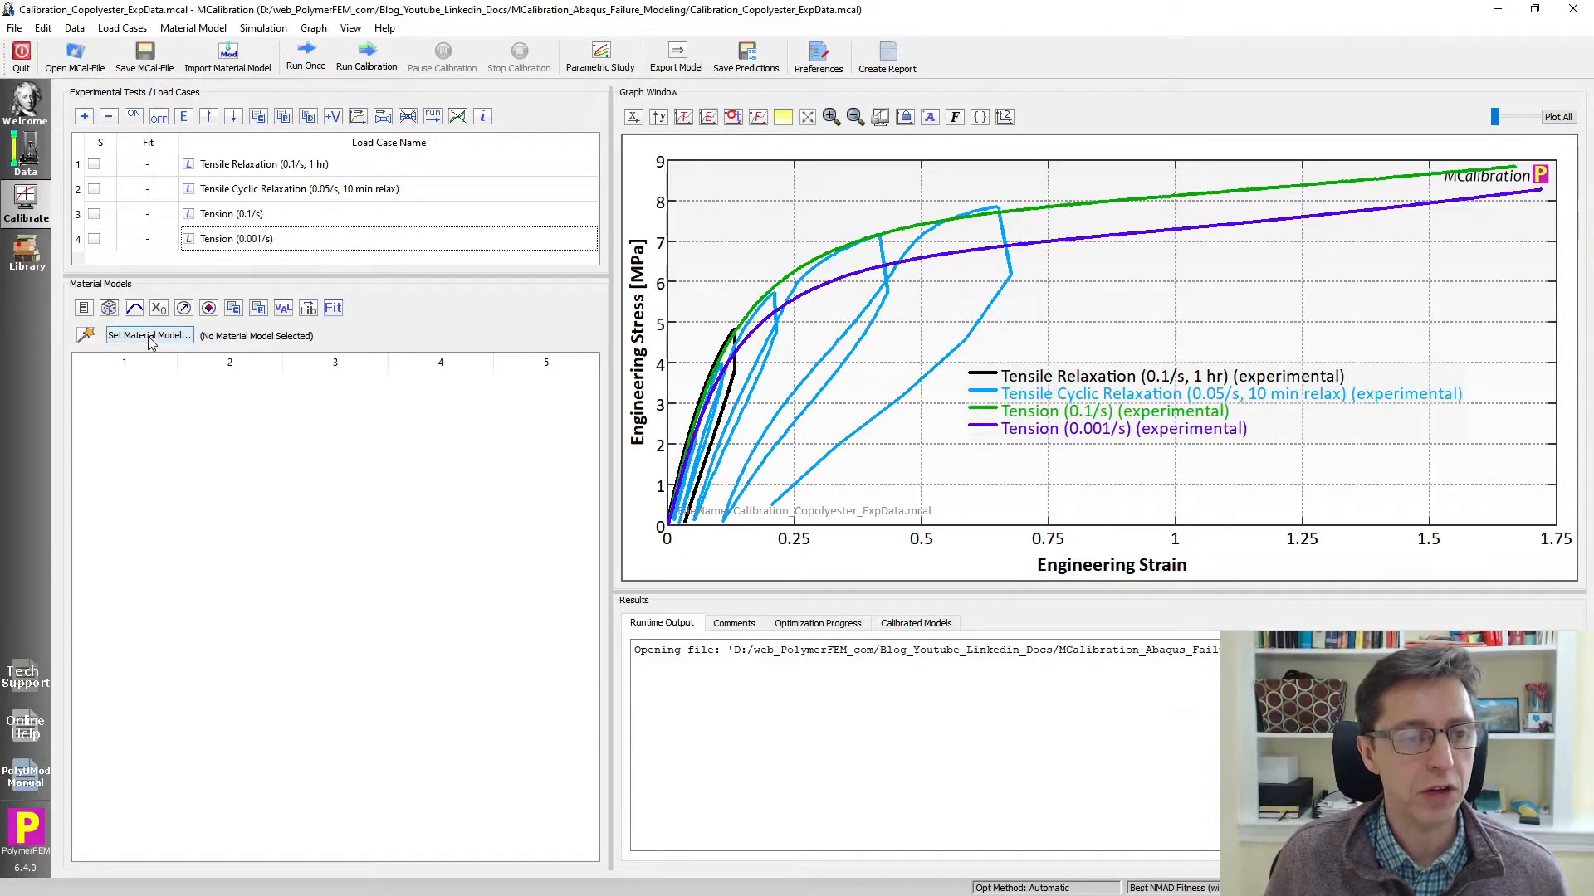
{"action": "left_click", "coordinate": [149, 335]}
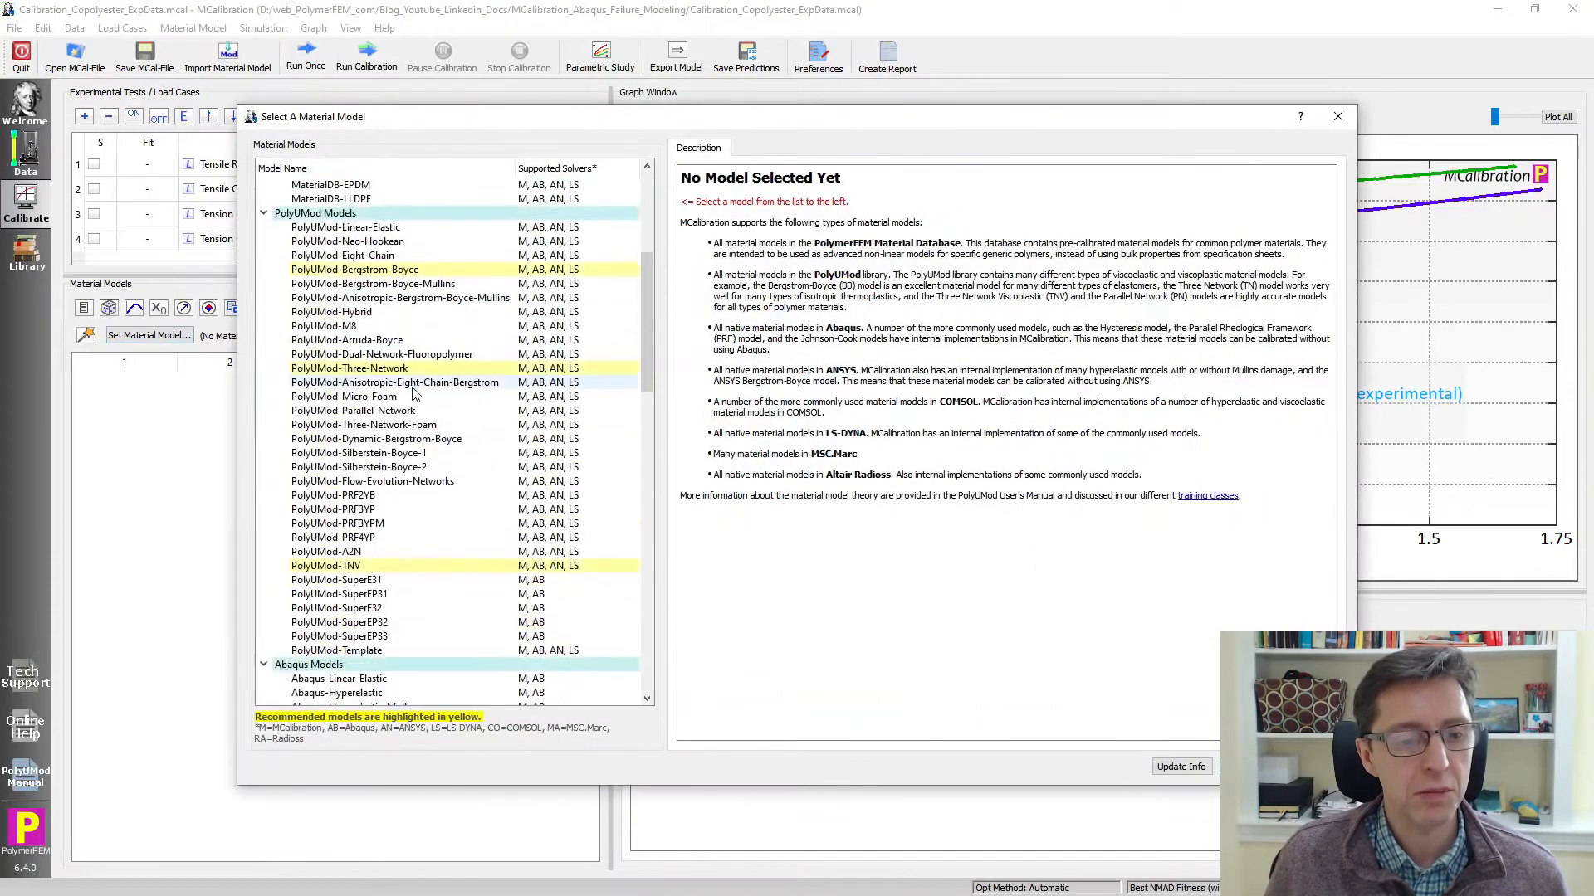
{"action": "scroll", "scroll_direction": "down", "scroll_amount": 3}
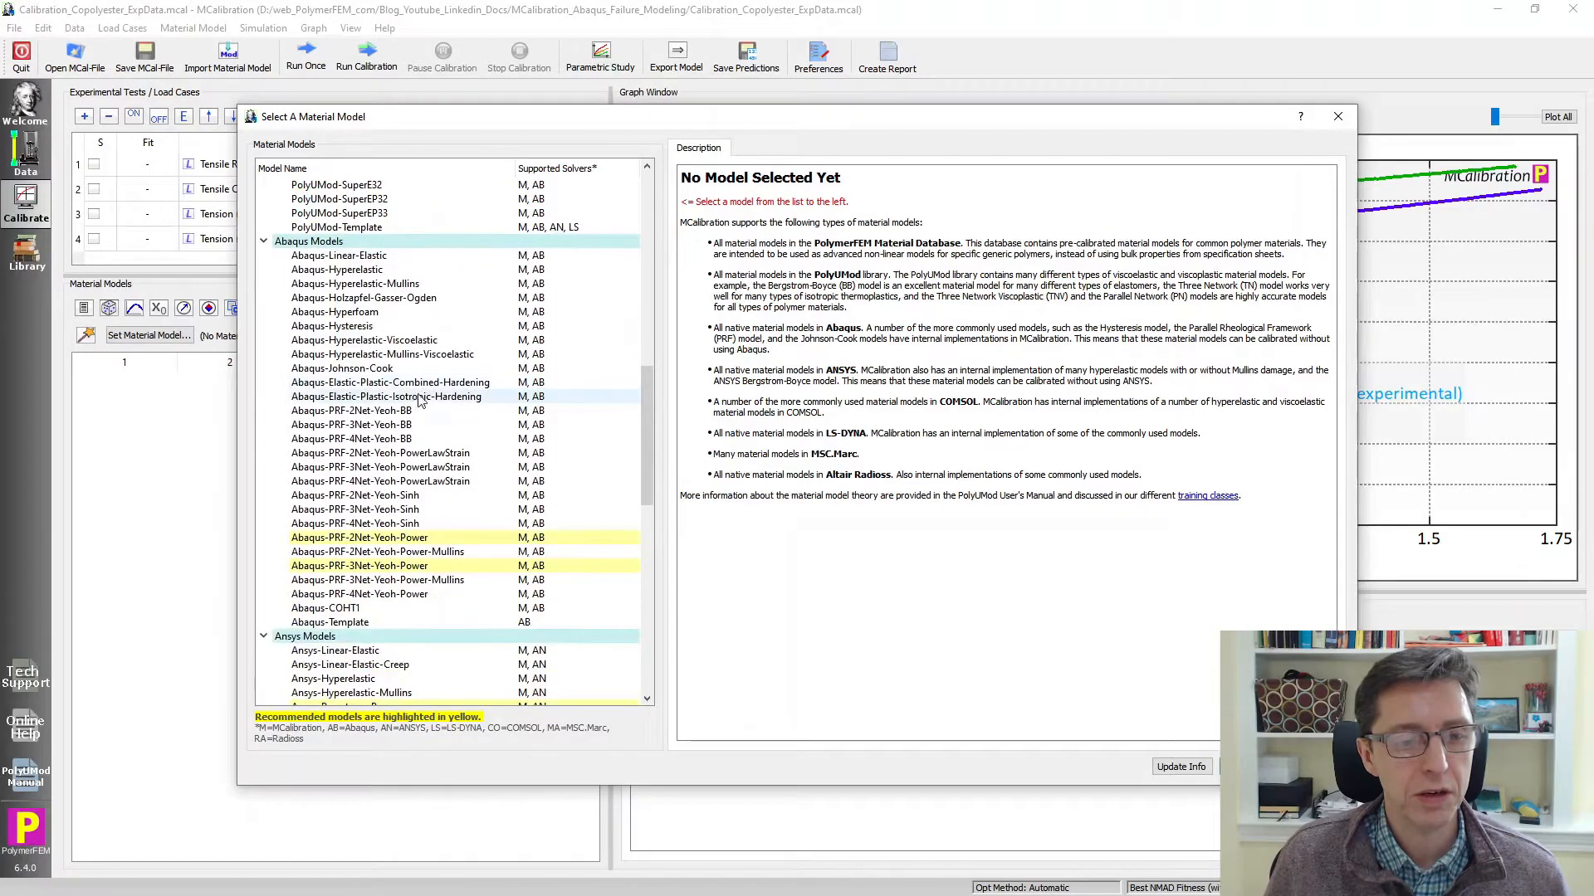
{"action": "left_click", "coordinate": [342, 366]}
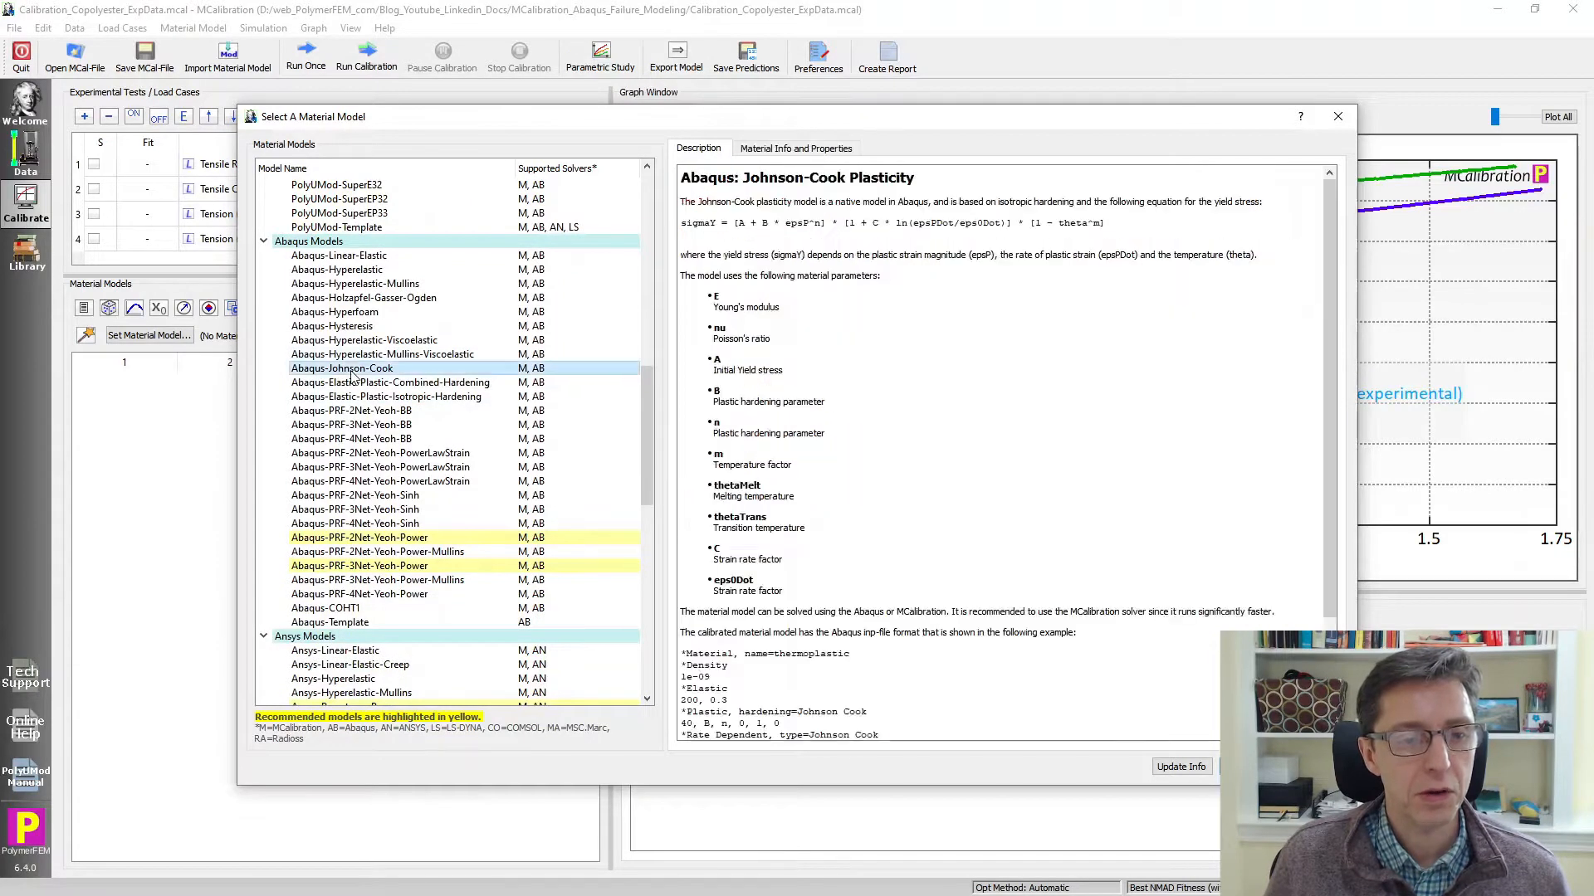
{"action": "left_click", "coordinate": [342, 369]}
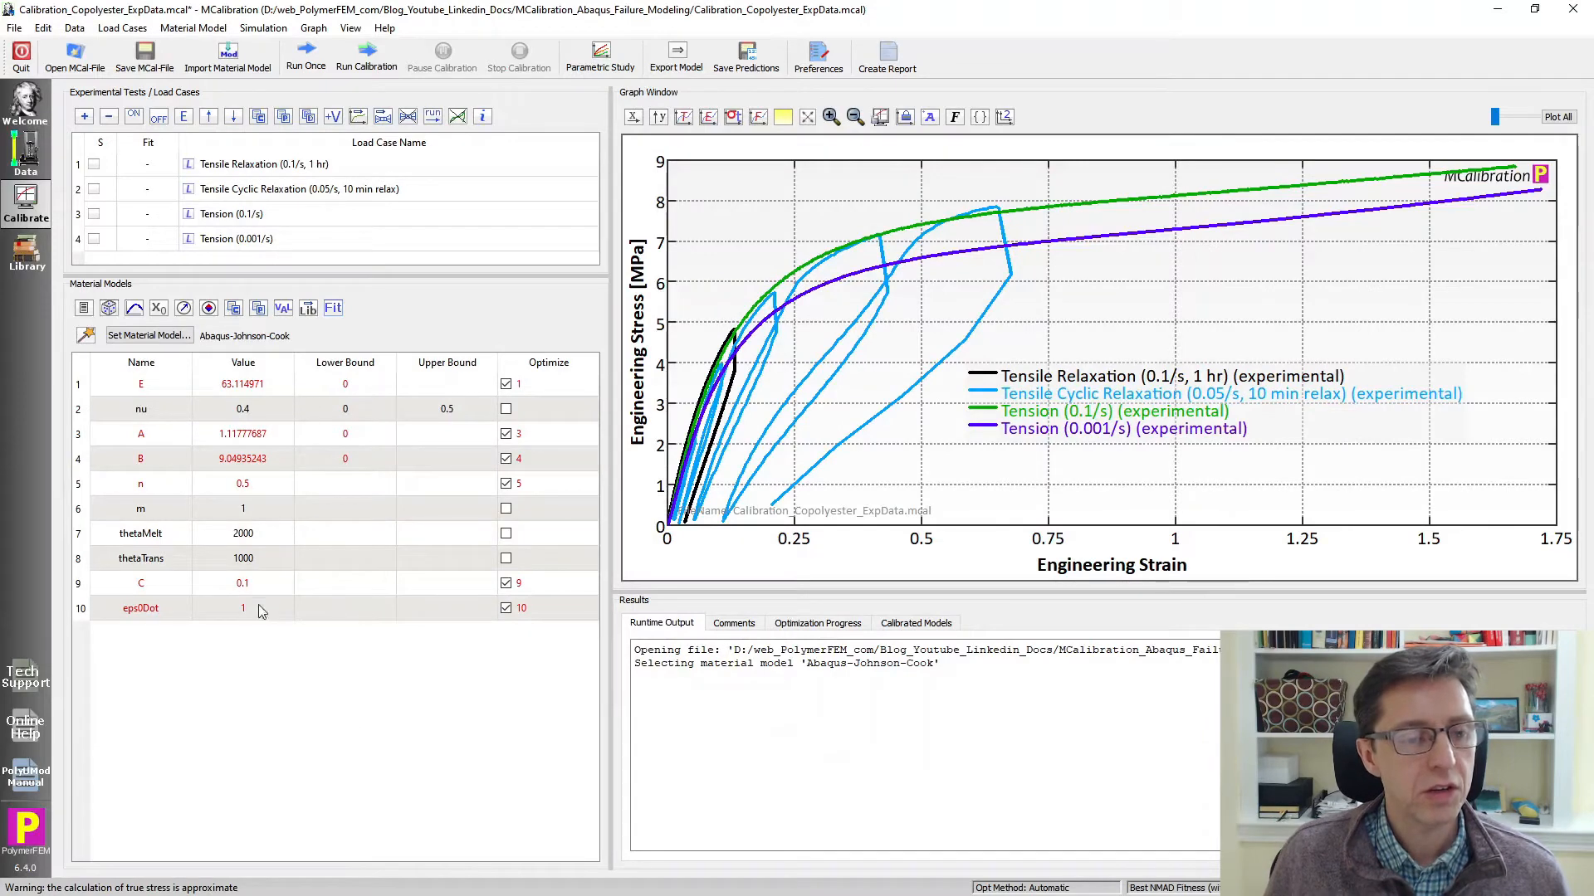
{"action": "mouse_move", "coordinate": [576, 671]}
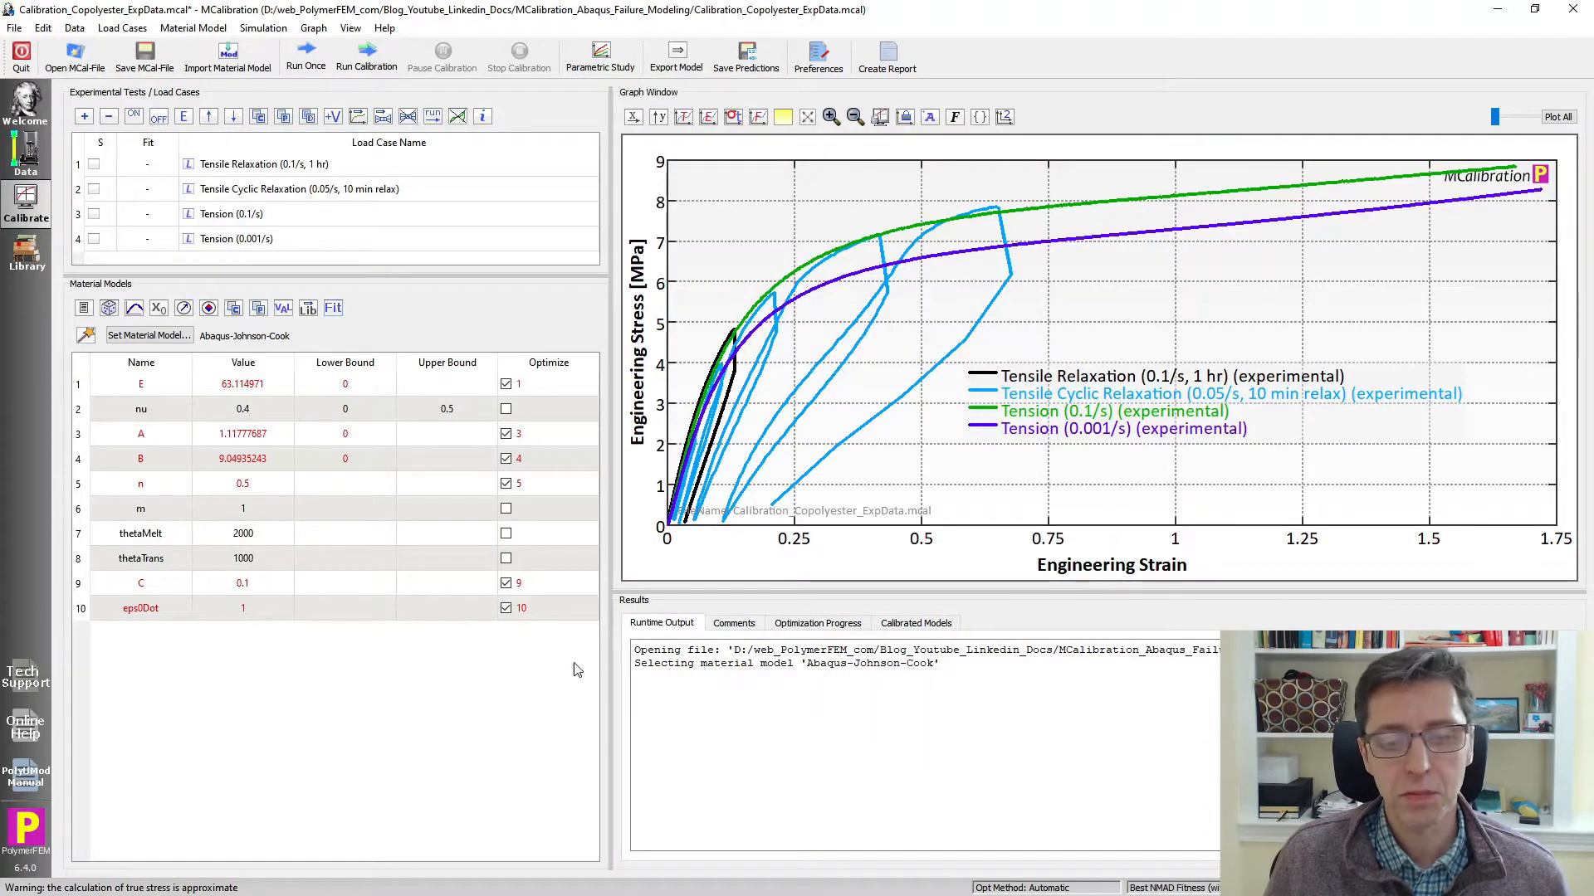
Run all load cases once with the initial parameters, giving NMAD fitness 36.7.
{"action": "left_click", "coordinate": [306, 50]}
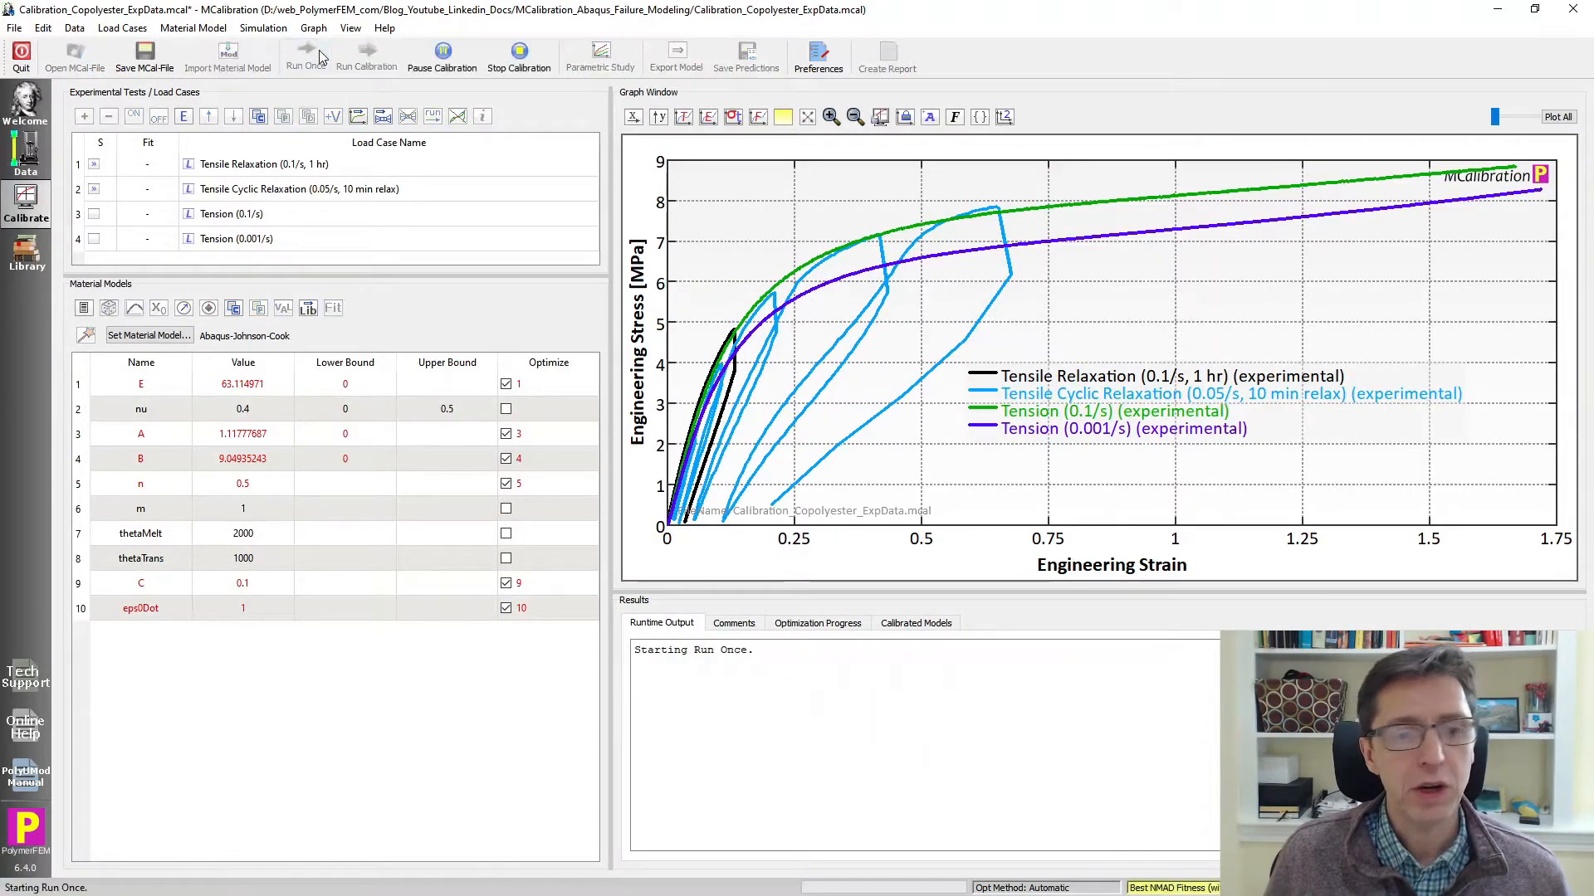
{"action": "left_click", "coordinate": [305, 62]}
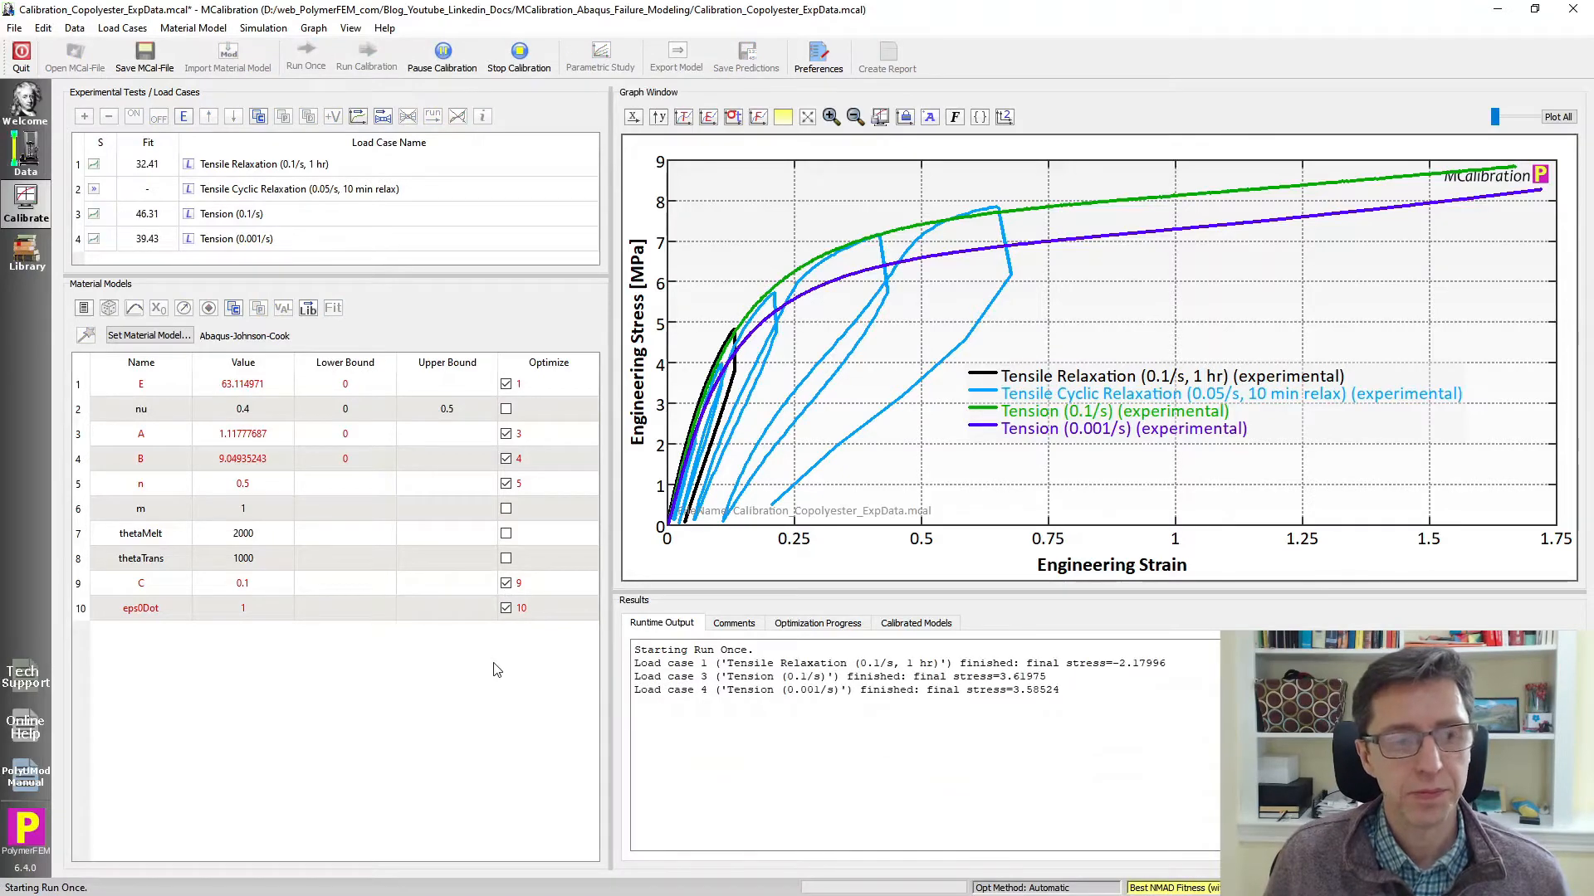
{"action": "left_click", "coordinate": [306, 46]}
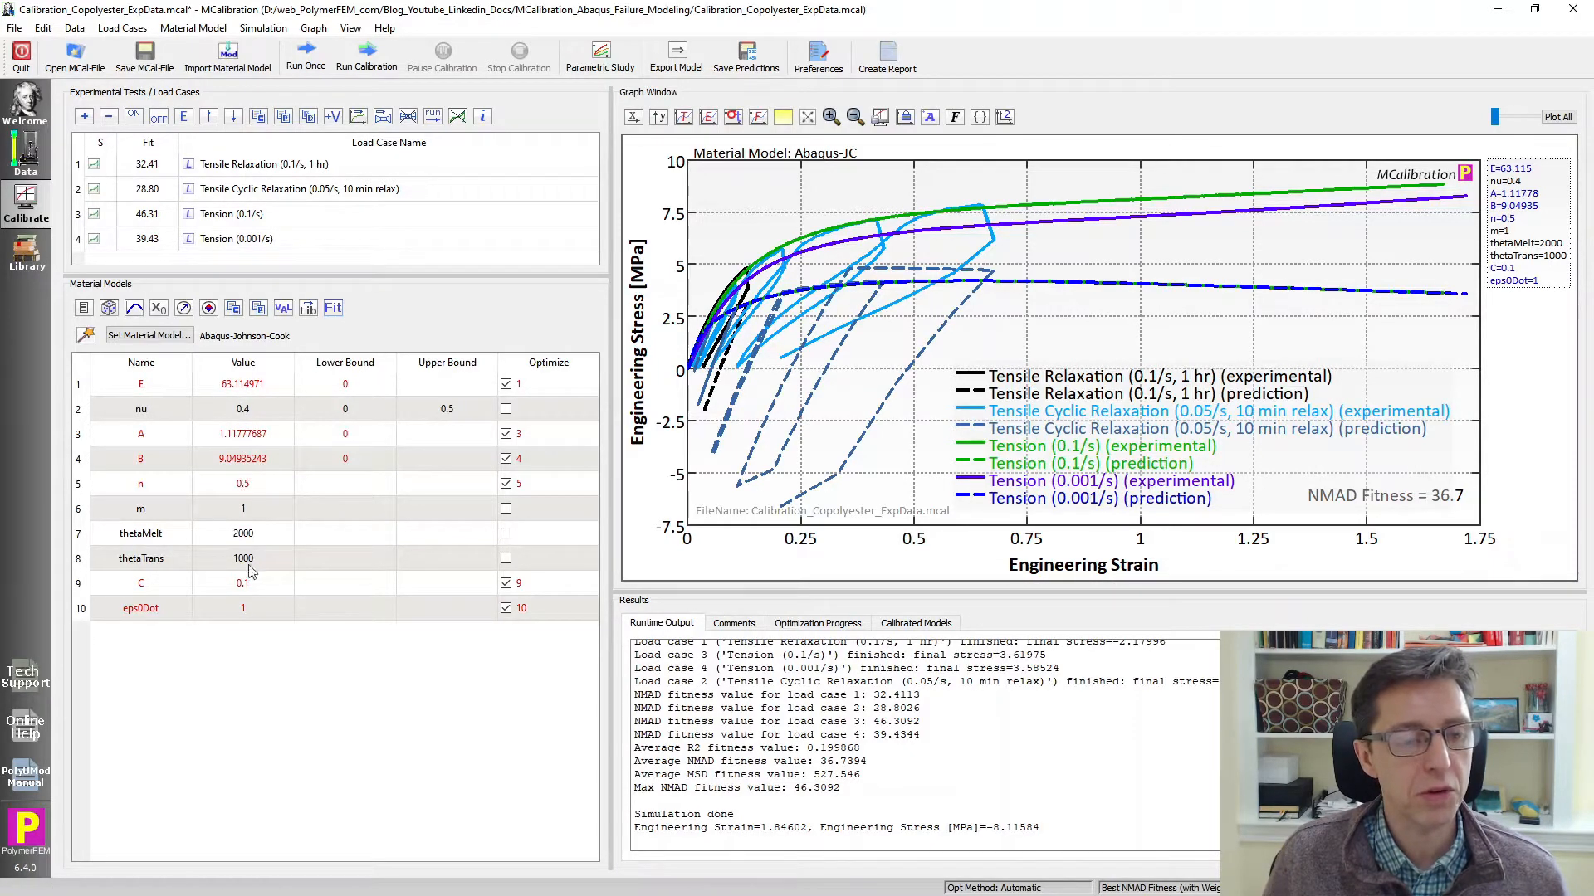
{"action": "mouse_move", "coordinate": [255, 597]}
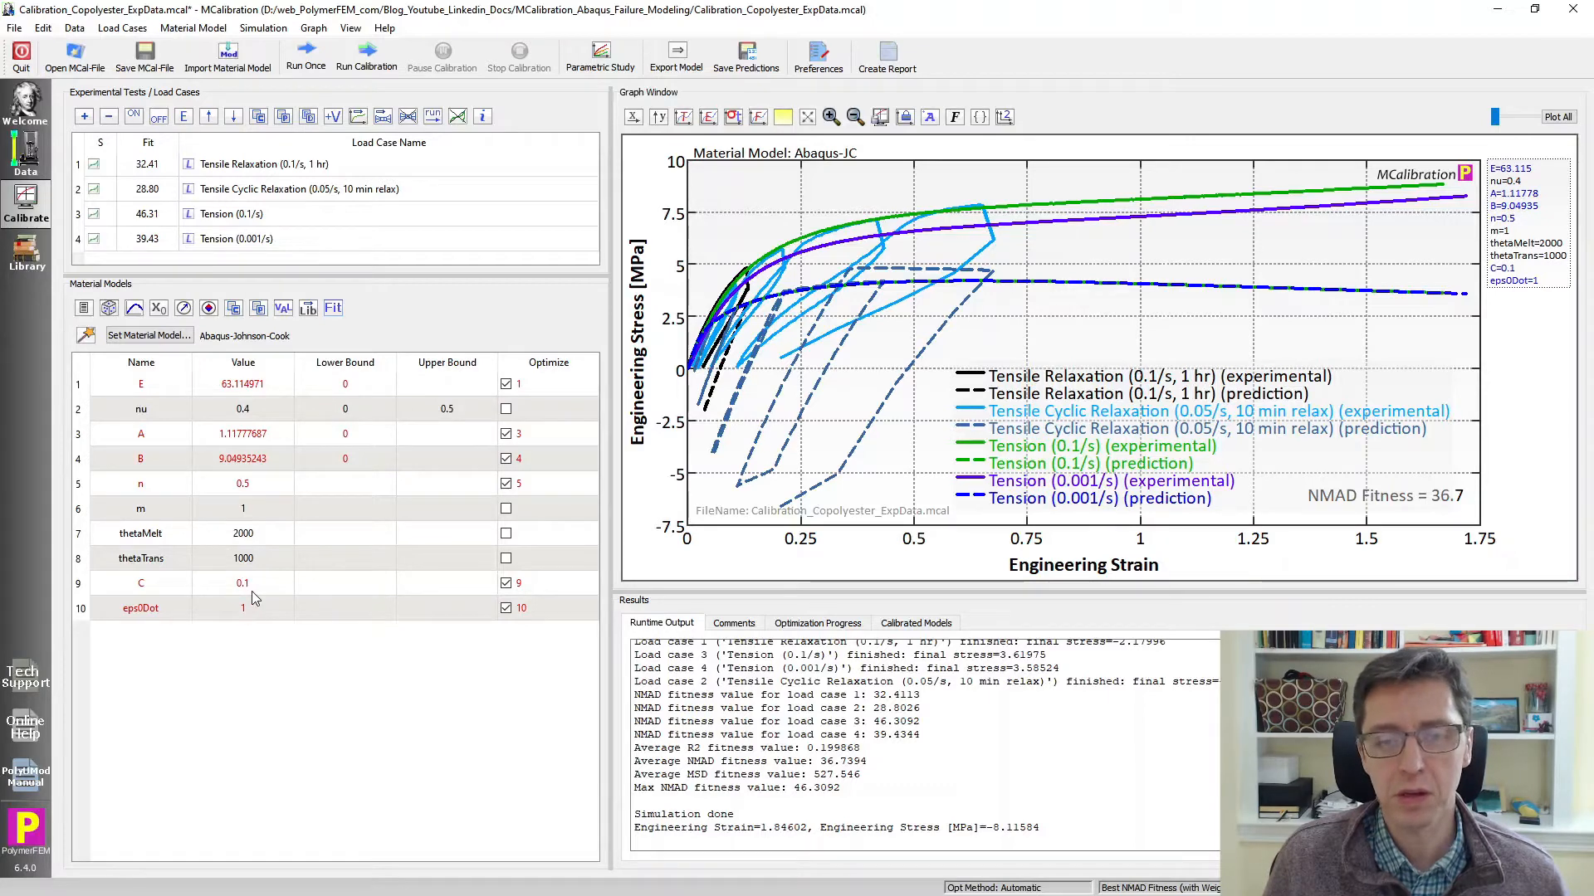
{"action": "mouse_move", "coordinate": [254, 664]}
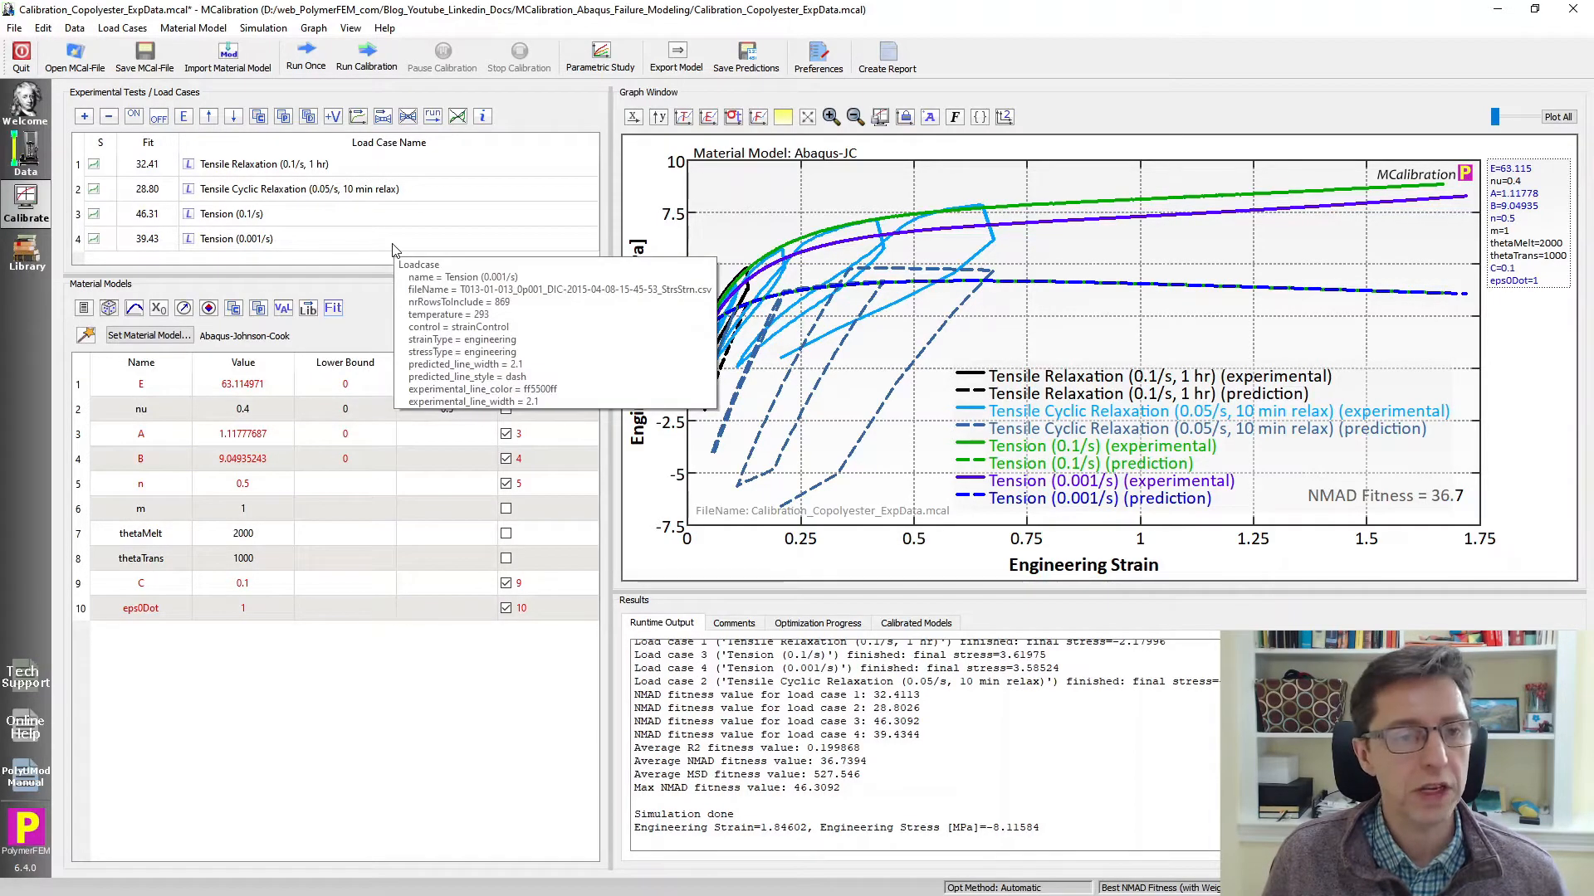
Mark the Tension 0.1/s and 0.001/s load cases to run to failure in Miscellaneous settings.
{"action": "left_click", "coordinate": [230, 214]}
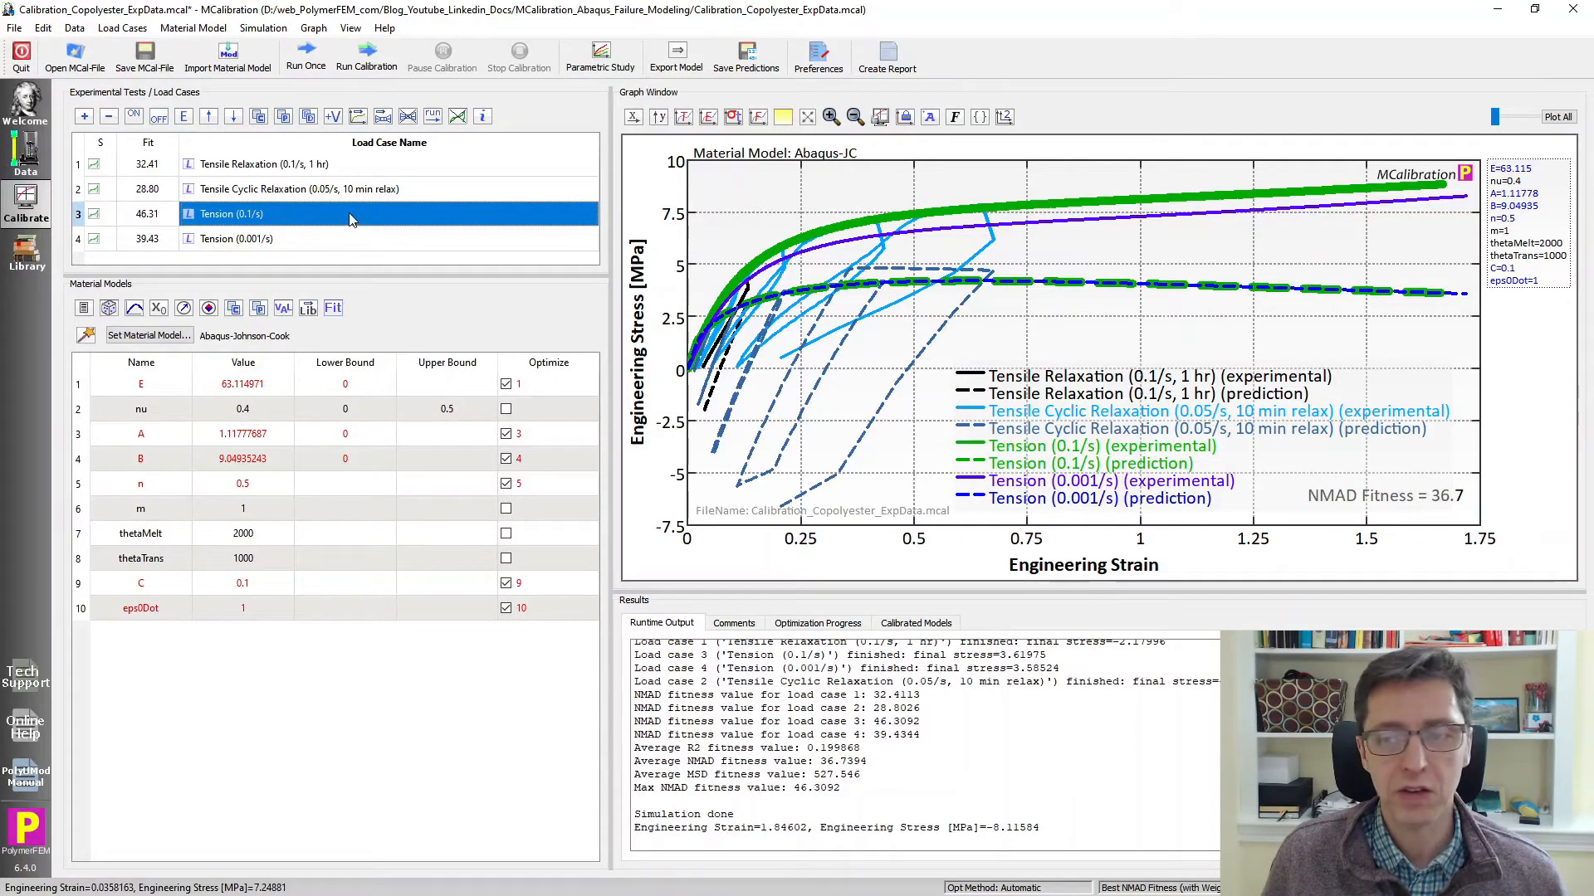
{"action": "double_click", "coordinate": [233, 213]}
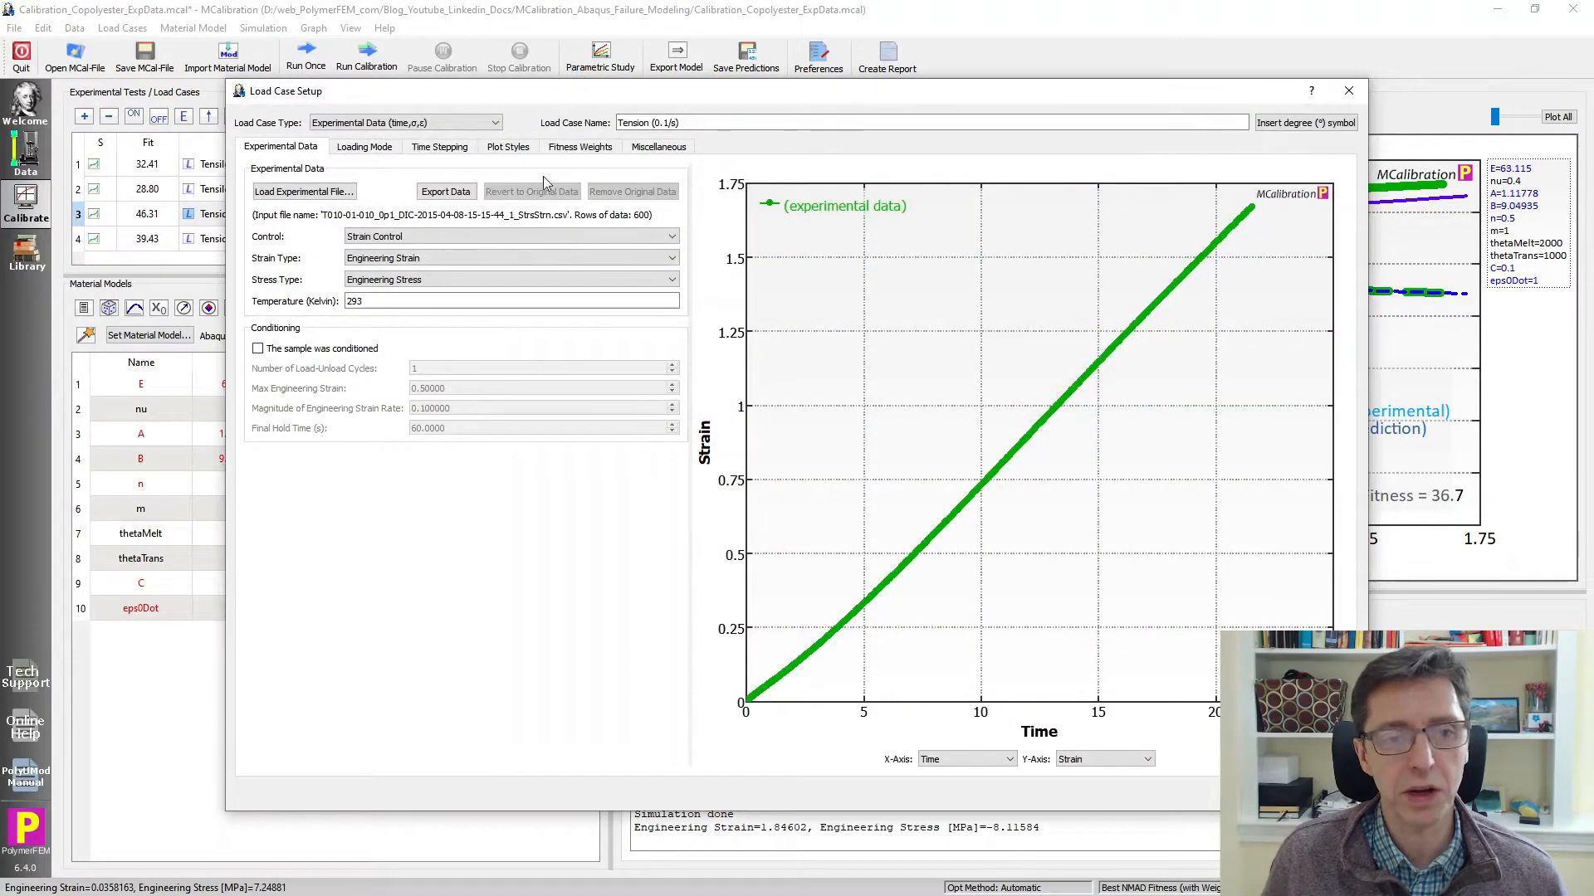
{"action": "left_click", "coordinate": [658, 146]}
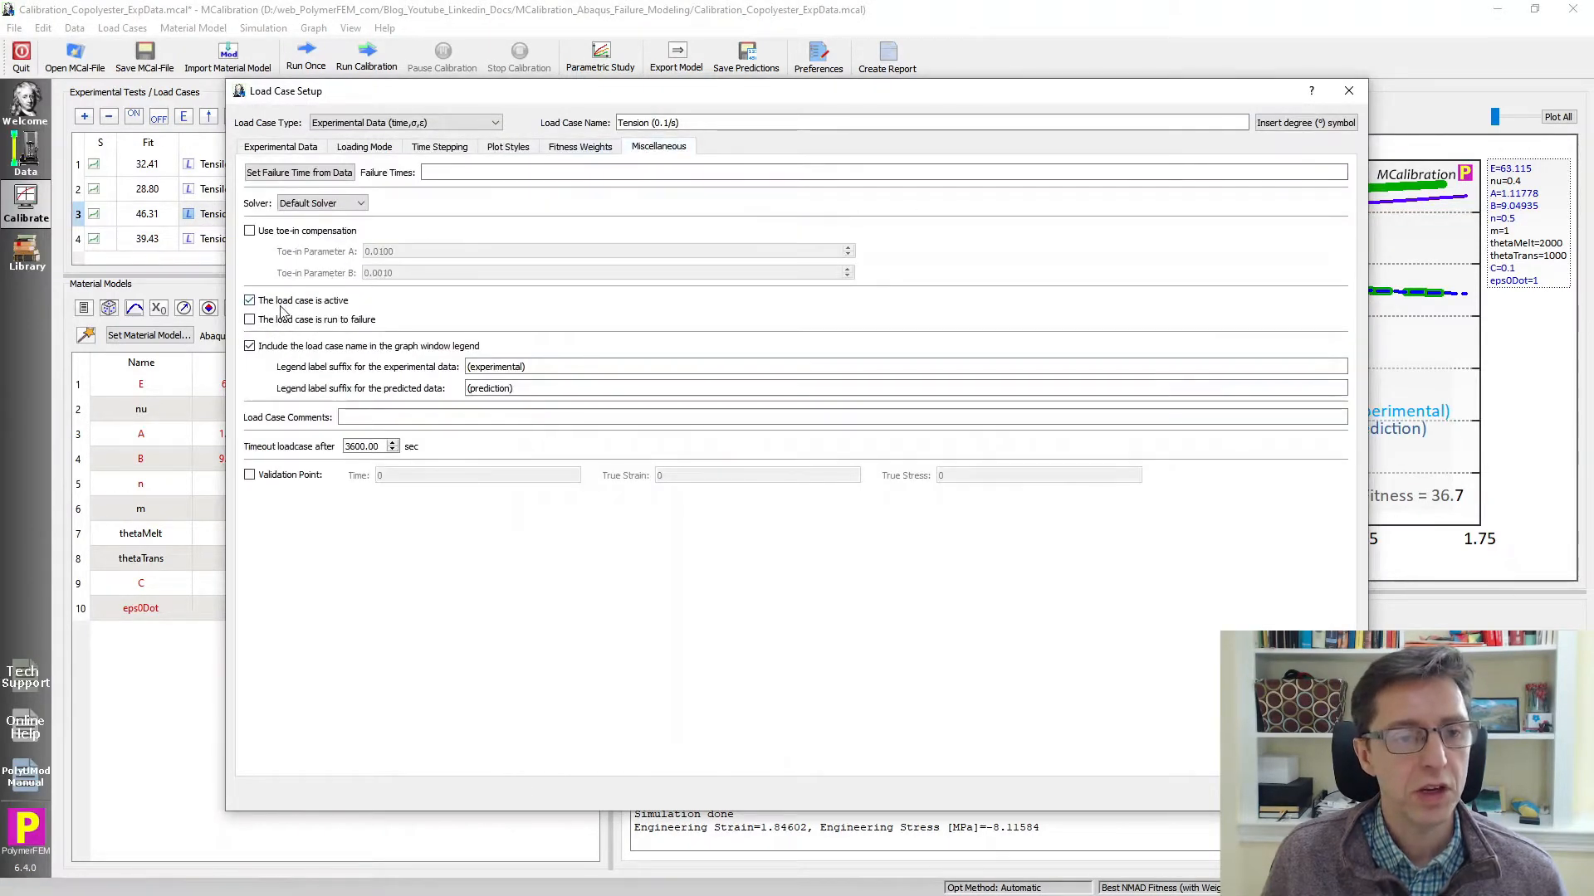
{"action": "left_click", "coordinate": [249, 320]}
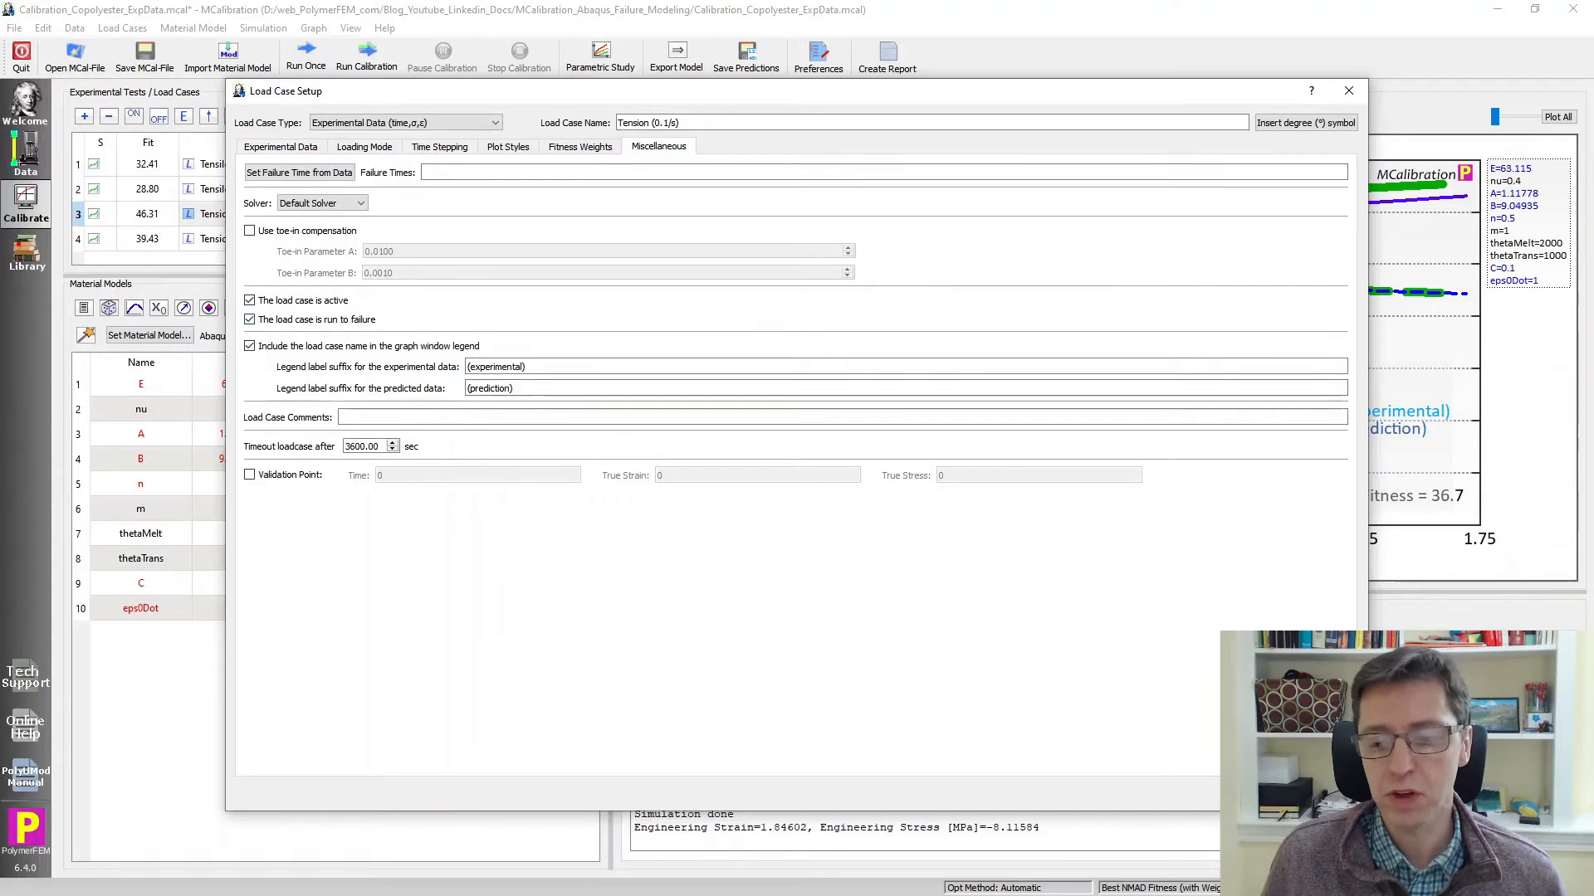
{"action": "left_click", "coordinate": [1348, 90]}
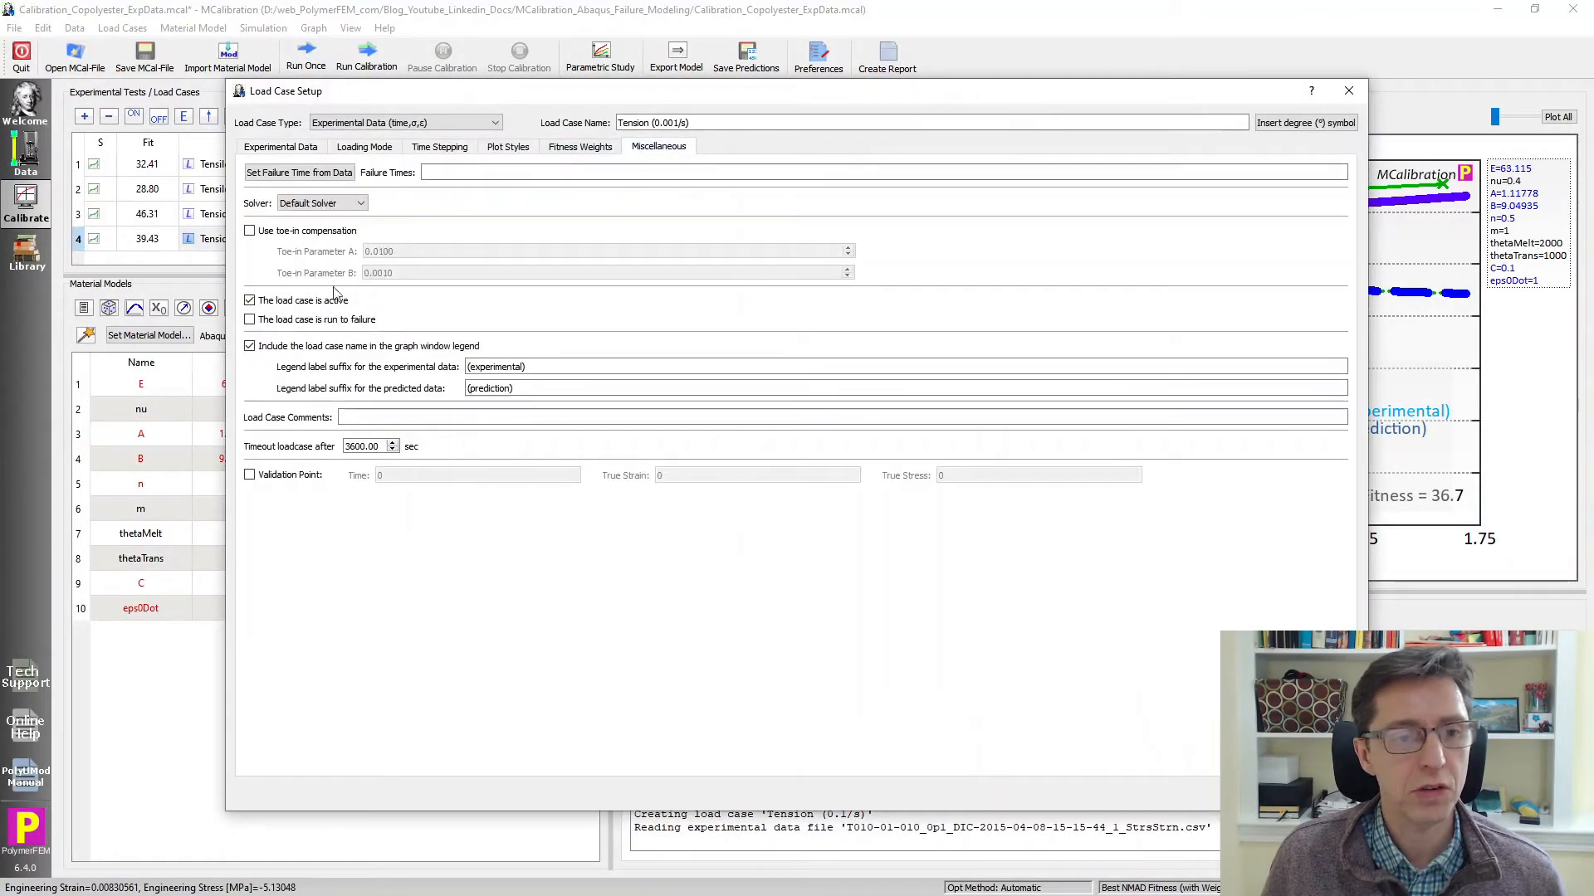
{"action": "left_click", "coordinate": [1348, 90]}
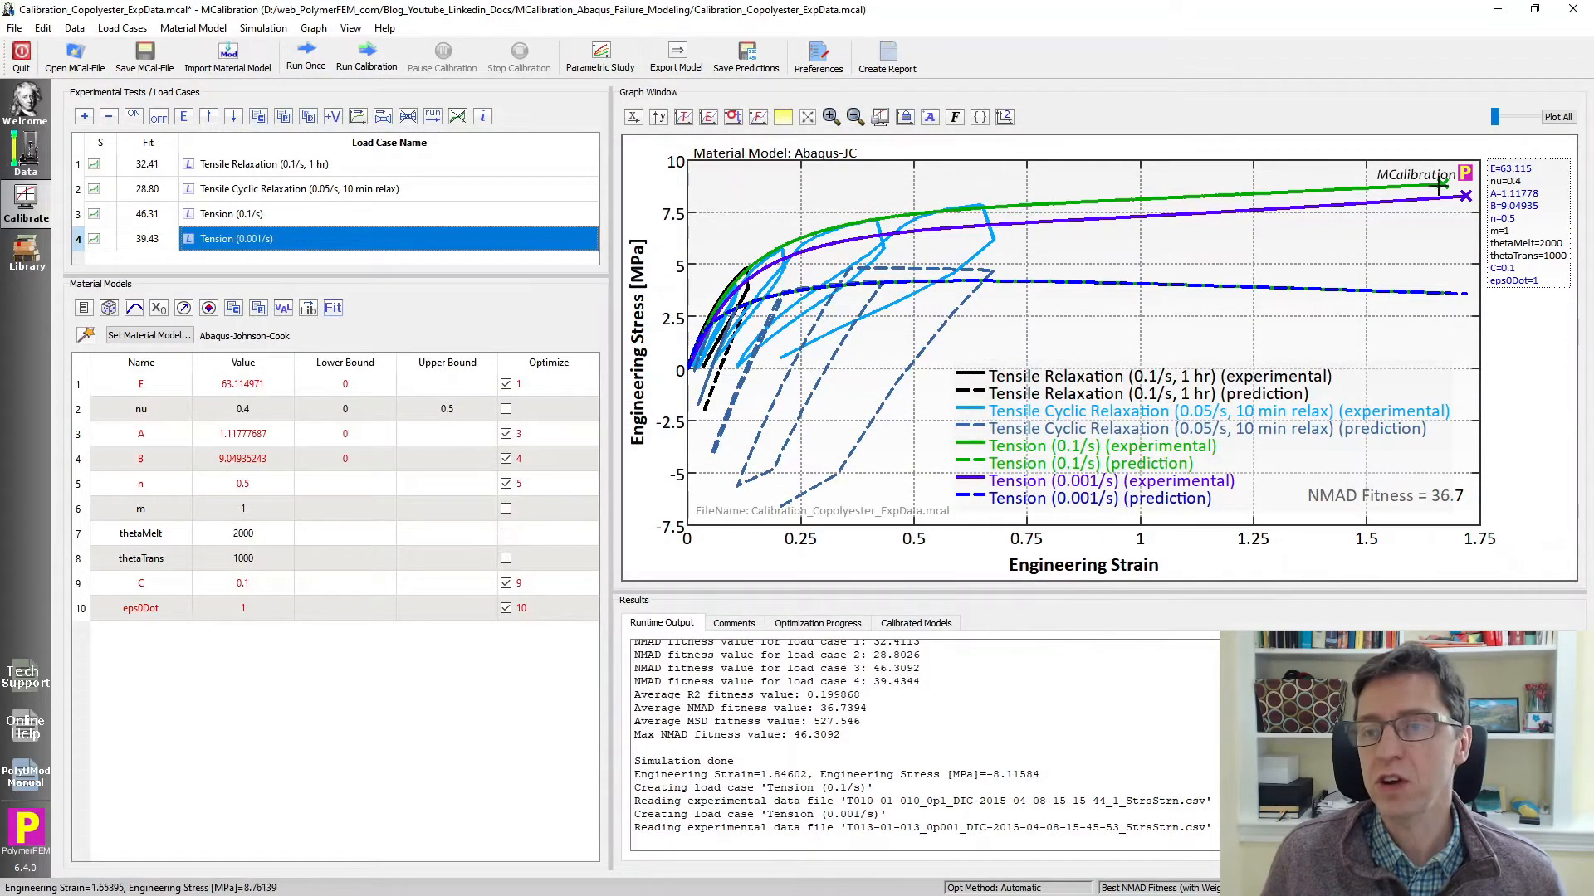
{"action": "mouse_move", "coordinate": [322, 725]}
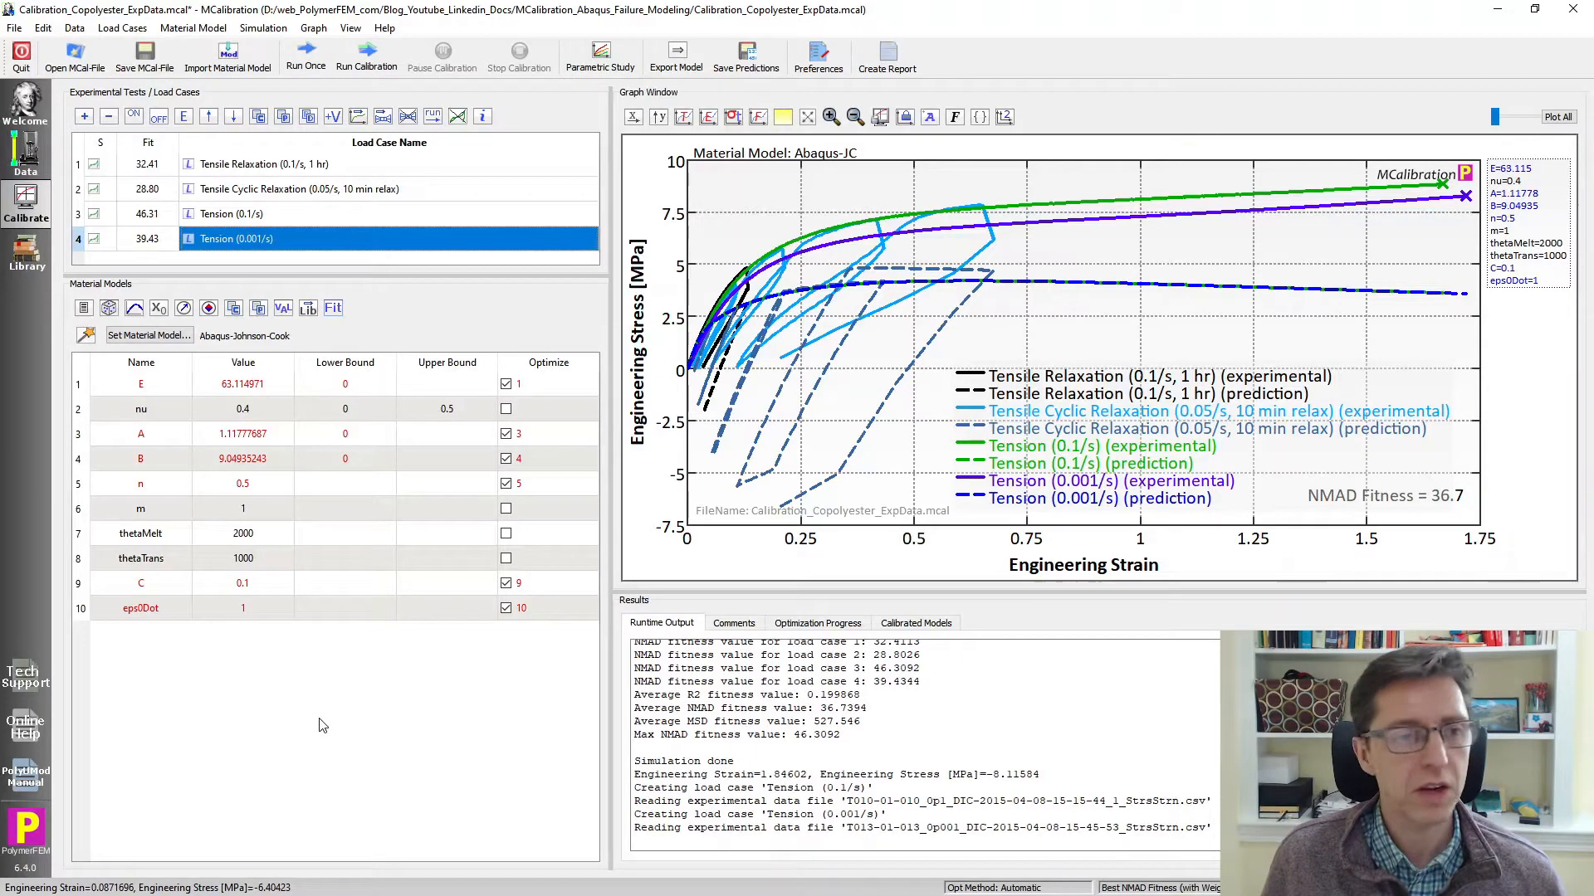
Save the MCal file and start calibration with the extensive automatic optimization method.
{"action": "left_click", "coordinate": [146, 36]}
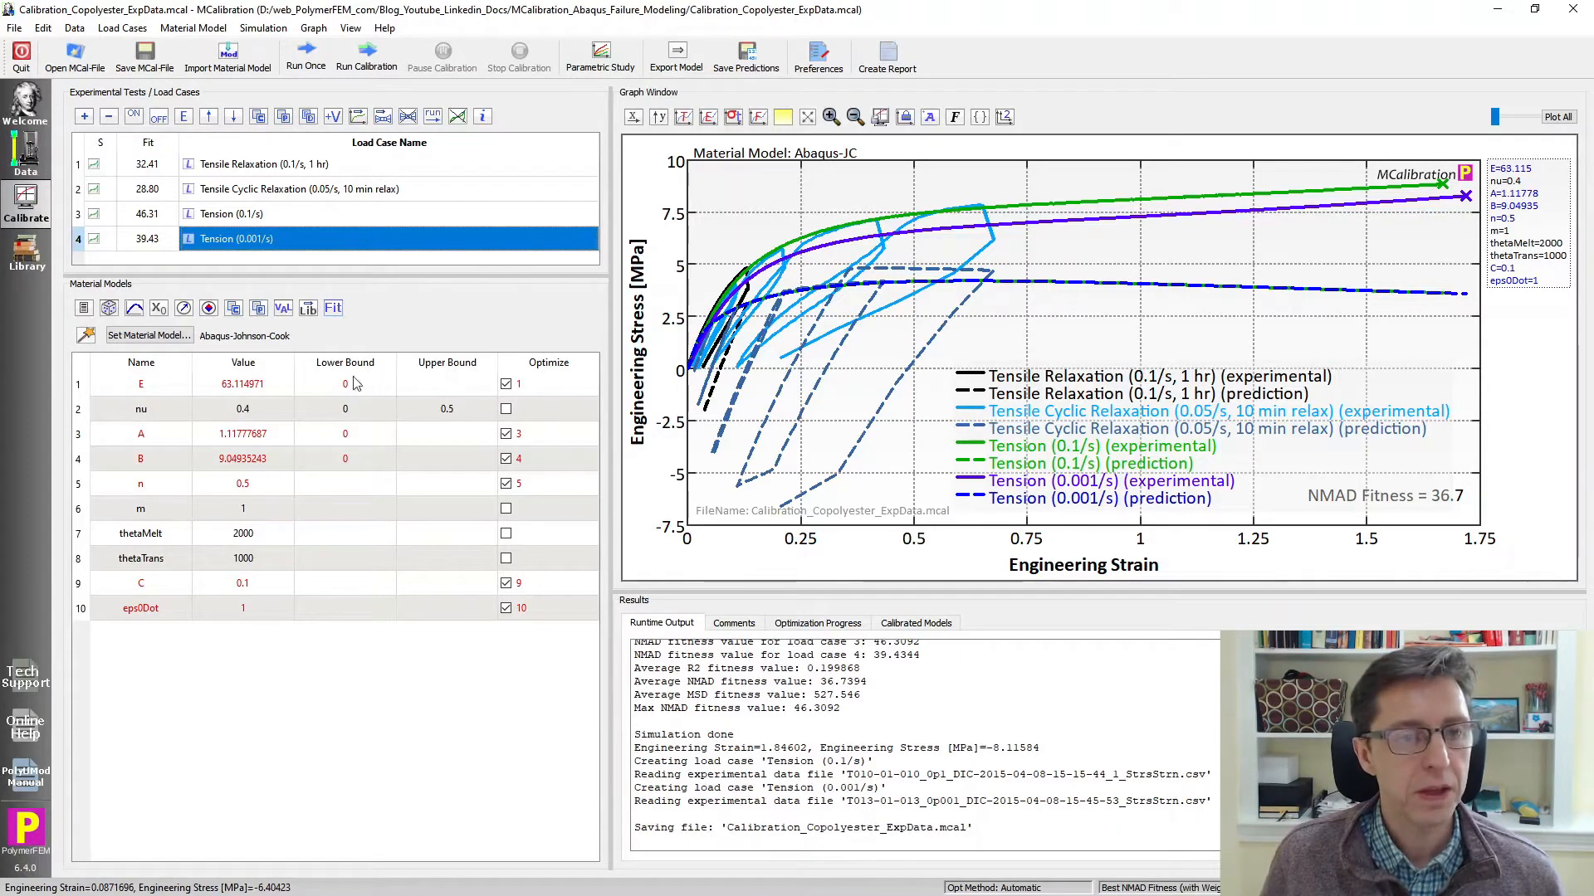
{"action": "left_click", "coordinate": [365, 36]}
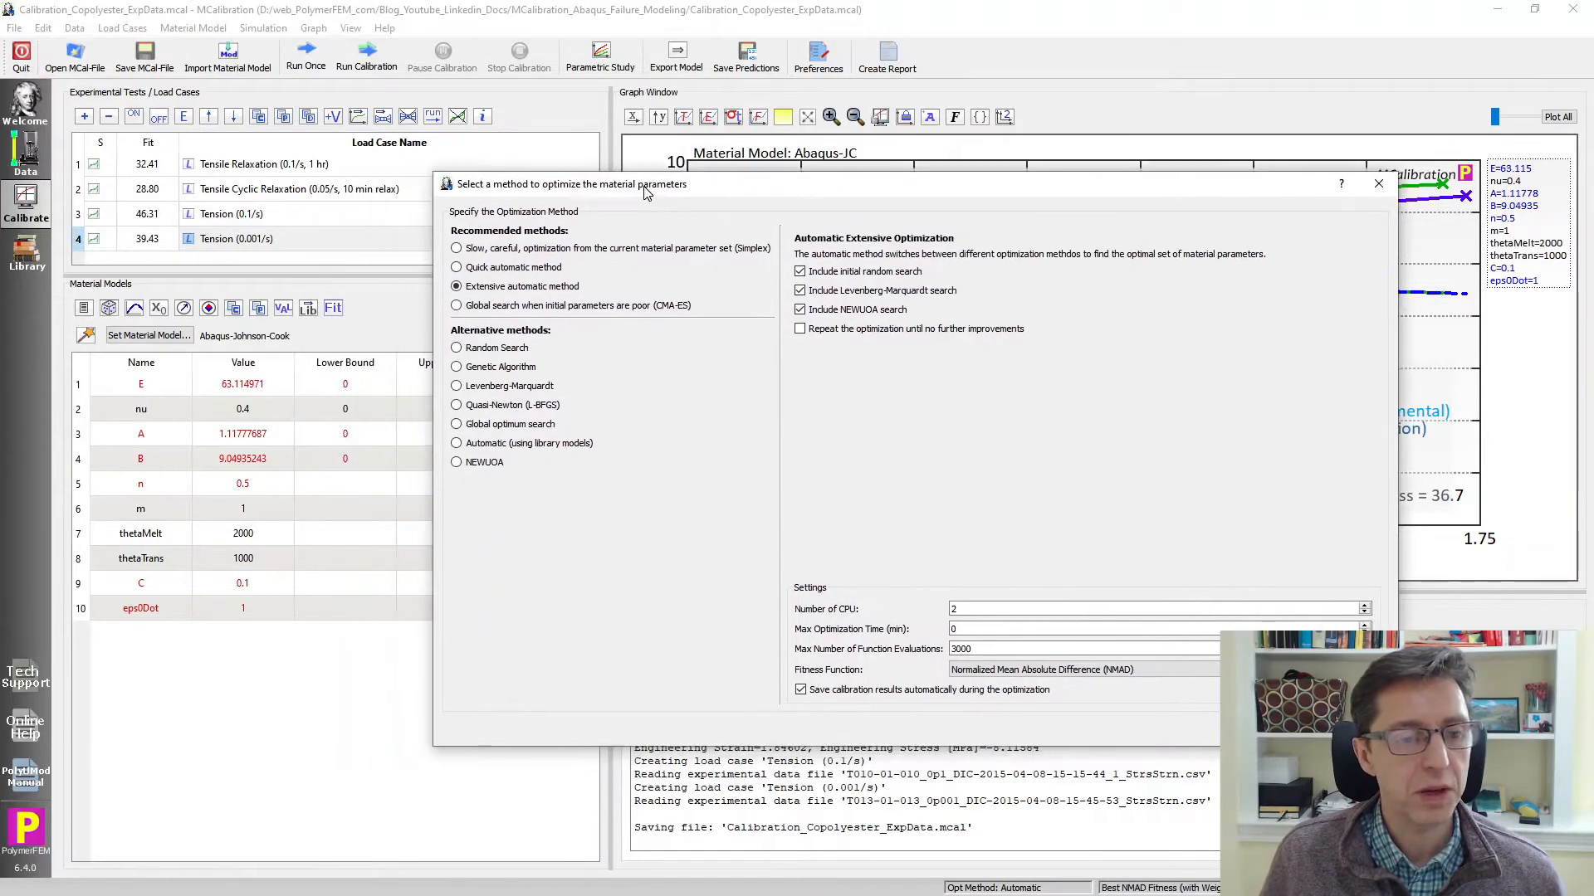
{"action": "mouse_move", "coordinate": [843, 397]}
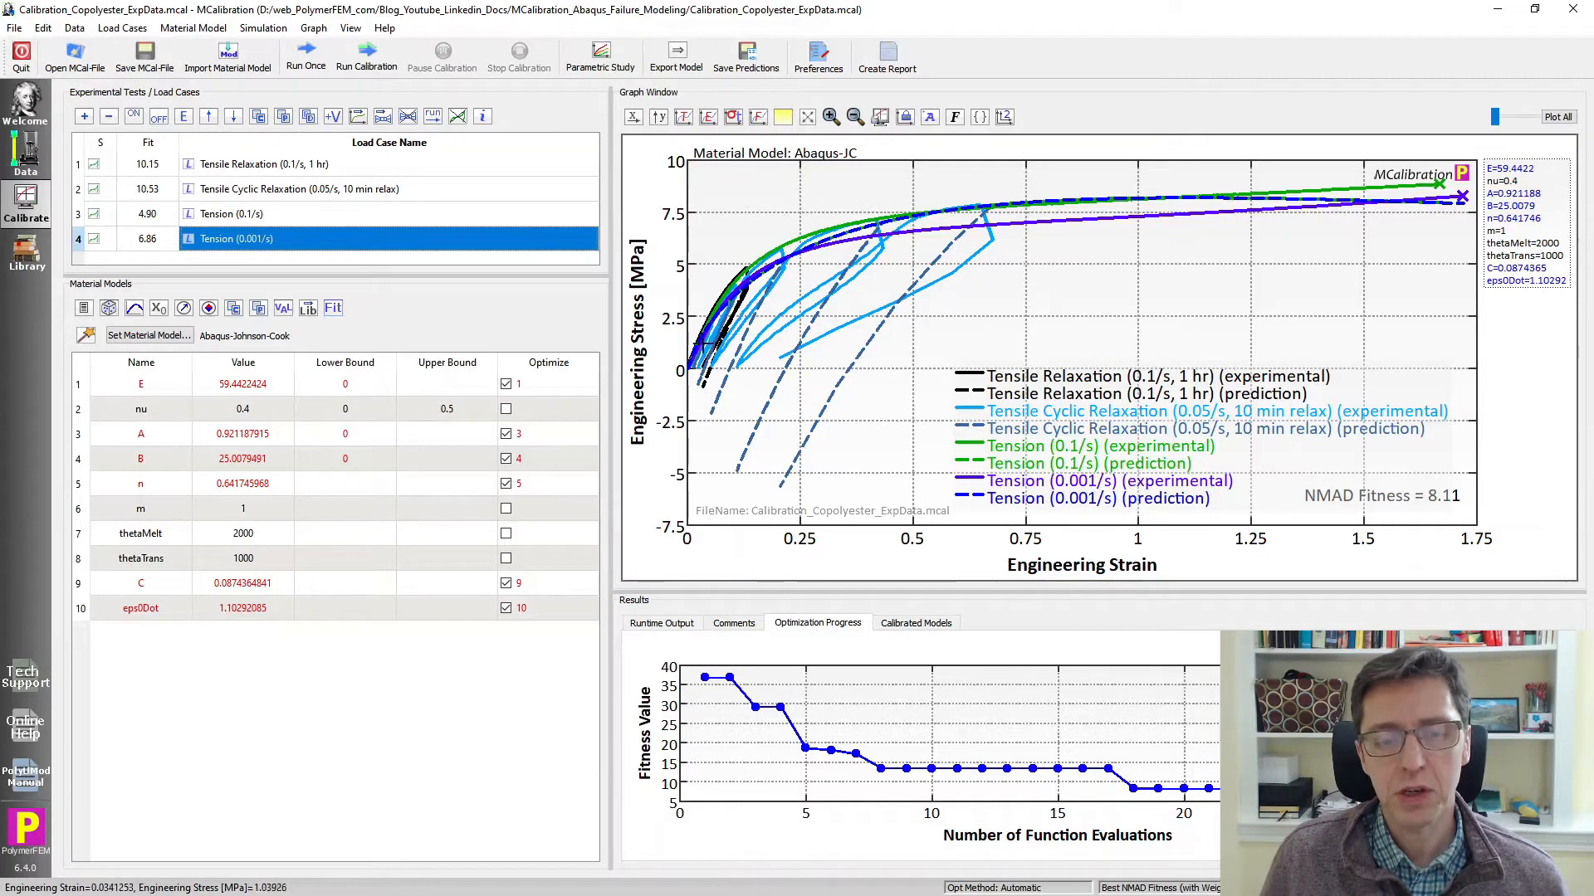
{"action": "mouse_move", "coordinate": [1292, 196]}
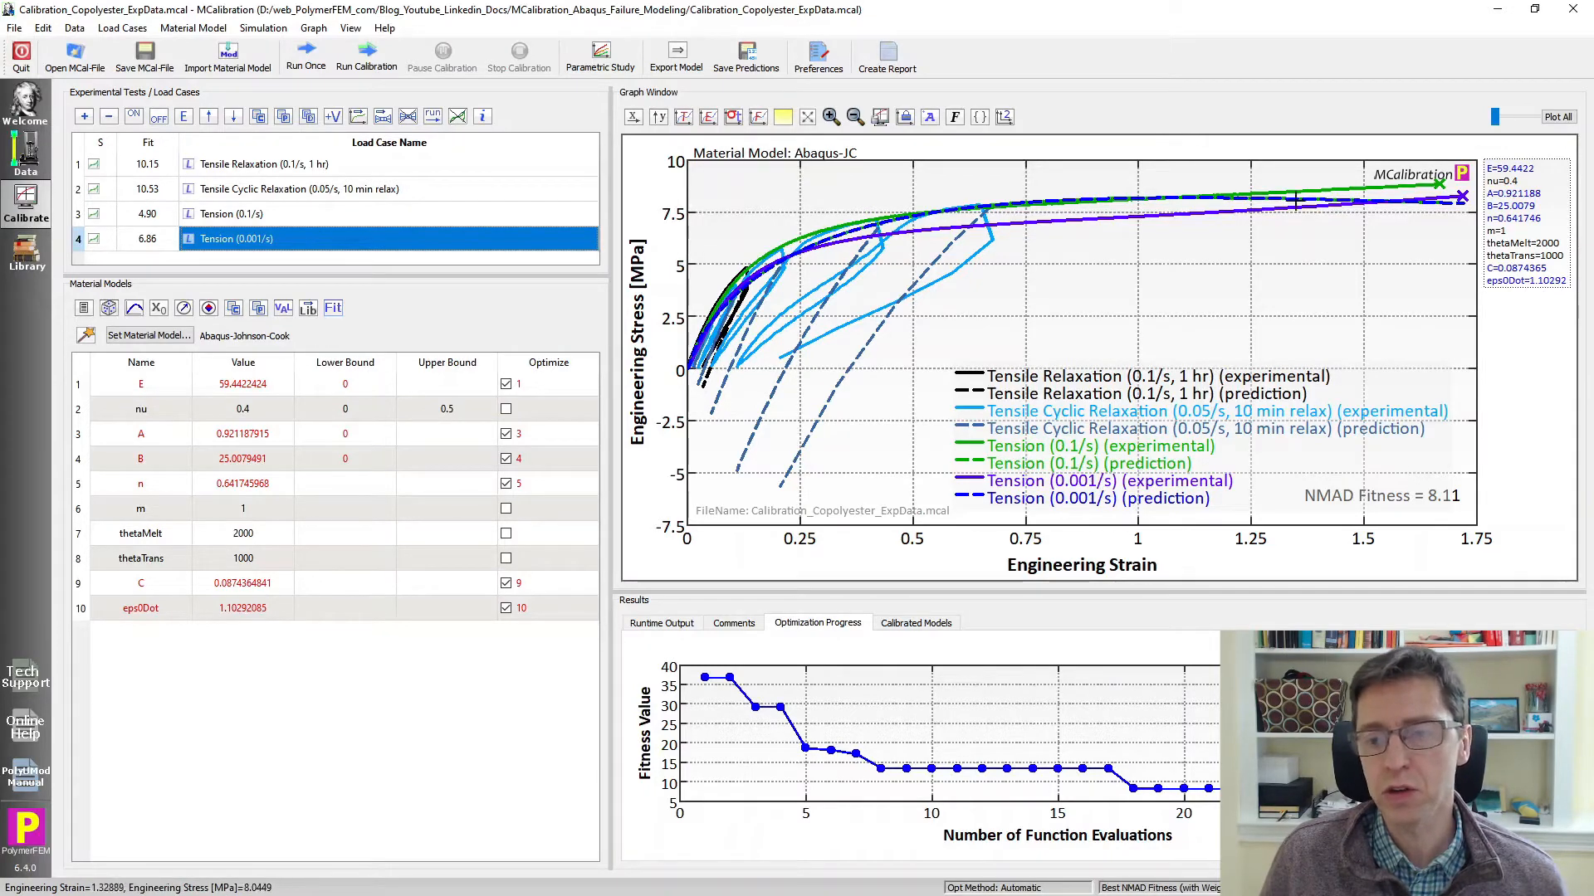
{"action": "mouse_move", "coordinate": [916, 239]}
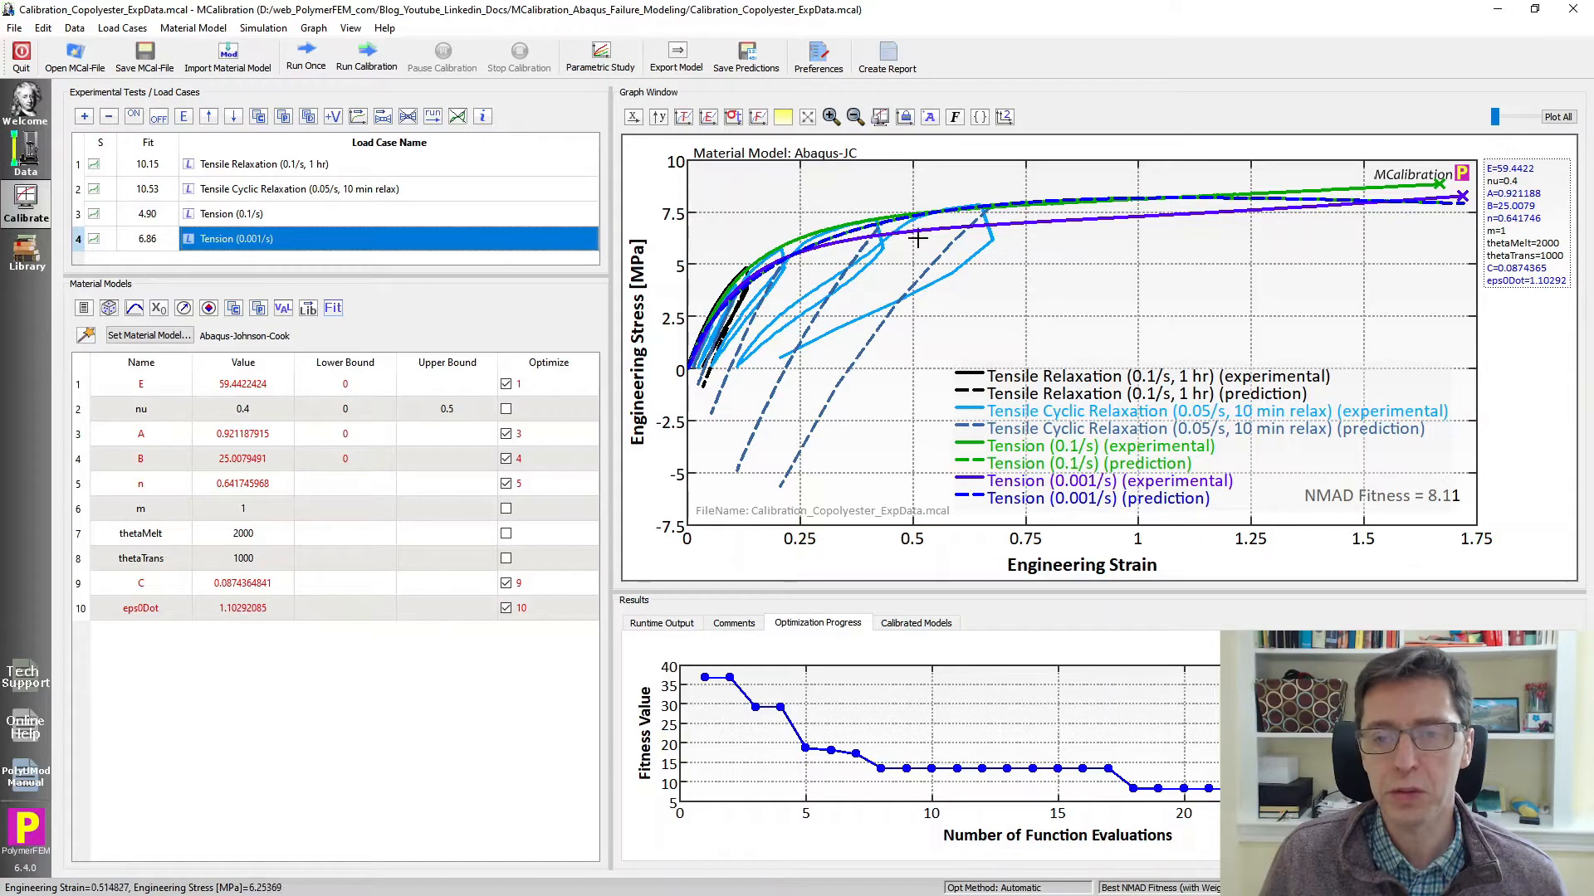
{"action": "mouse_move", "coordinate": [903, 281]}
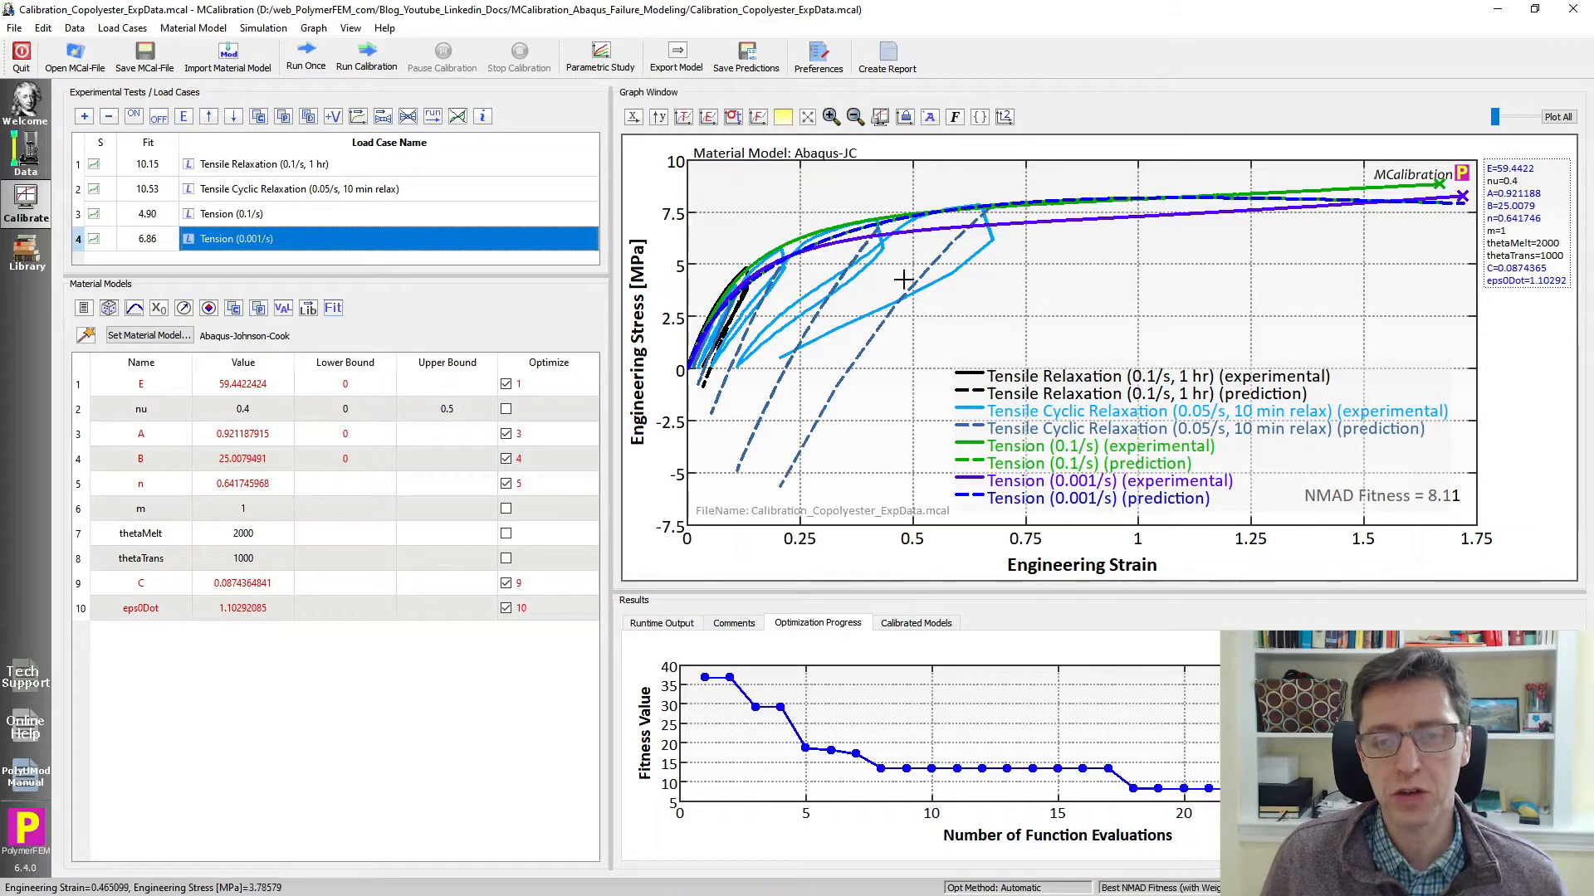
{"action": "mouse_move", "coordinate": [782, 455]}
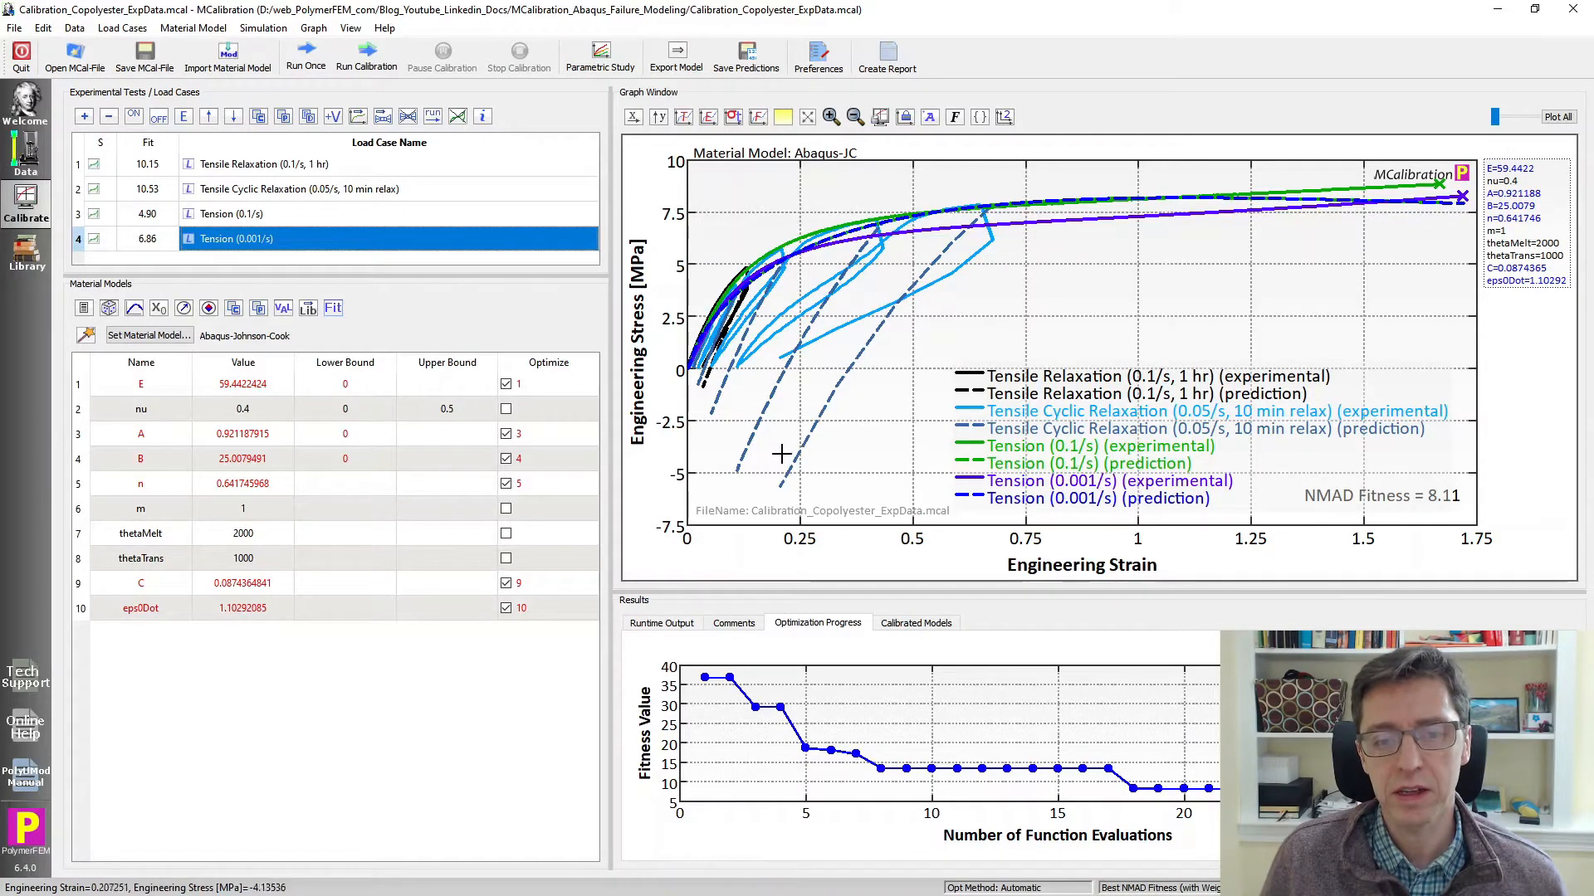
{"action": "mouse_move", "coordinate": [787, 448]}
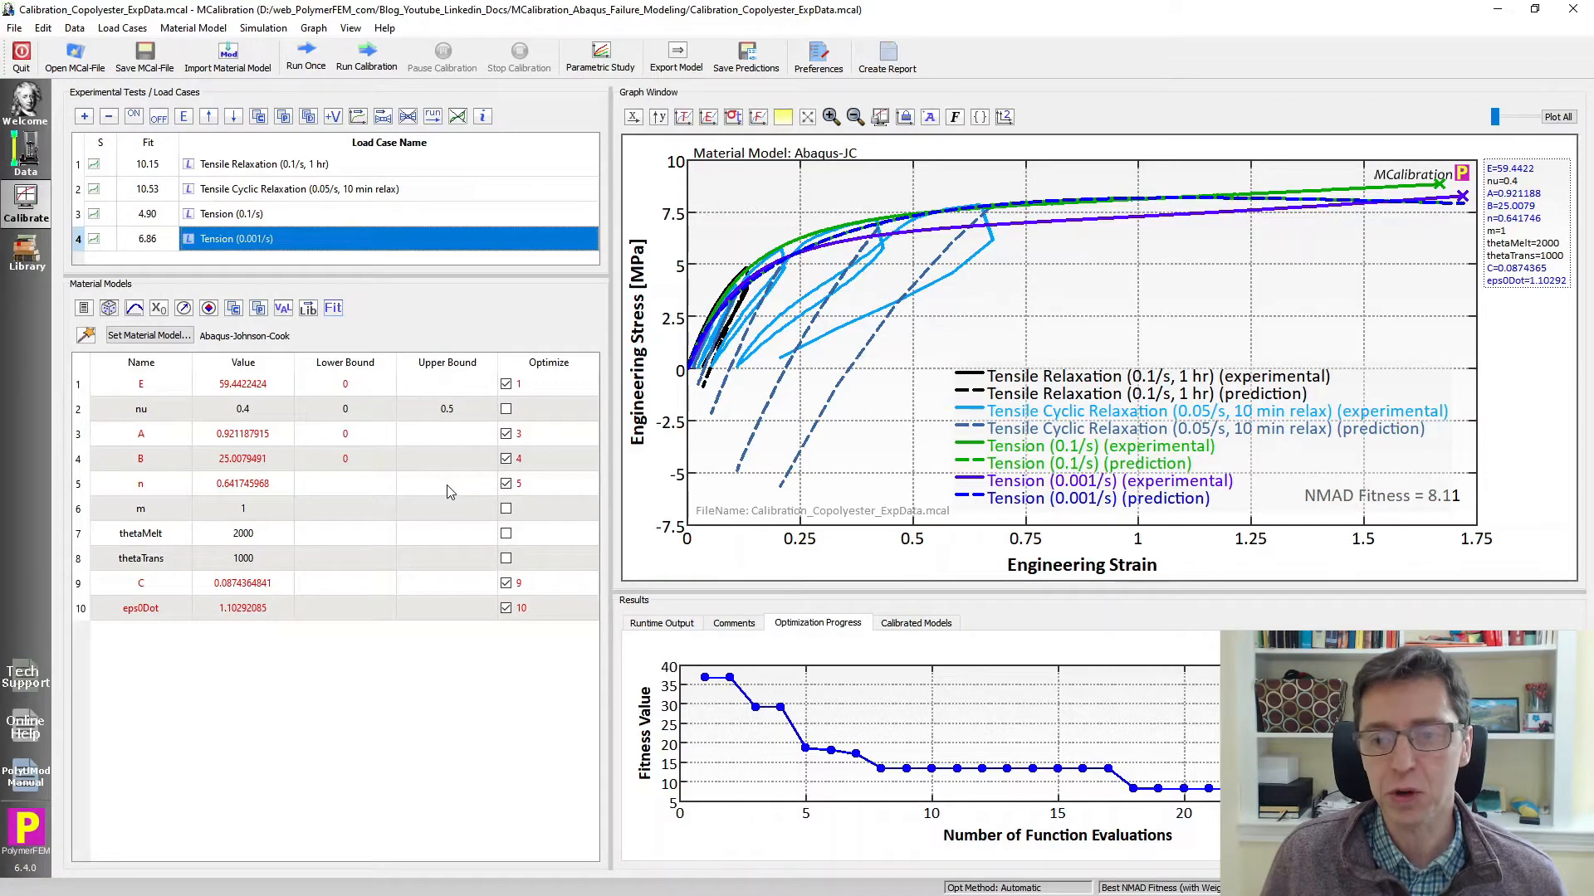
{"action": "mouse_move", "coordinate": [428, 324]}
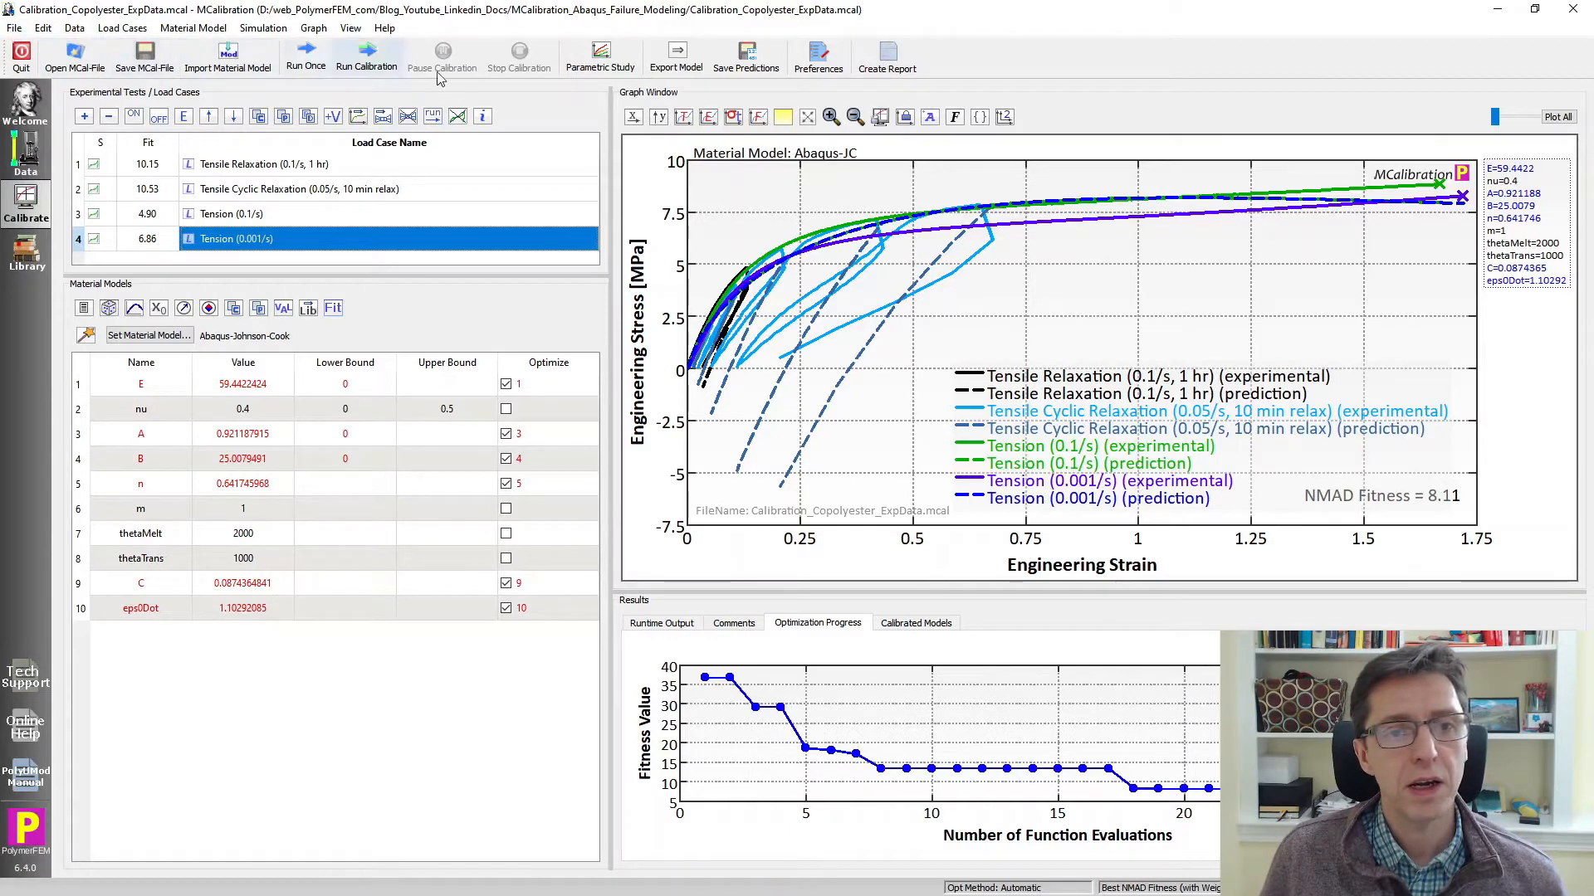
{"action": "mouse_move", "coordinate": [361, 48]}
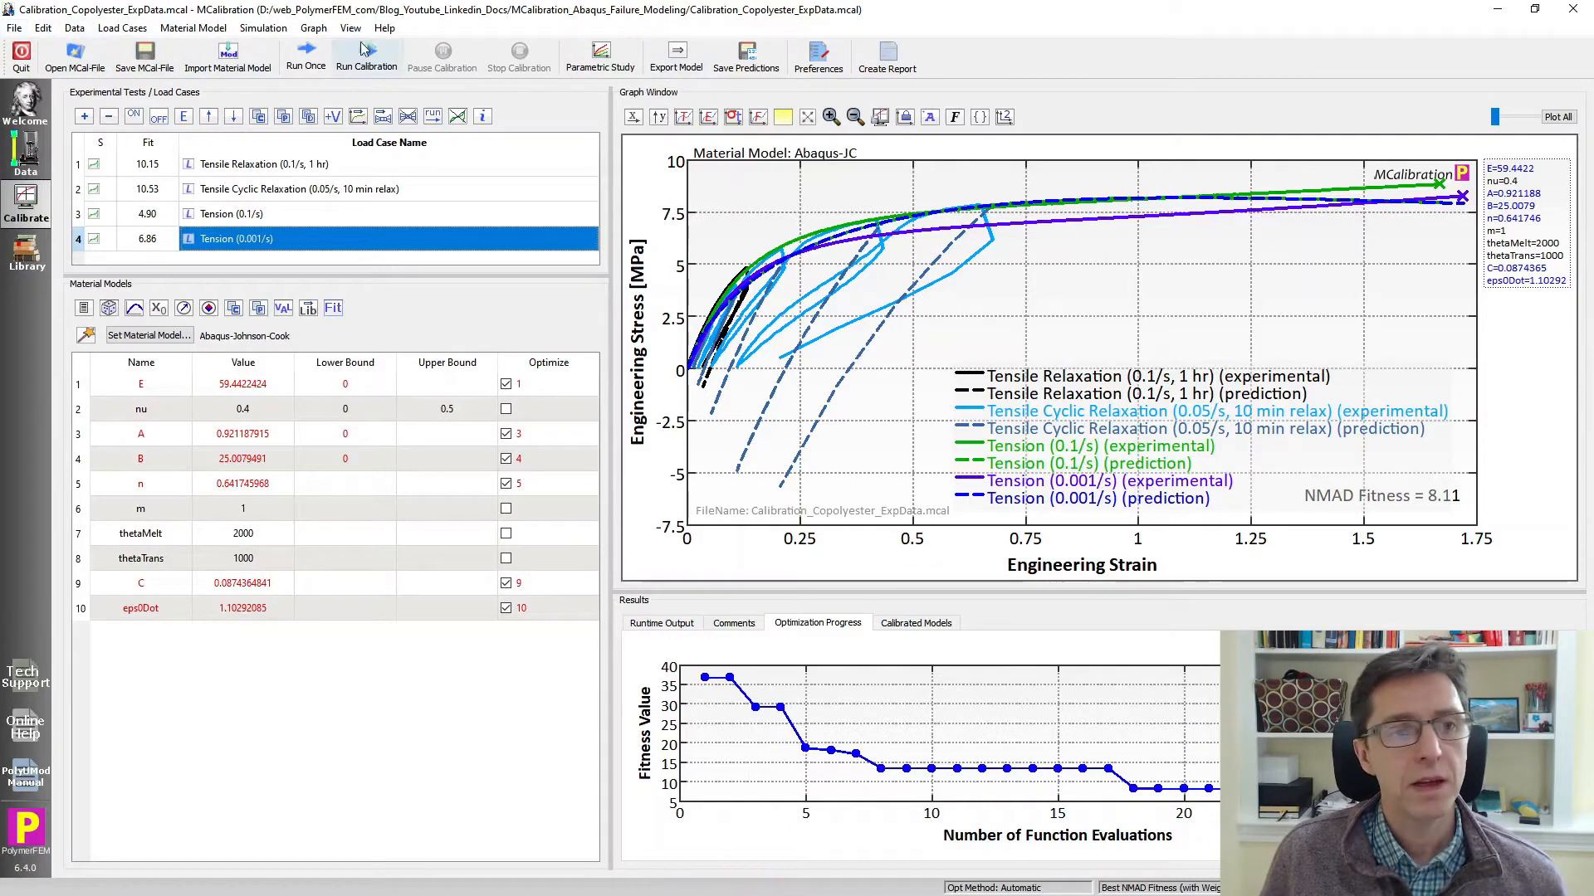
Export the calibrated parameters as an Abaqus inp-file in mm, N, s, K units.
{"action": "left_click", "coordinate": [675, 50]}
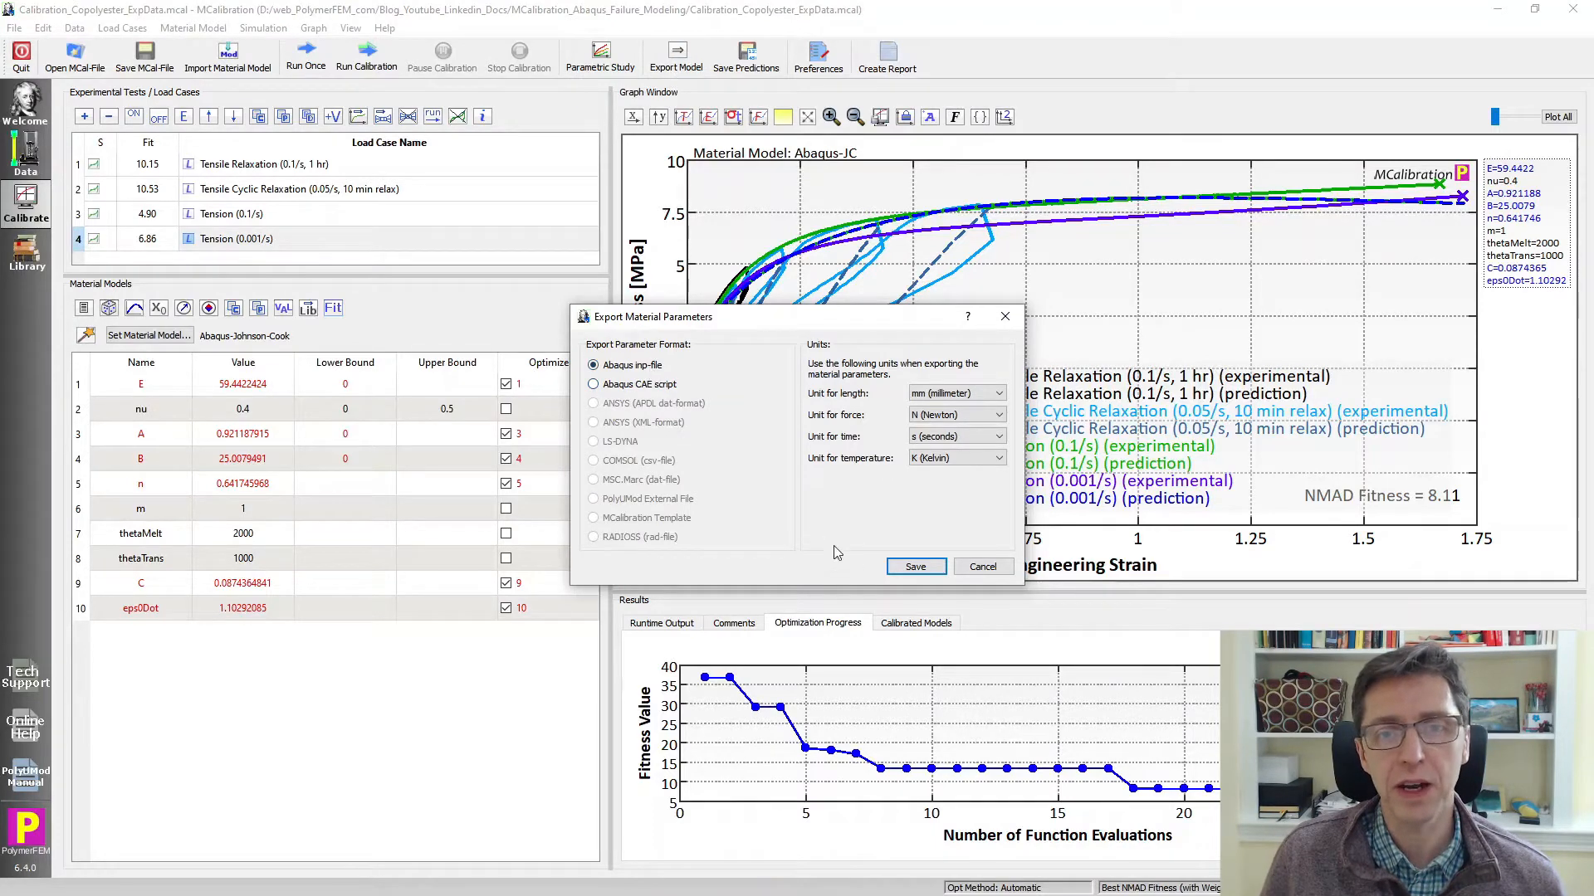
{"action": "left_click", "coordinate": [916, 566]}
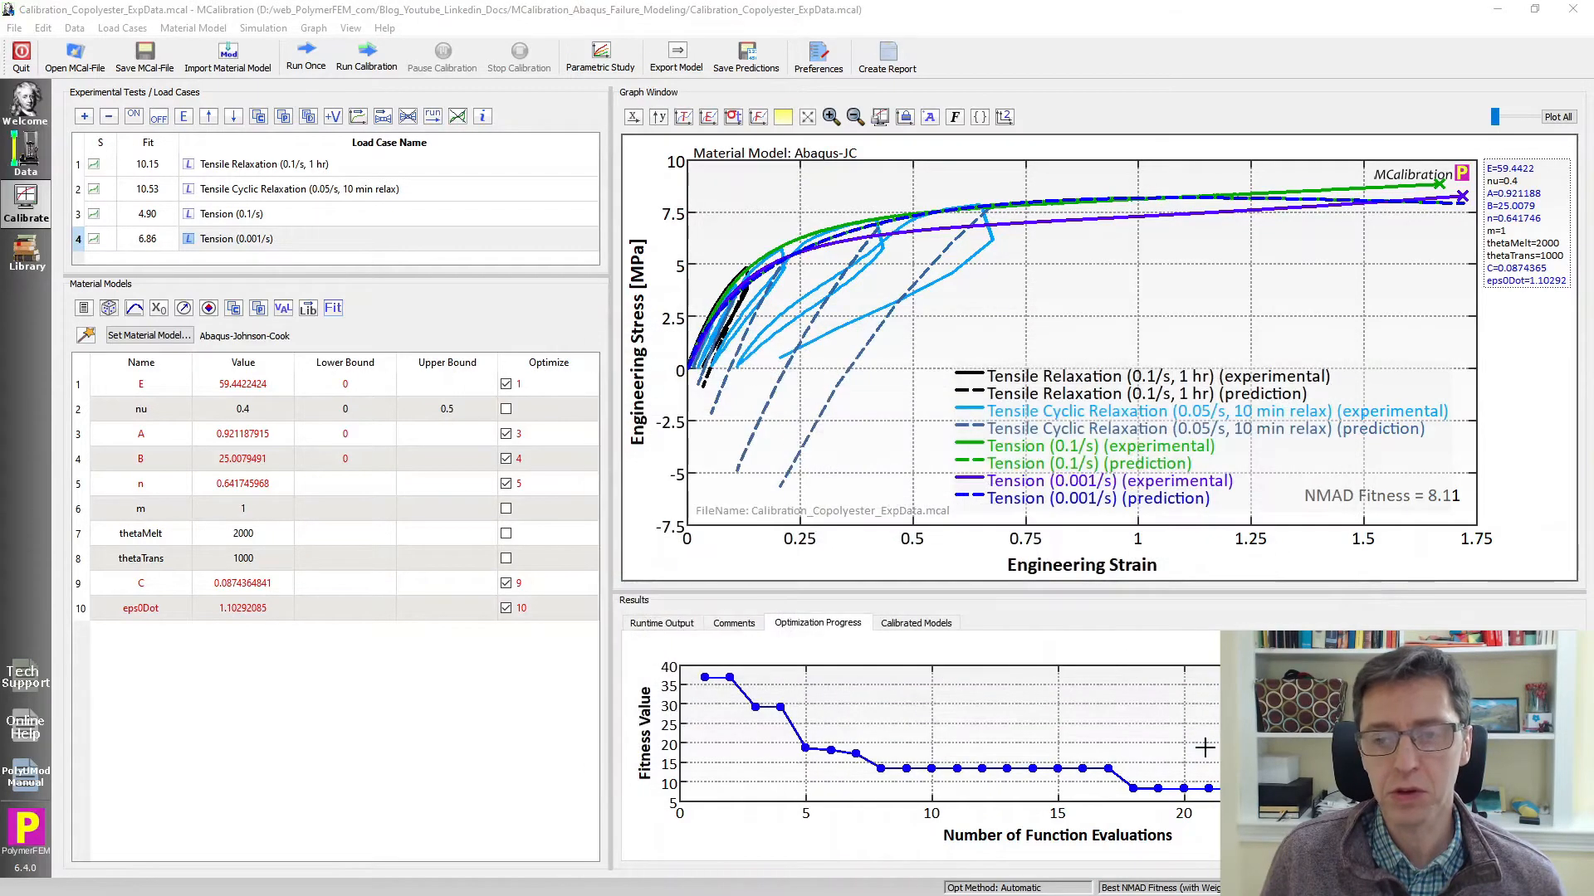
Save the project as a copy named Calibration_Copolyester_ExpData2.mcal.
{"action": "left_click", "coordinate": [9, 27]}
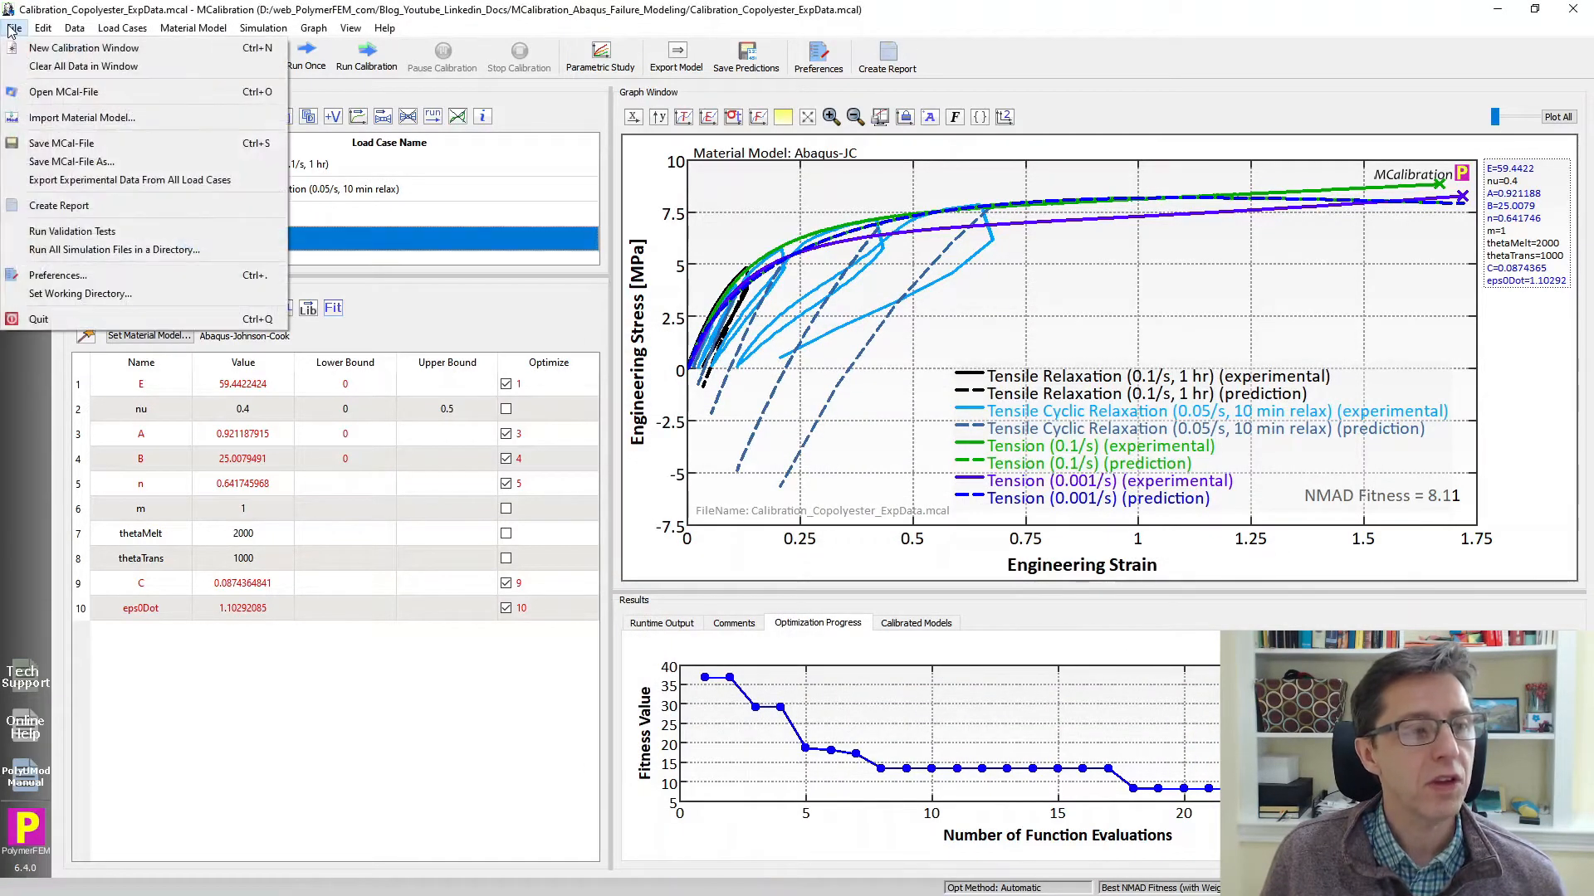
{"action": "left_click", "coordinate": [59, 143]}
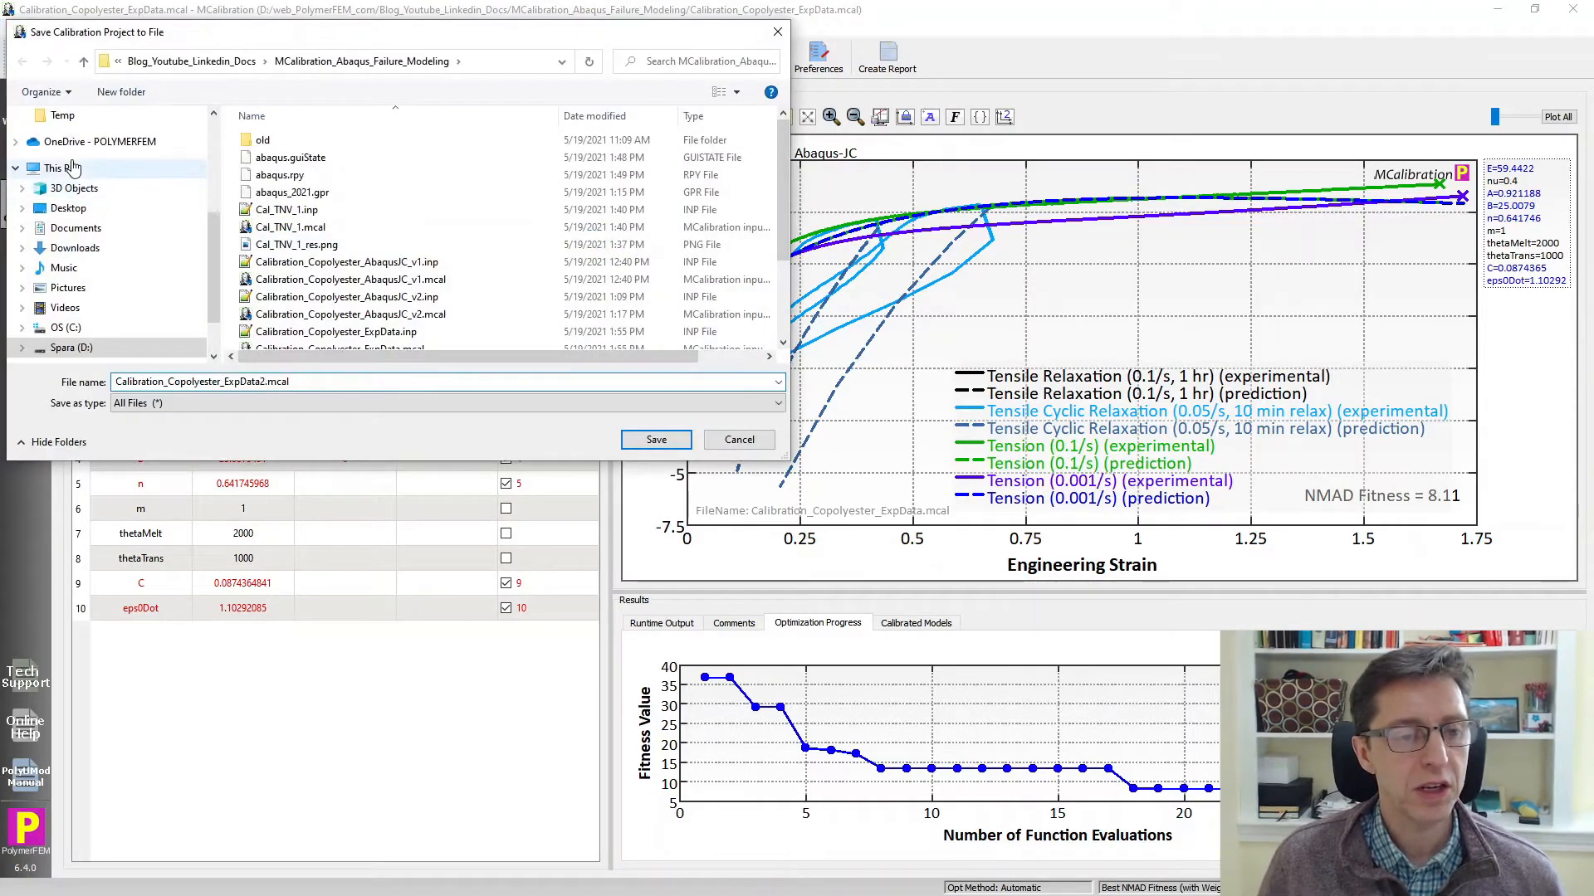
{"action": "left_click", "coordinate": [656, 438]}
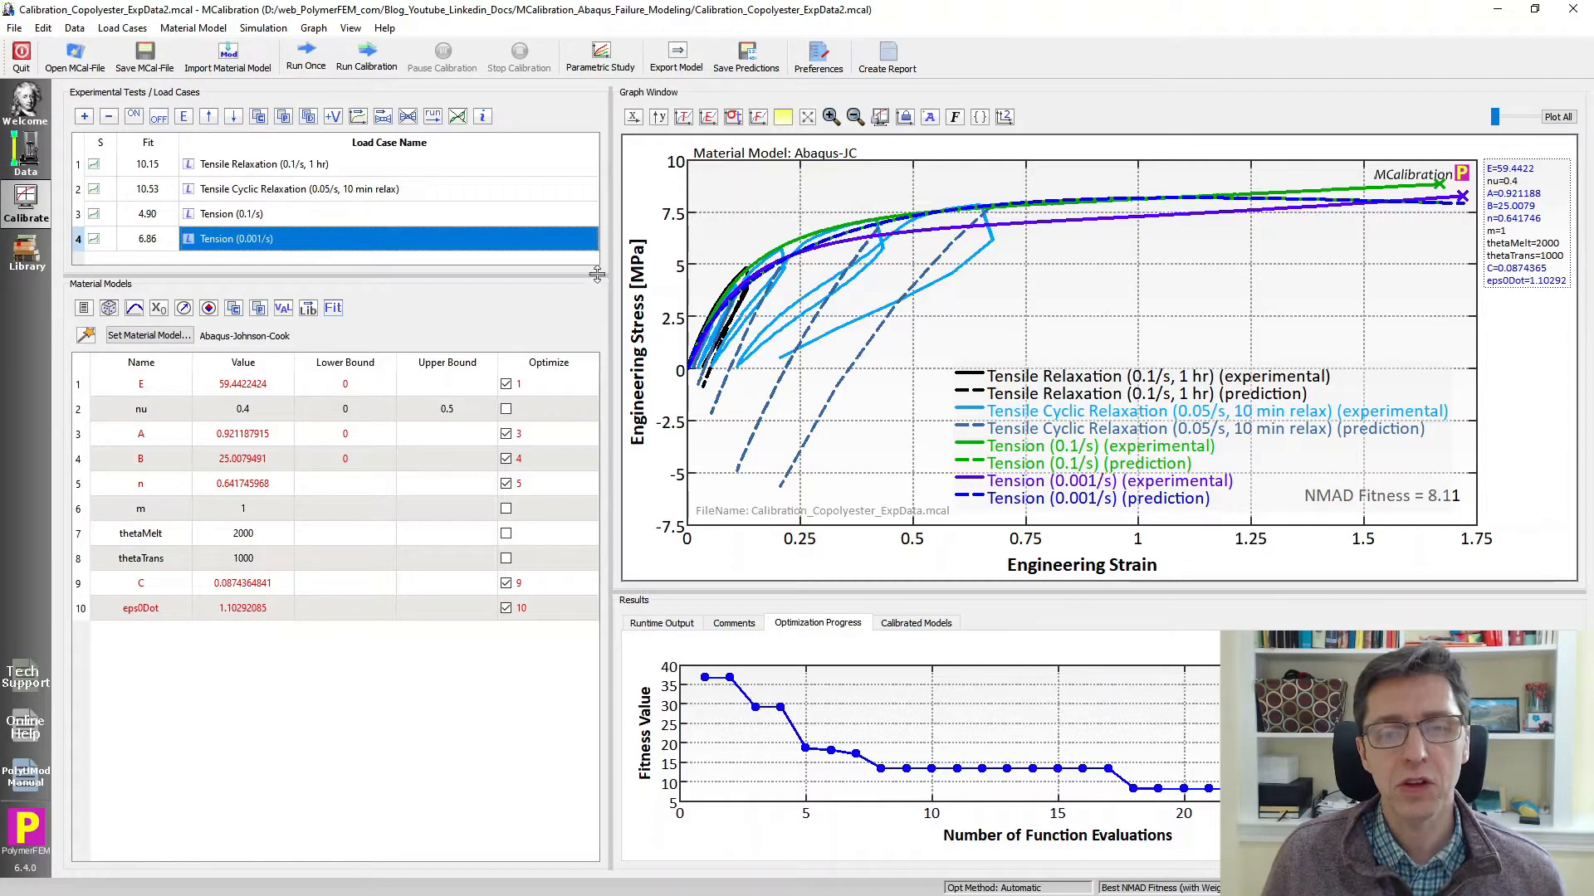
{"action": "mouse_move", "coordinate": [802, 453]}
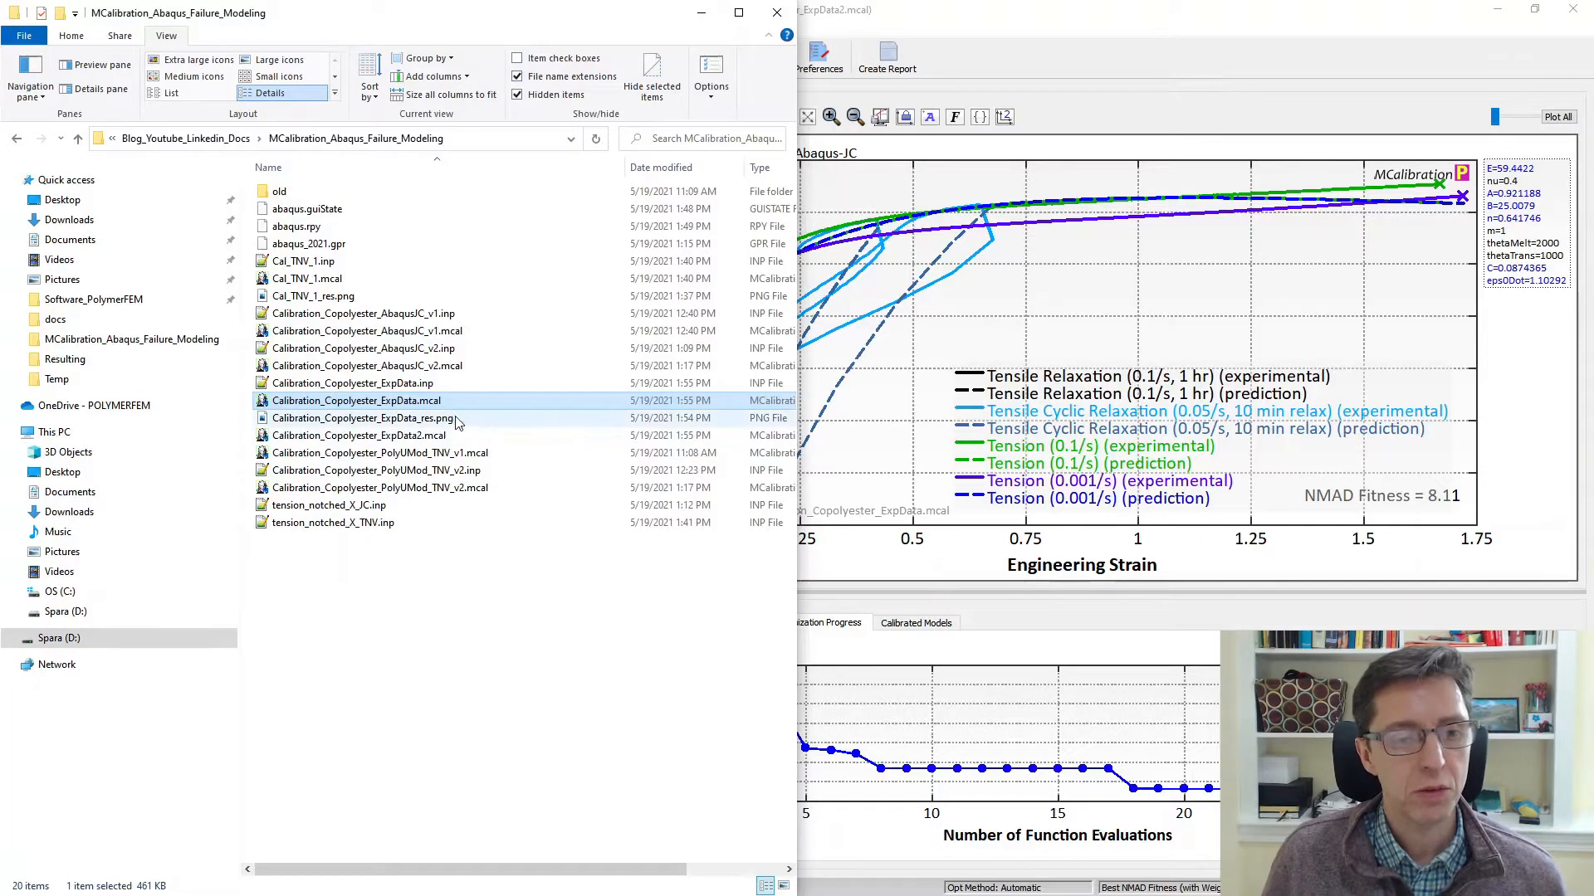
View the exported .inp file in Notepad++ and copy its Johnson-Cook material definition.
{"action": "double_click", "coordinate": [350, 382]}
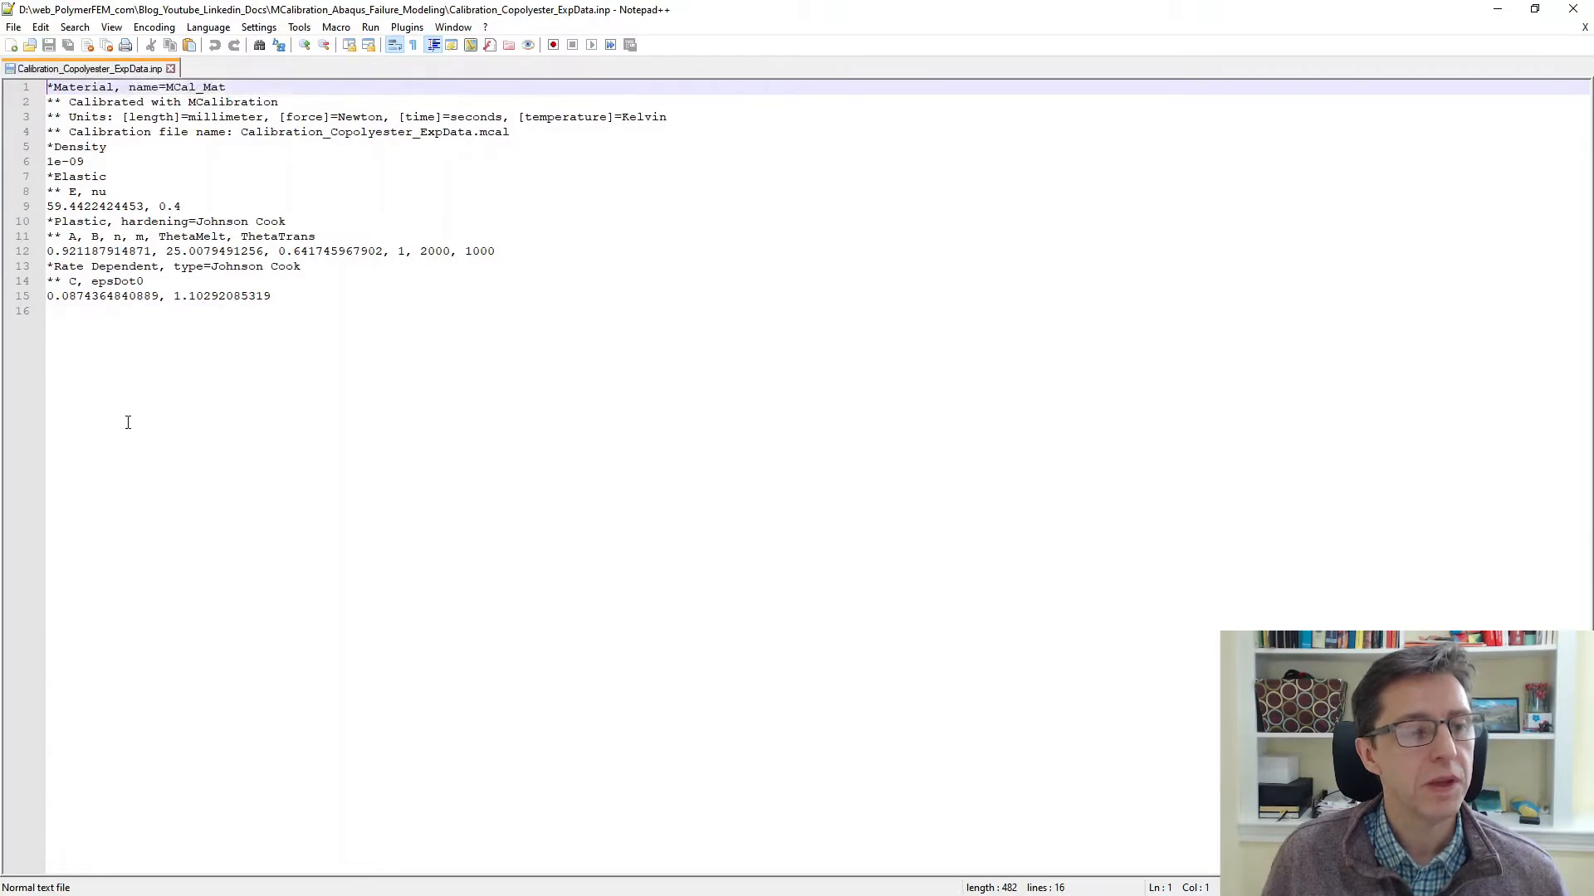
{"action": "key", "text": "ctrl+a"}
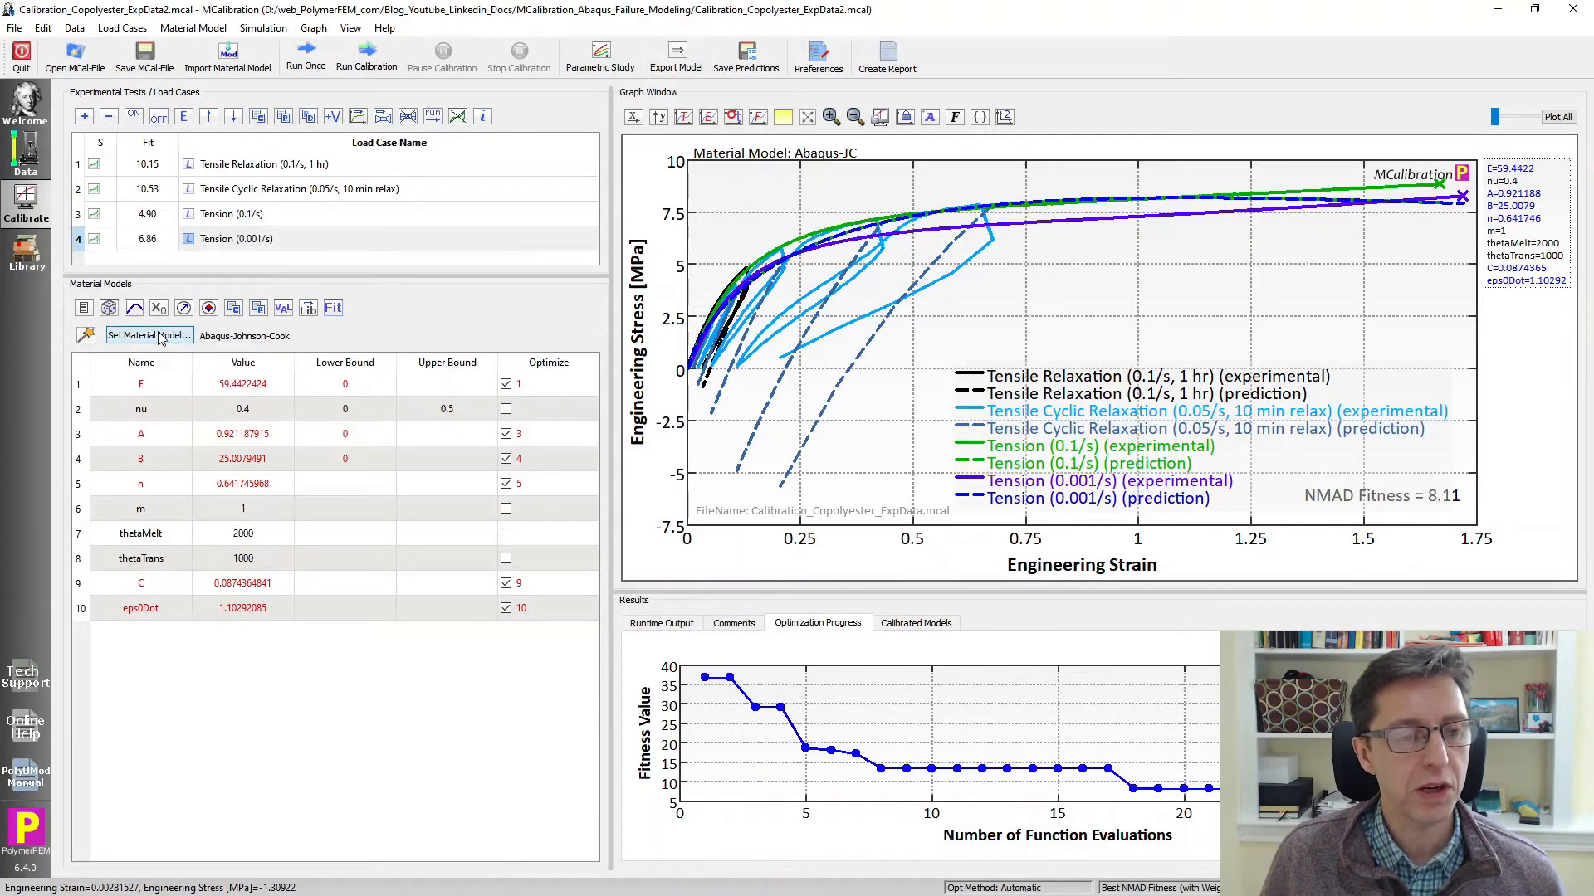
Choose the Abaqus-Template material model, showing its empty inp-command area.
{"action": "left_click", "coordinate": [149, 335]}
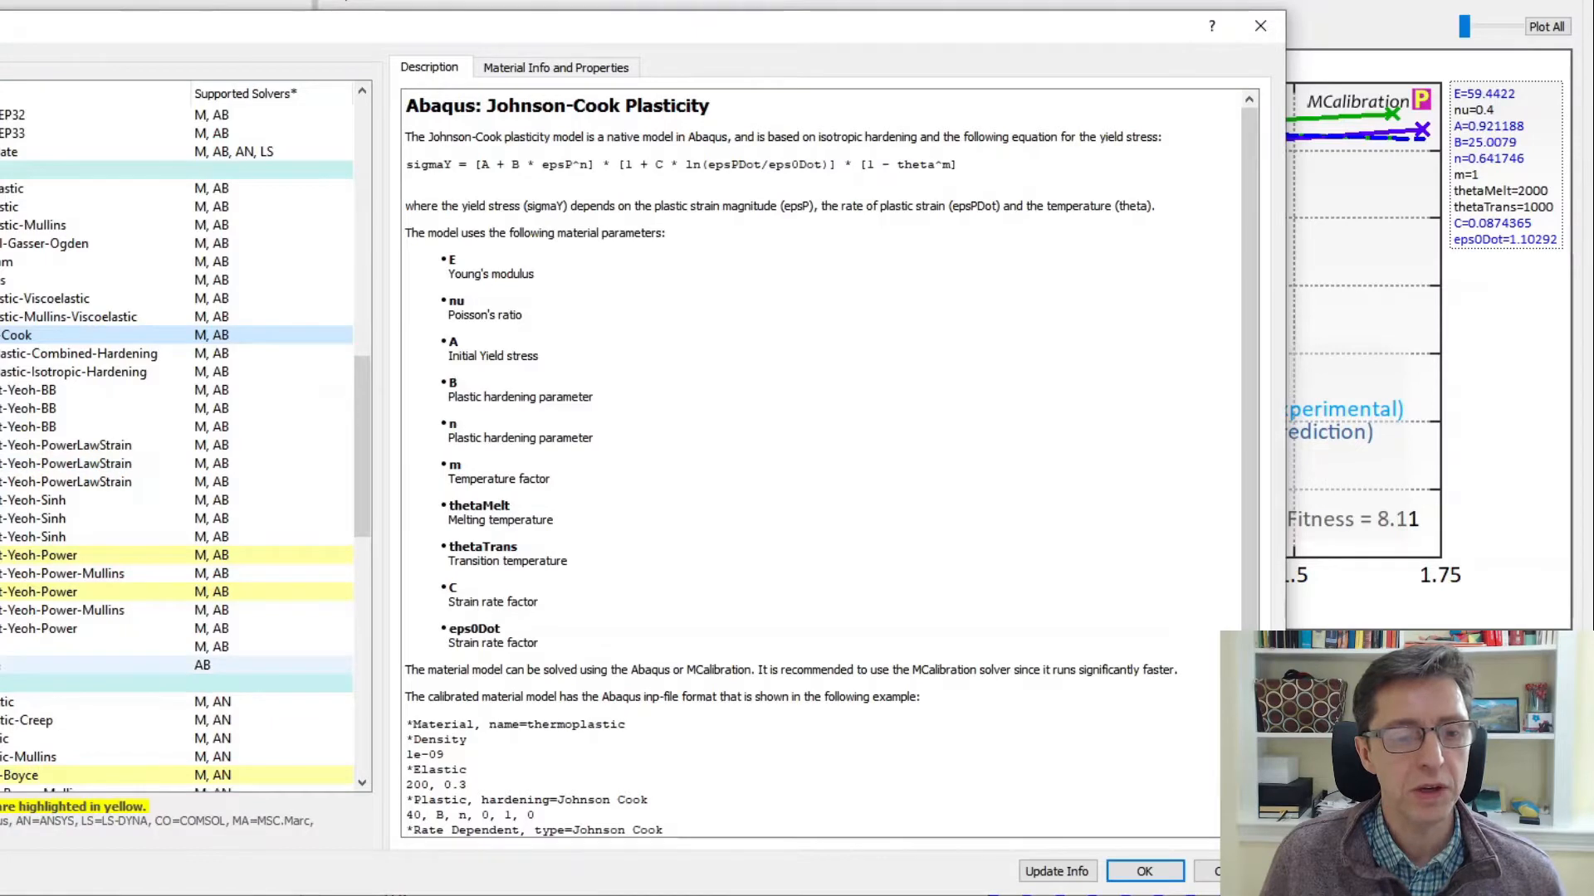
{"action": "left_click", "coordinate": [528, 67]}
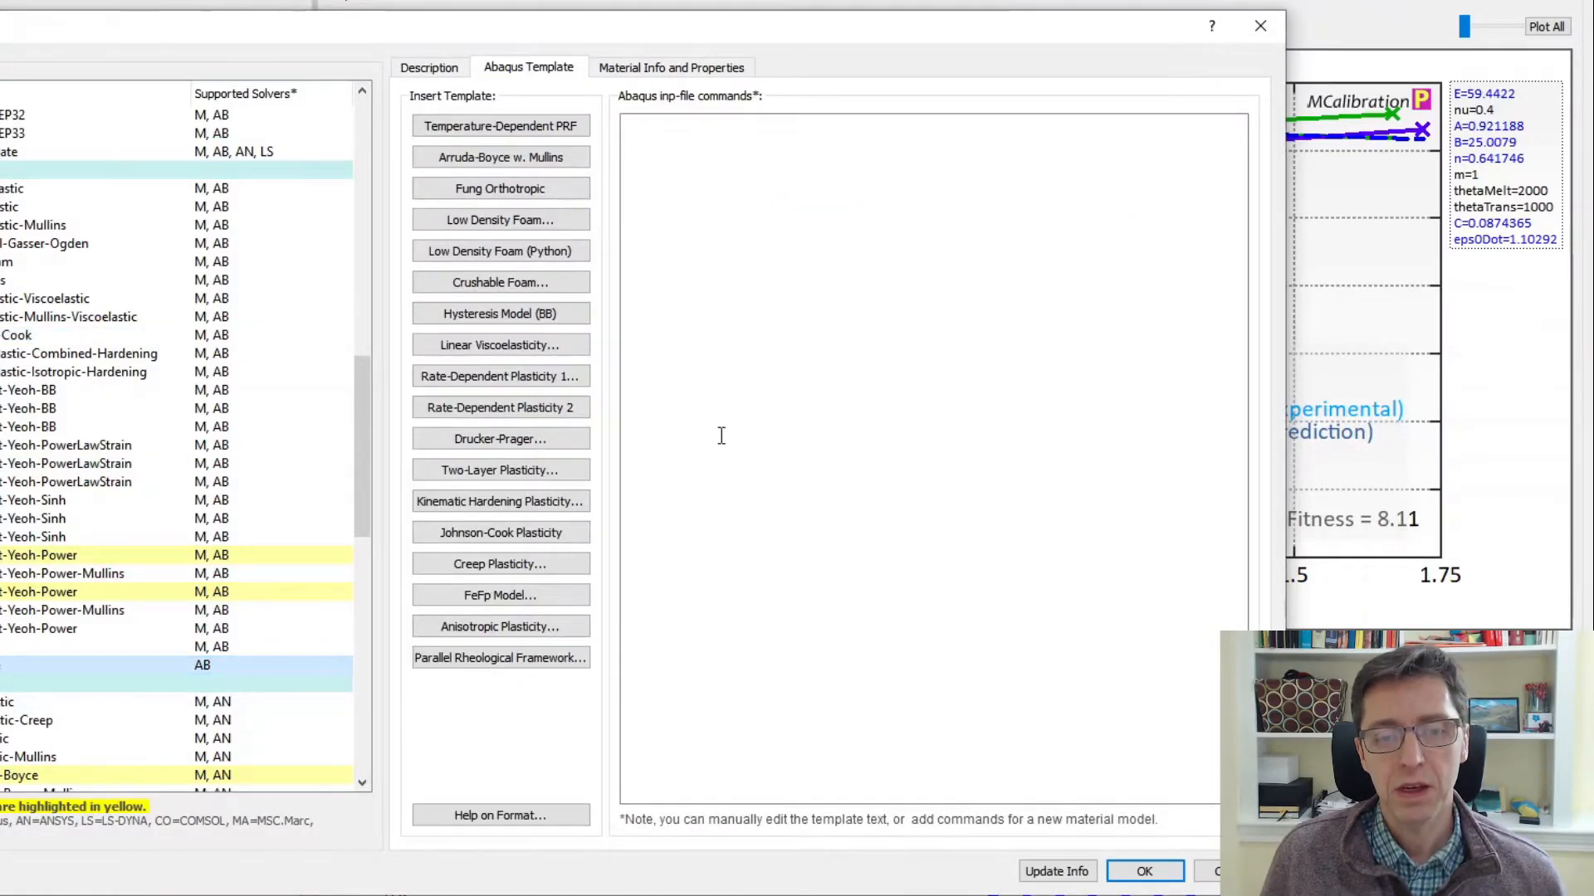
Paste the calibrated Johnson-Cook lines with ductile damage initiation and evolution, removing unneeded sample lines.
{"action": "left_click", "coordinate": [500, 531]}
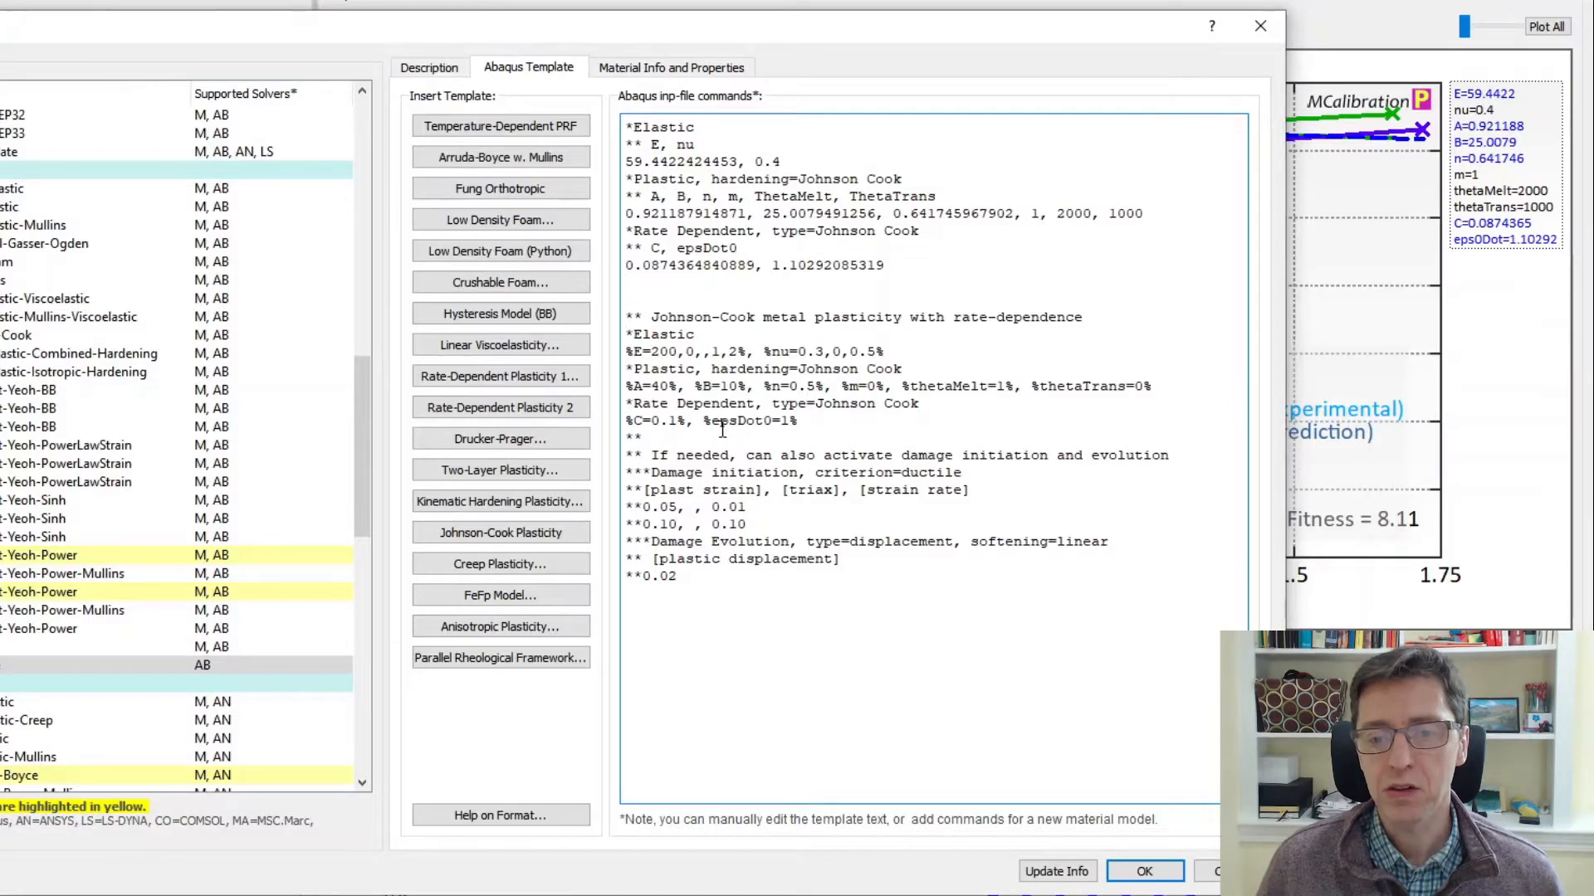
{"action": "left_click_drag", "start_coordinate": [626, 316], "coordinate": [798, 420]}
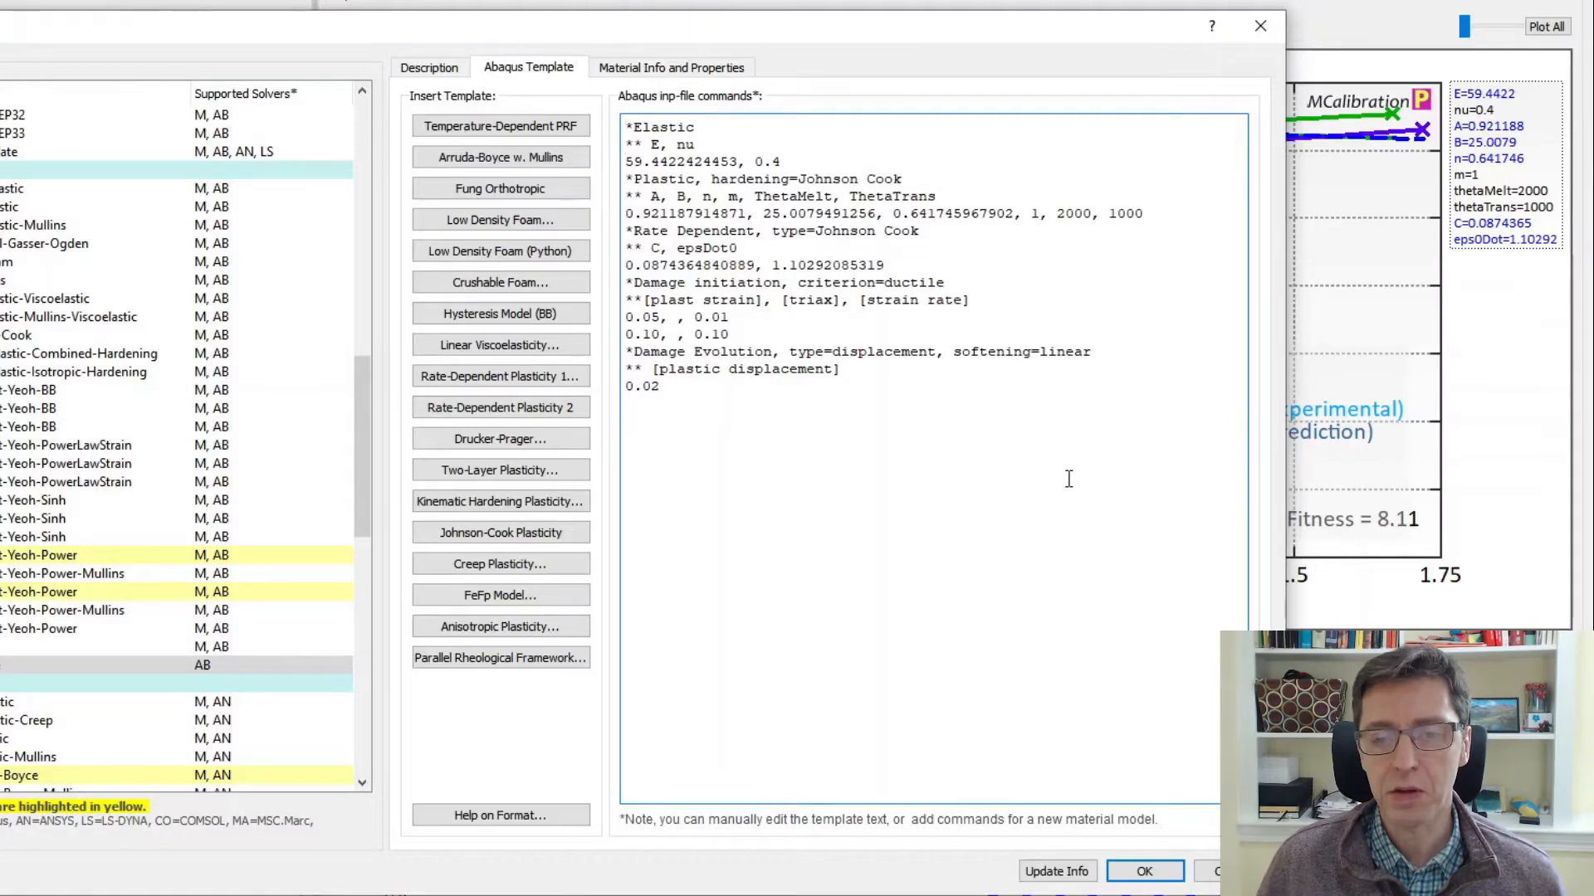
{"action": "type", "text": "%el="}
{"action": "key", "text": "Enter"}
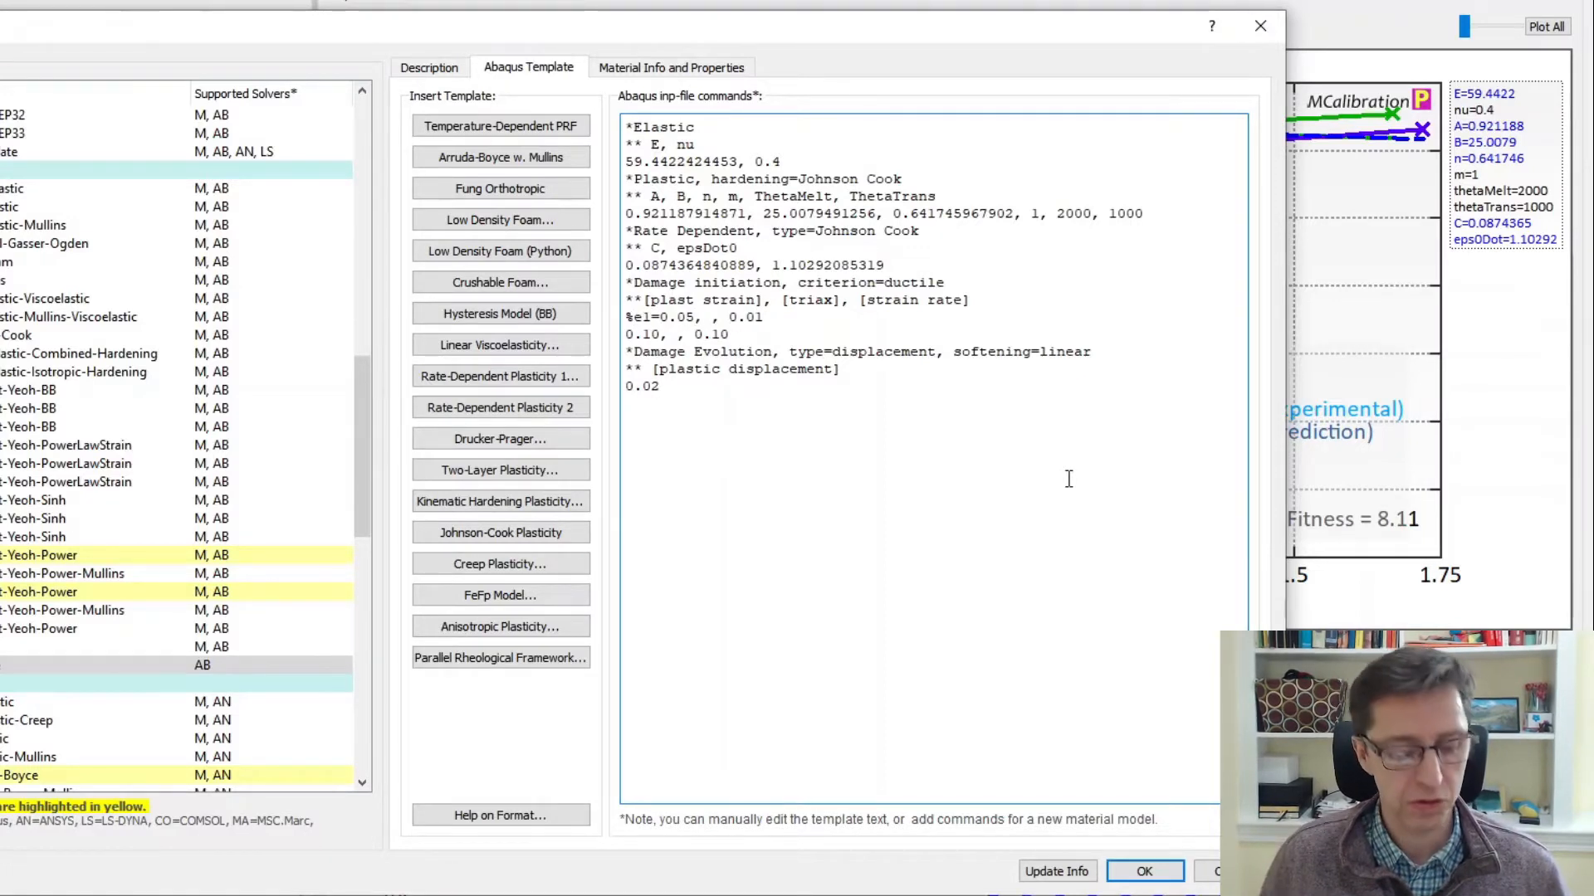
Parameterize damage values as e1, r1=0.01, e2, r2 and dam placeholders and apply the template model.
{"action": "type", "text": "%"}
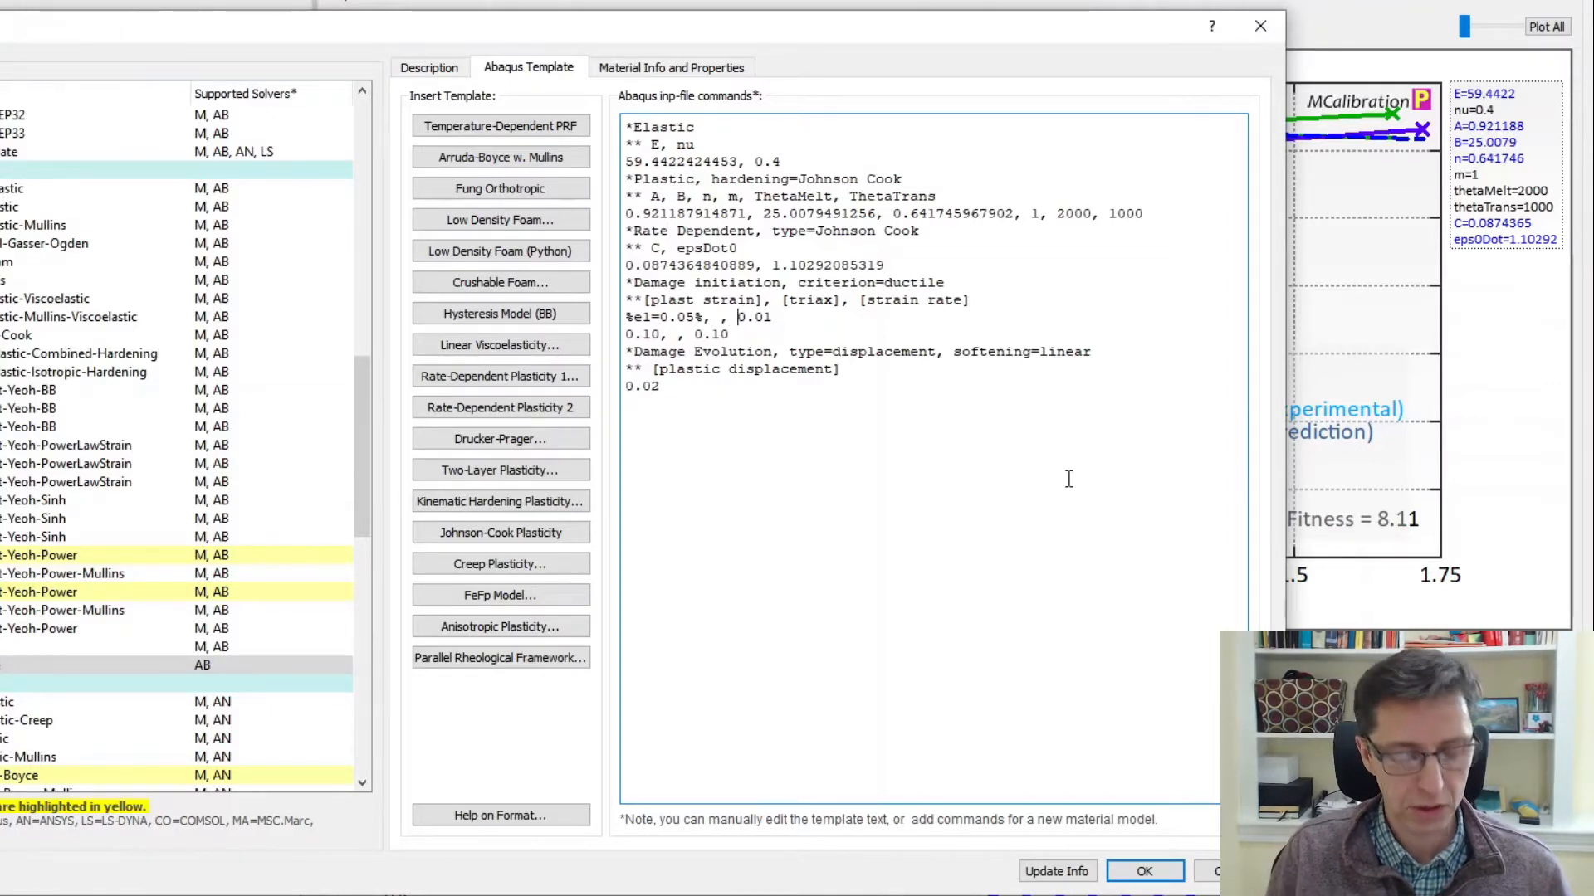
{"action": "type", "text": "%r1"}
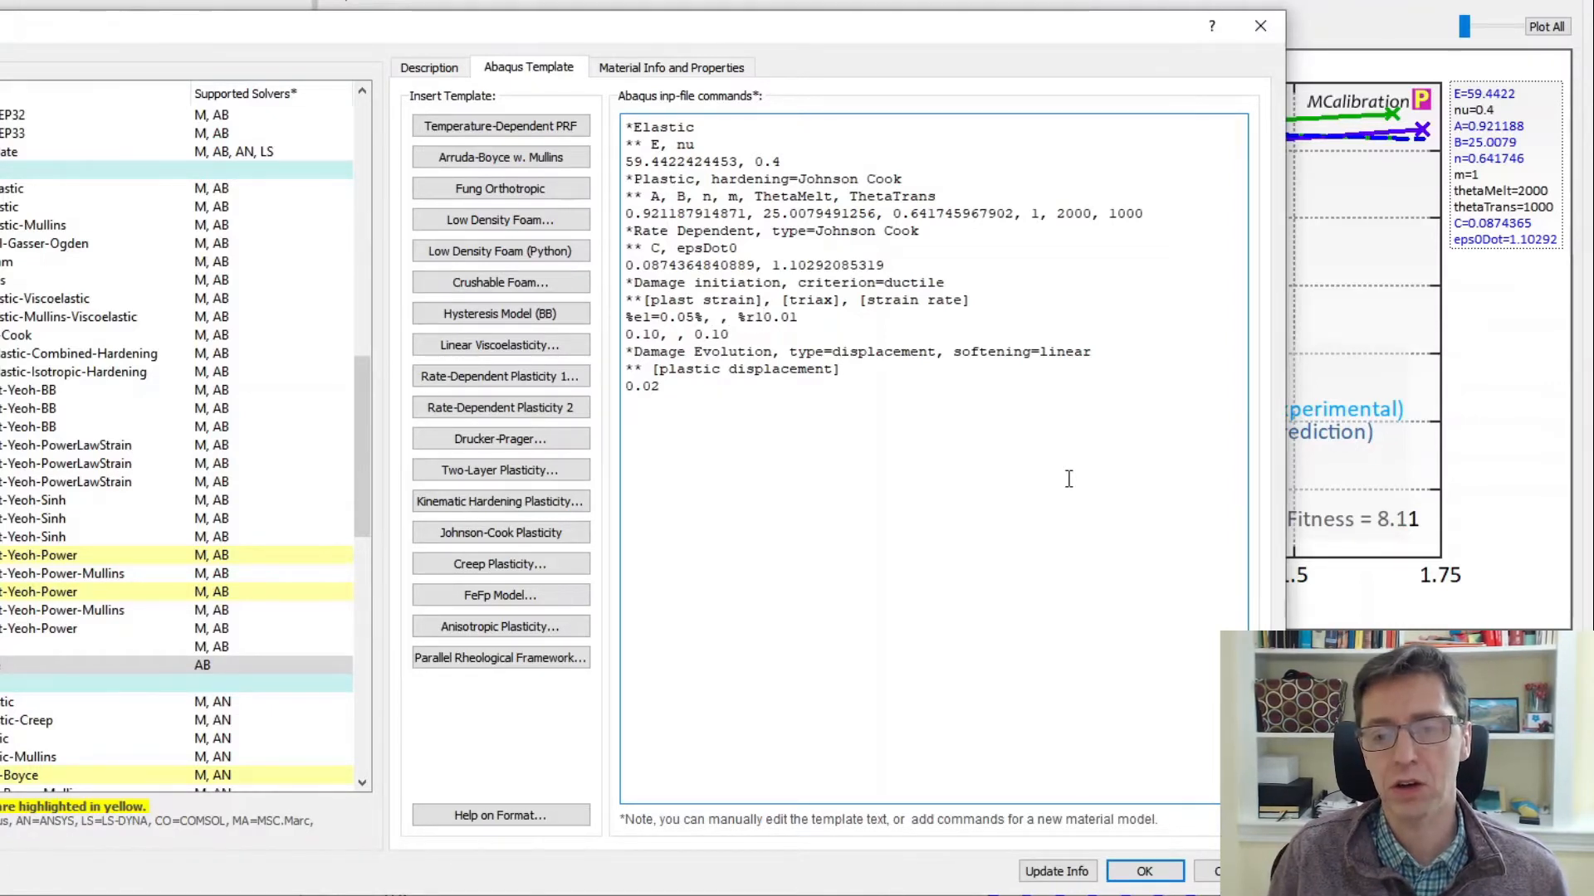
{"action": "type", "text": "=0.01%"}
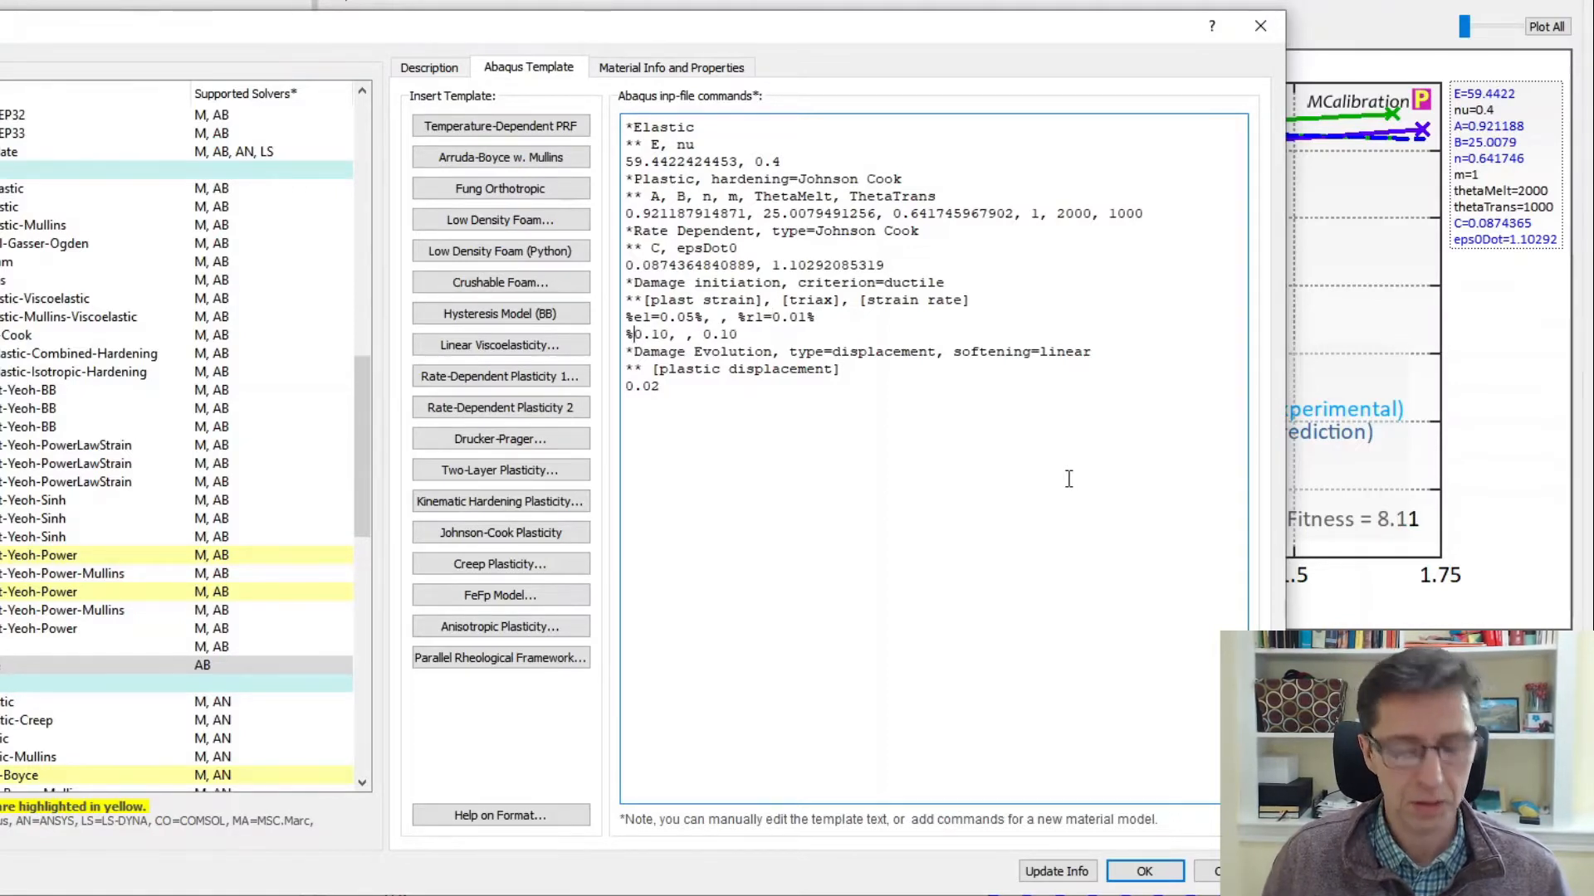
{"action": "type", "text": "e20"}
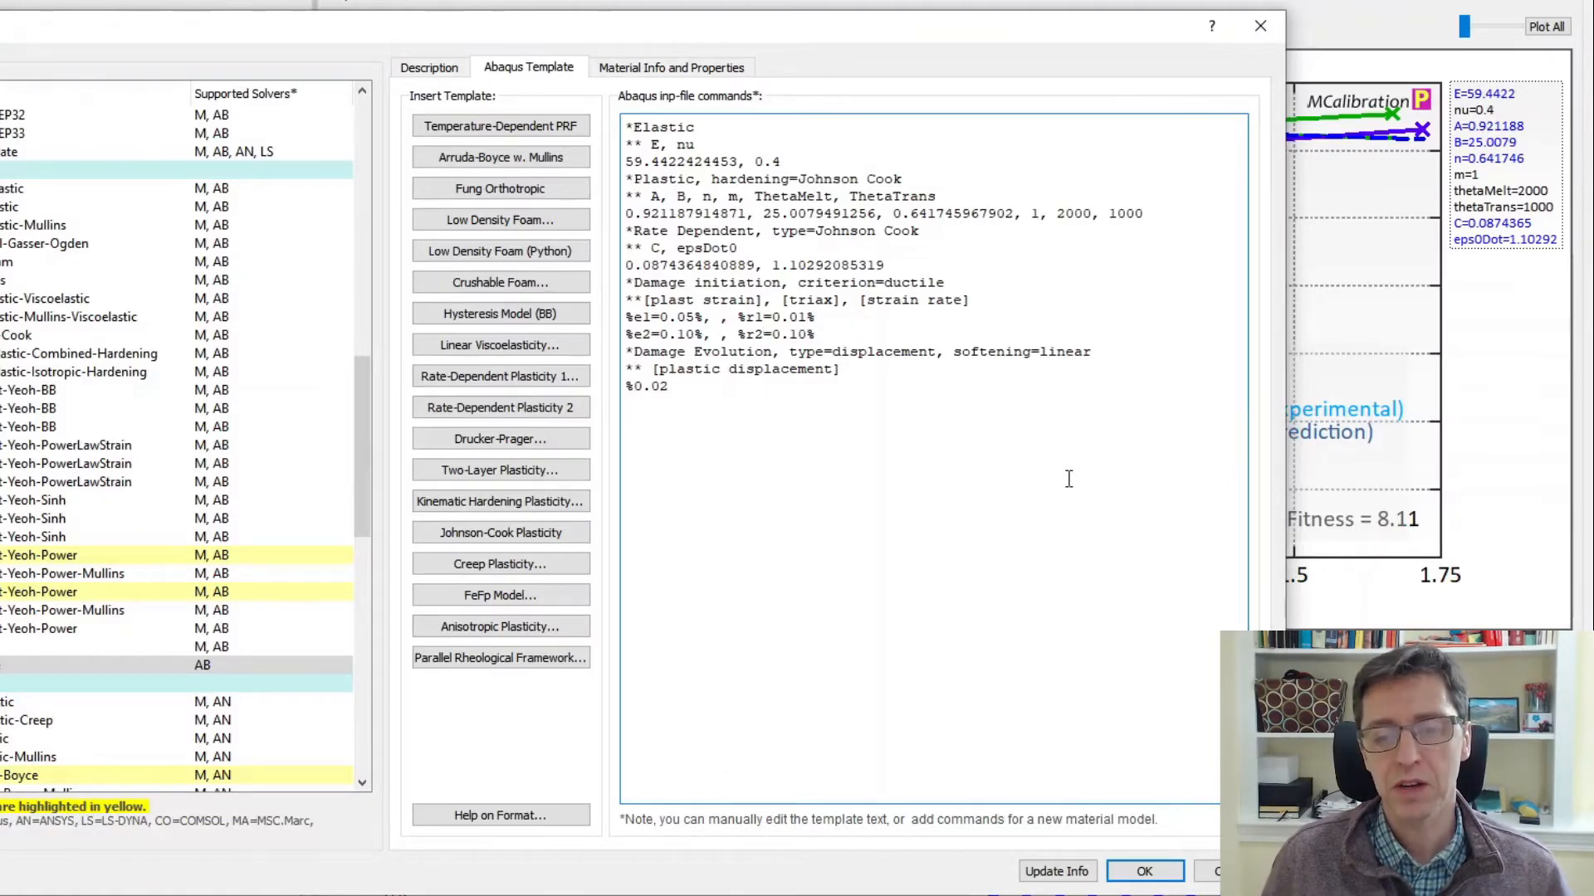
{"action": "left_click", "coordinate": [634, 386]}
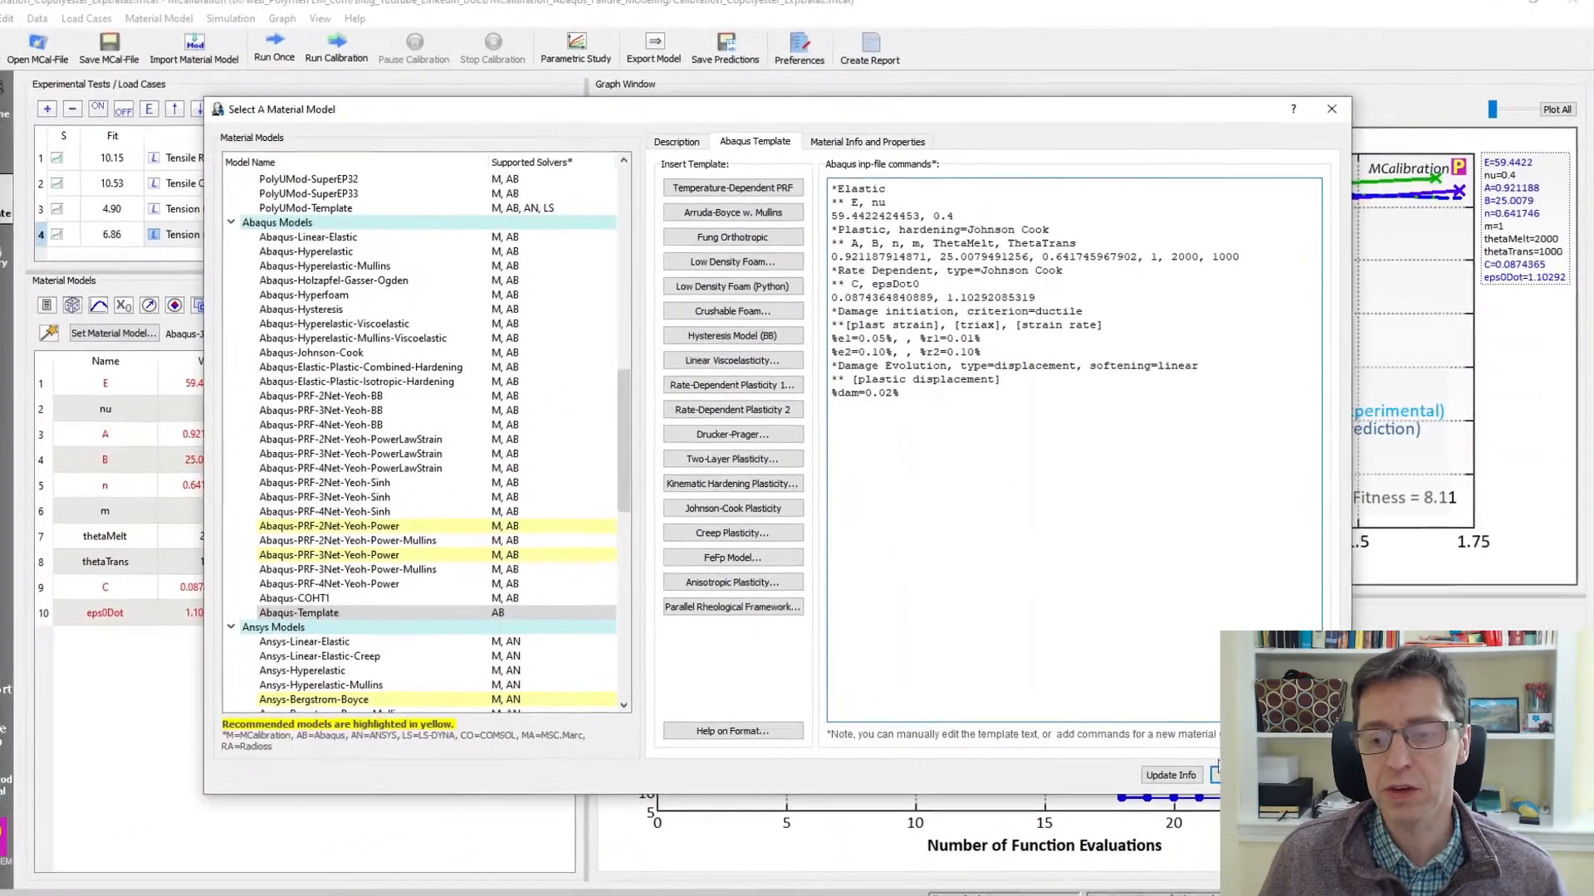
{"action": "left_click", "coordinate": [1332, 109]}
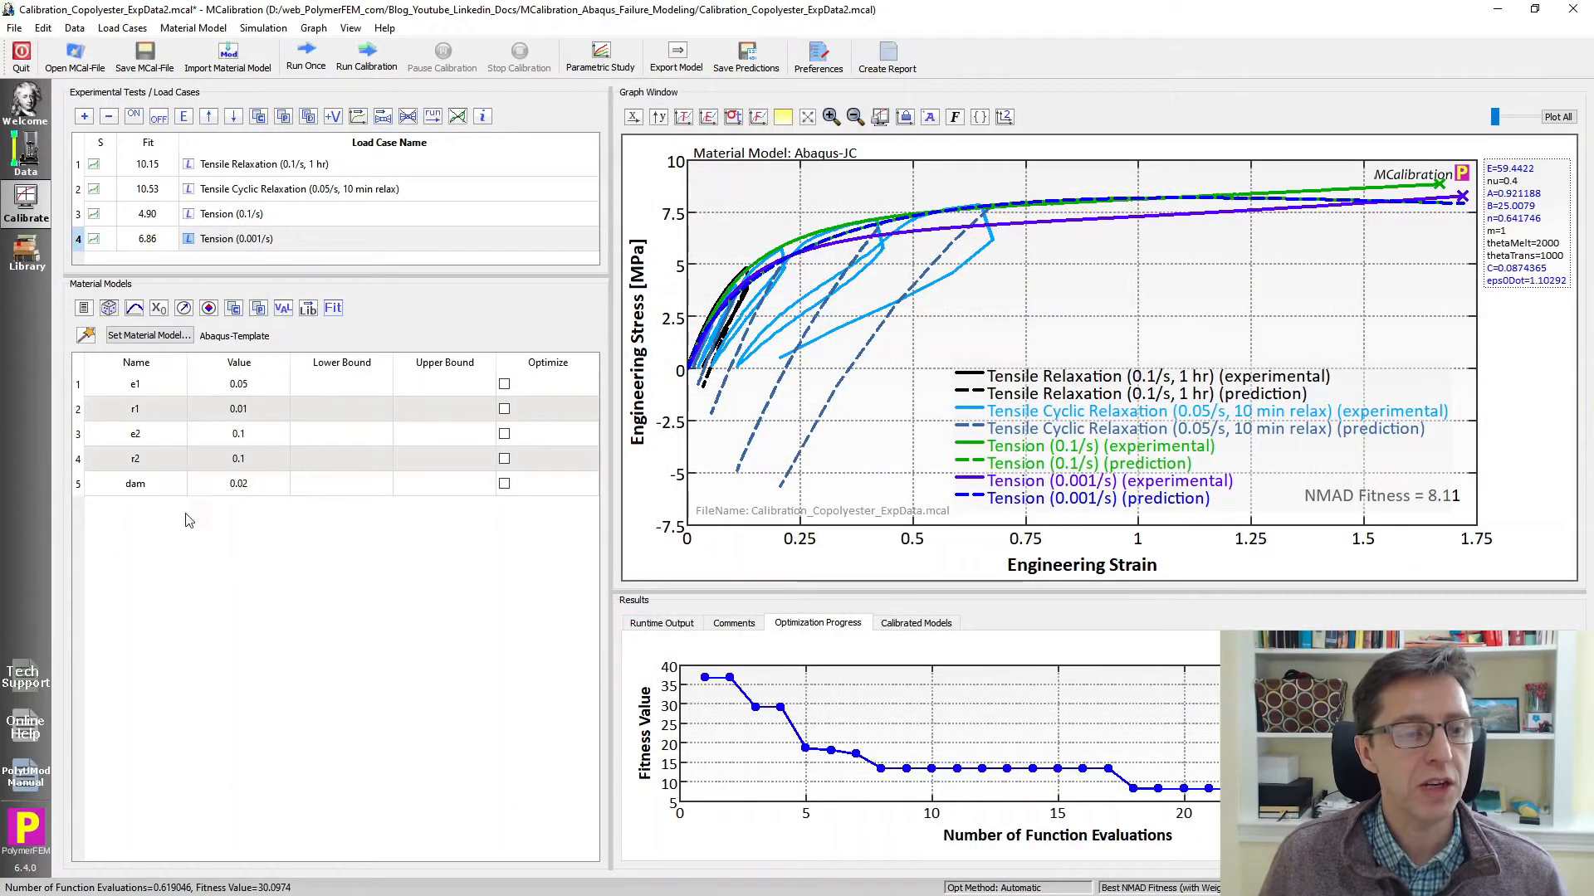
{"action": "mouse_move", "coordinate": [169, 485]}
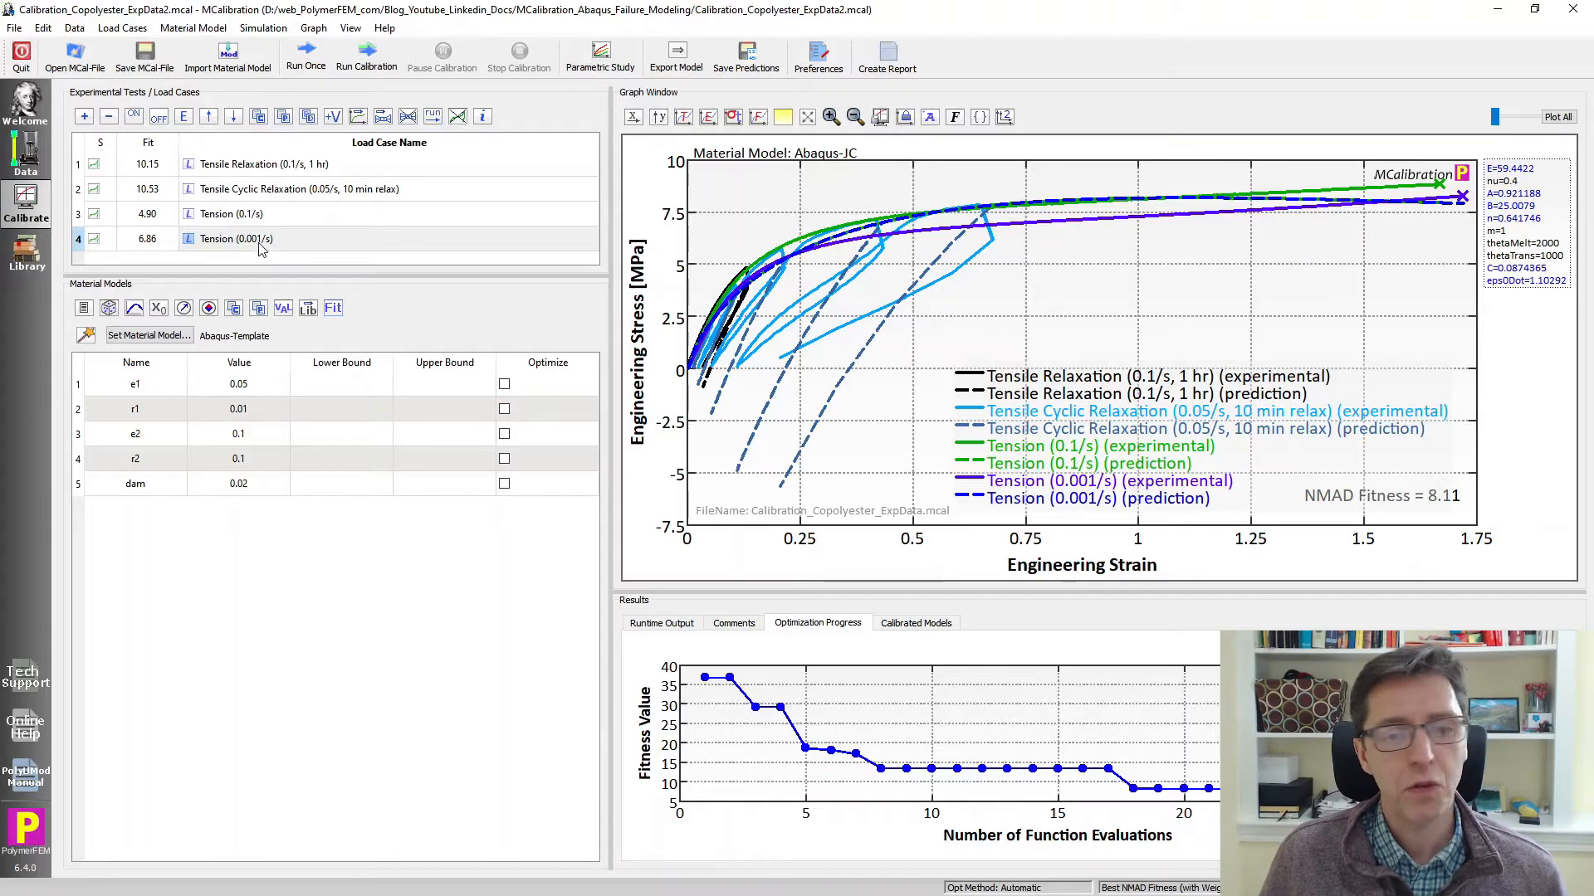
Exclude the relaxation load cases, run once on the two tension tests (NMAD 5.88) and inspect their curves.
{"action": "left_click", "coordinate": [262, 162]}
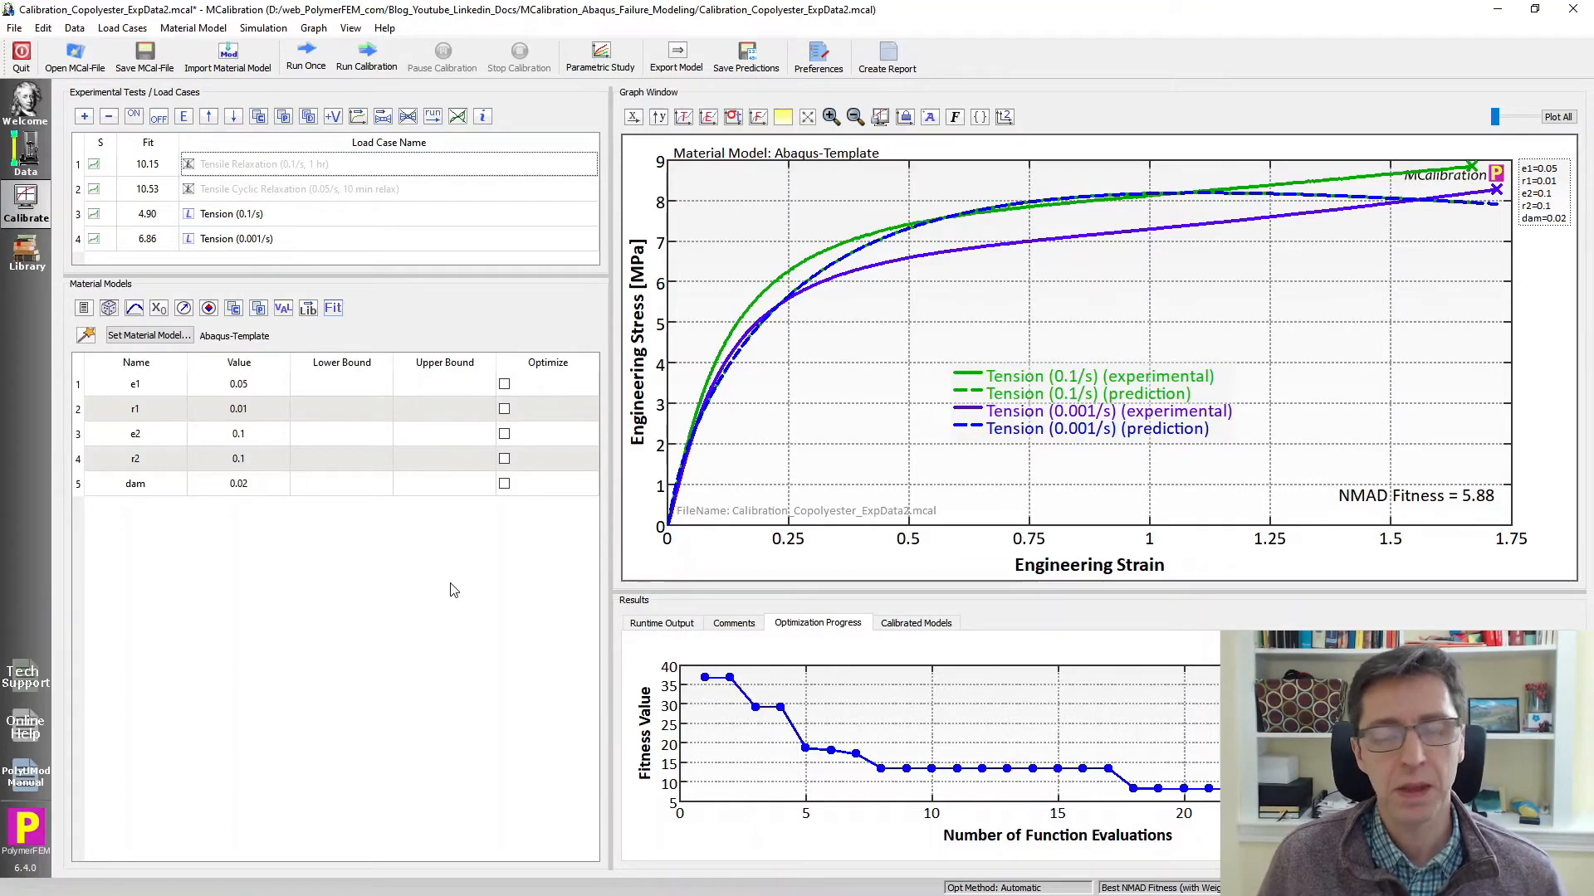
{"action": "mouse_move", "coordinate": [1215, 226]}
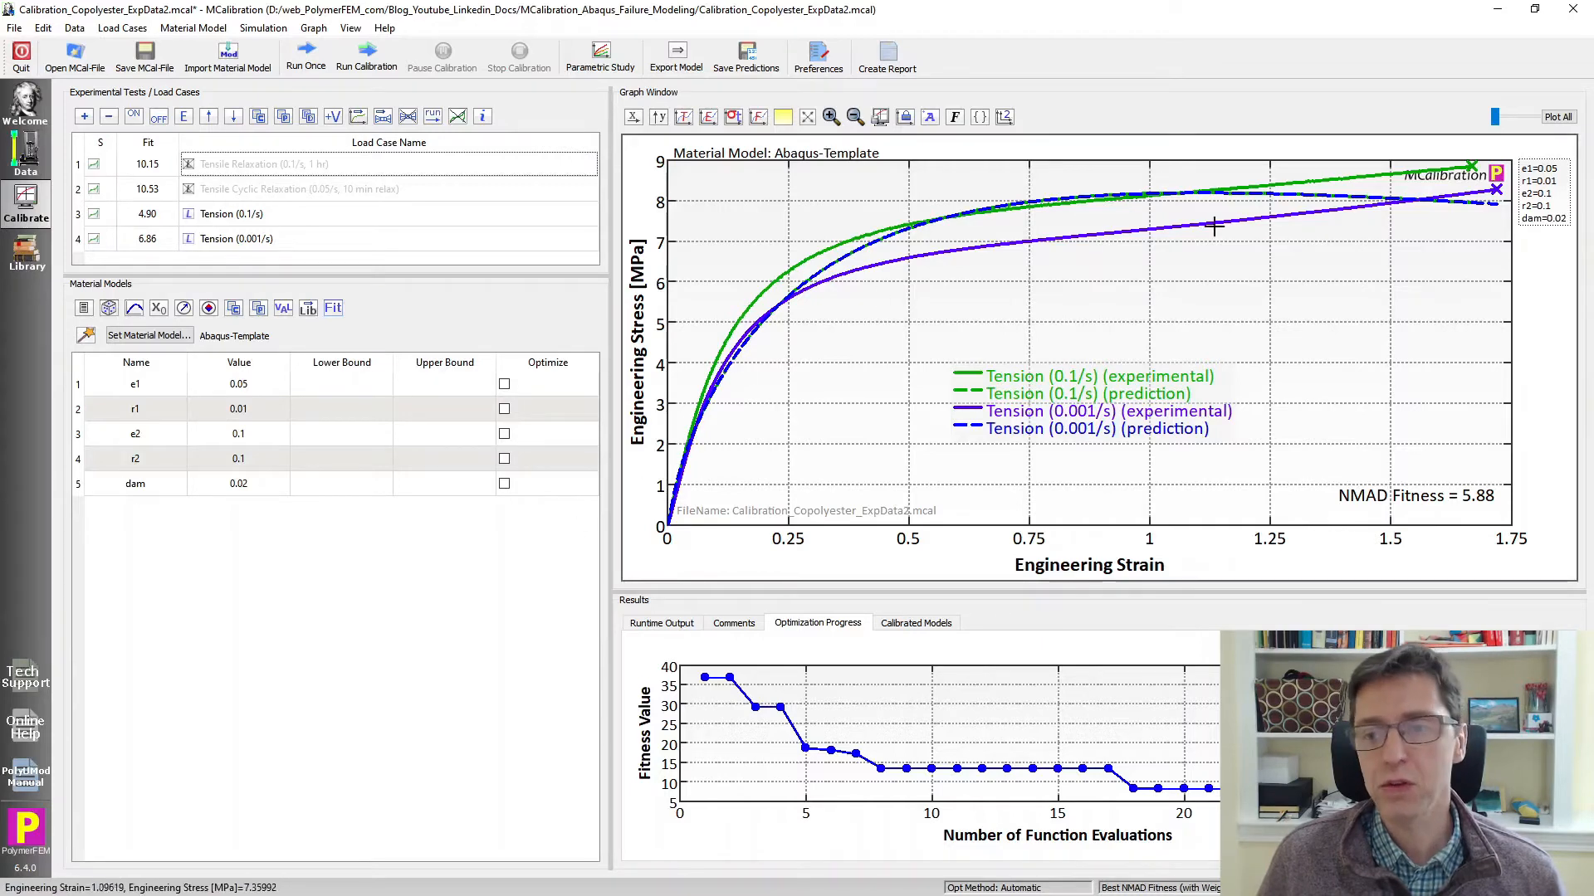
{"action": "left_click", "coordinate": [249, 239]}
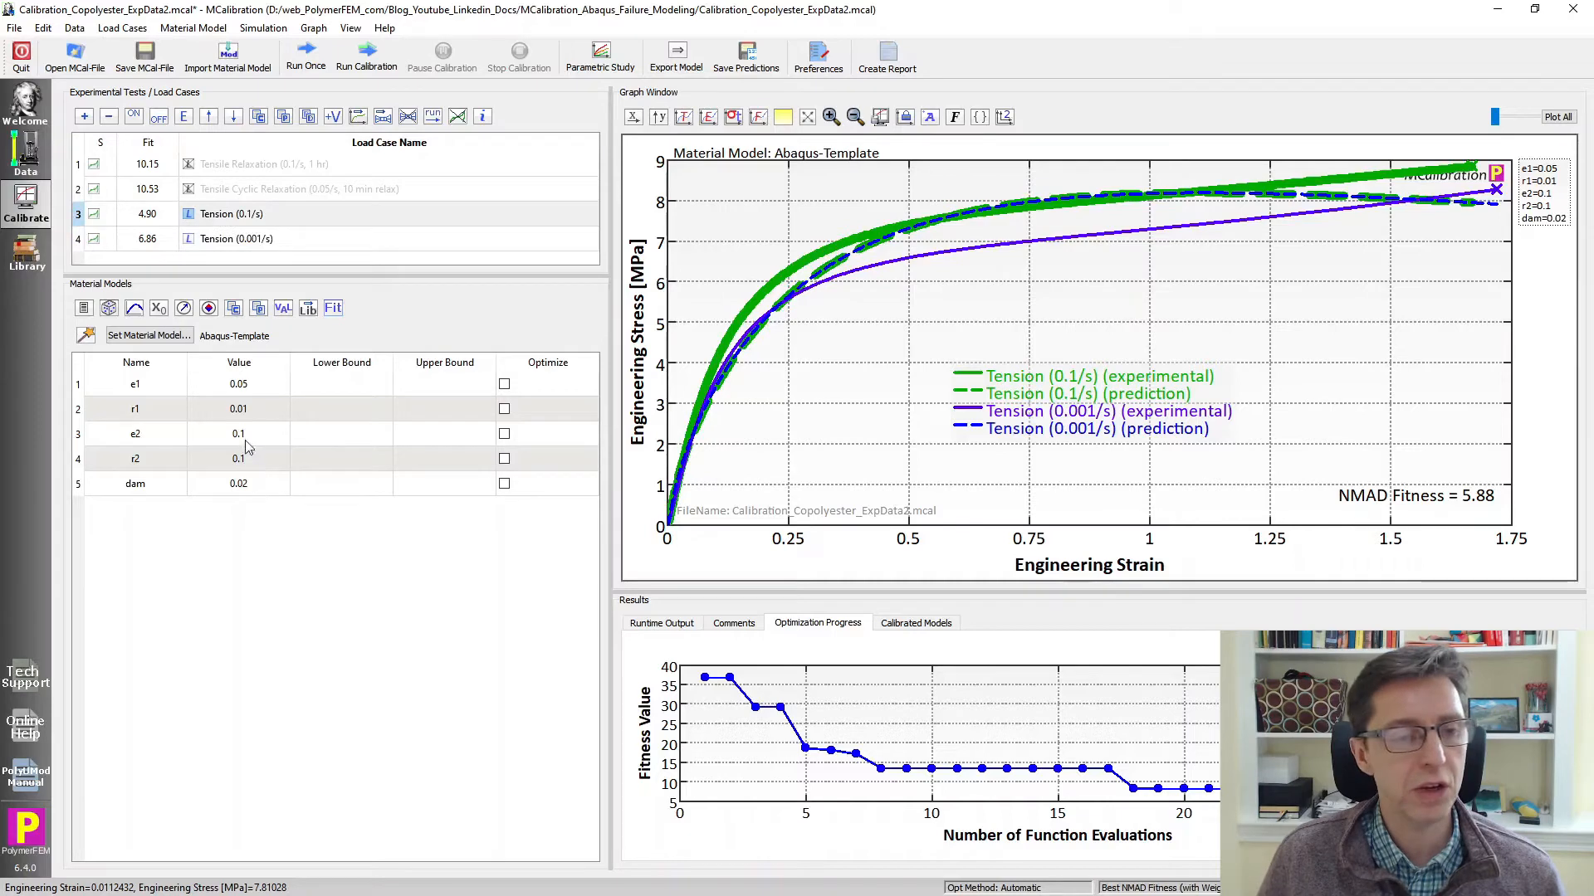
{"action": "left_click", "coordinate": [299, 188]}
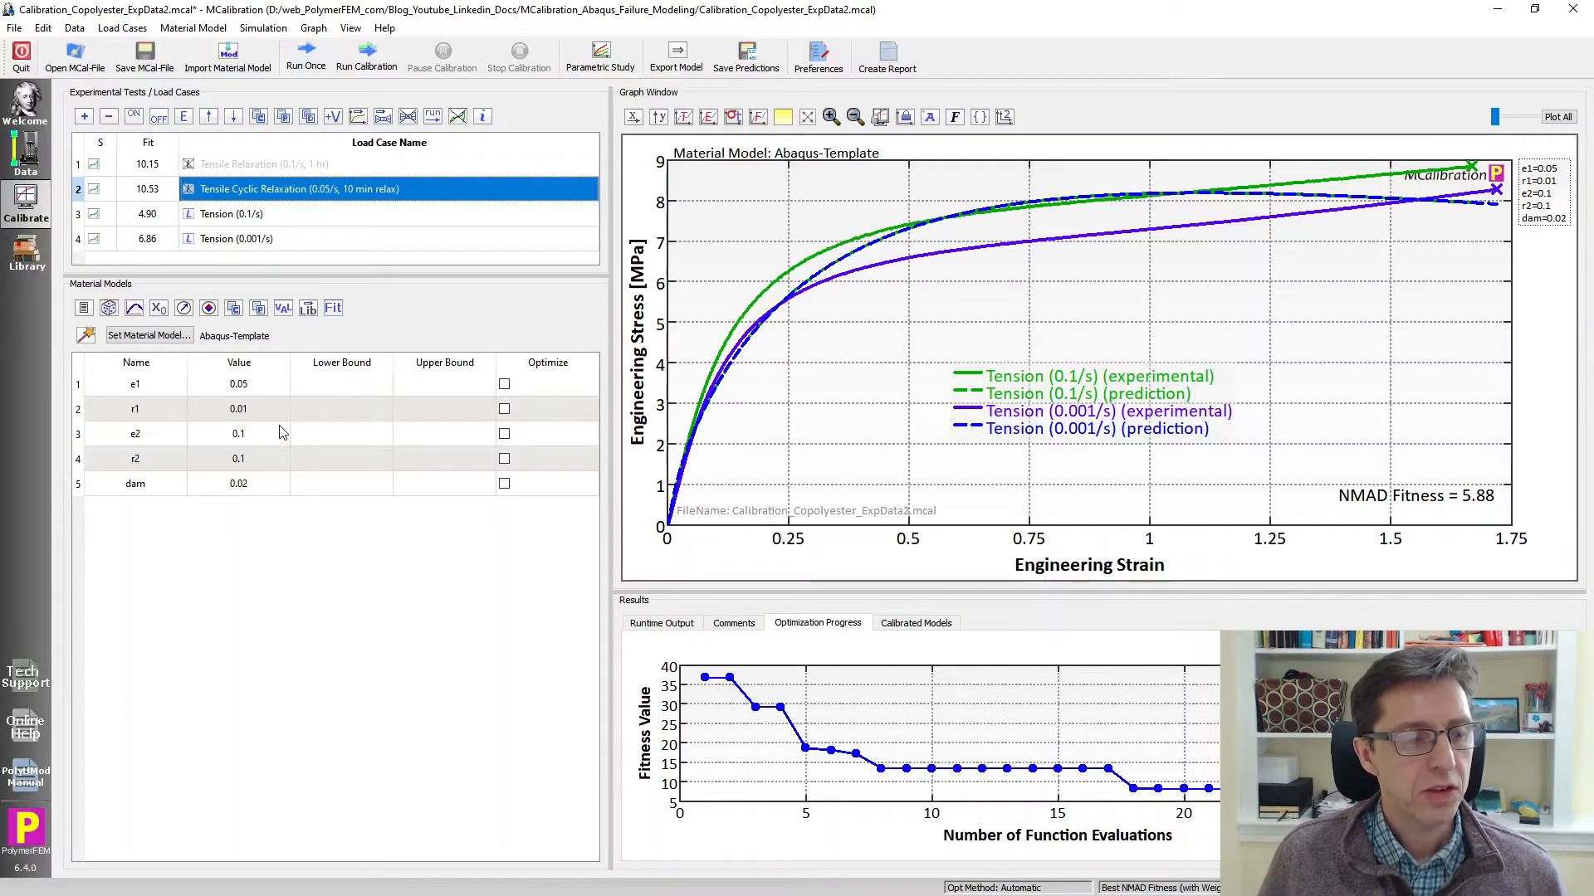
{"action": "mouse_move", "coordinate": [269, 465]}
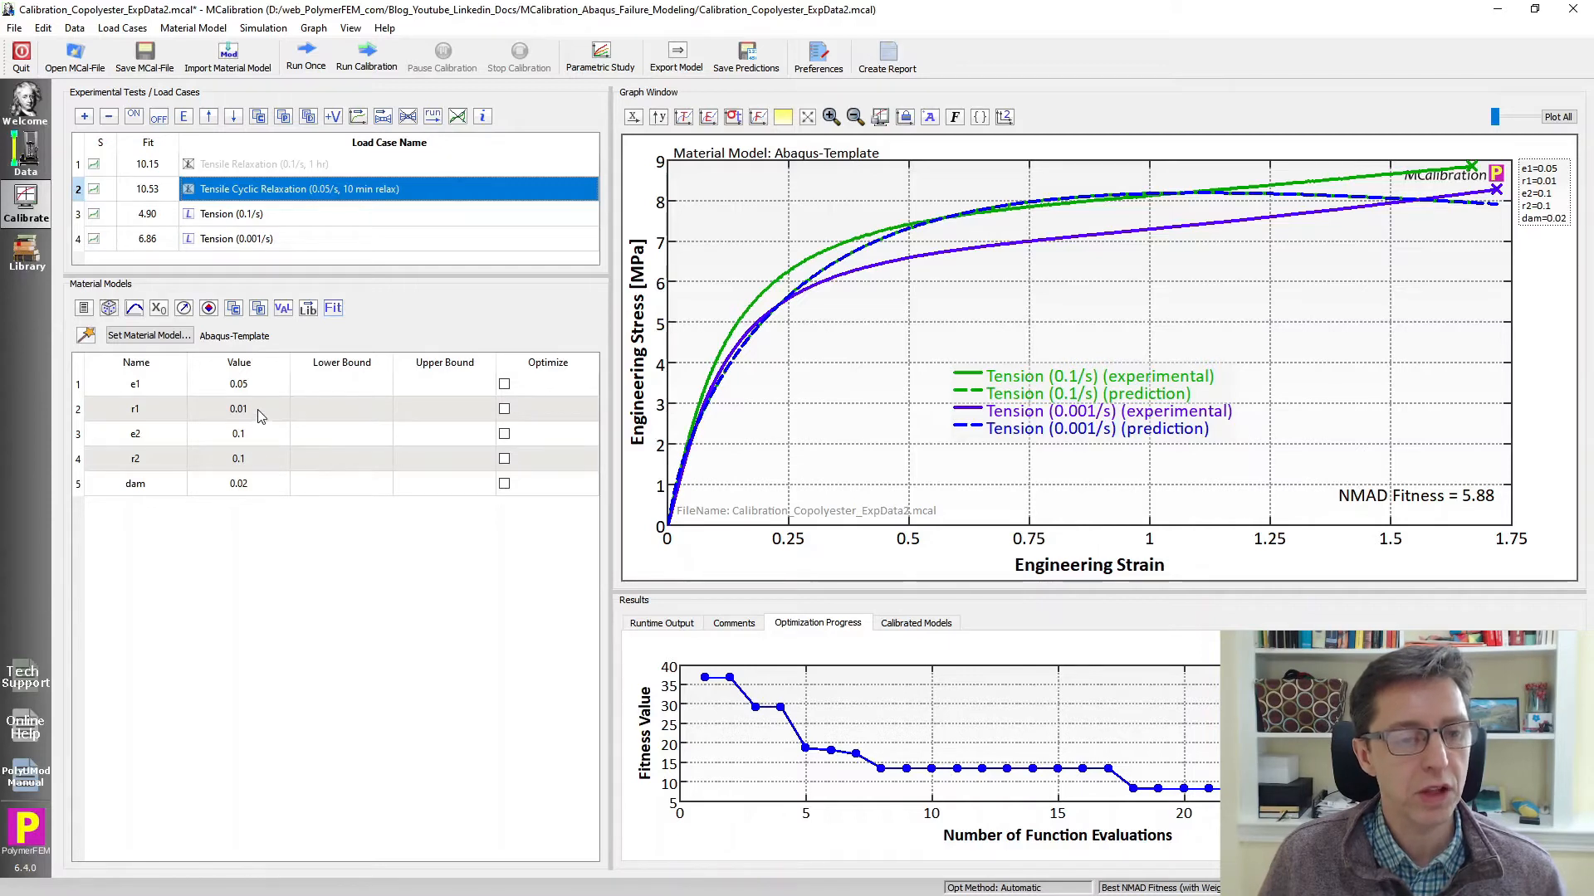
Set the template parameter r1 to 0.001 in the Material Models table.
{"action": "left_click", "coordinate": [239, 408]}
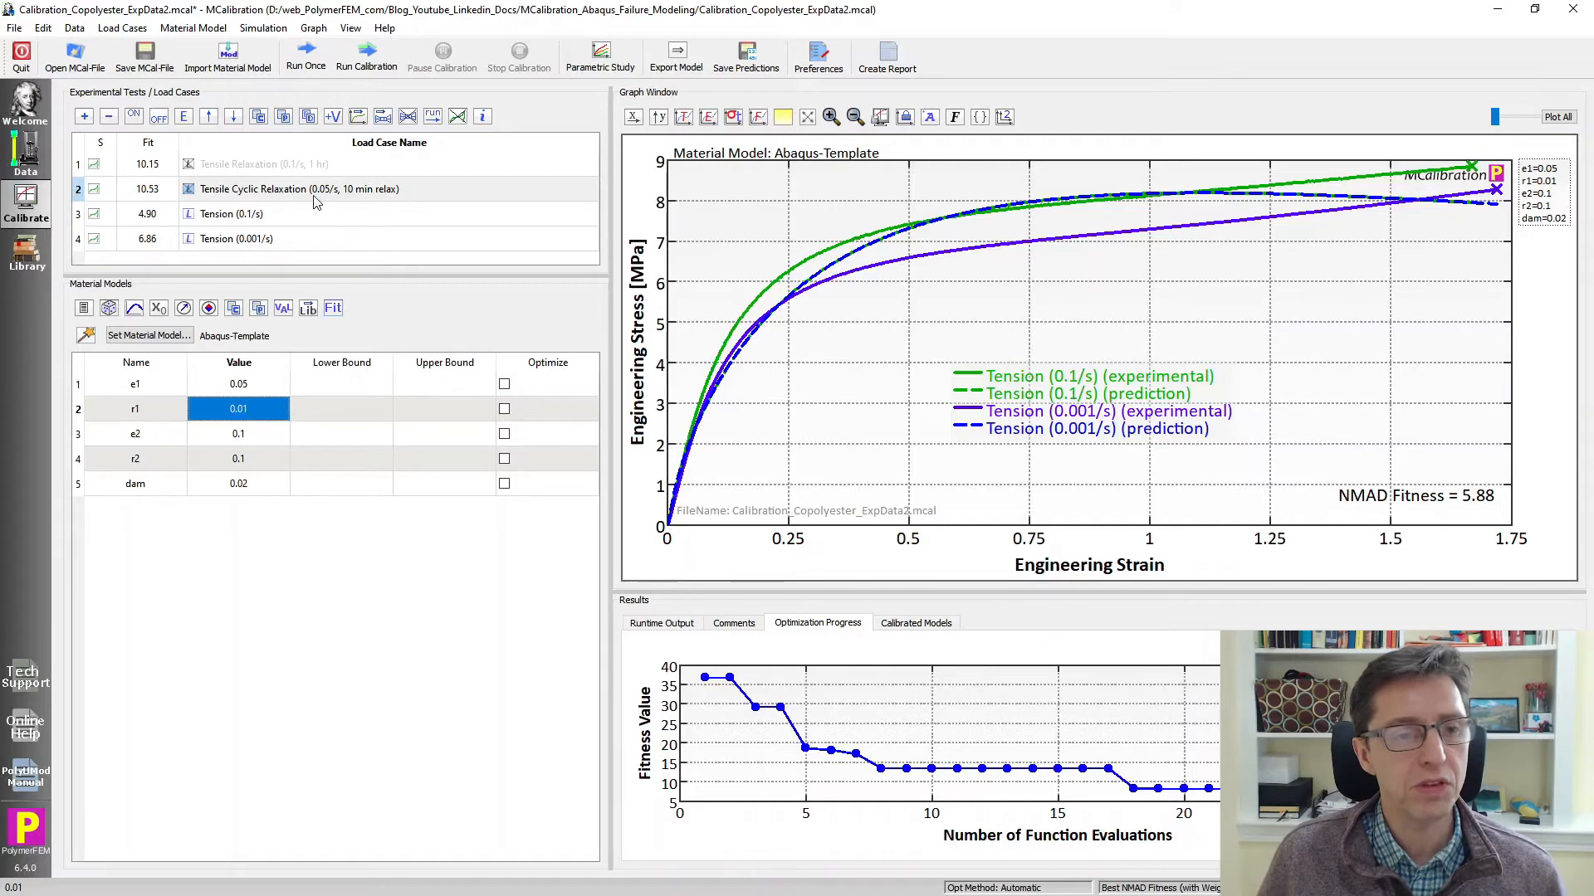
{"action": "left_click", "coordinate": [231, 213]}
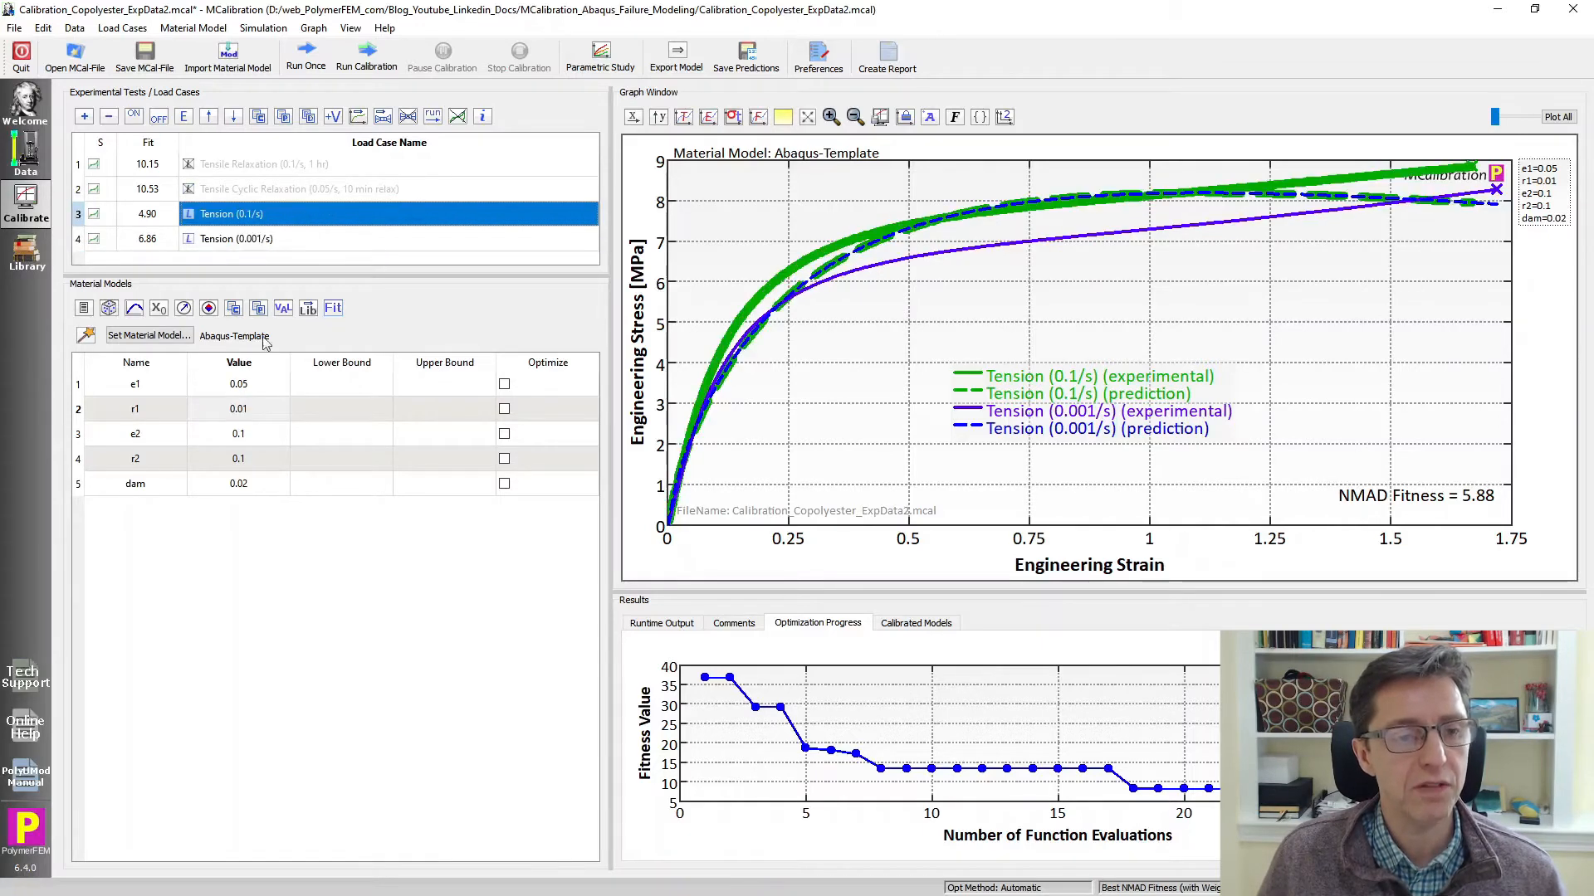
{"action": "left_click", "coordinate": [239, 408]}
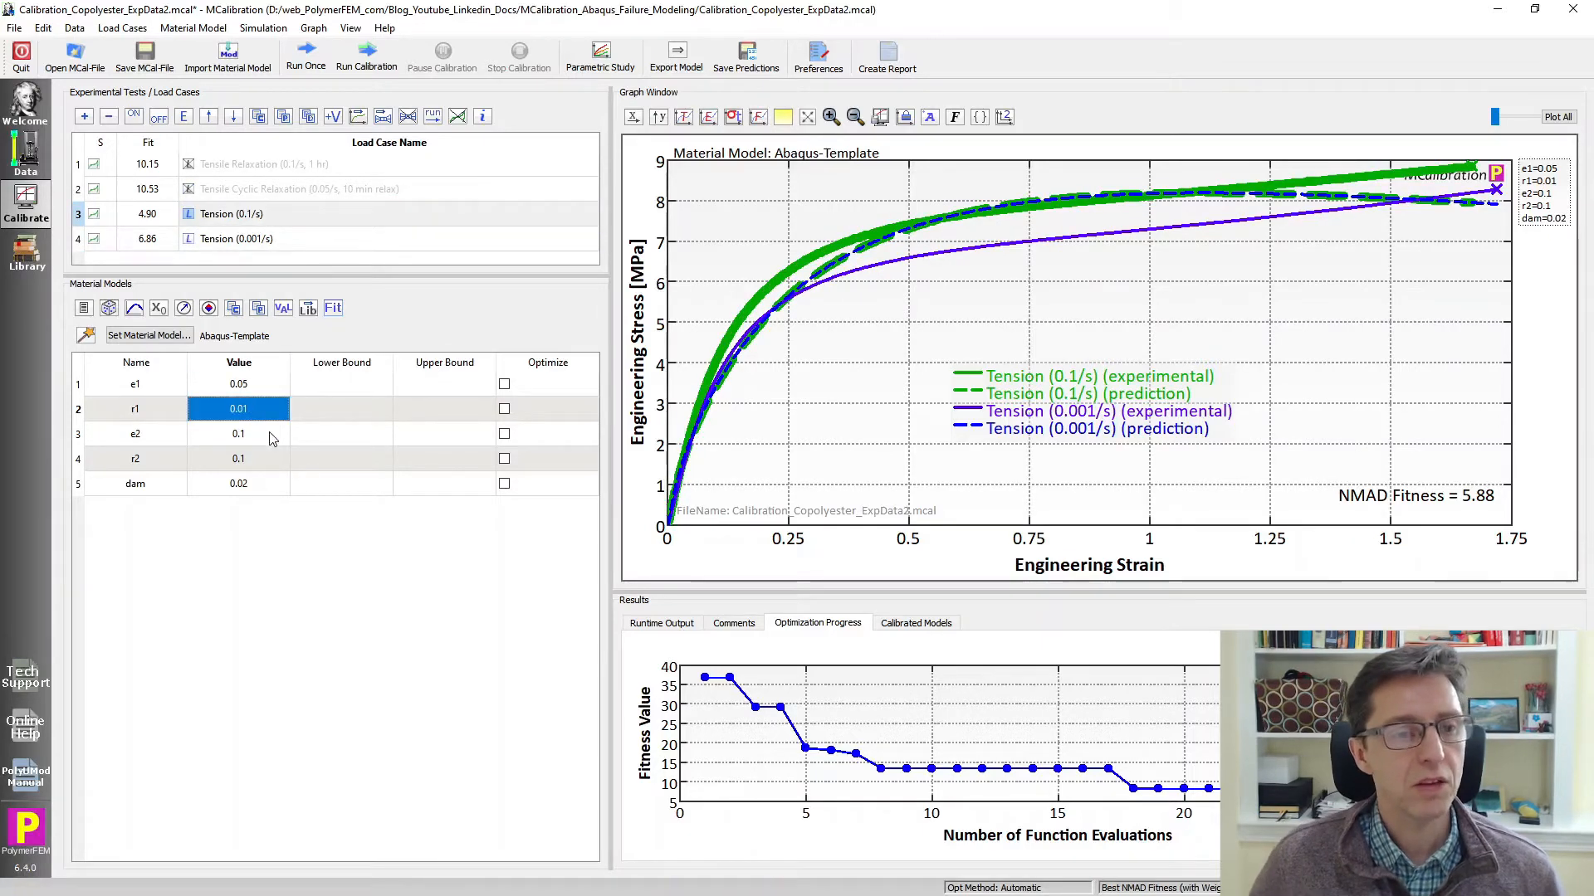
{"action": "type", "text": "0.001"}
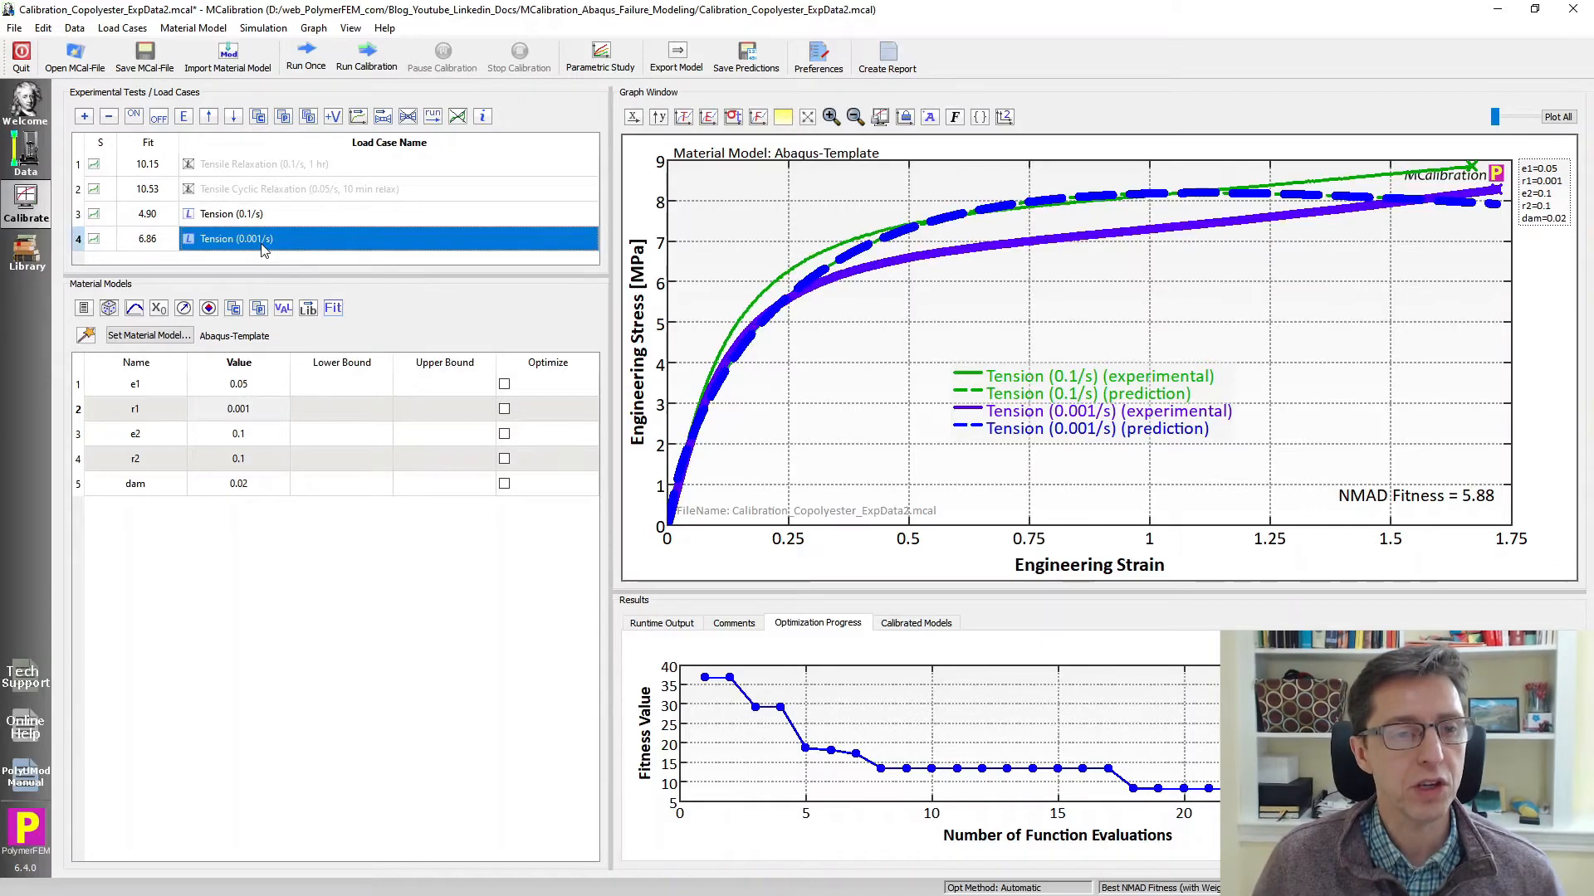
{"action": "left_click", "coordinate": [290, 187]}
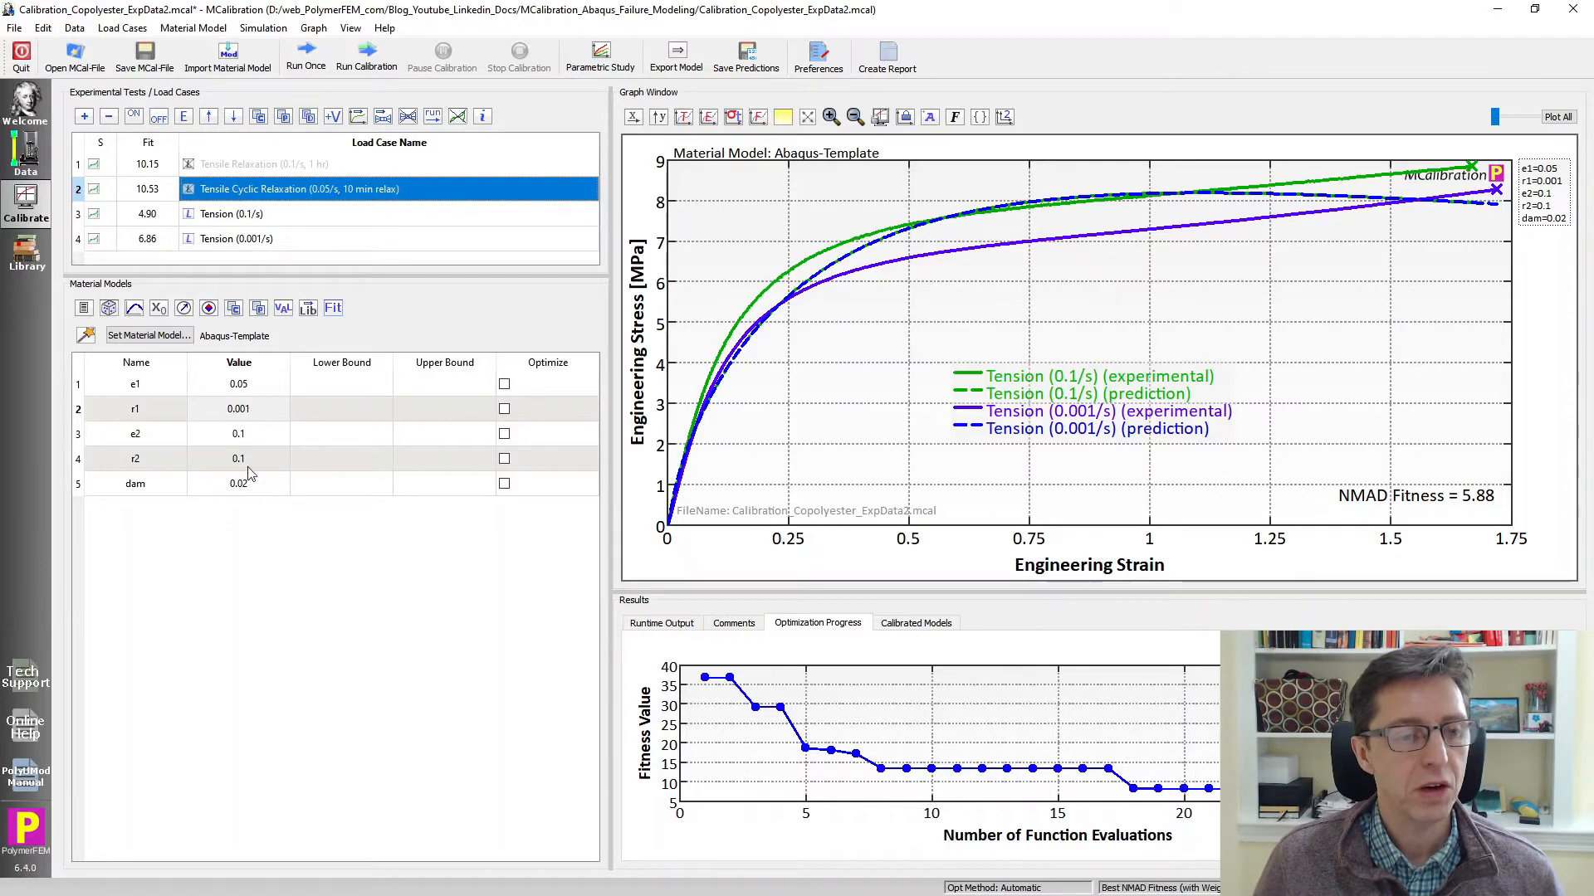
Mark e1 and e2 for optimization, leaving r1, r2 and dam fixed.
{"action": "left_click", "coordinate": [239, 459]}
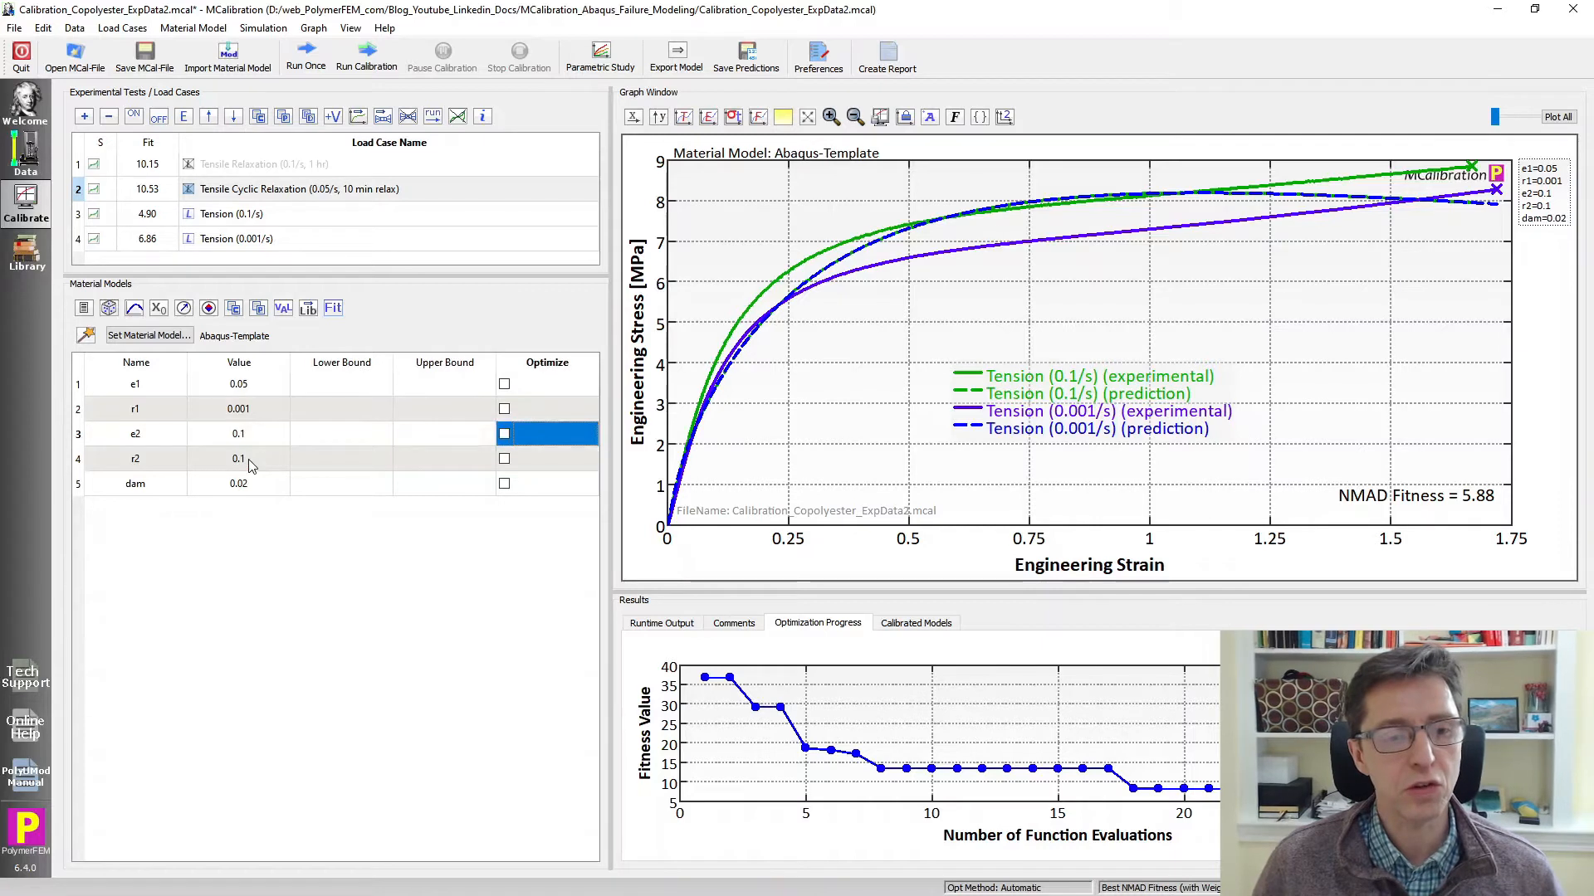
{"action": "left_click", "coordinate": [239, 384]}
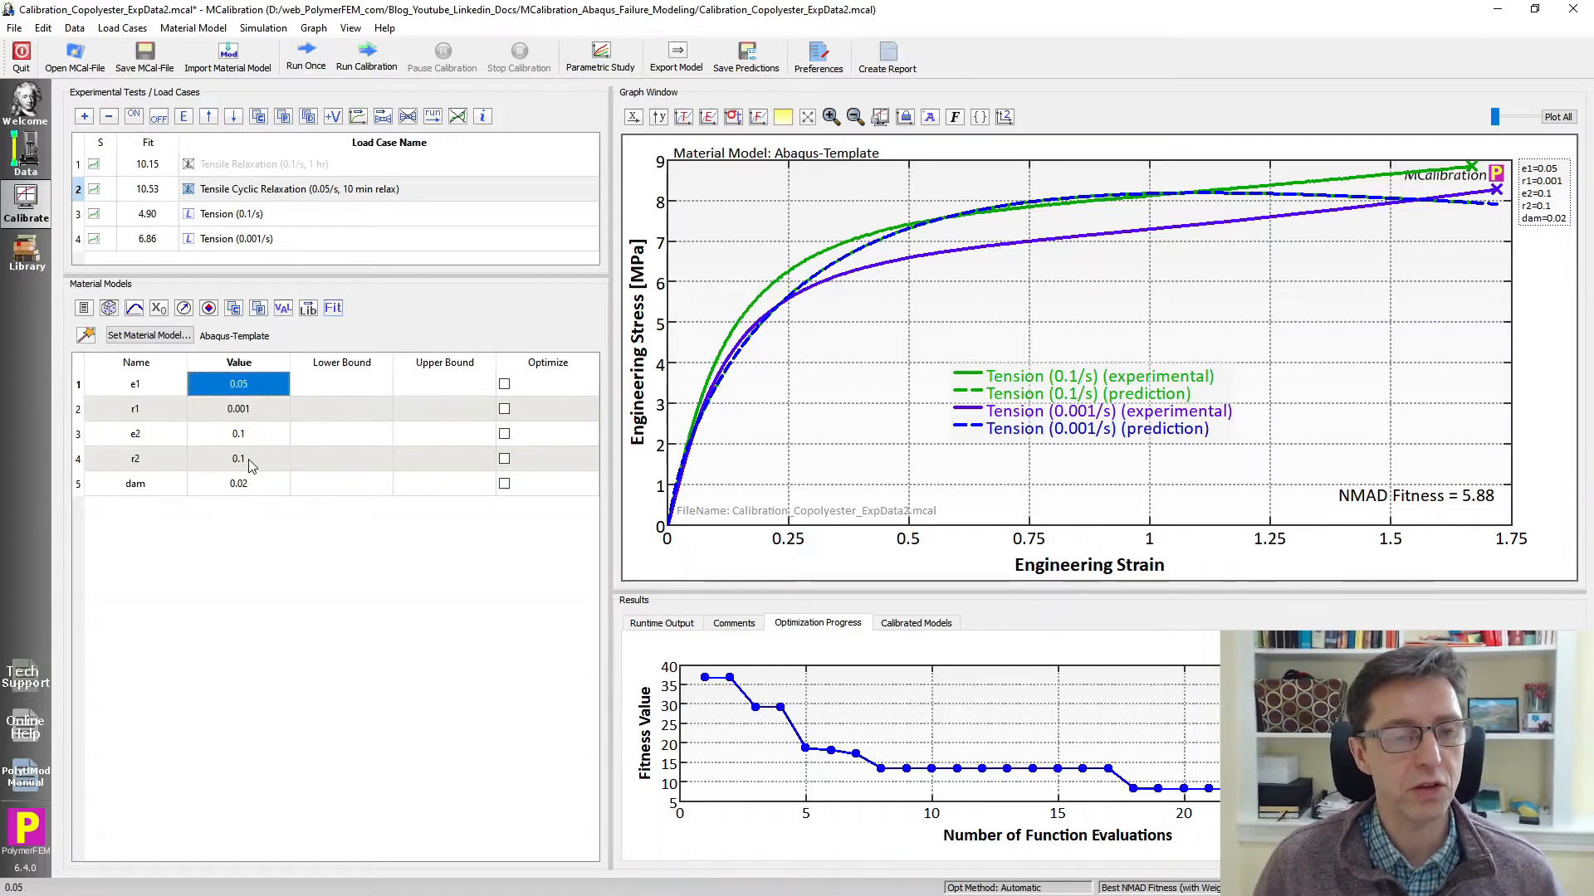
{"action": "left_click", "coordinate": [503, 383]}
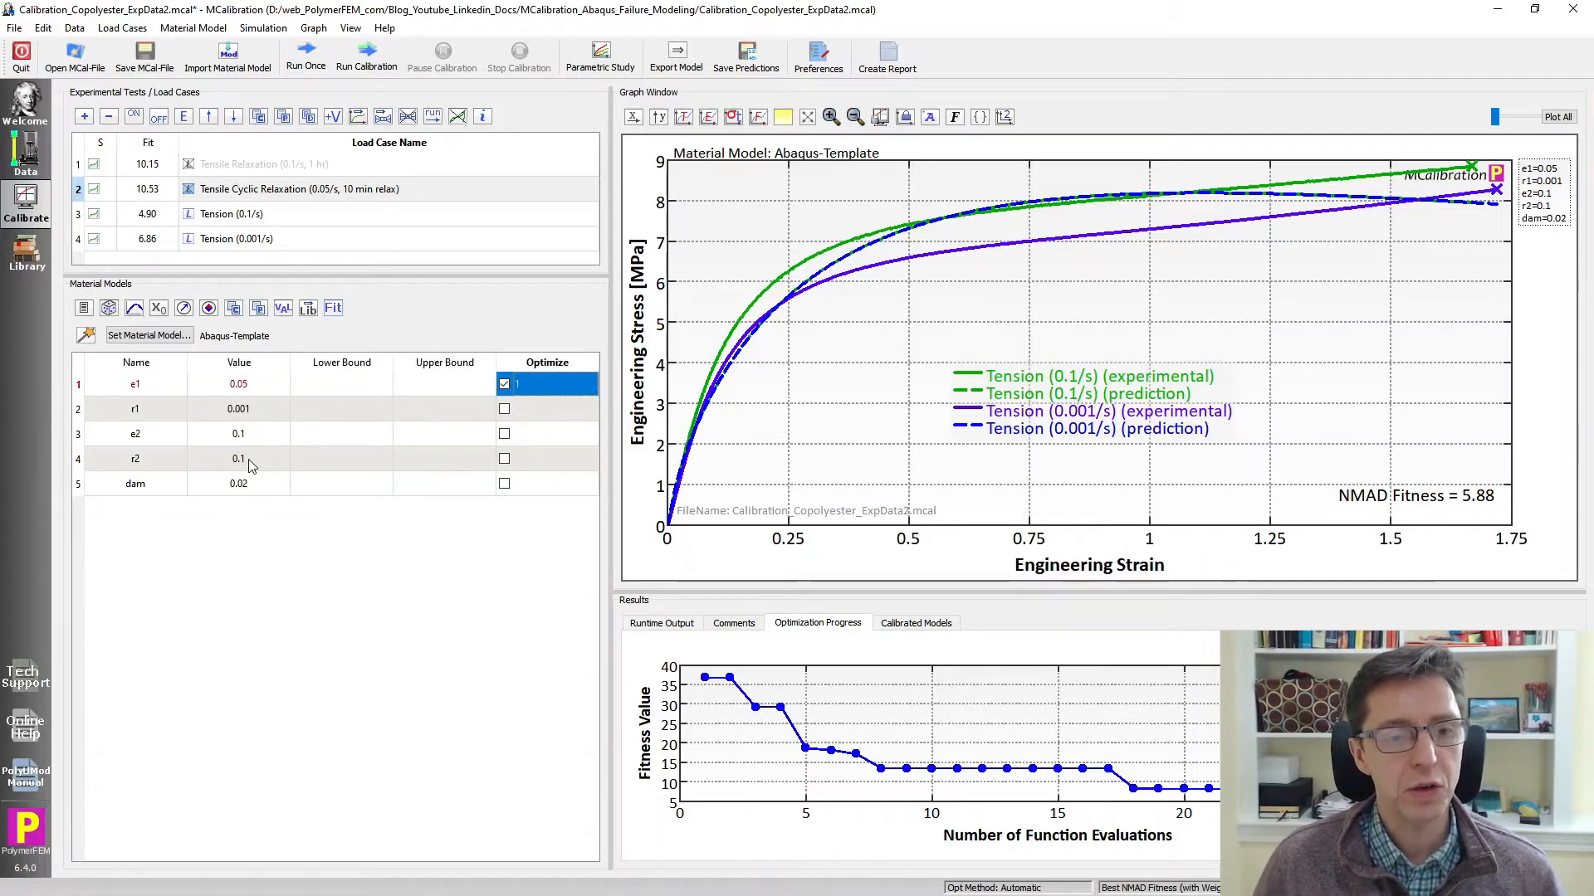
{"action": "left_click", "coordinate": [546, 433]}
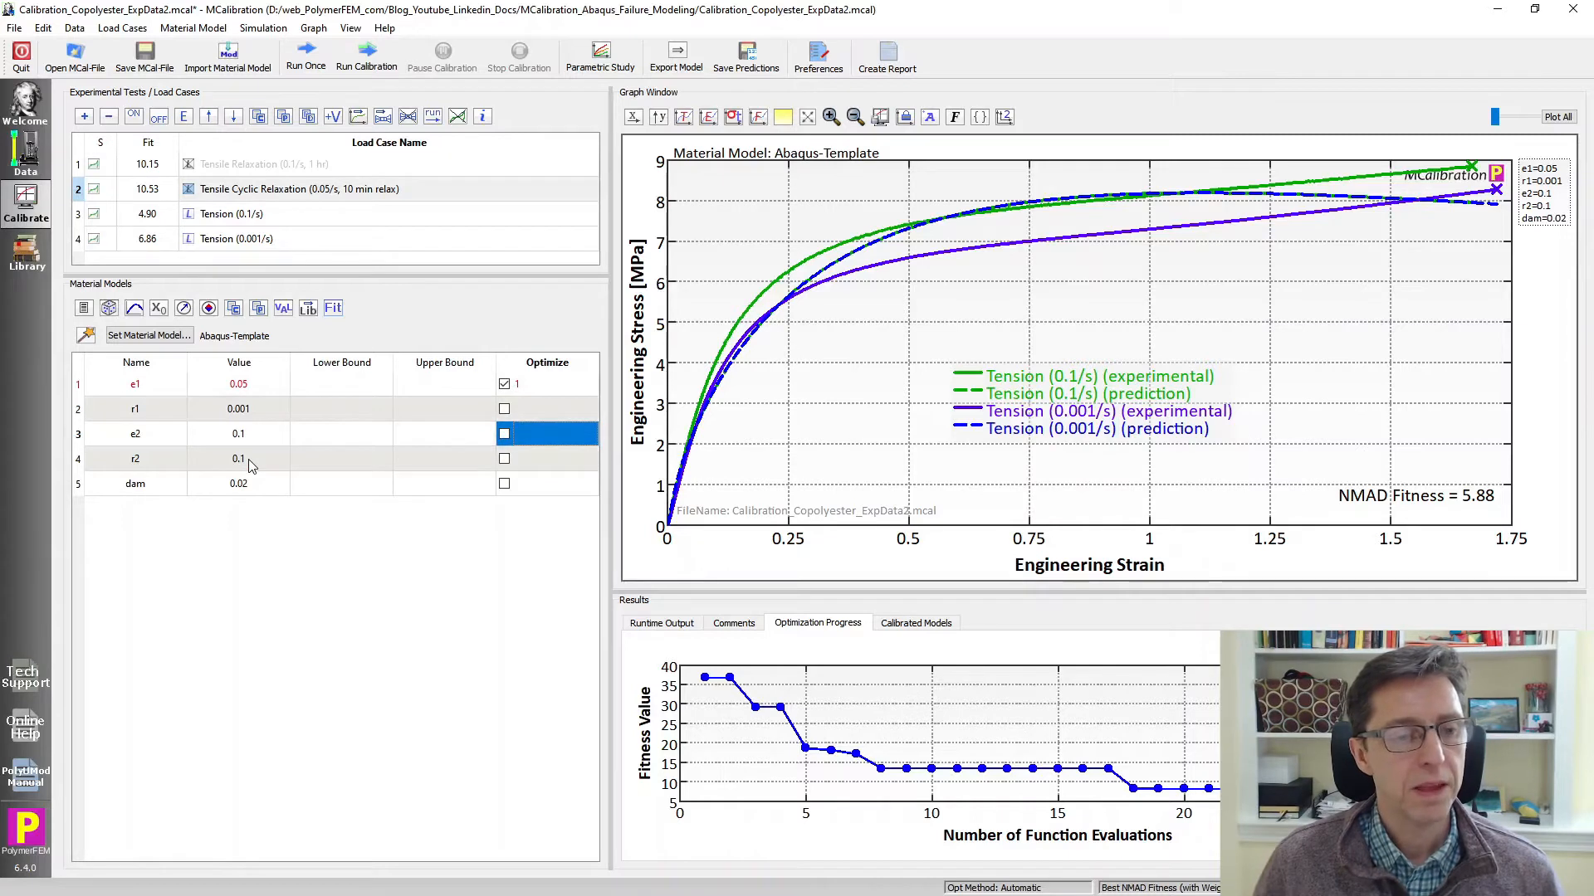
{"action": "left_click", "coordinate": [503, 433]}
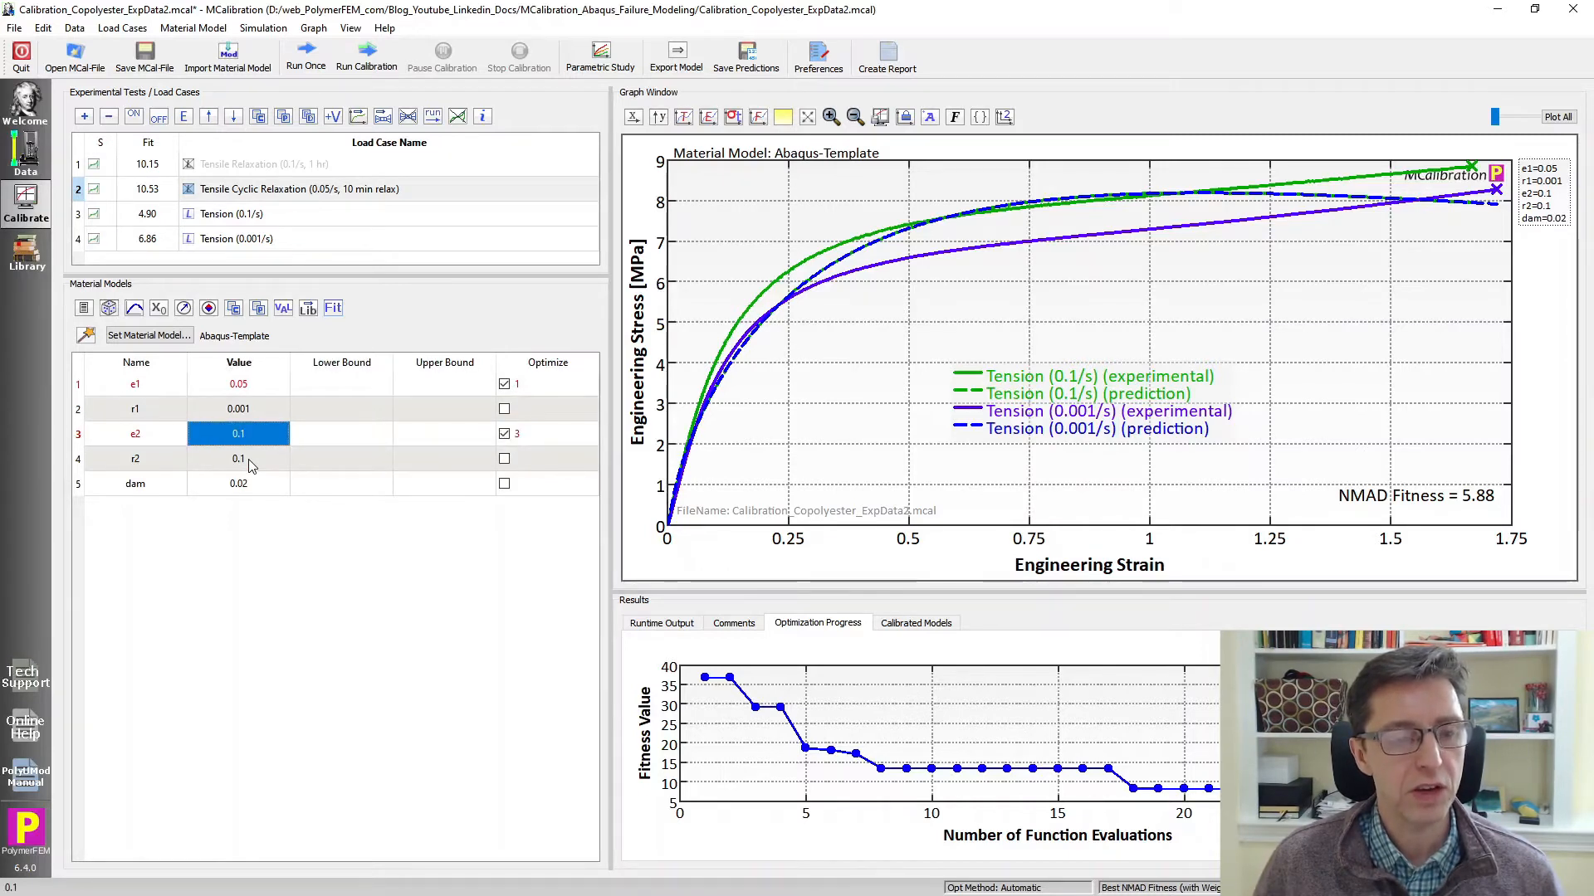
{"action": "mouse_move", "coordinate": [265, 551]}
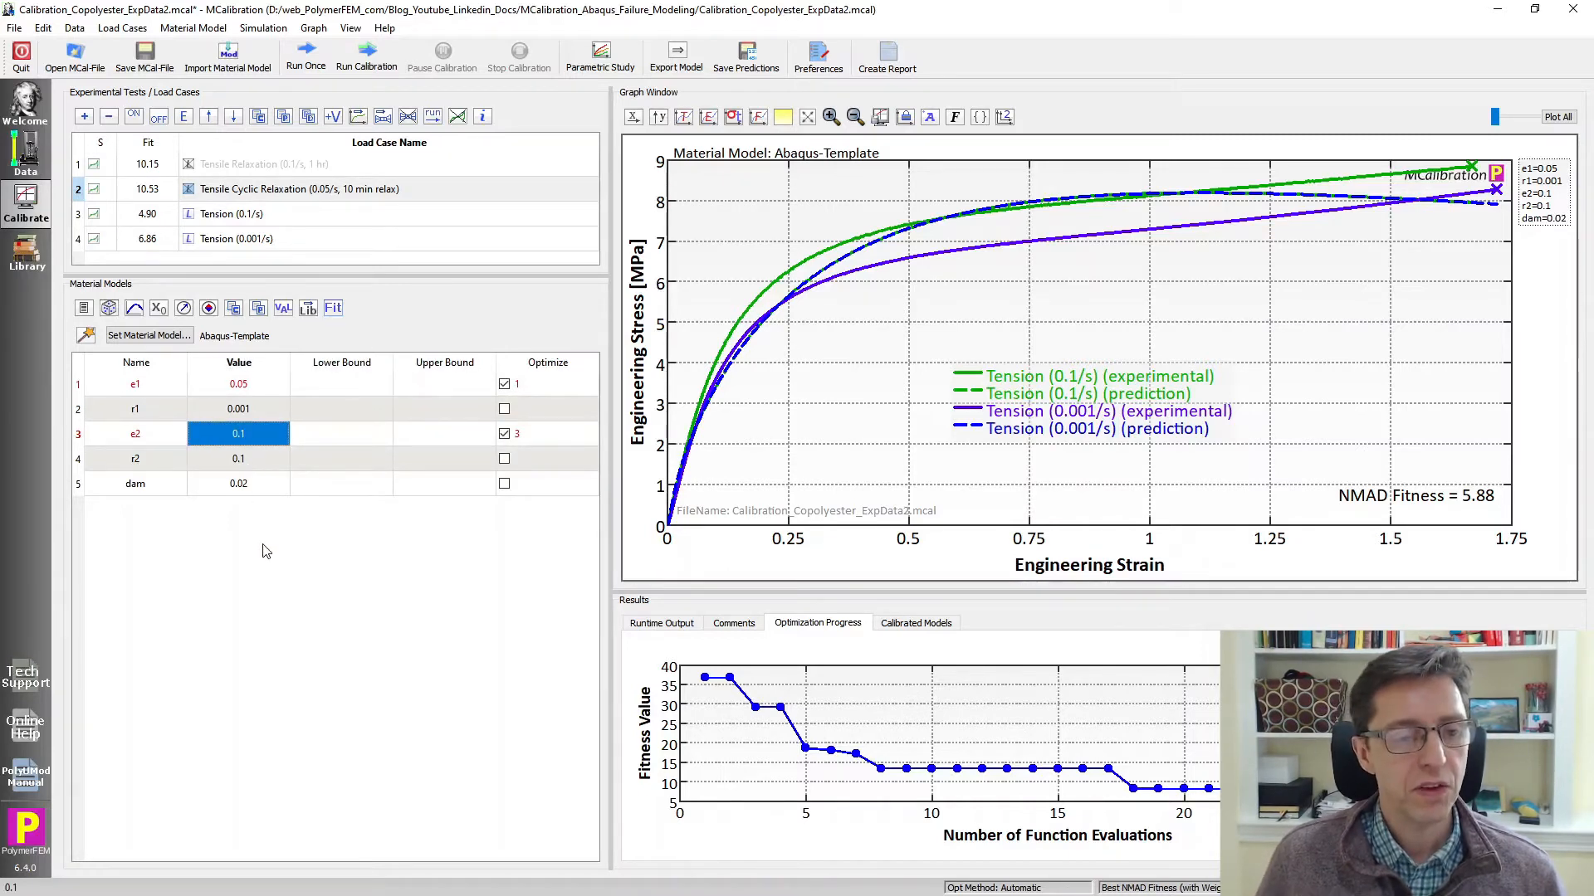
{"action": "left_click", "coordinate": [239, 483]}
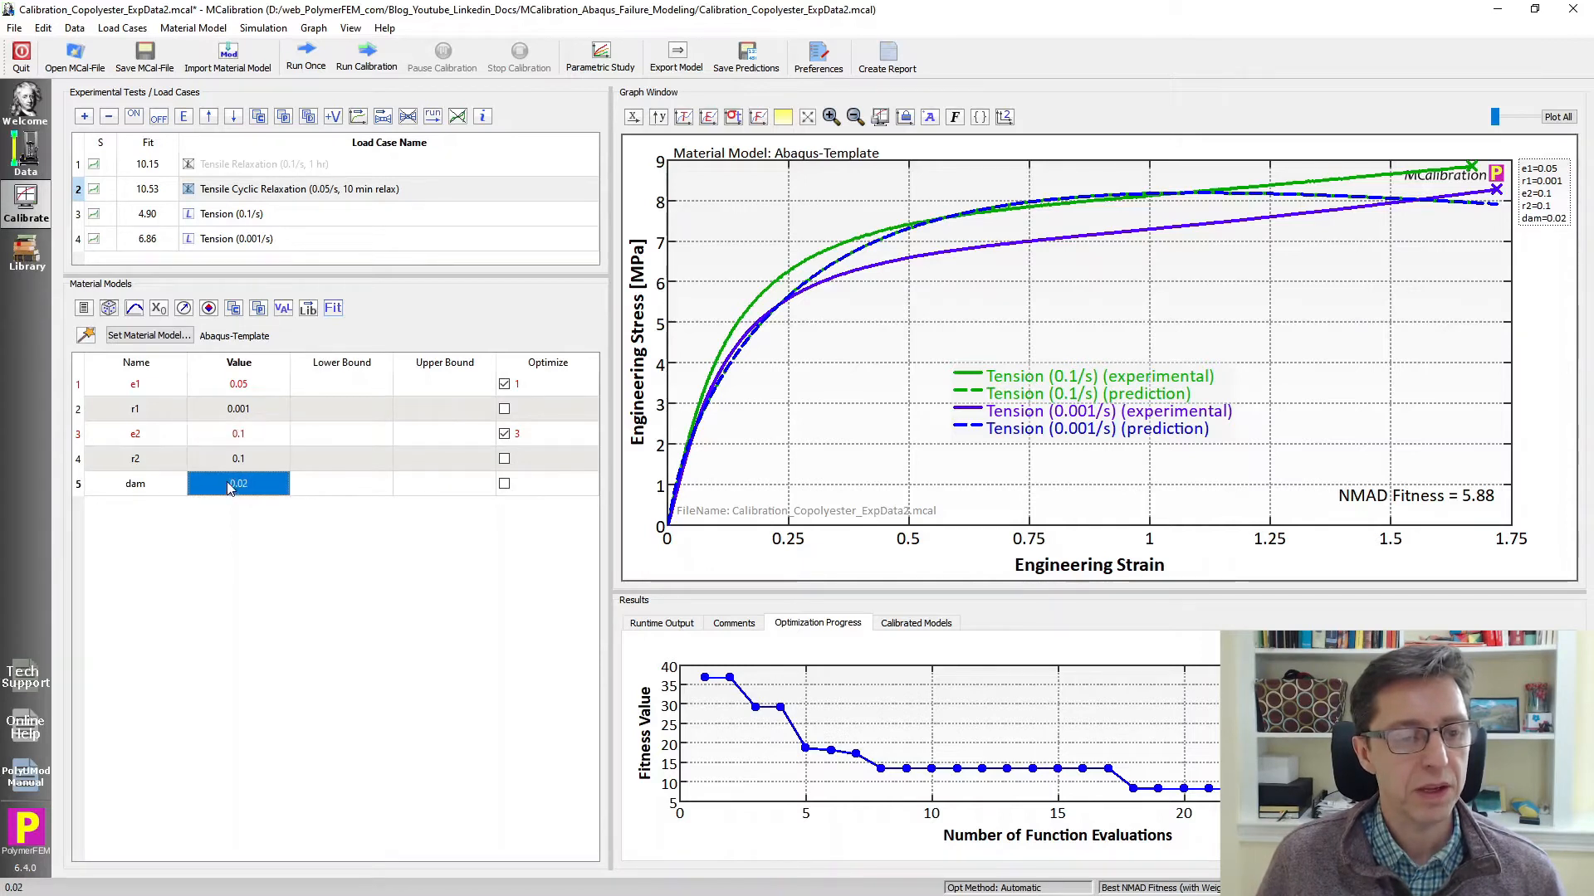
{"action": "mouse_move", "coordinate": [945, 286]}
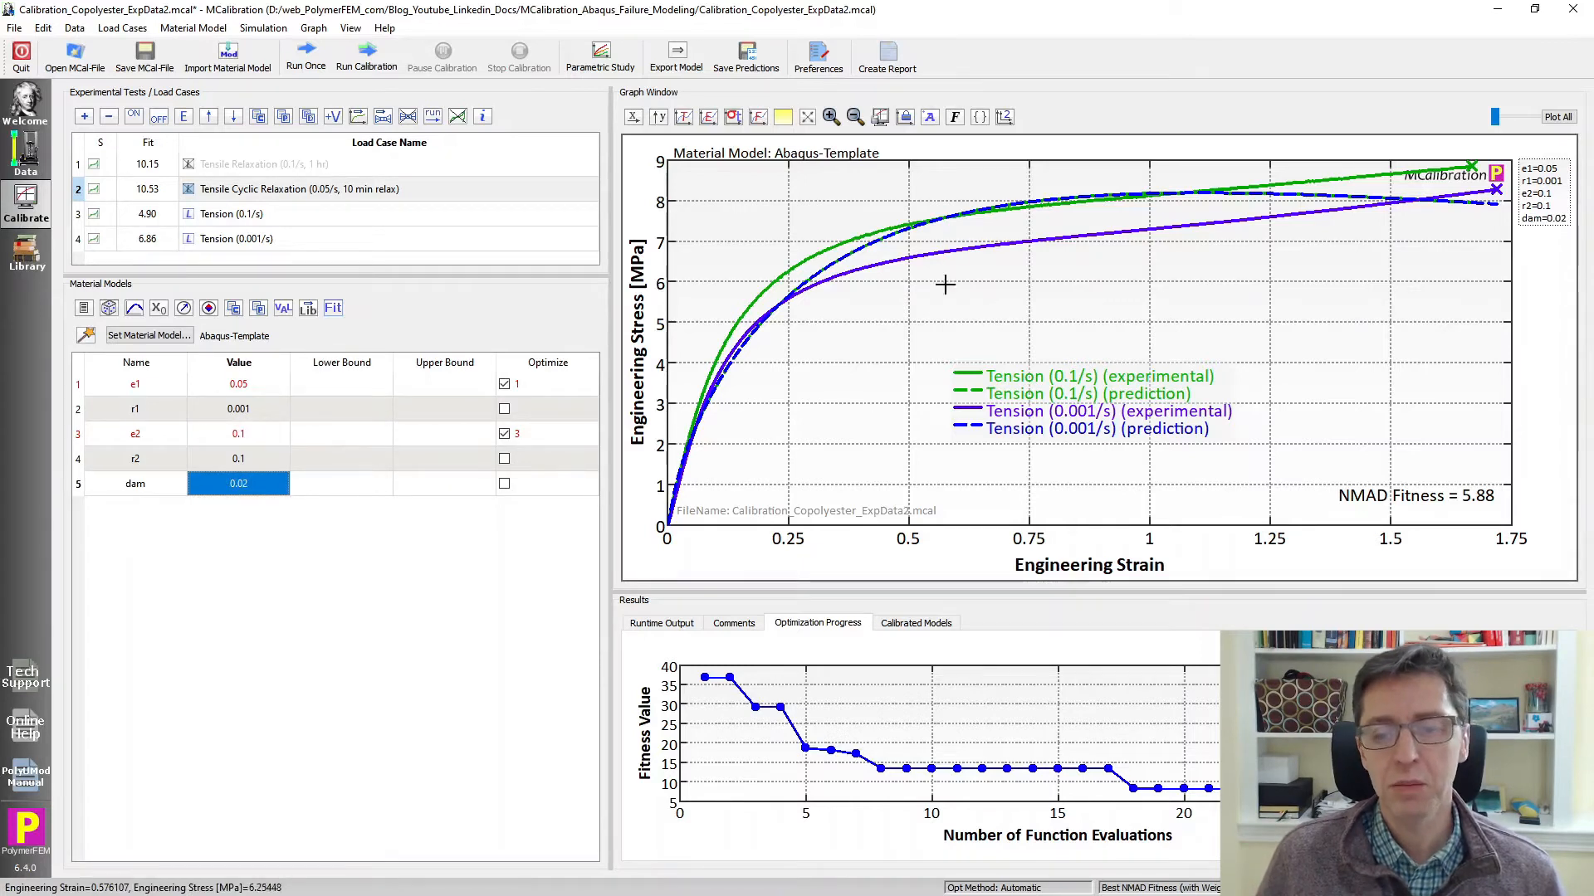
{"action": "mouse_move", "coordinate": [548, 606]}
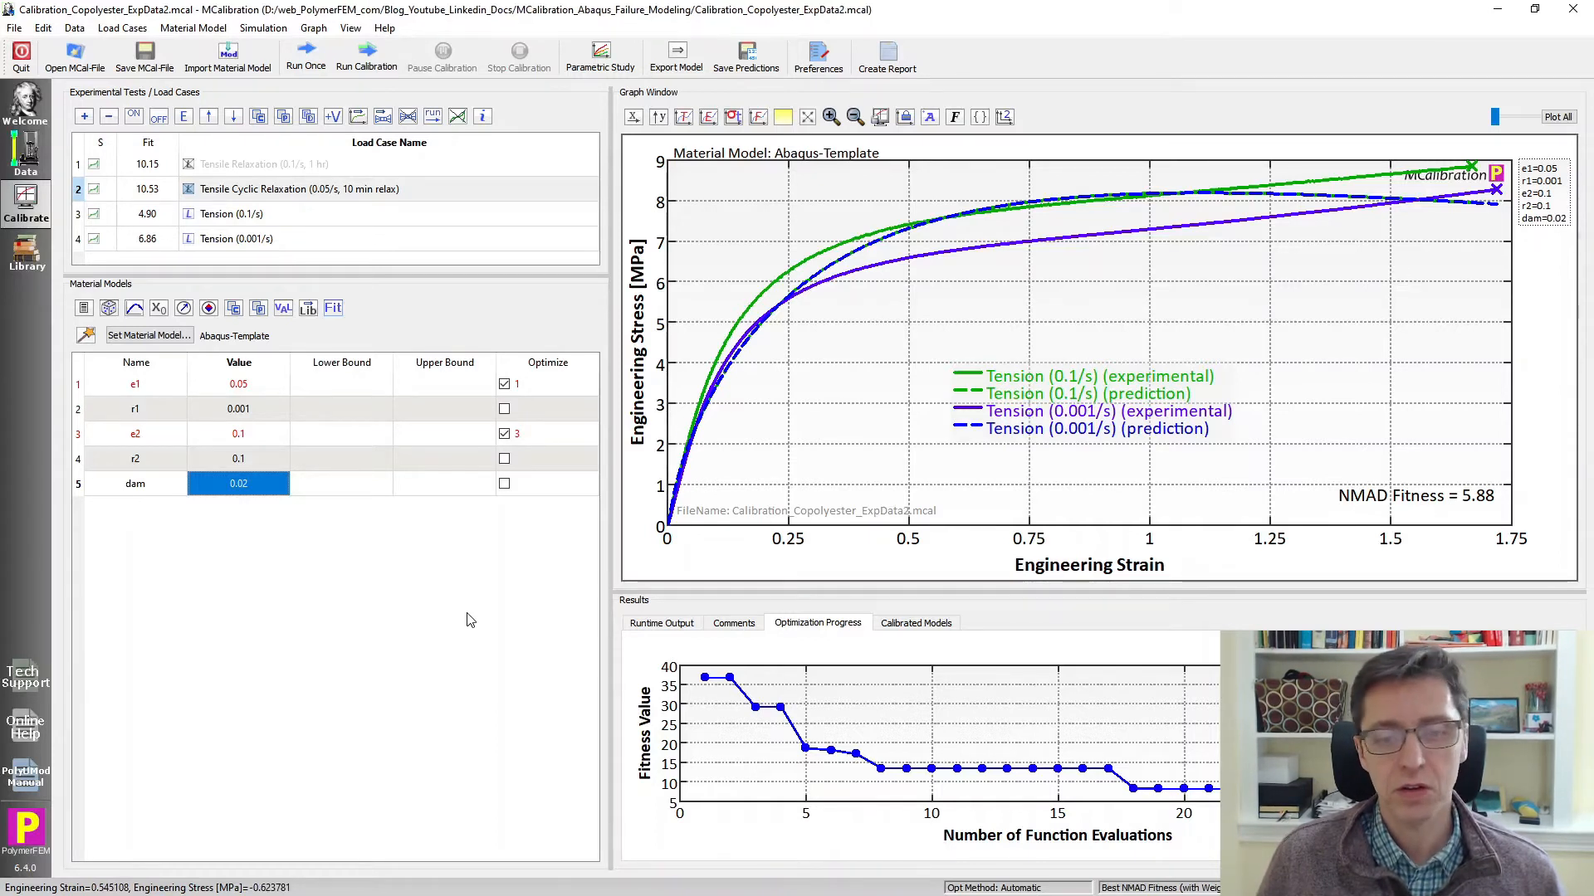
{"action": "mouse_move", "coordinate": [465, 588]}
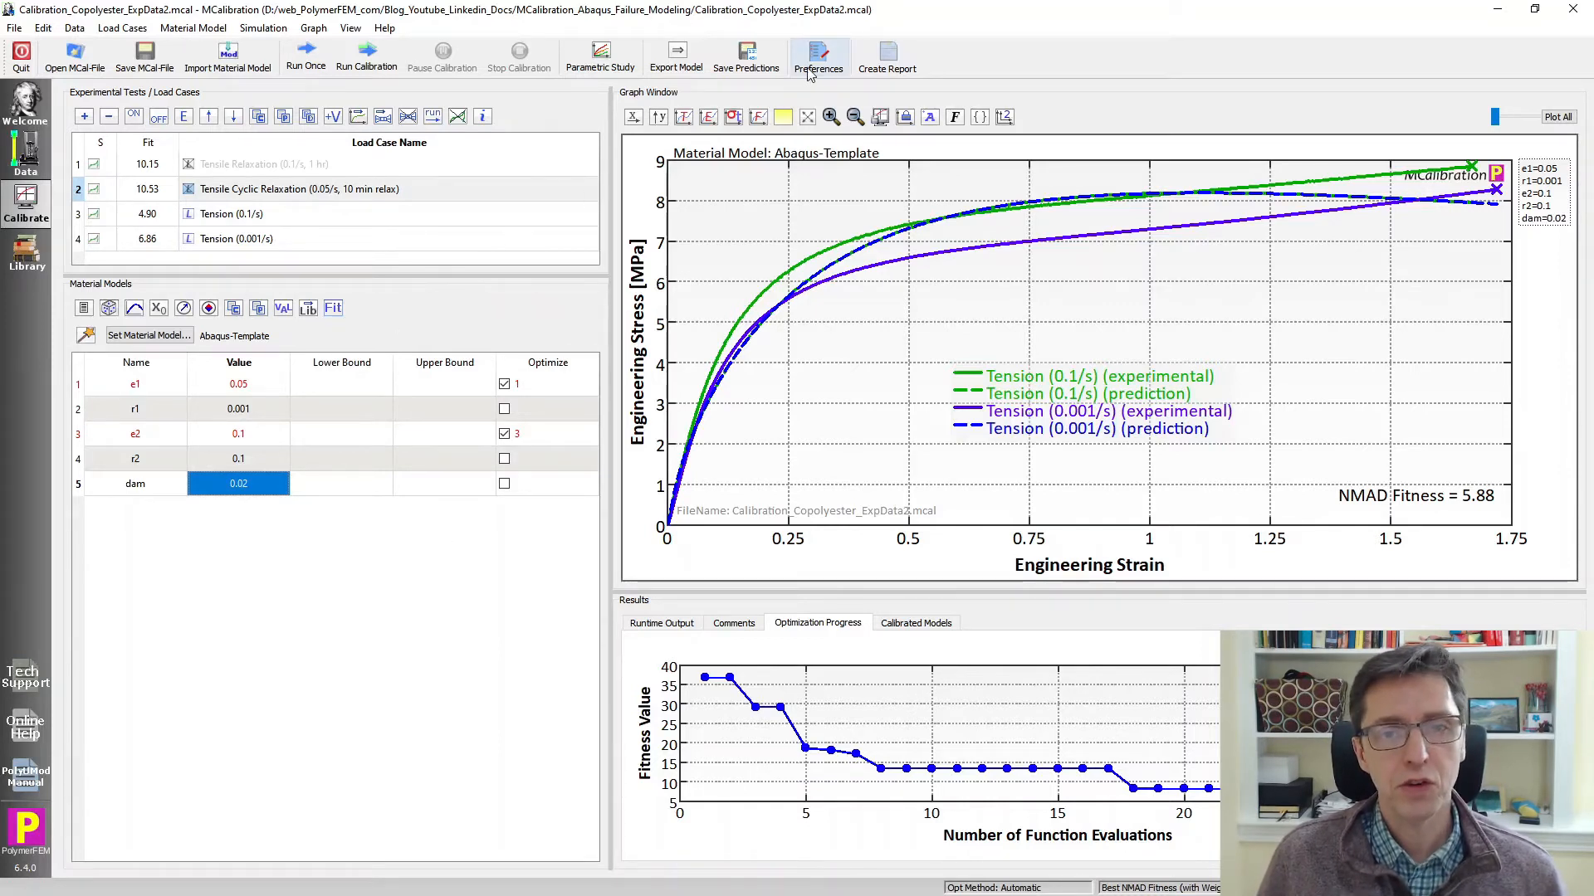
In Abaqus Solver Settings, switch from hybrid to reduced integration point elements and confirm.
{"action": "left_click", "coordinate": [819, 50]}
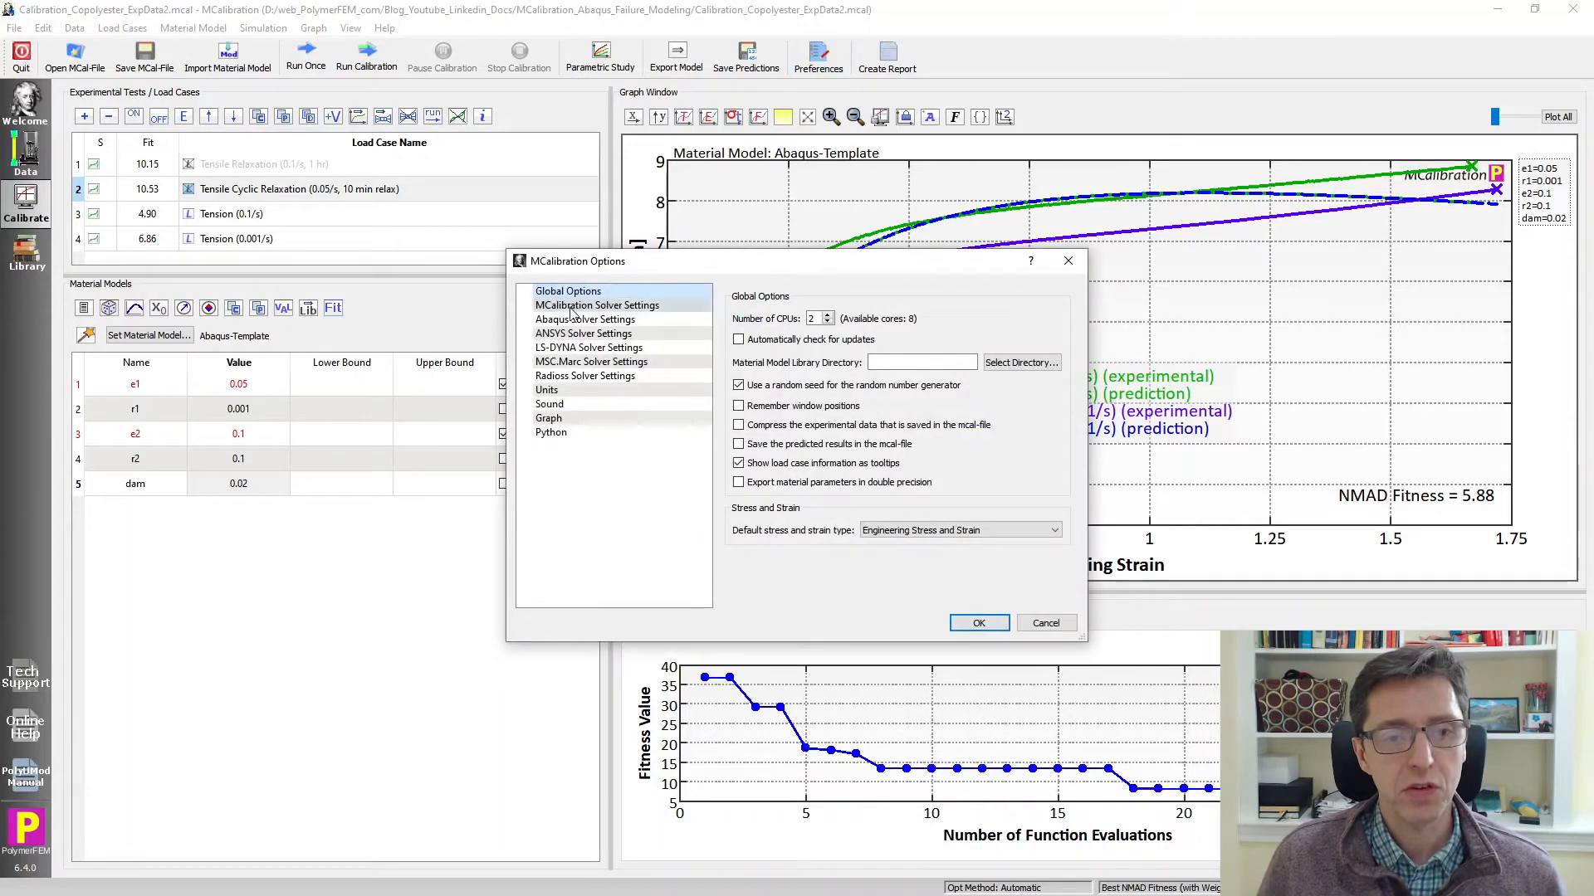
{"action": "left_click", "coordinate": [584, 321]}
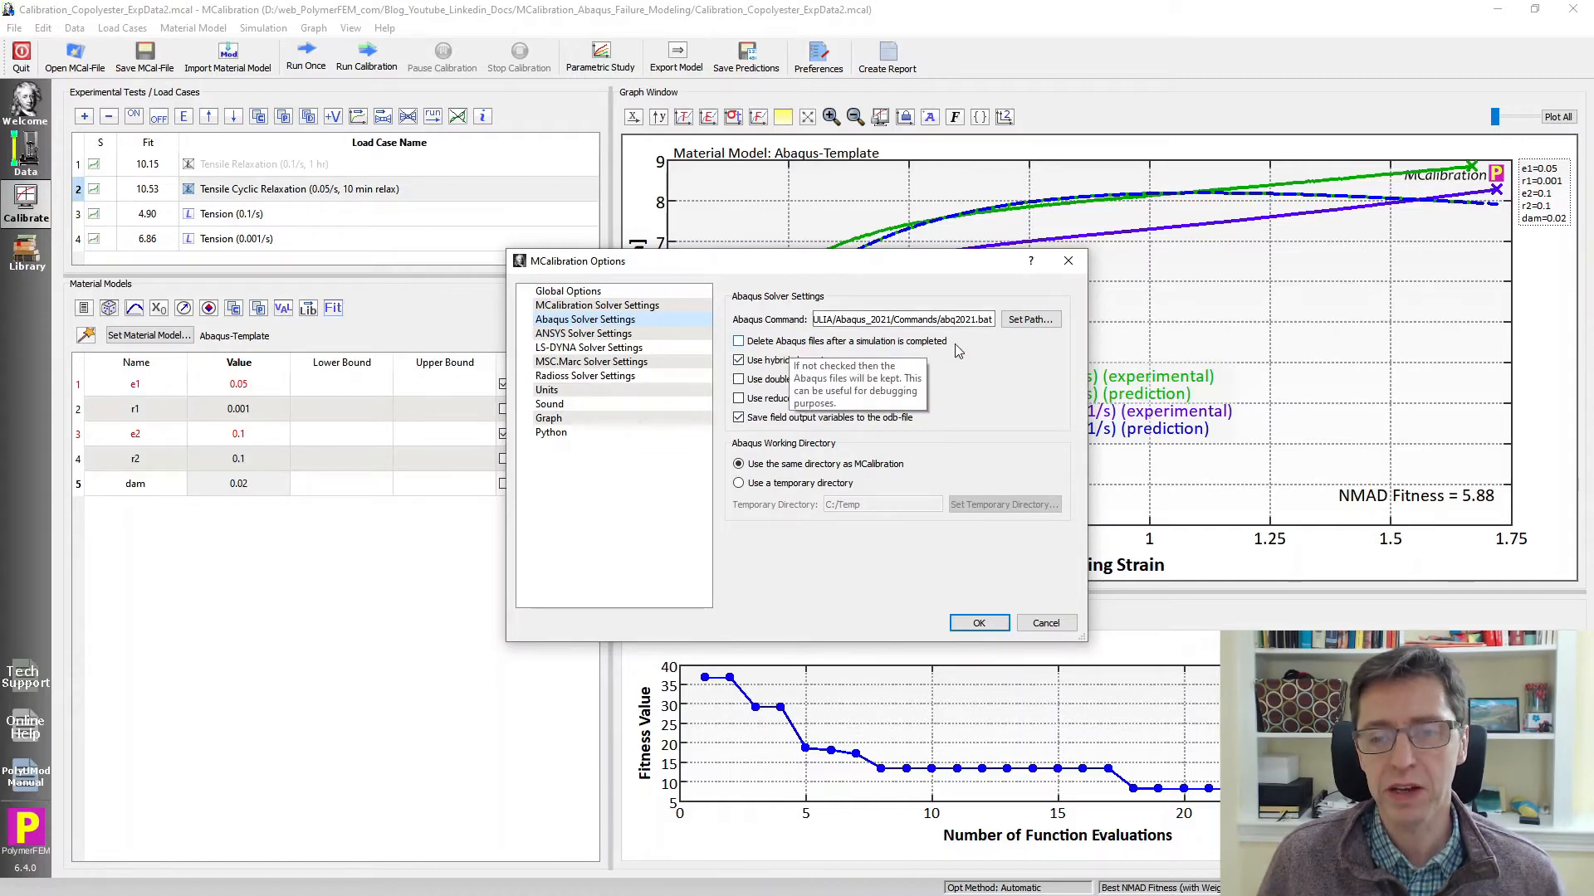
{"action": "mouse_move", "coordinate": [920, 374]}
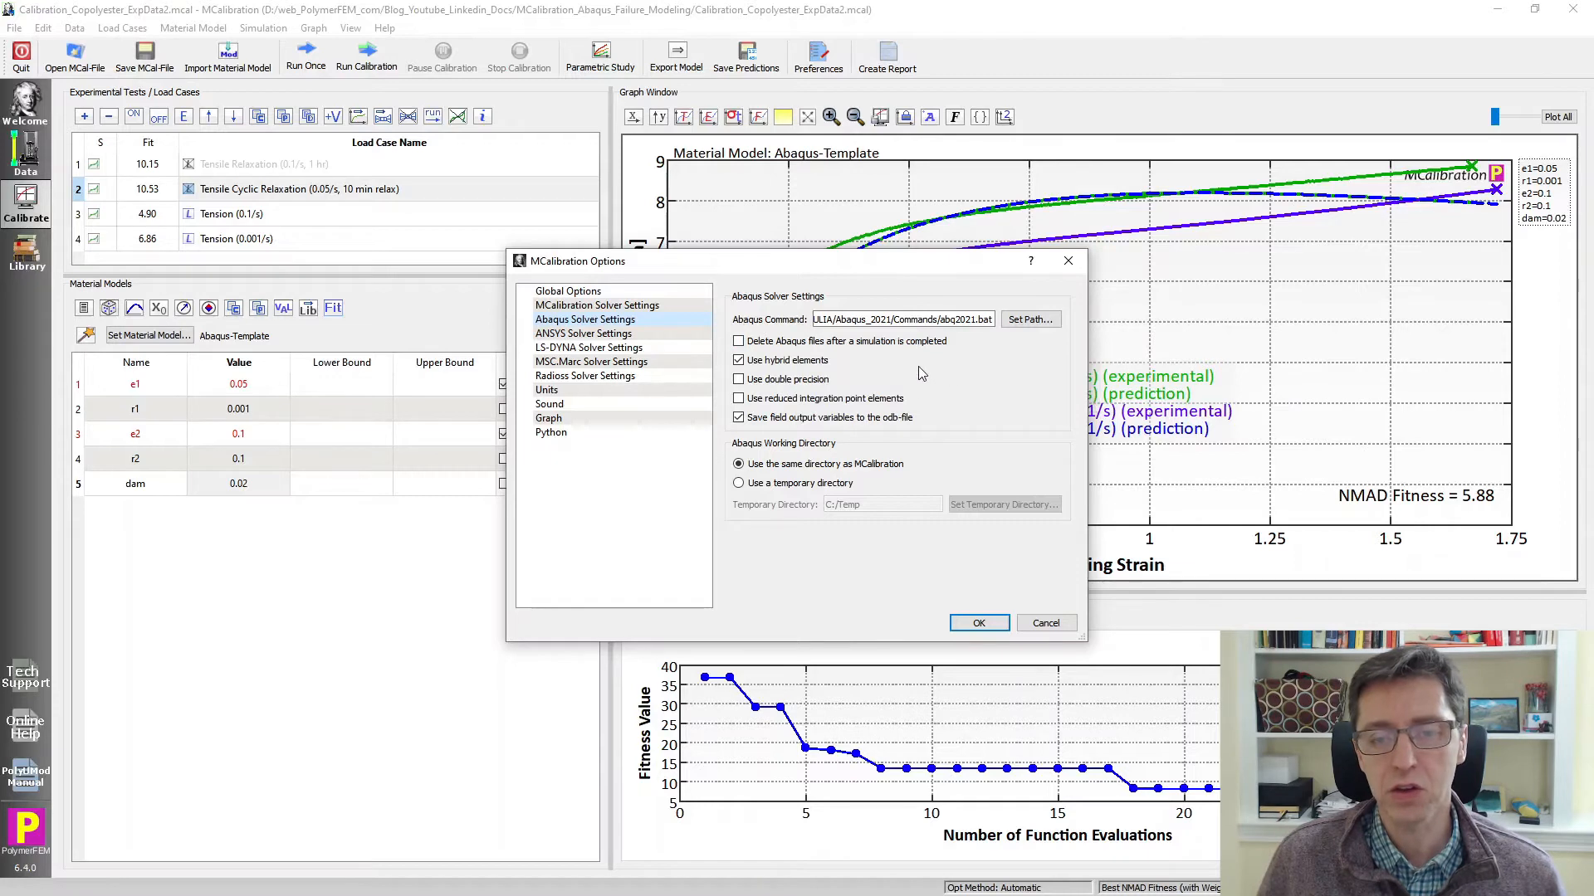
{"action": "mouse_move", "coordinate": [761, 364]}
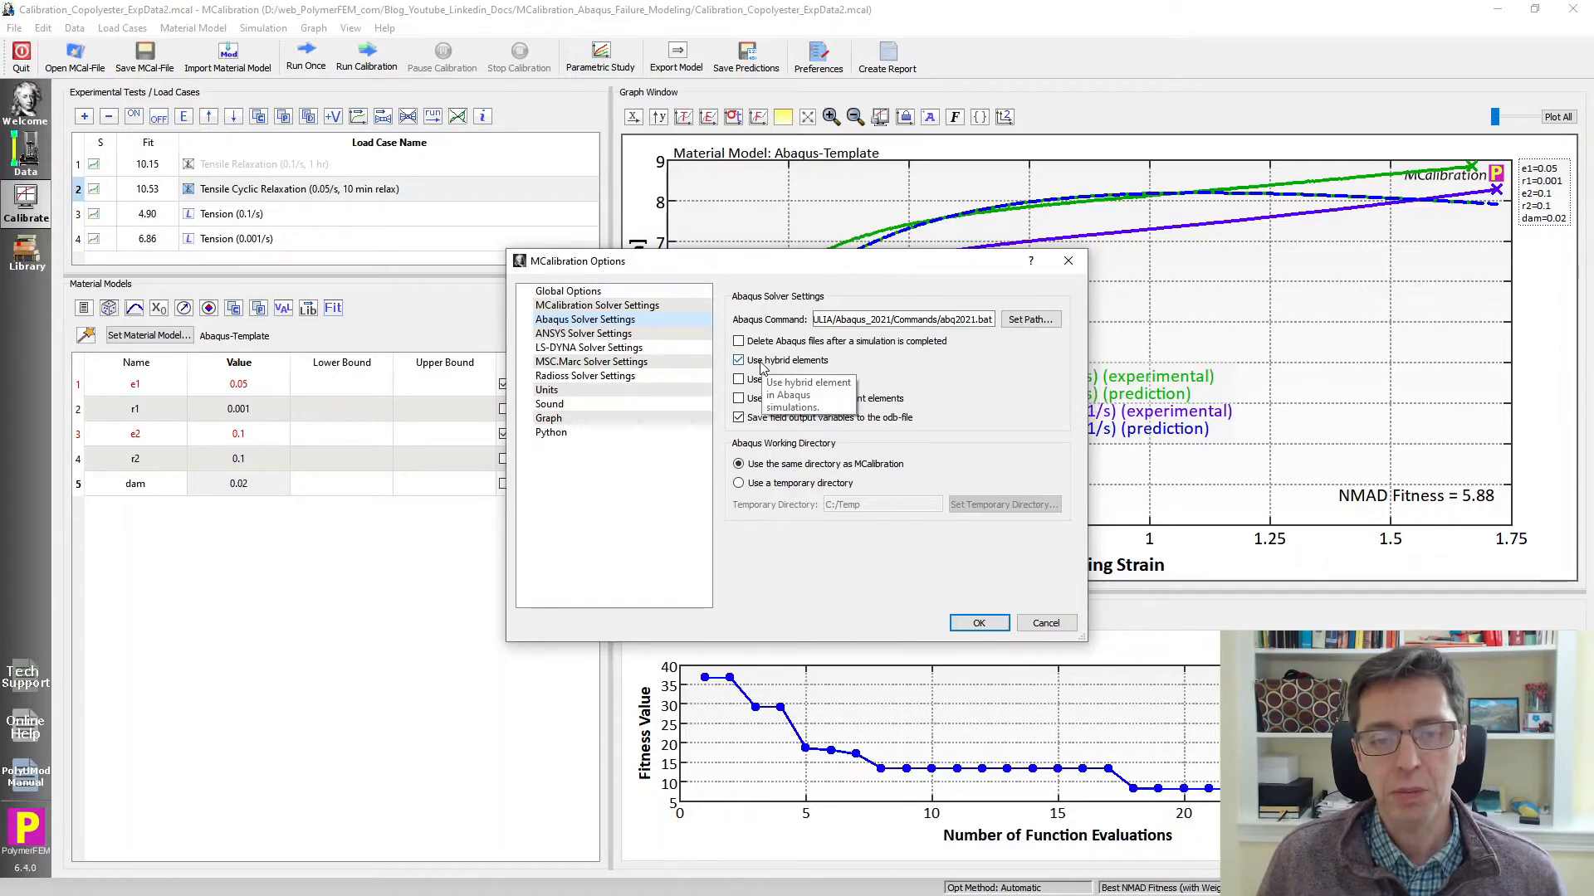
{"action": "mouse_move", "coordinate": [266, 372]}
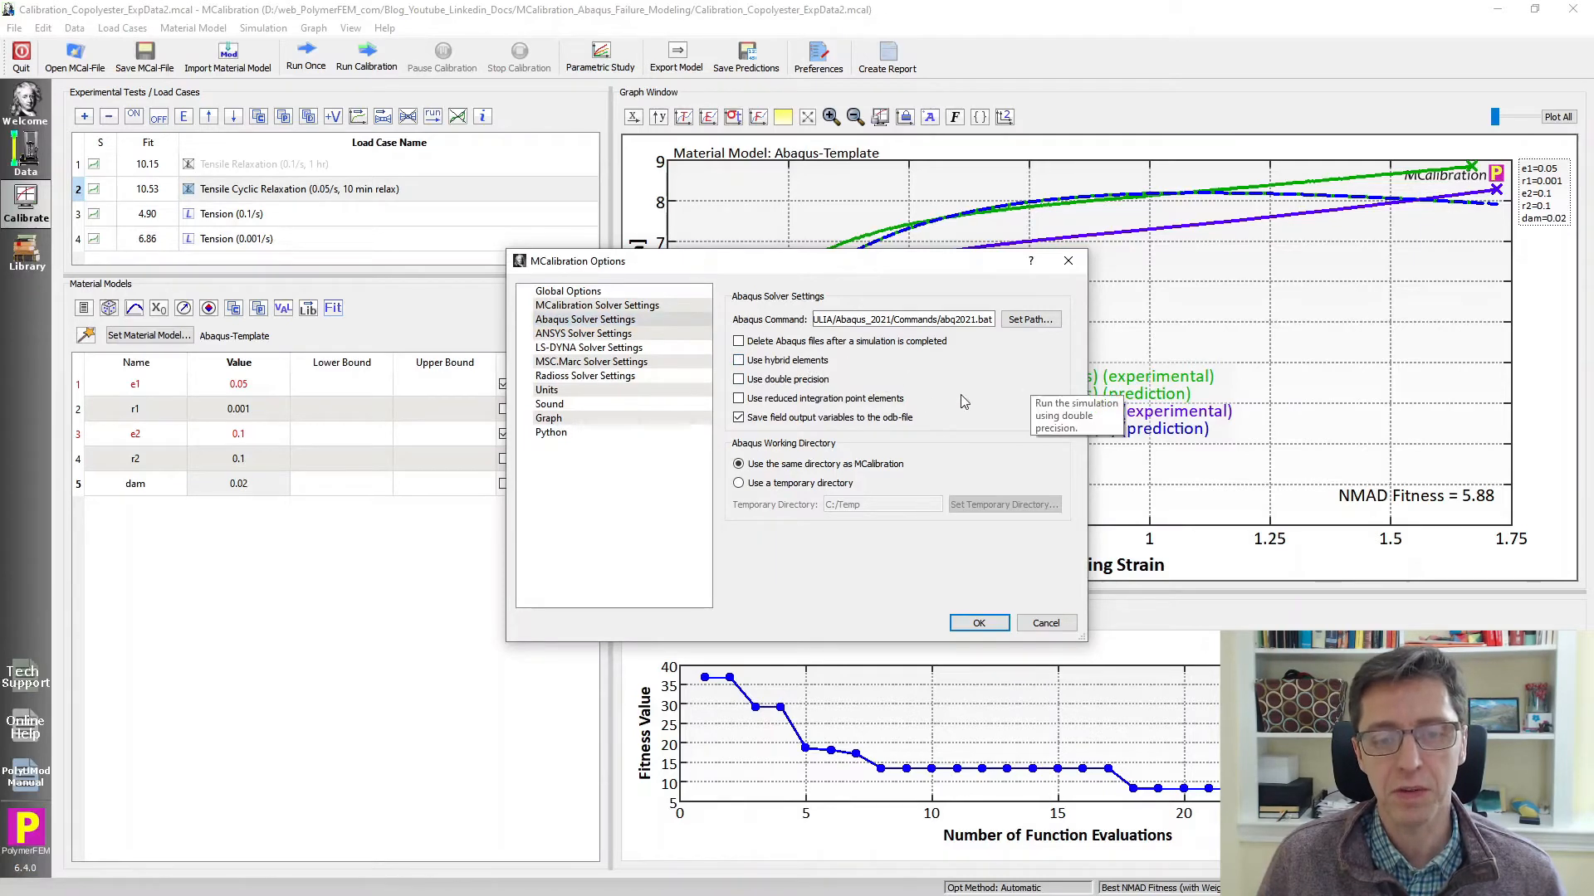
{"action": "left_click", "coordinate": [737, 398]}
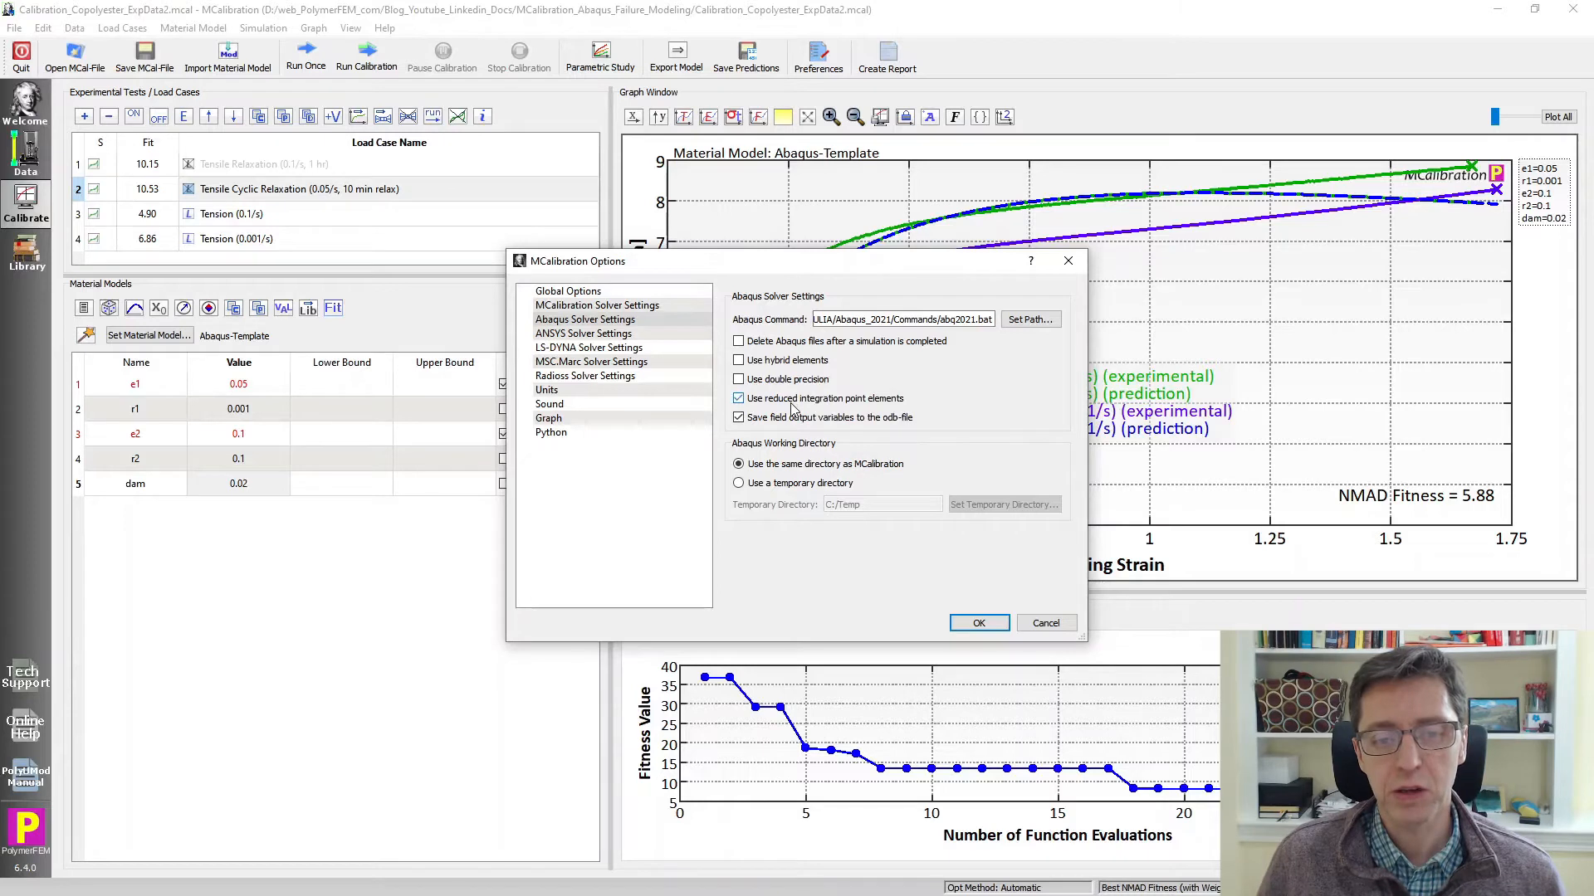
{"action": "mouse_move", "coordinate": [793, 403]}
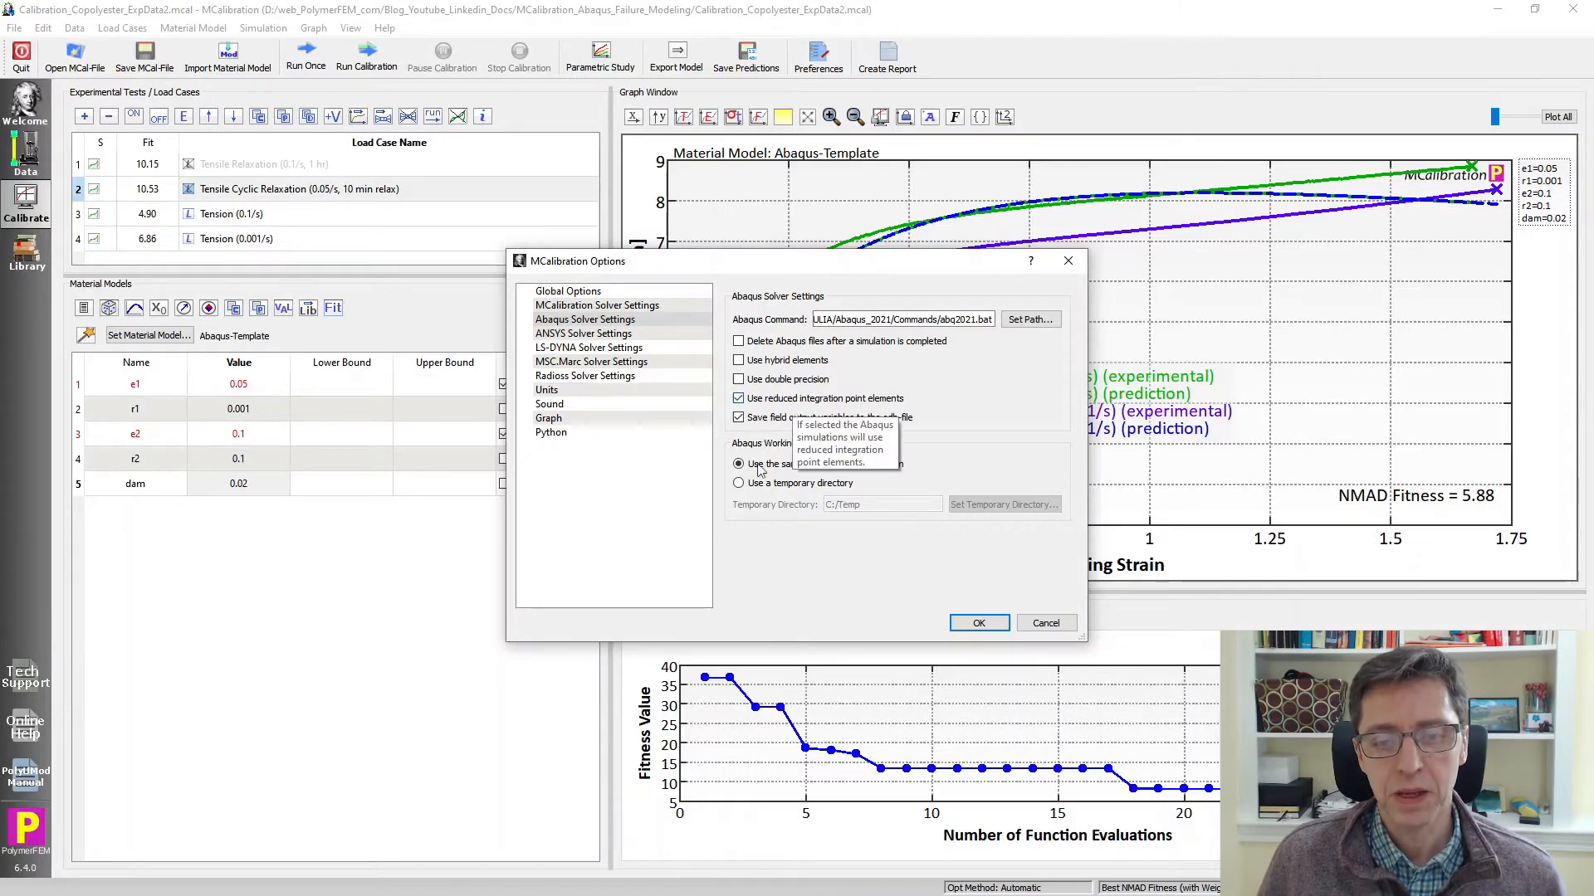
{"action": "mouse_move", "coordinate": [757, 478]}
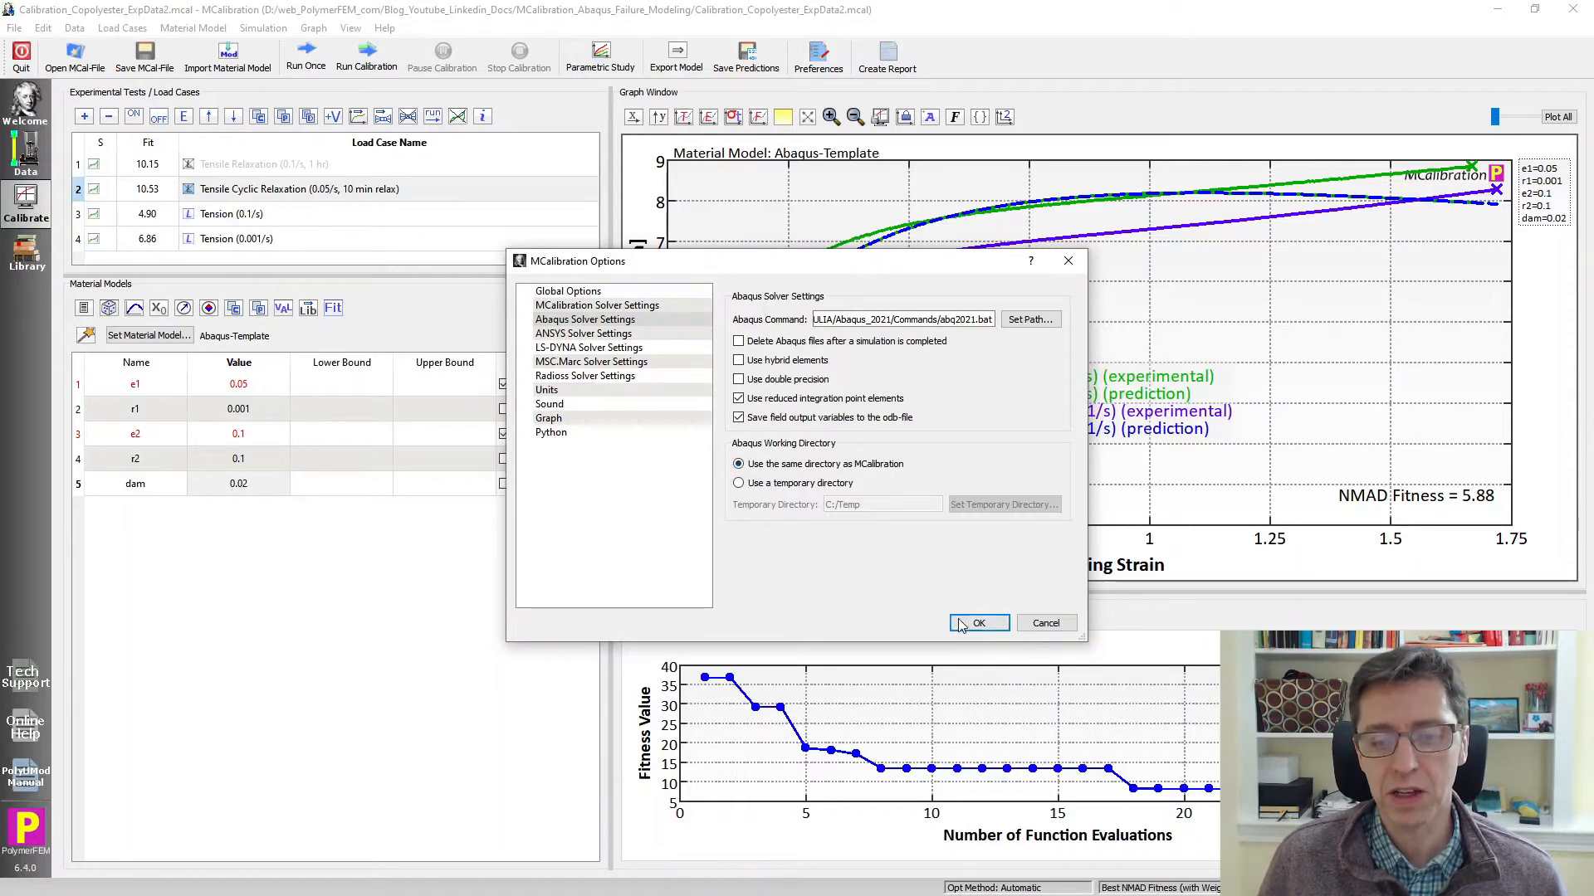
{"action": "left_click", "coordinate": [979, 623]}
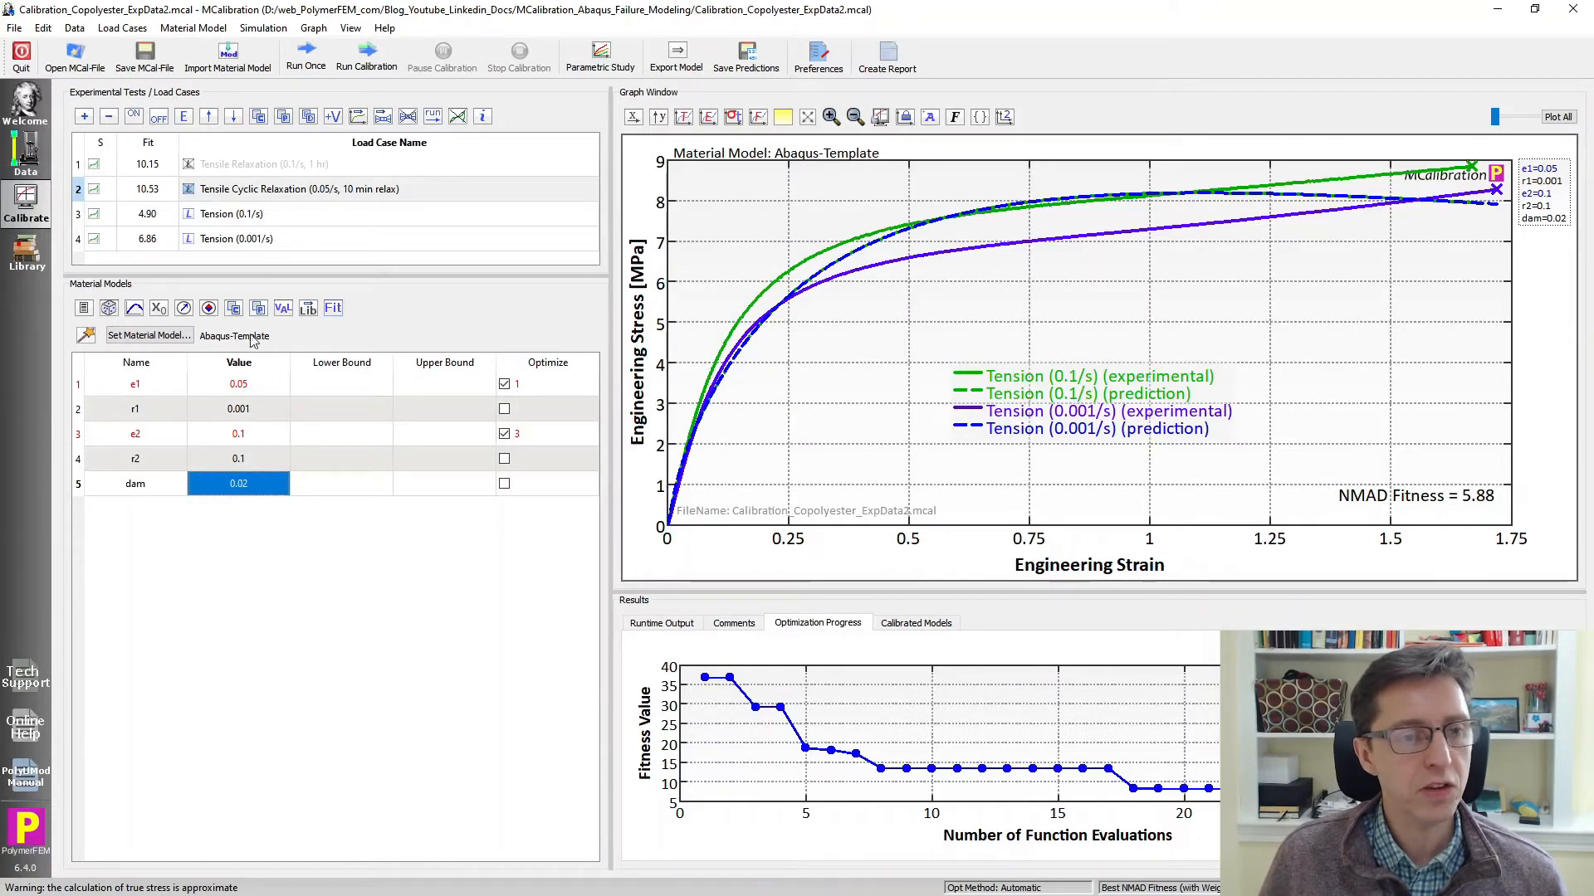
For the Tension (0.1/s) load case, set the failure time 21.5631 from the test data.
{"action": "left_click", "coordinate": [241, 214]}
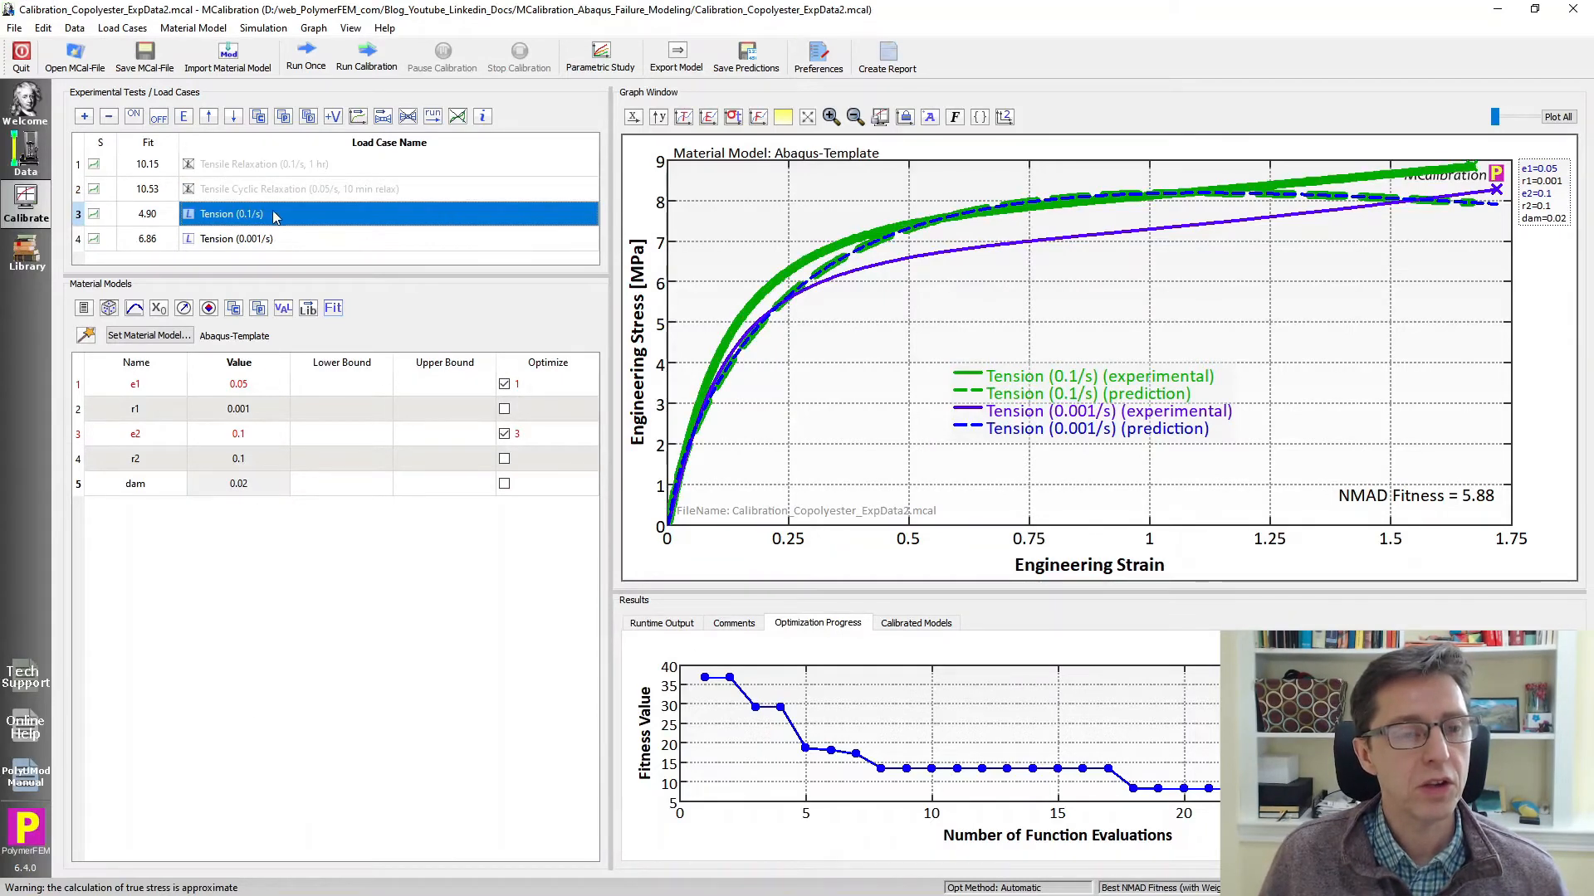
{"action": "mouse_move", "coordinate": [291, 223]}
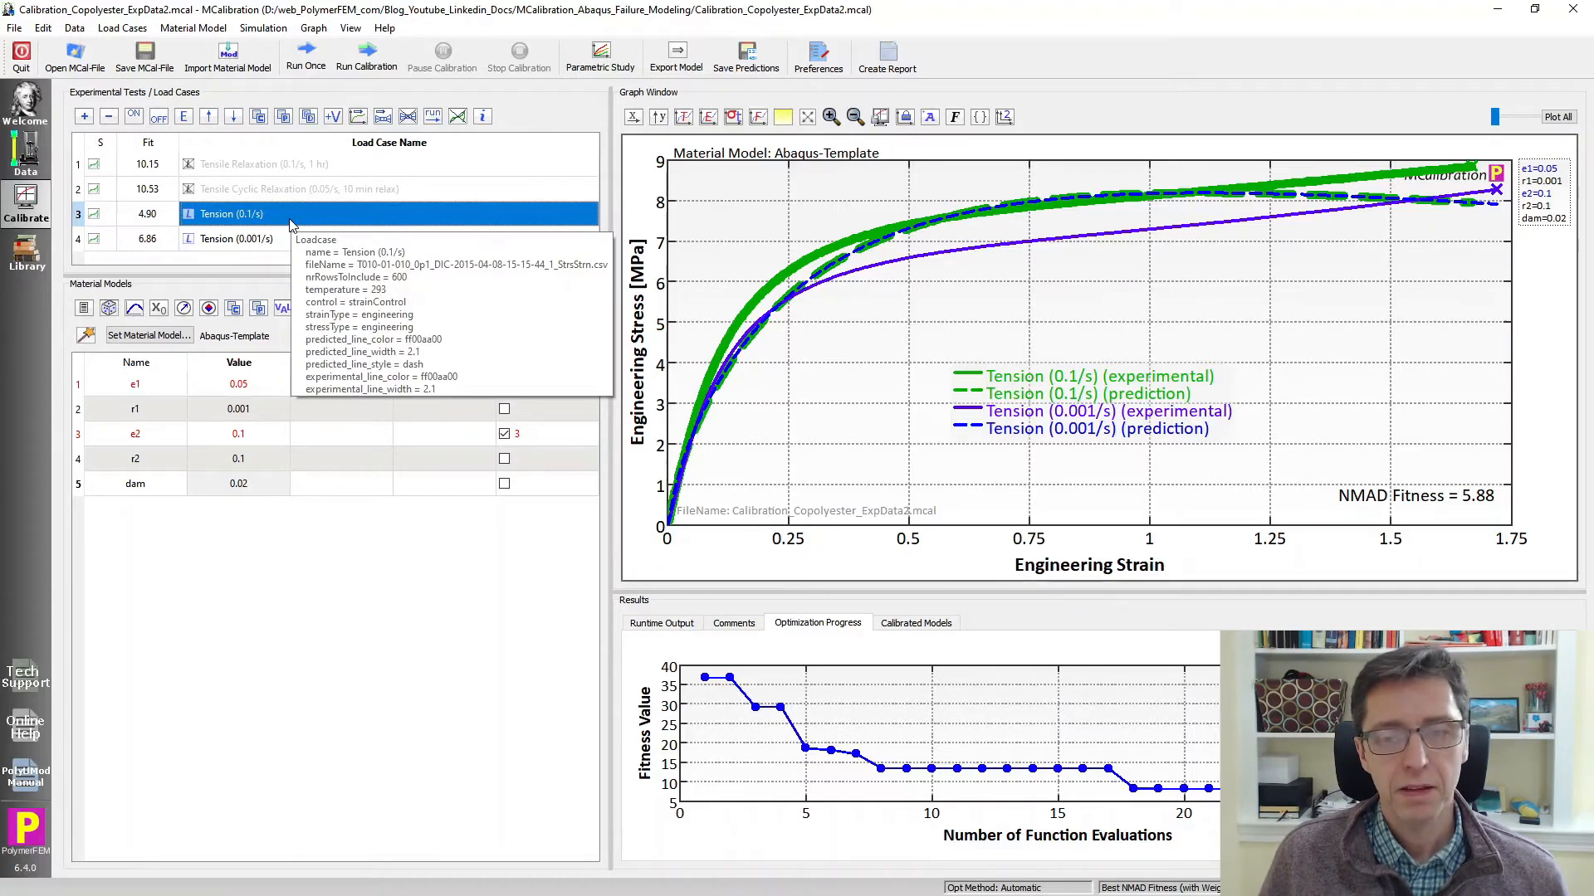
{"action": "double_click", "coordinate": [225, 212]}
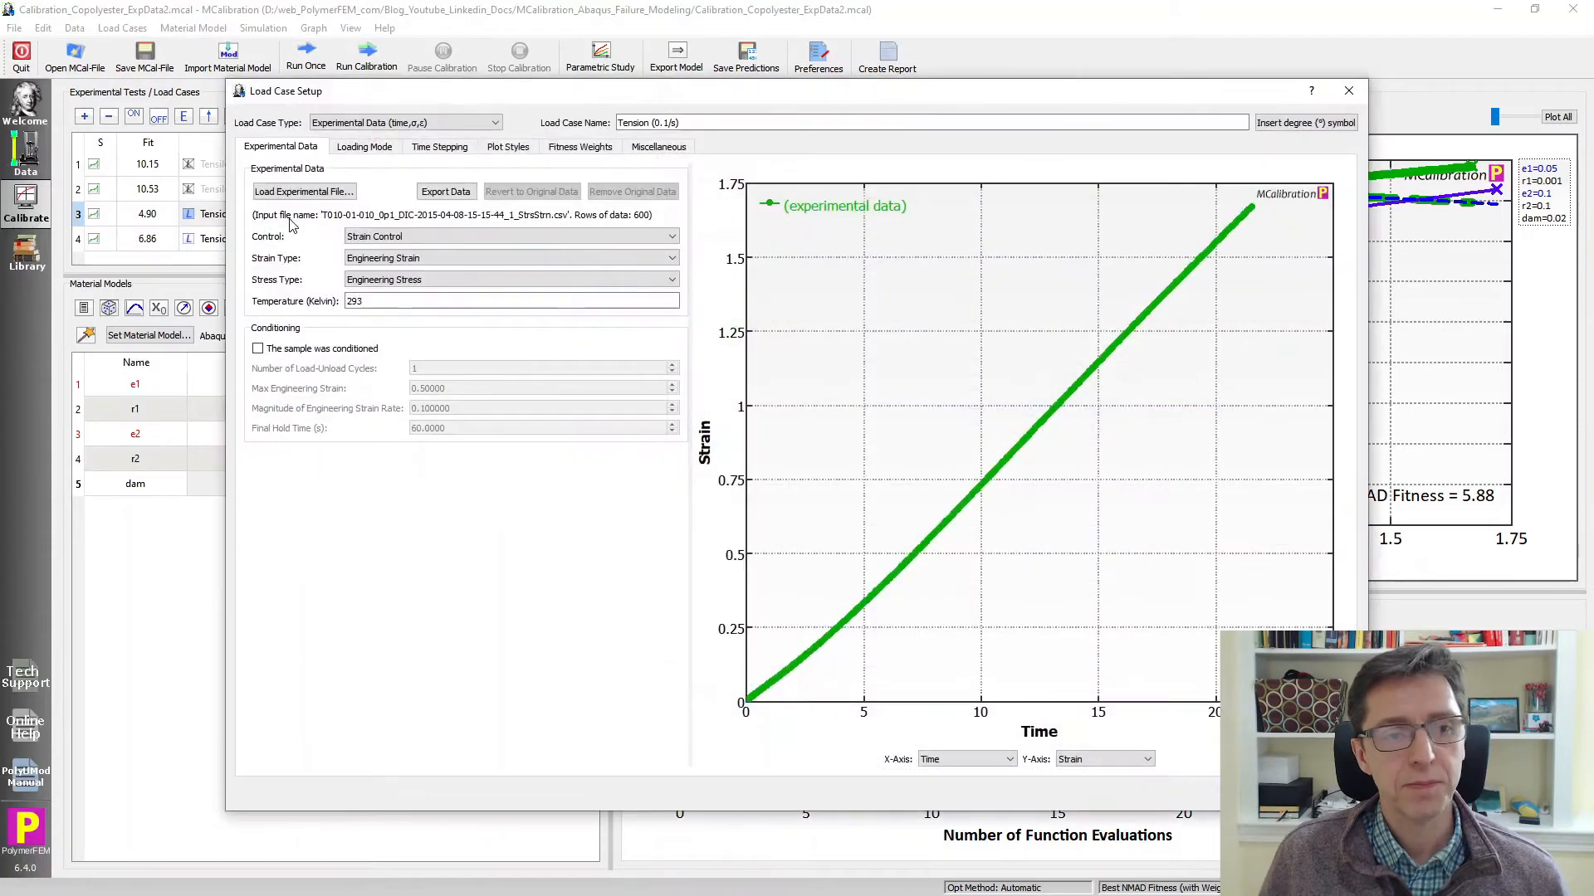
{"action": "left_click", "coordinate": [657, 146]}
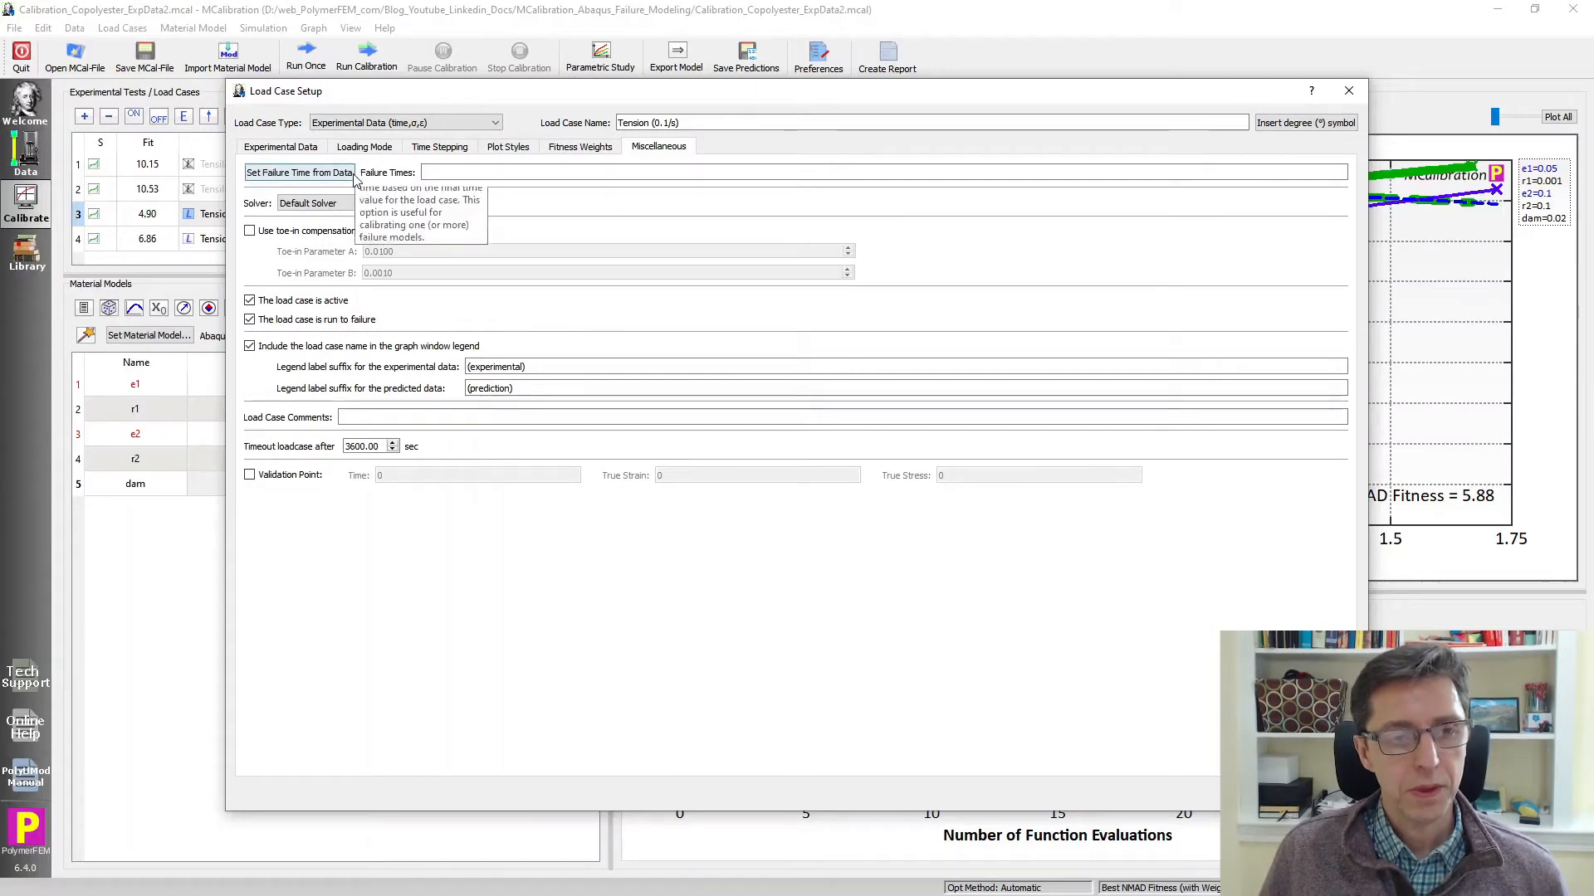
{"action": "left_click", "coordinate": [299, 170]}
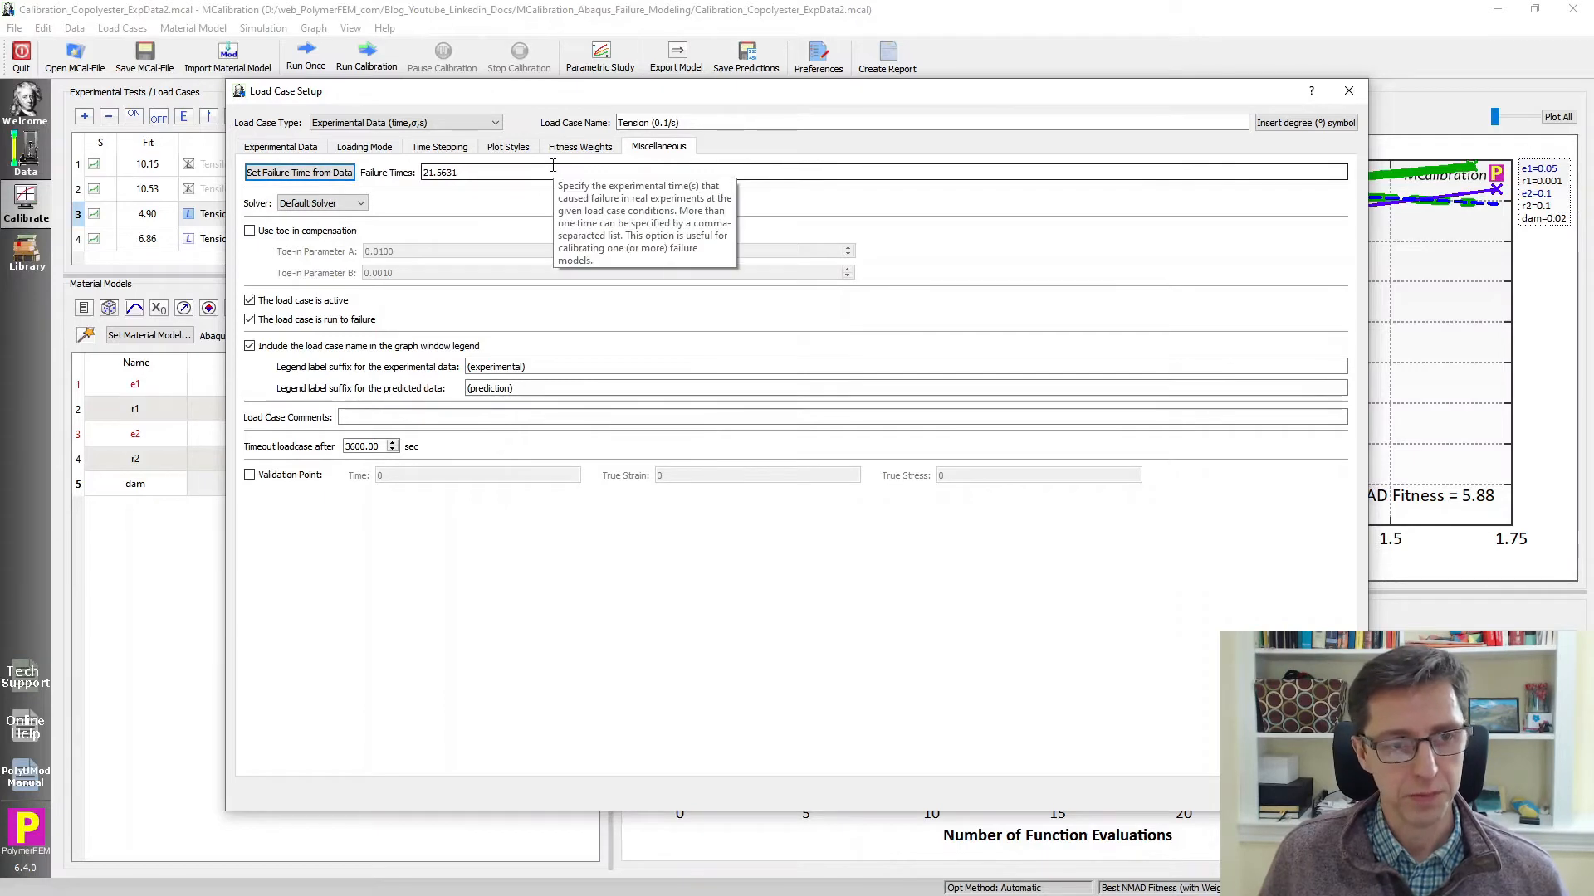
{"action": "mouse_move", "coordinate": [301, 179]}
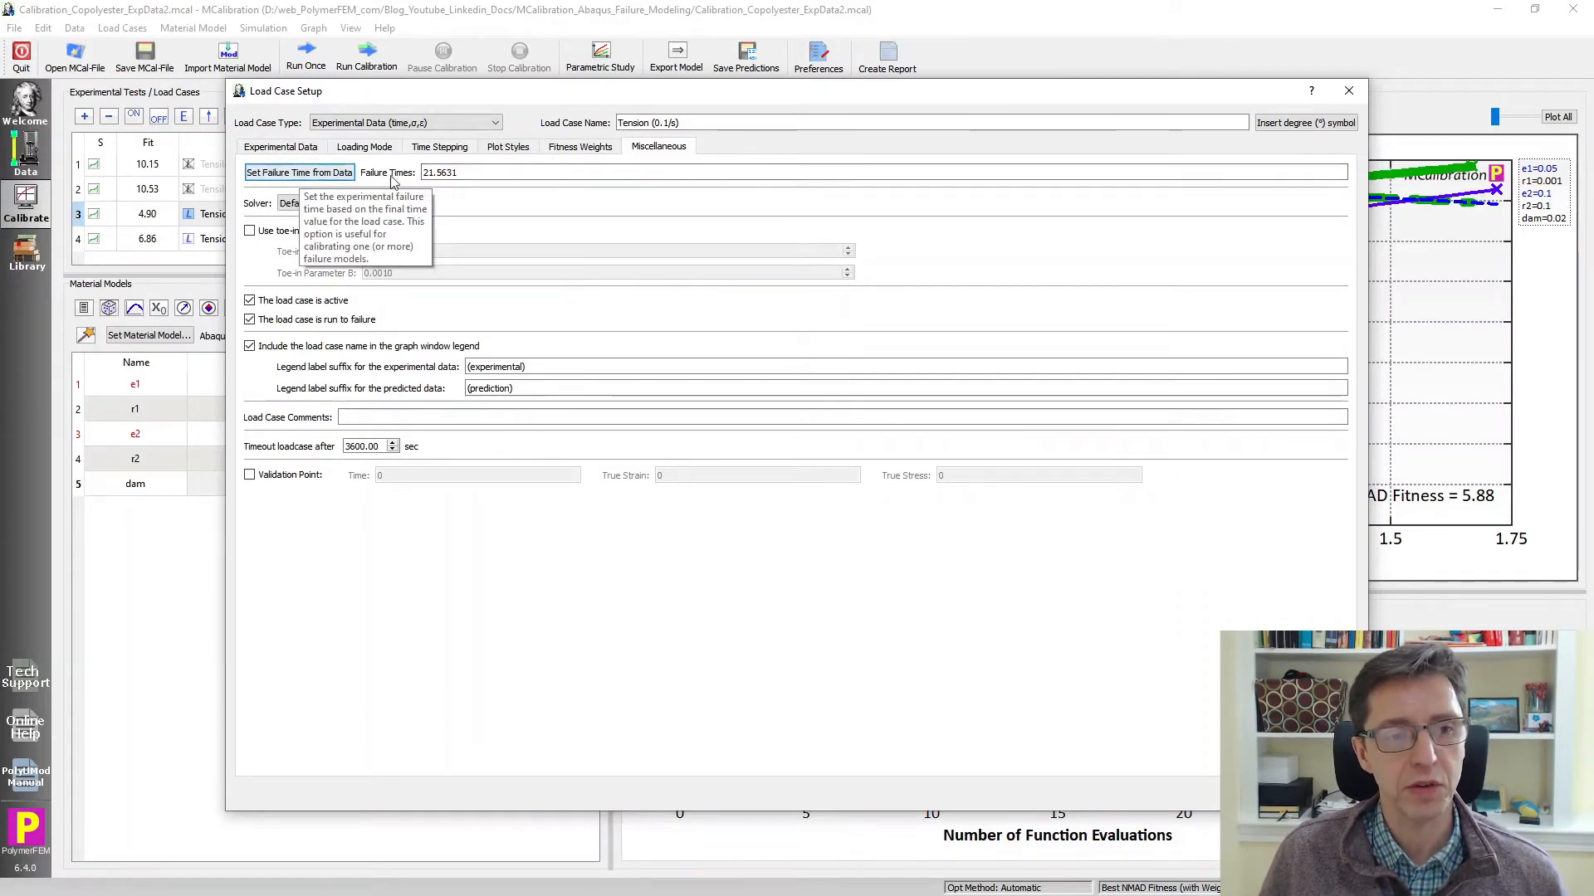
{"action": "mouse_move", "coordinate": [465, 172]}
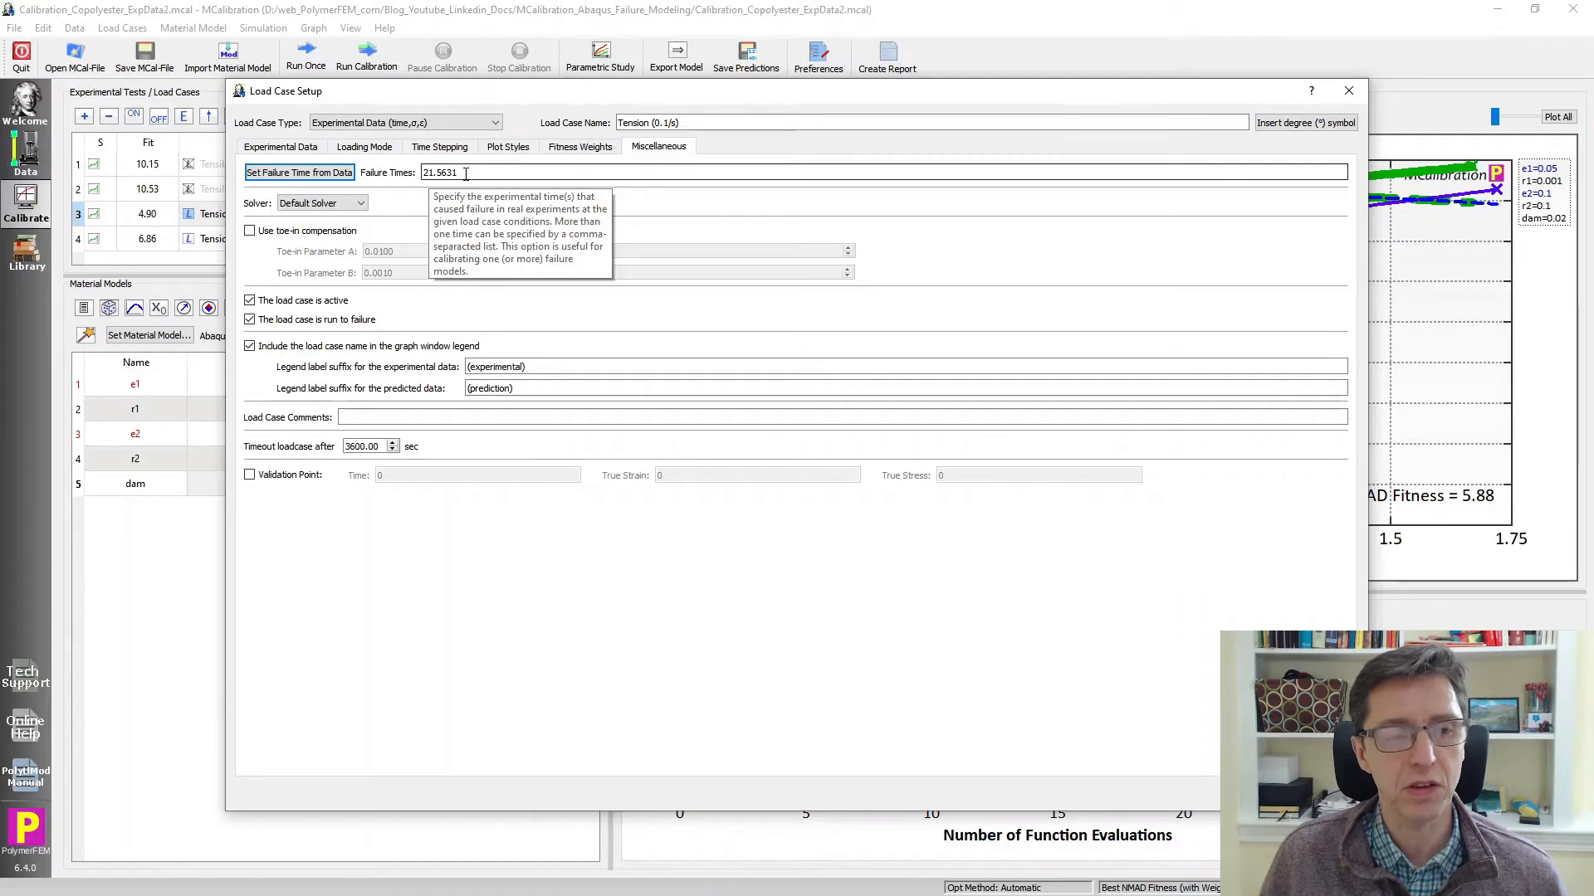
{"action": "mouse_move", "coordinate": [492, 213]}
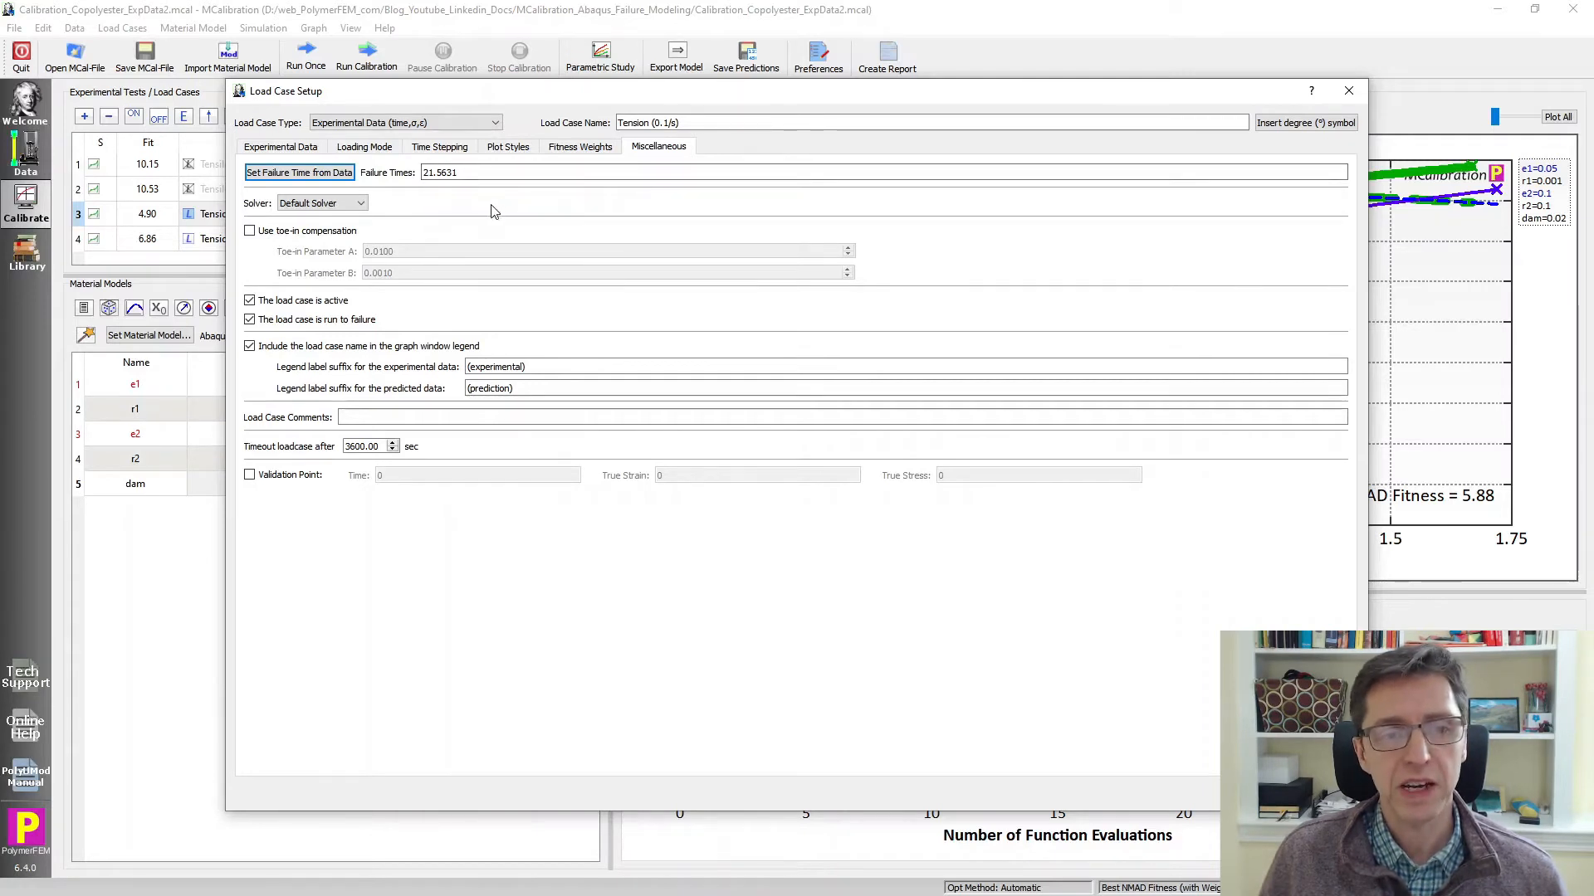
{"action": "mouse_move", "coordinate": [790, 214]}
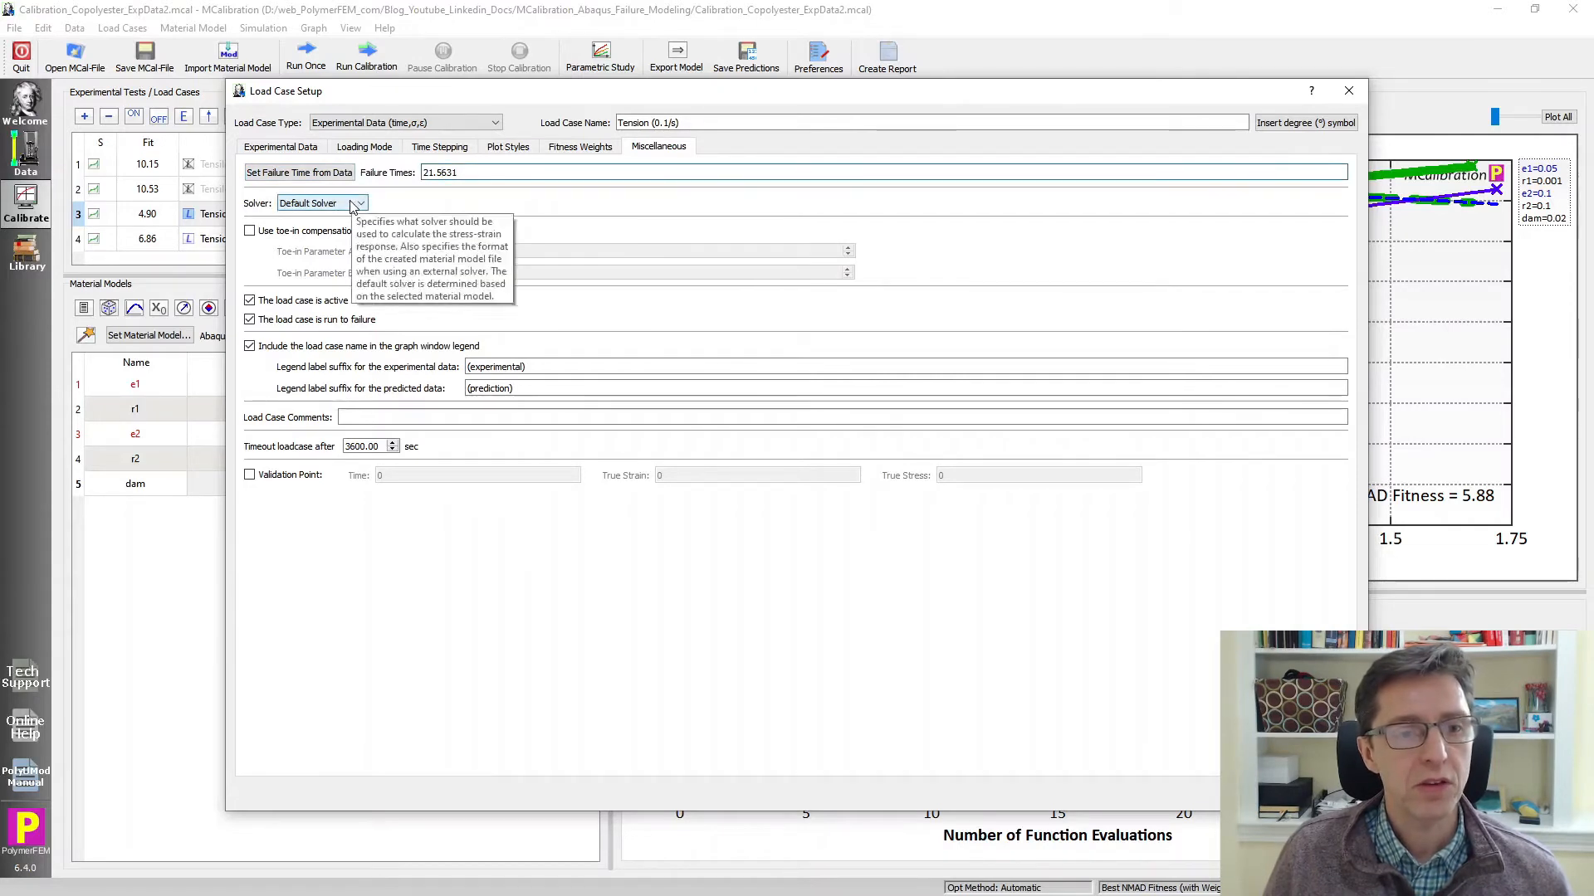
Use the Abaqus/Standard solver with a minimum of 200 time increments and keep the changes.
{"action": "left_click", "coordinate": [352, 202]}
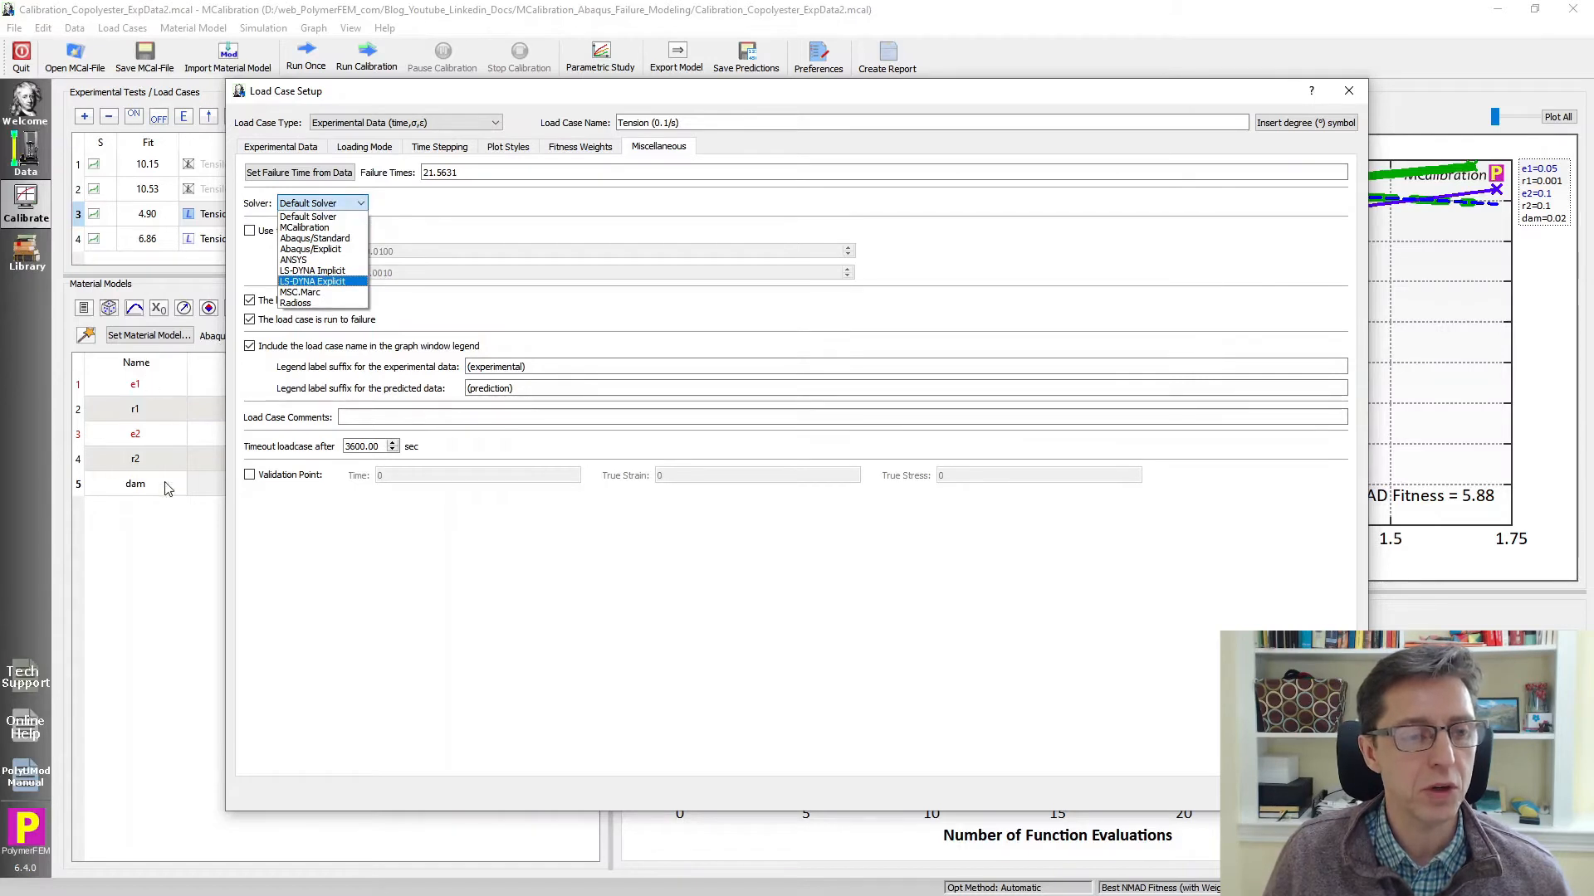
{"action": "left_click", "coordinate": [315, 239]}
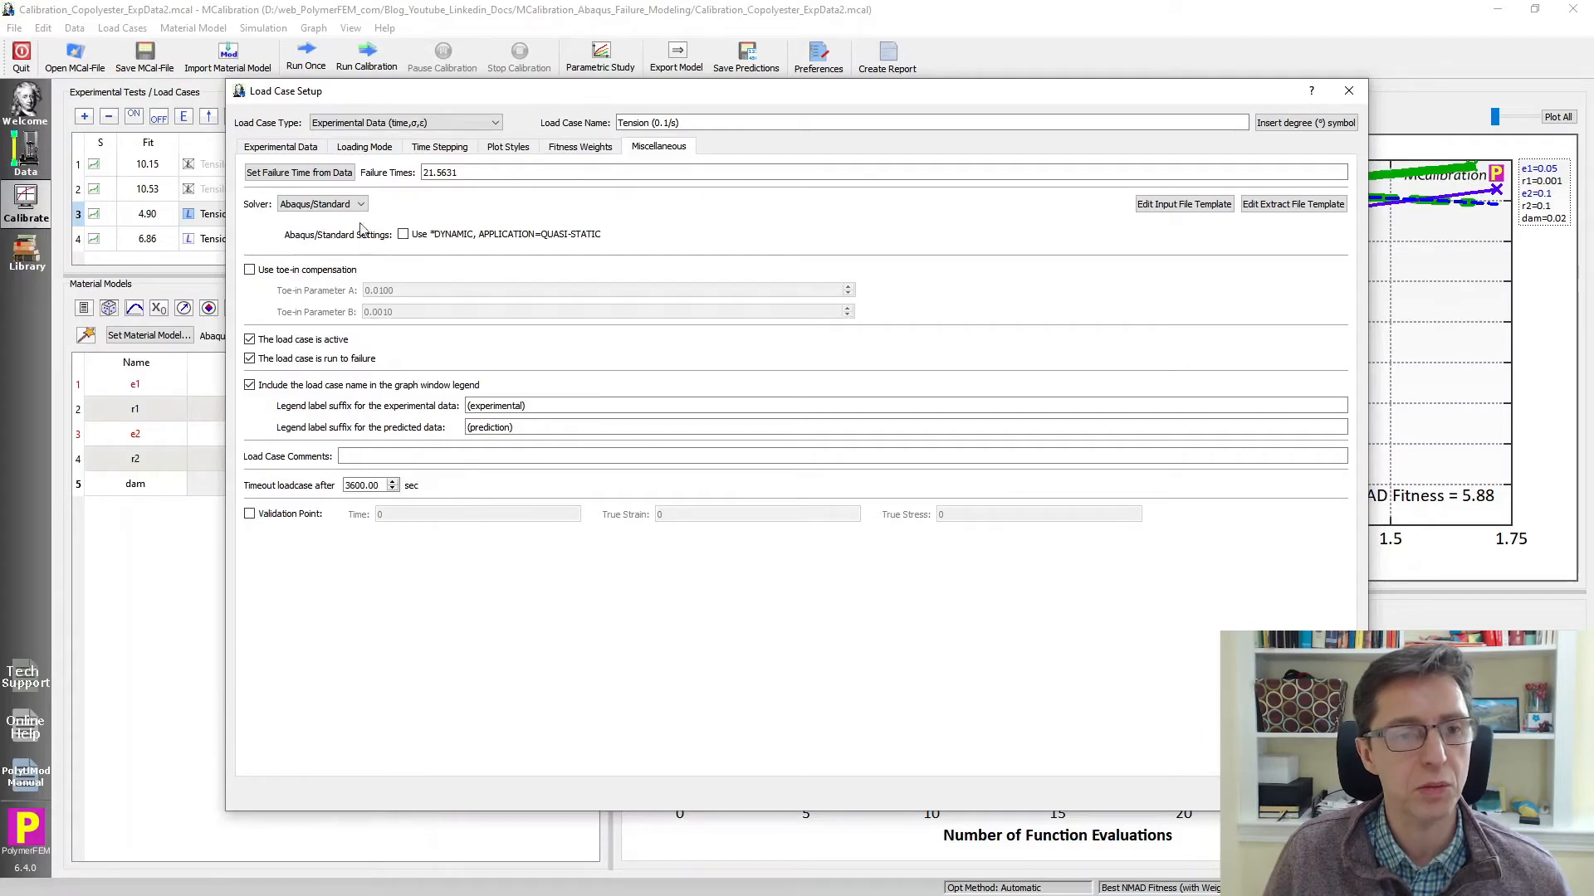
{"action": "left_click", "coordinate": [440, 146]}
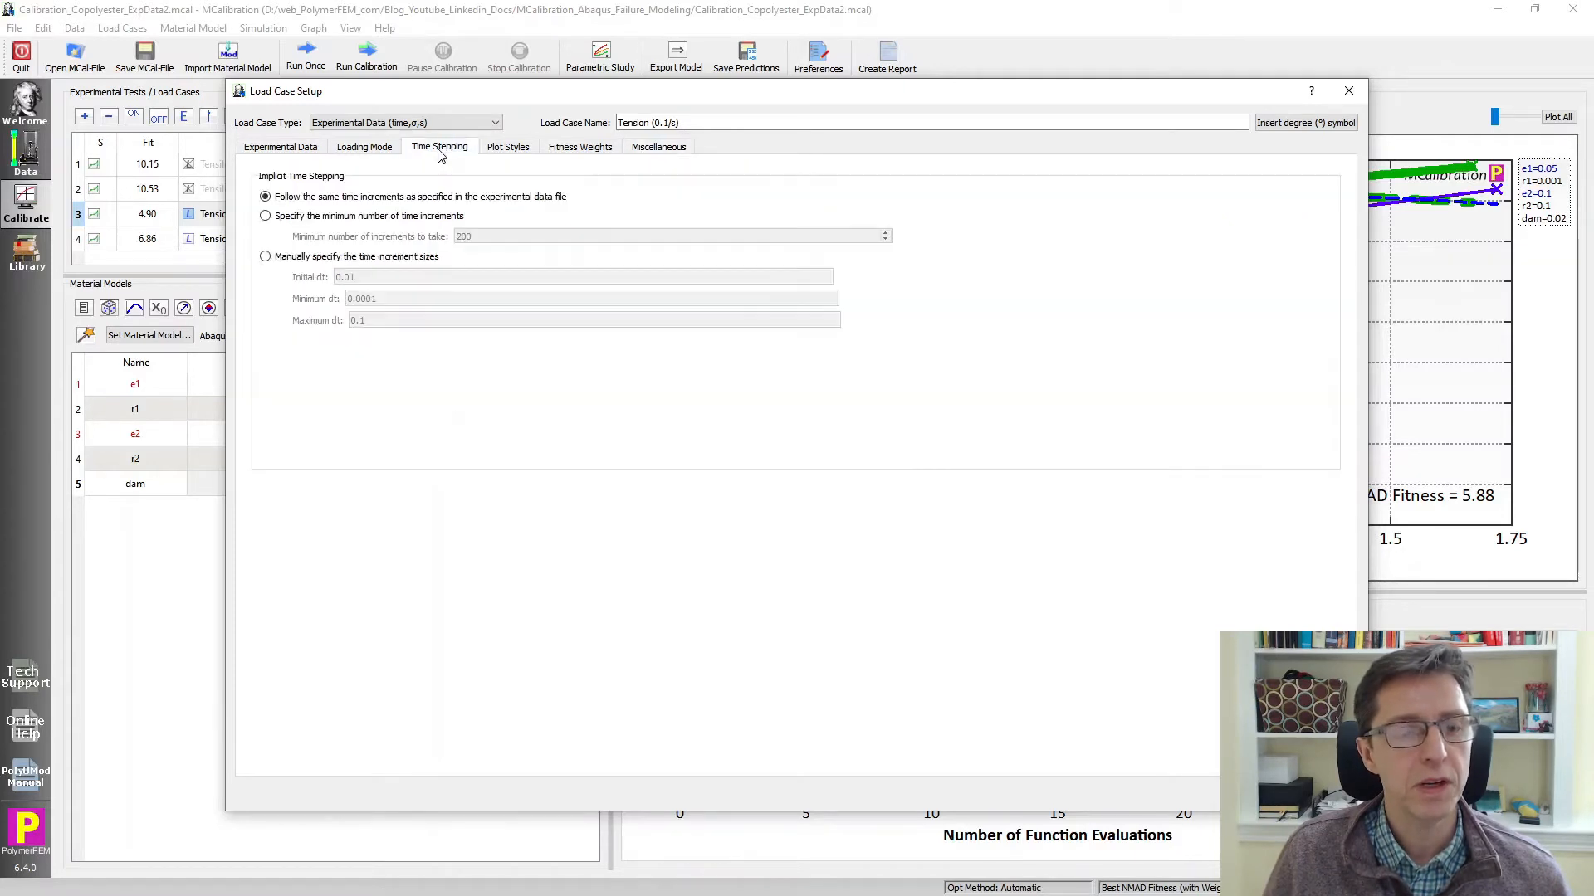
{"action": "mouse_move", "coordinate": [385, 226]}
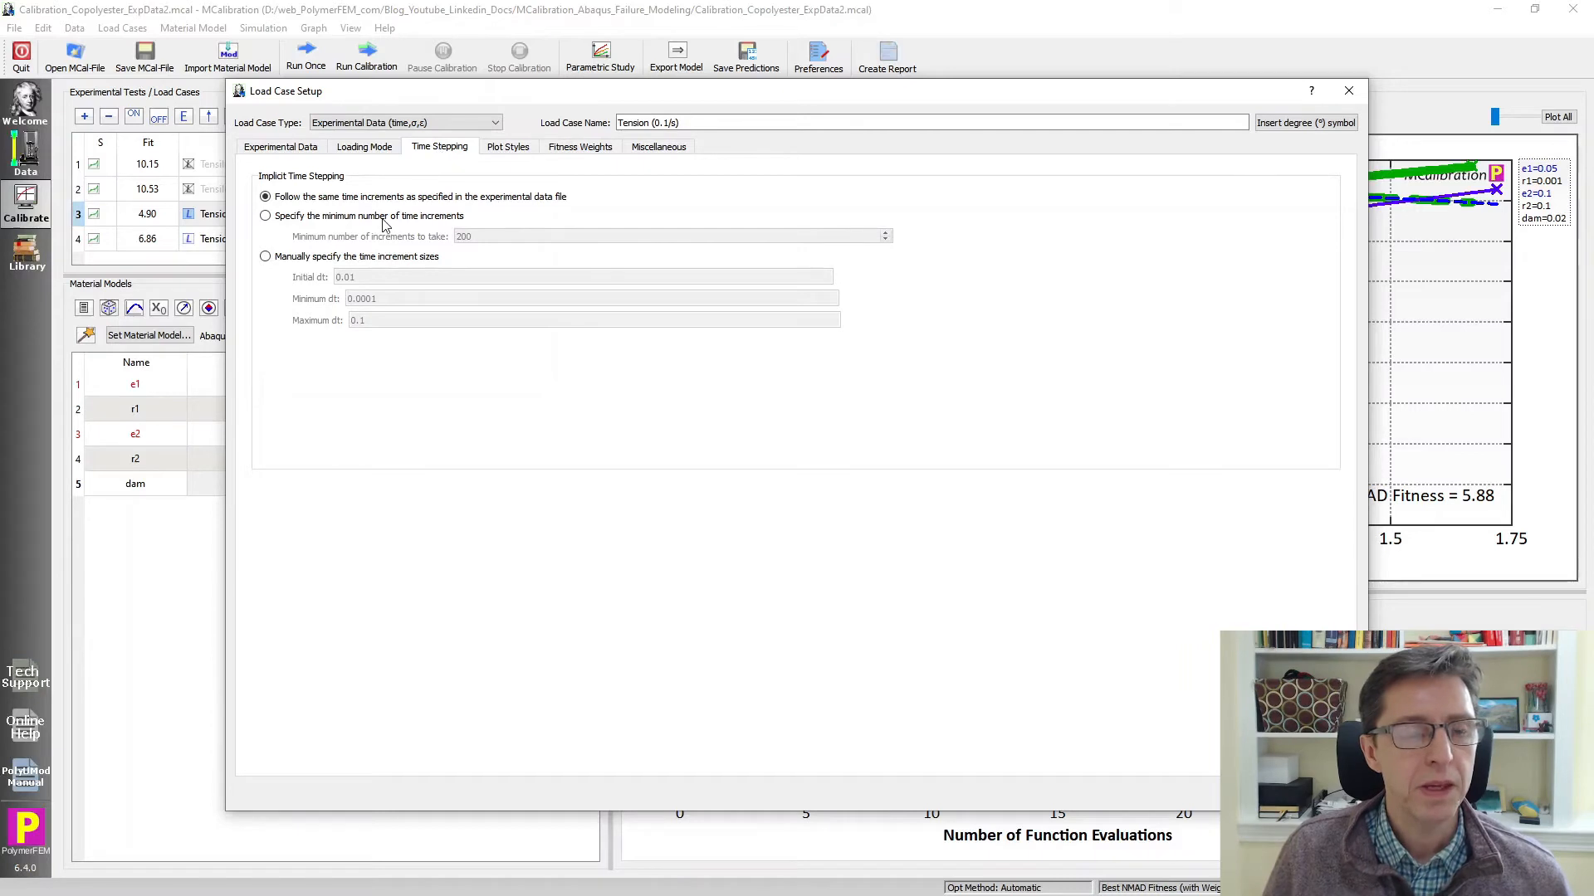
{"action": "left_click", "coordinate": [266, 215]}
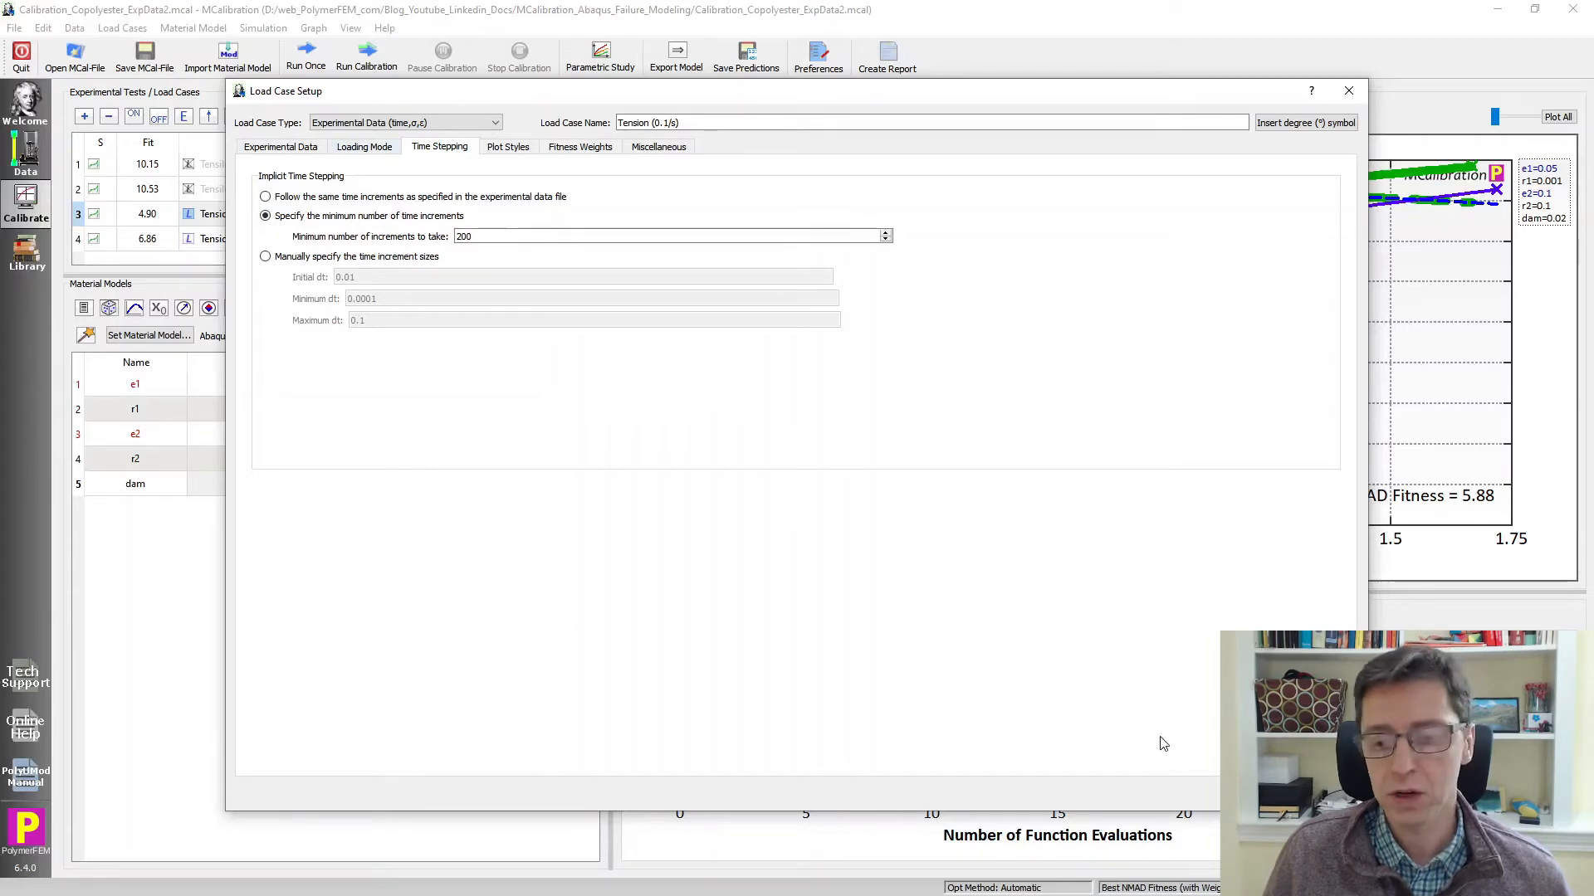
{"action": "left_click", "coordinate": [1347, 90]}
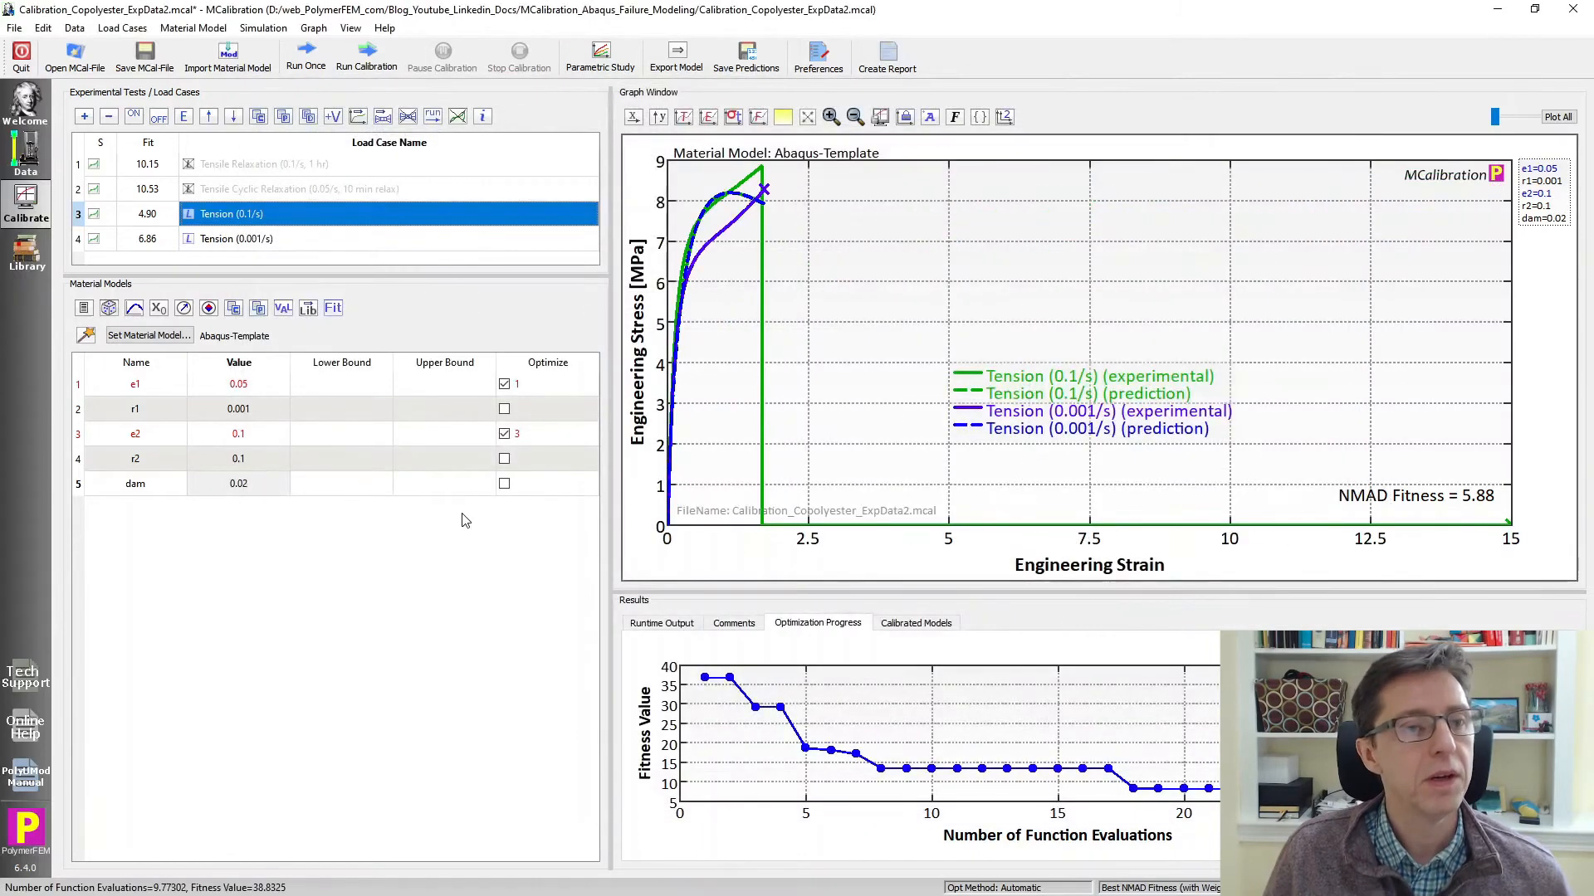
For the Tension (0.001/s) load case, take the failure time 2201 from the test data.
{"action": "left_click", "coordinate": [240, 239]}
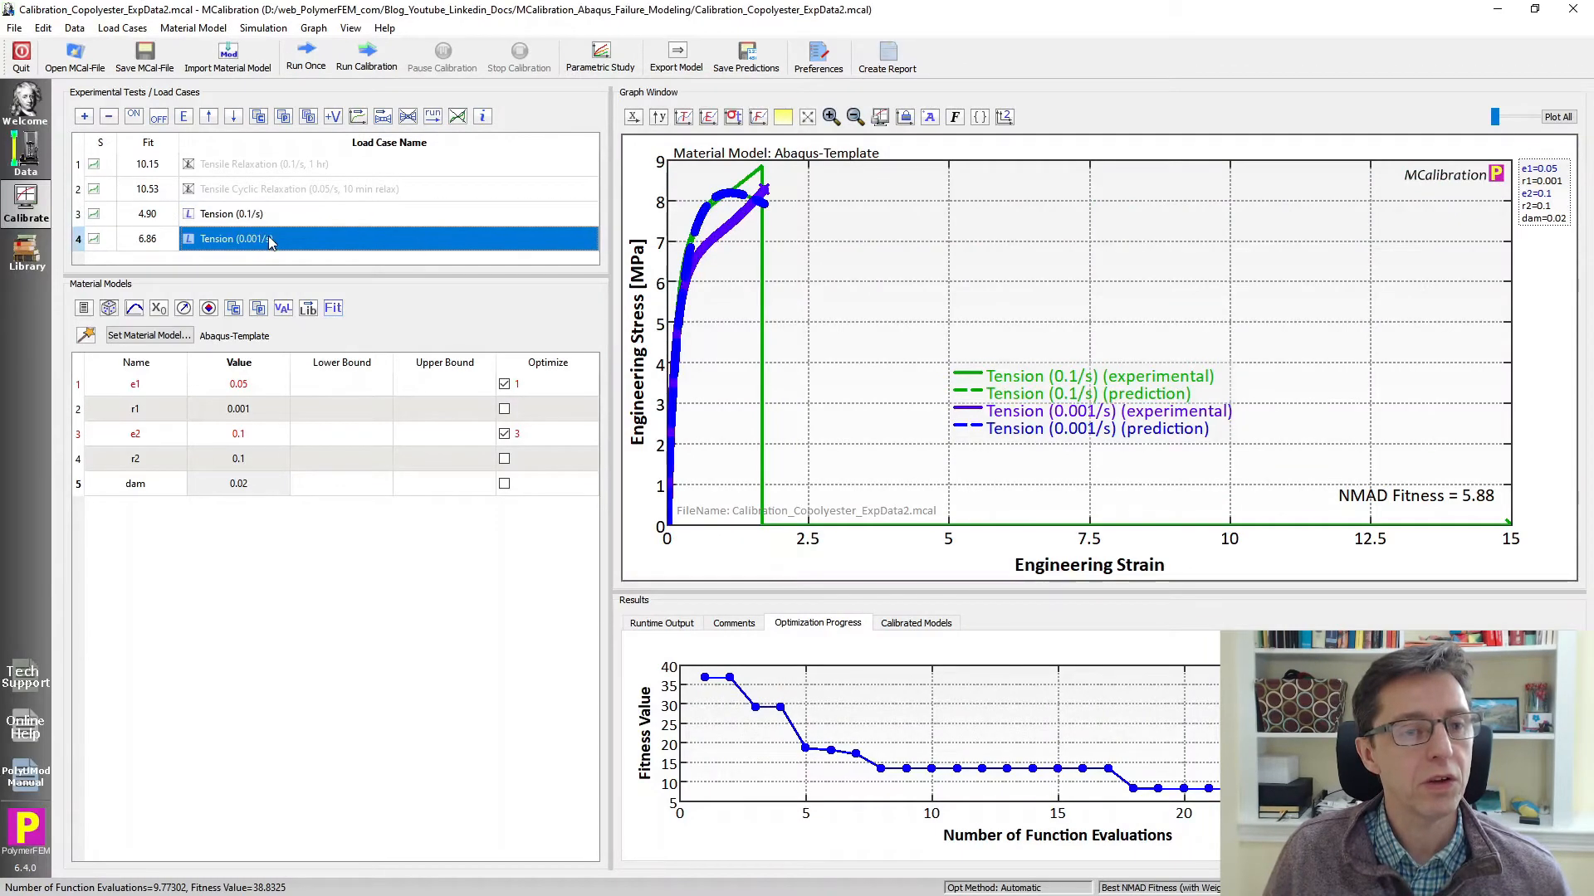
{"action": "double_click", "coordinate": [241, 239]}
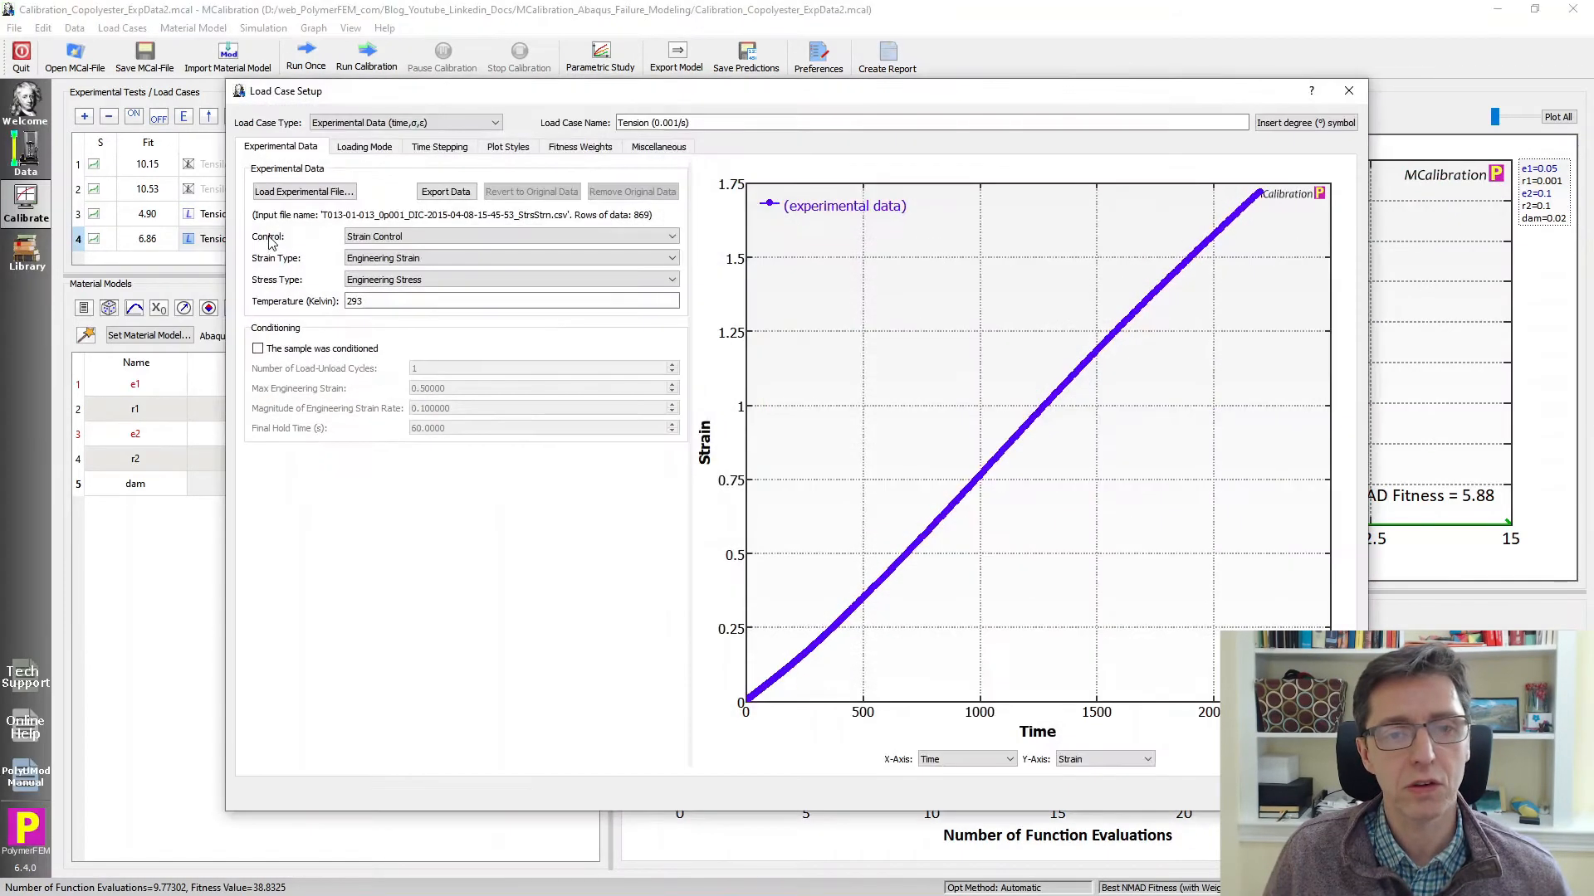
{"action": "left_click", "coordinate": [657, 146]}
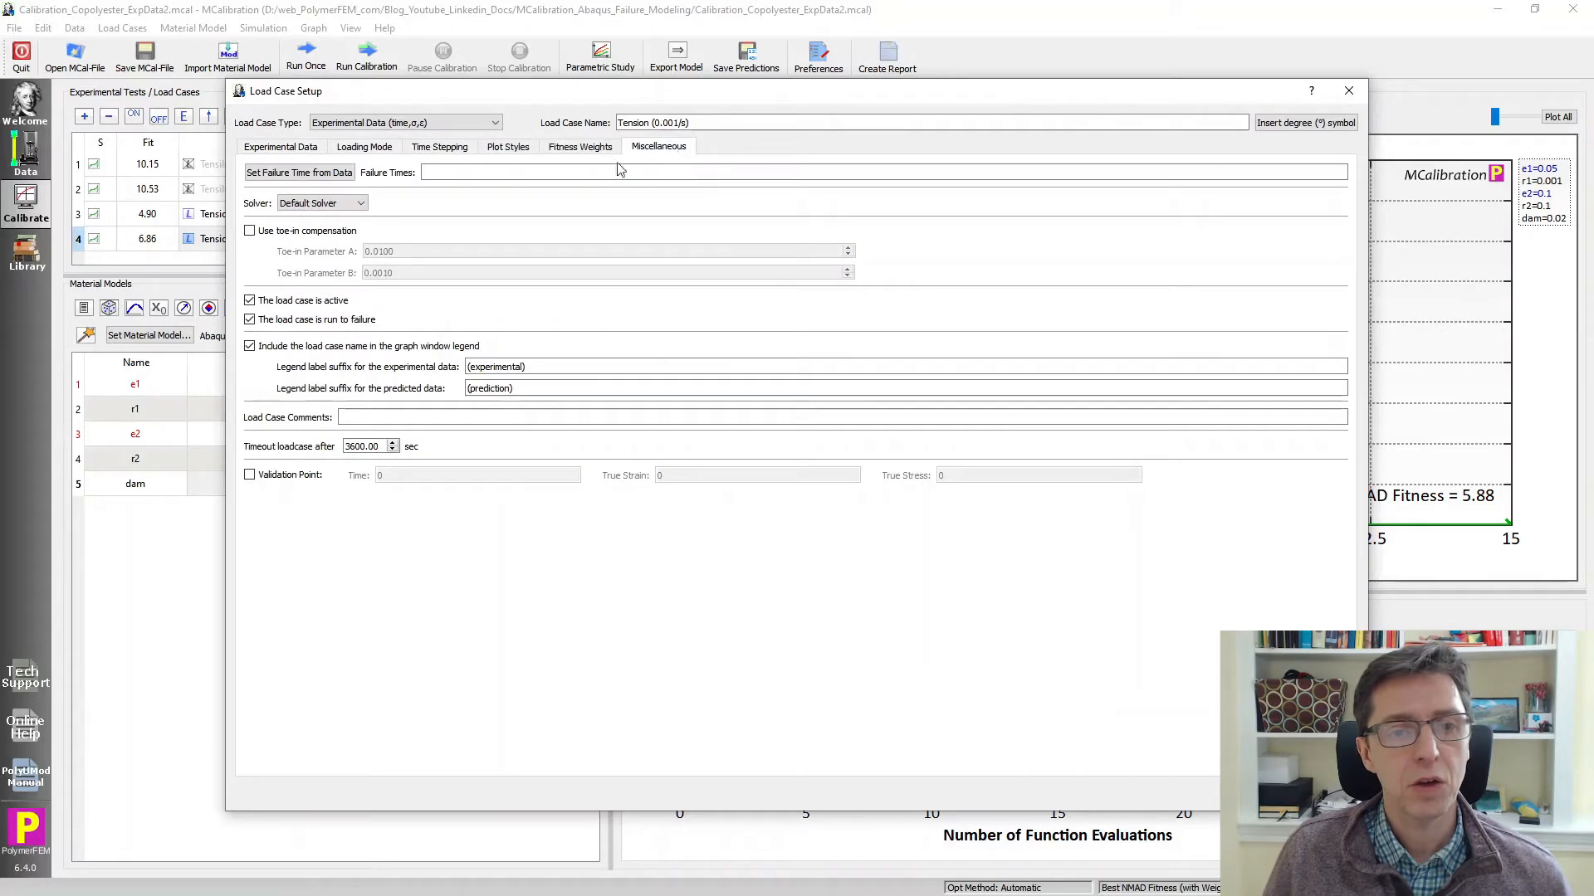
{"action": "left_click", "coordinate": [299, 171]}
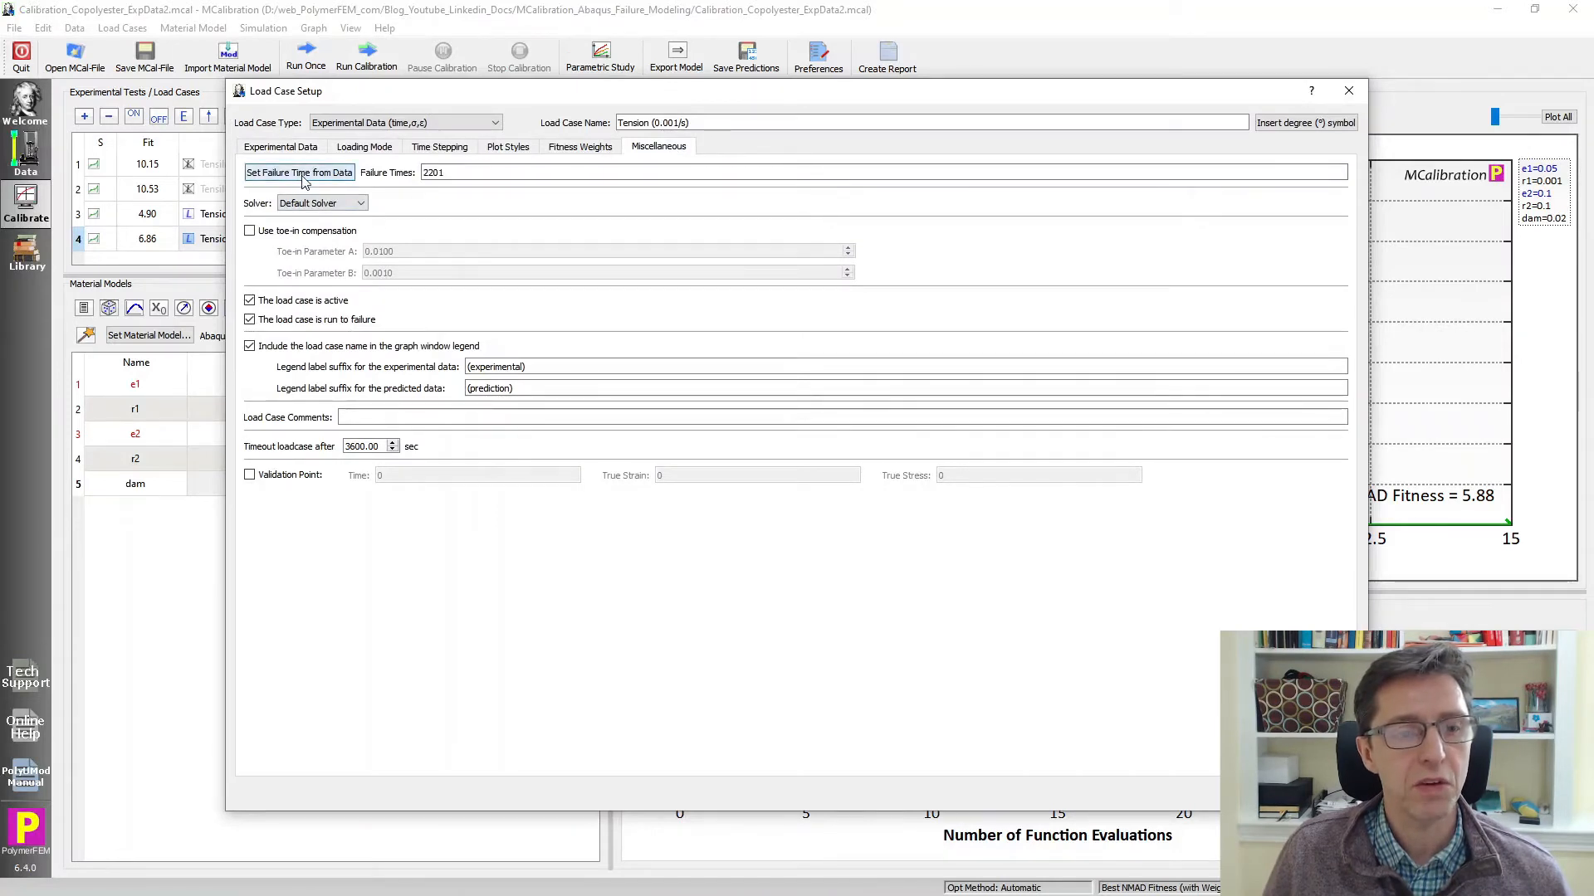
Use the Abaqus/Standard solver with a minimum of 200 time increments and keep the changes.
{"action": "left_click", "coordinate": [359, 202]}
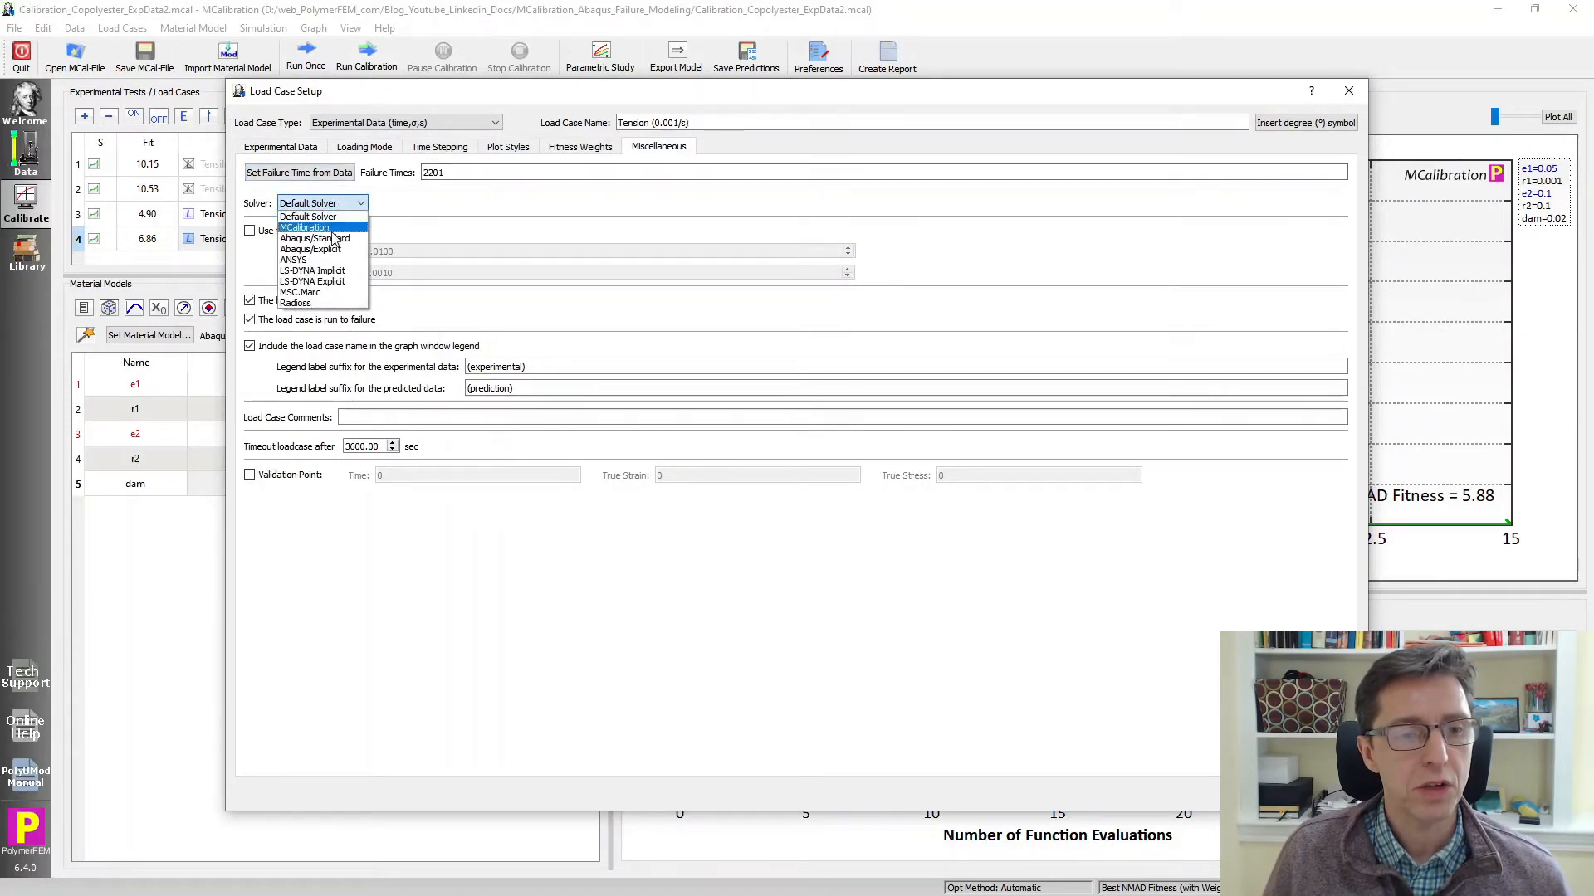
{"action": "left_click", "coordinate": [313, 239]}
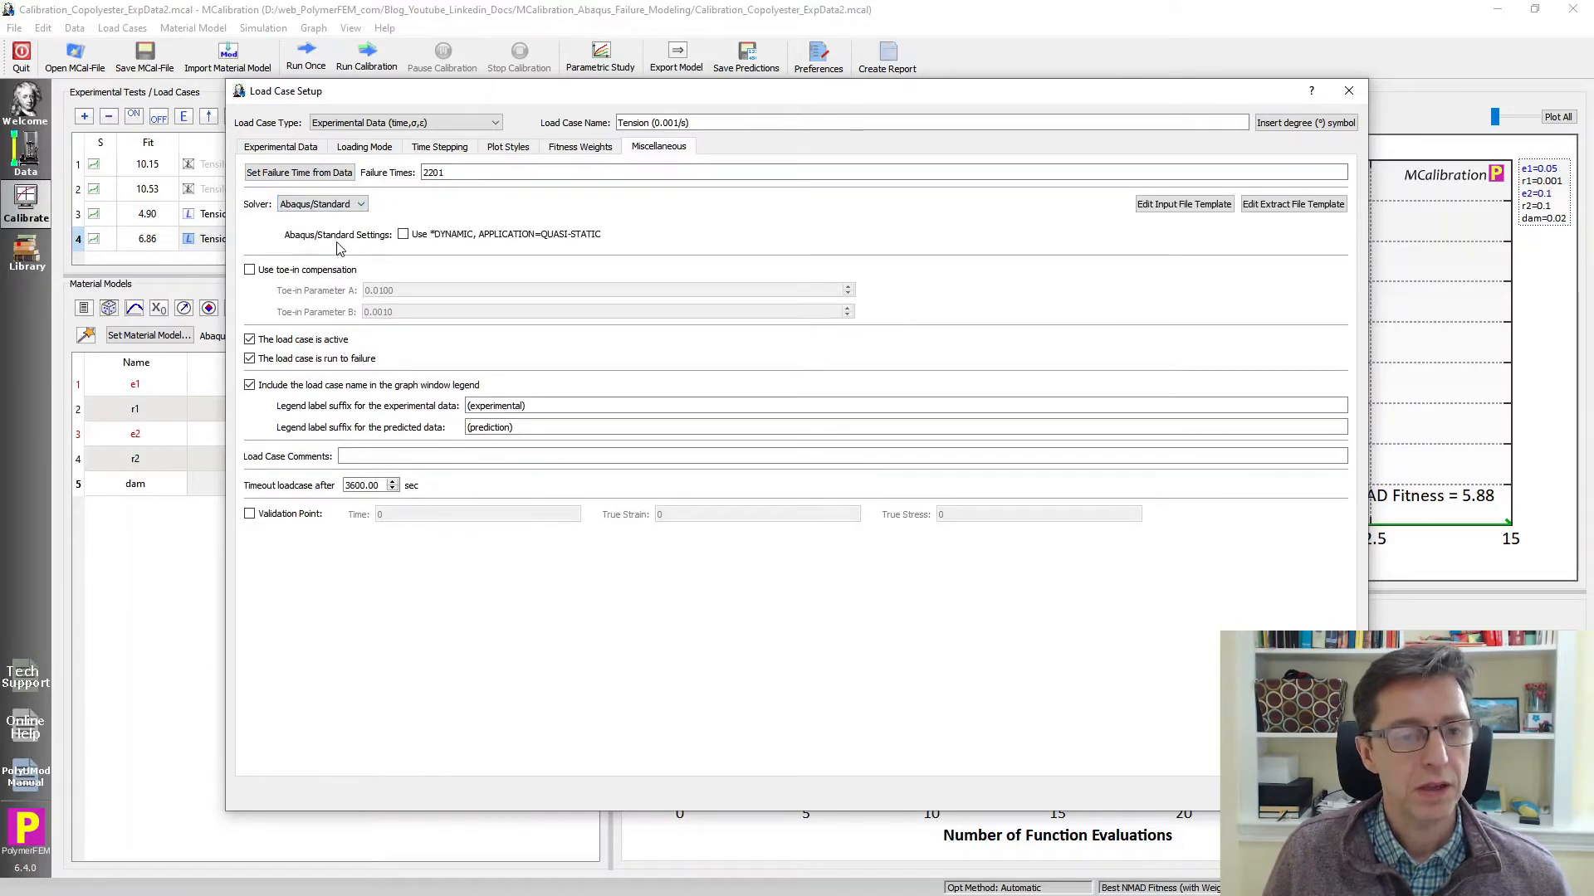
{"action": "left_click", "coordinate": [440, 146]}
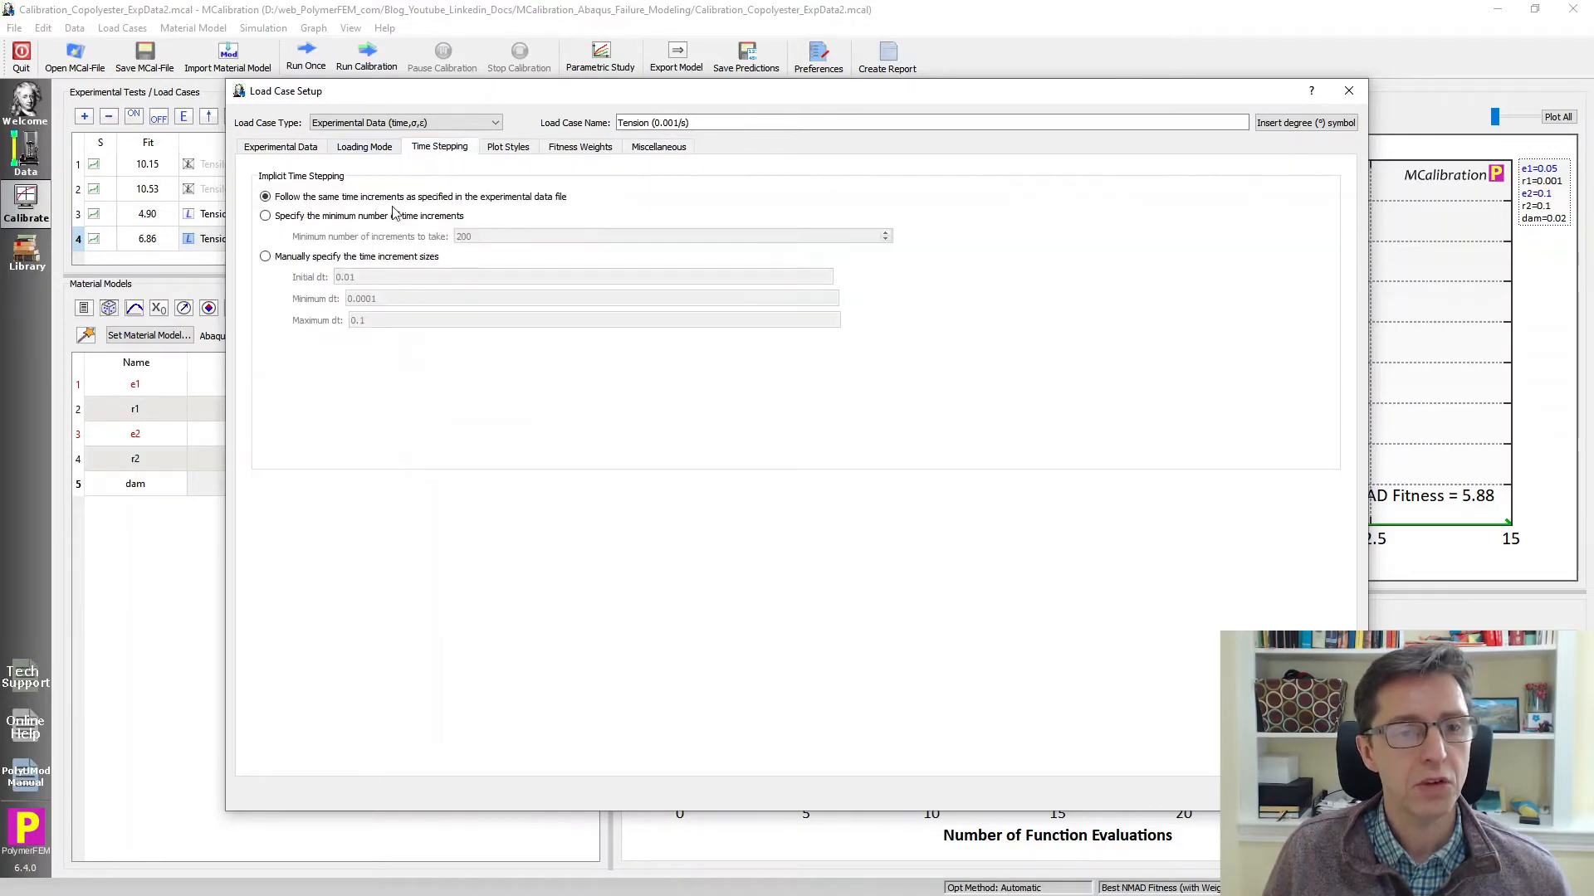
{"action": "left_click", "coordinate": [266, 216]}
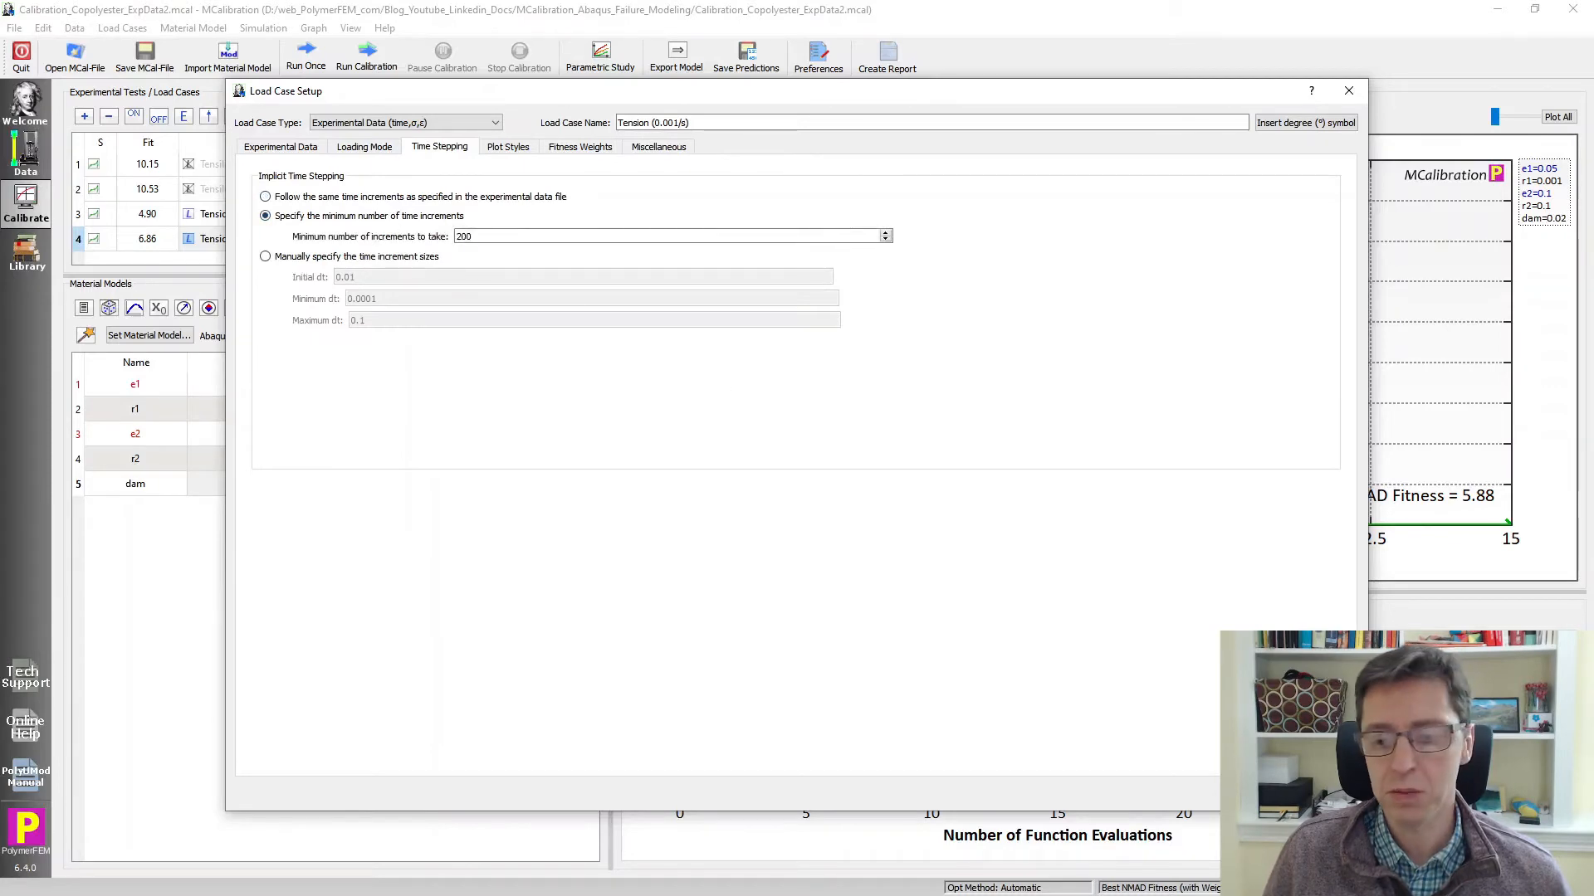
{"action": "left_click", "coordinate": [1348, 89]}
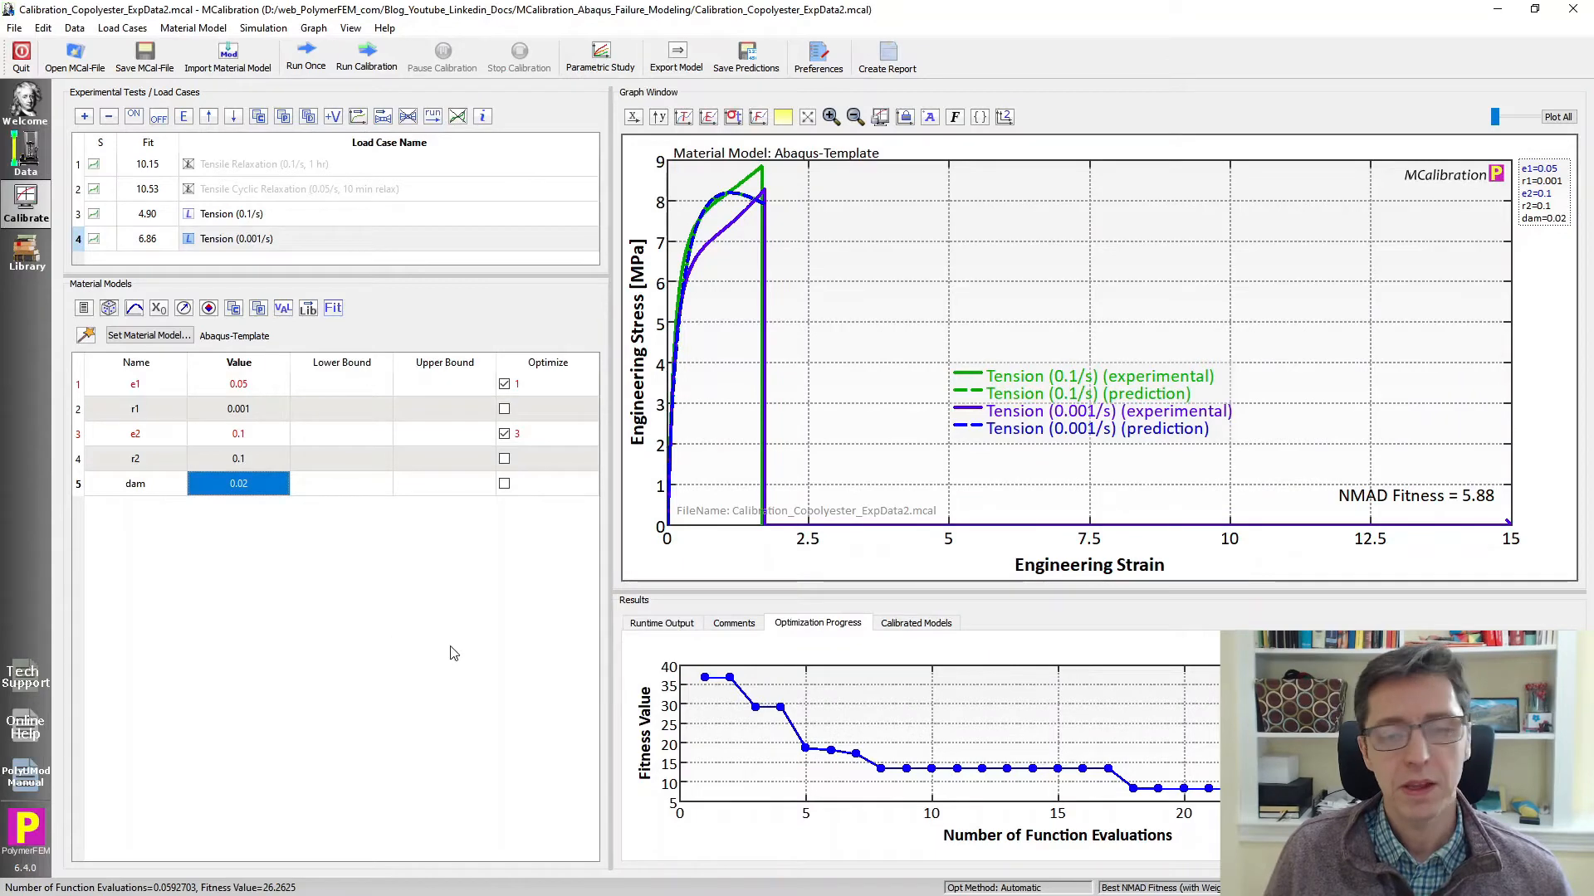
Show the Runtime Output log and run the two tension simulations once with current parameters.
{"action": "left_click", "coordinate": [661, 623]}
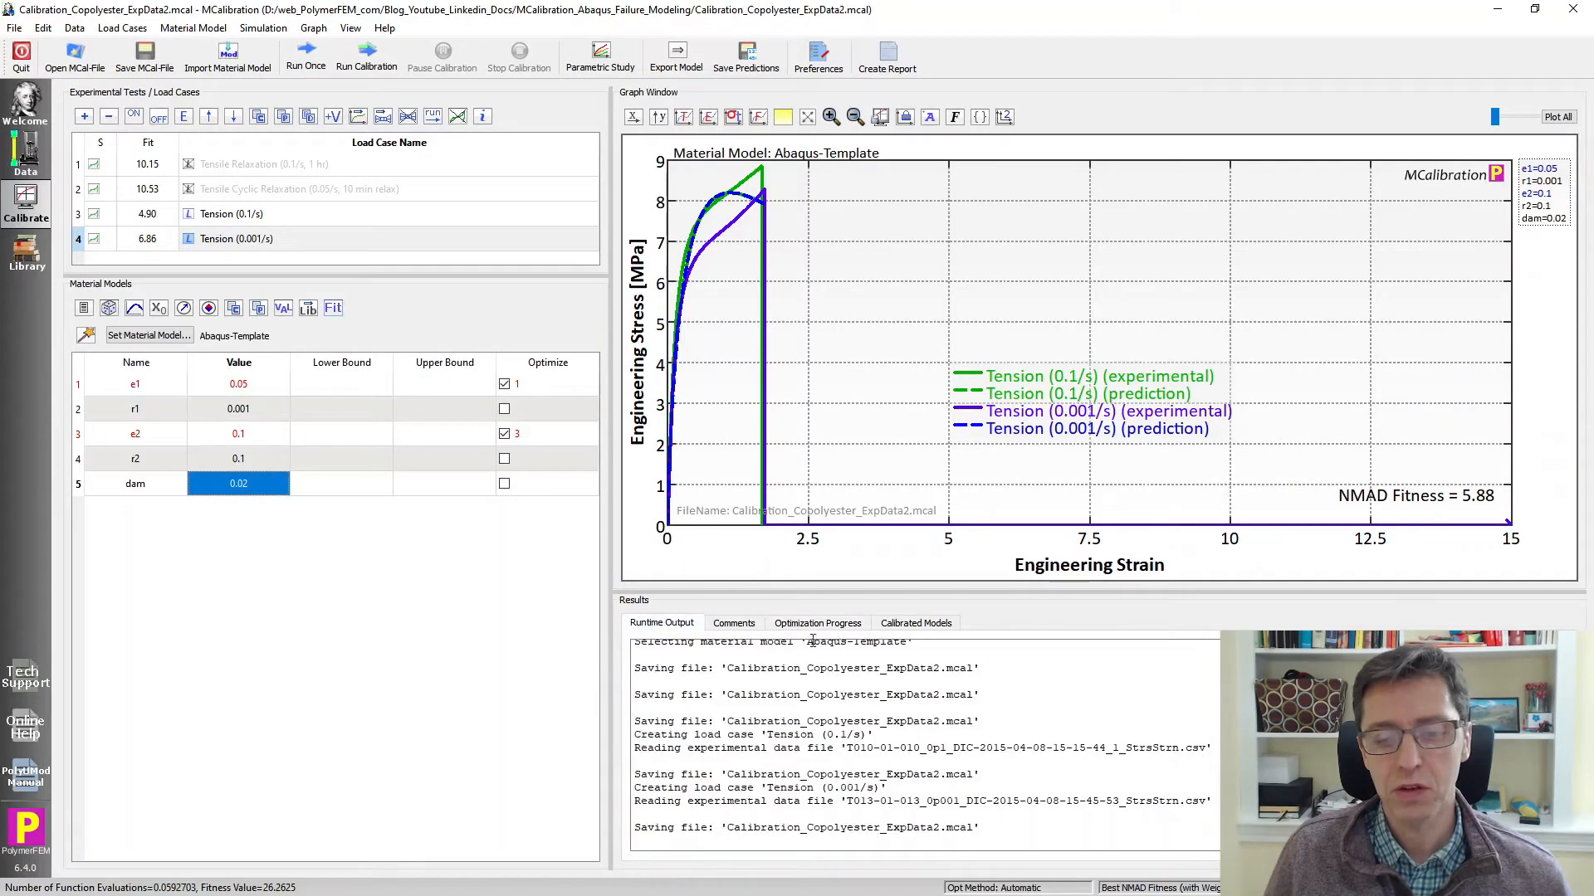
{"action": "mouse_move", "coordinate": [306, 275]}
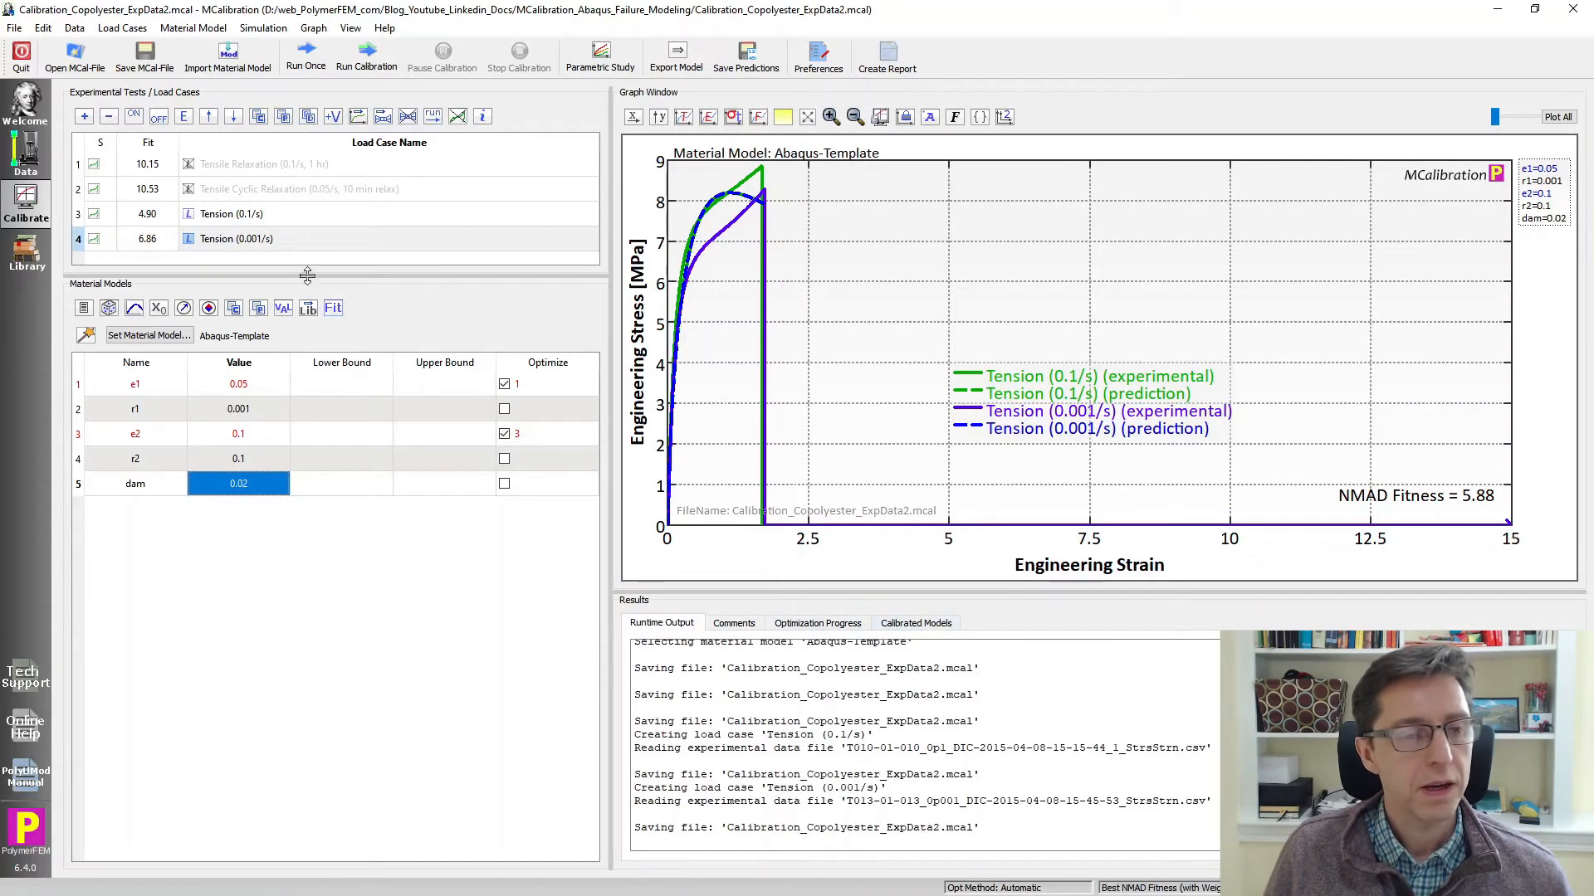
{"action": "left_click", "coordinate": [305, 51]}
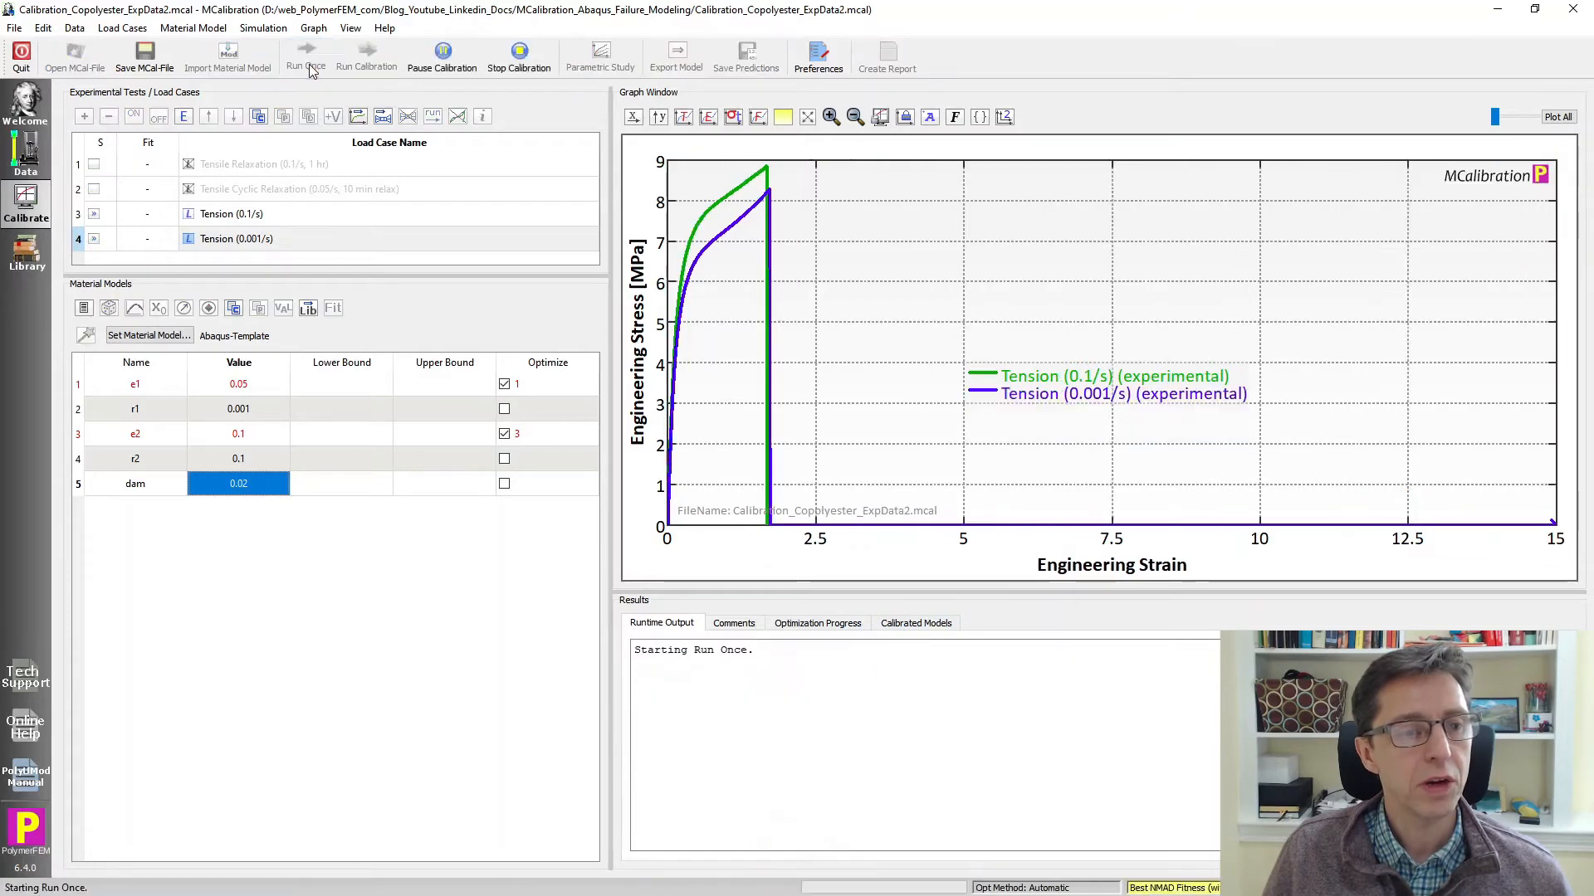
{"action": "mouse_move", "coordinate": [914, 17]}
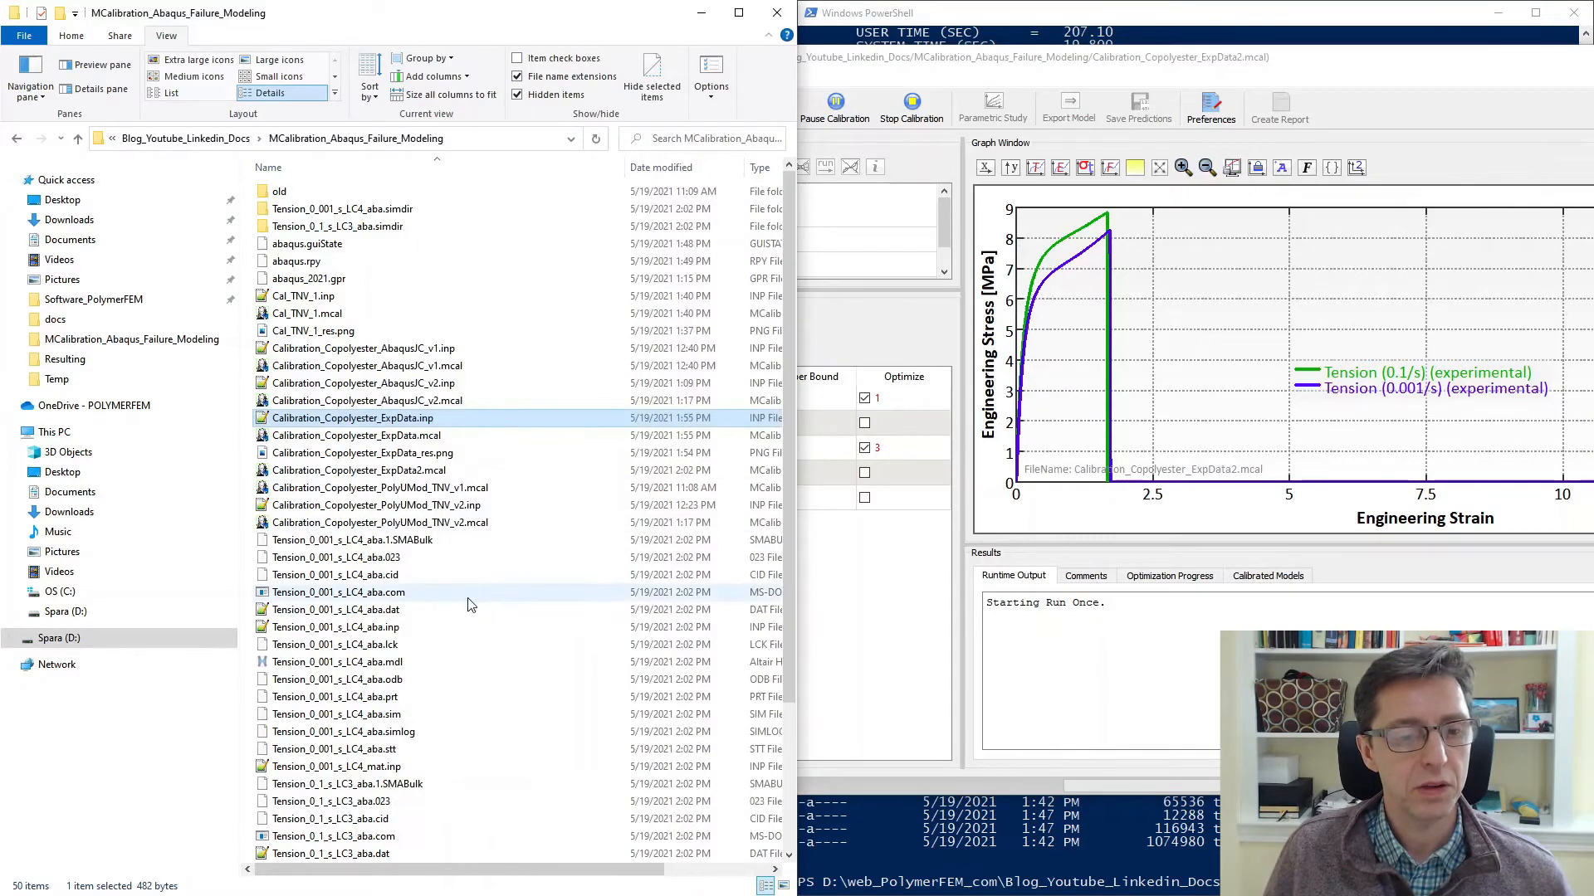
Scroll the MCalibration_Abaqus_Failure_Modeling folder to see the Tension_*_aba job files.
{"action": "scroll", "scroll_direction": "down", "scroll_amount": 3}
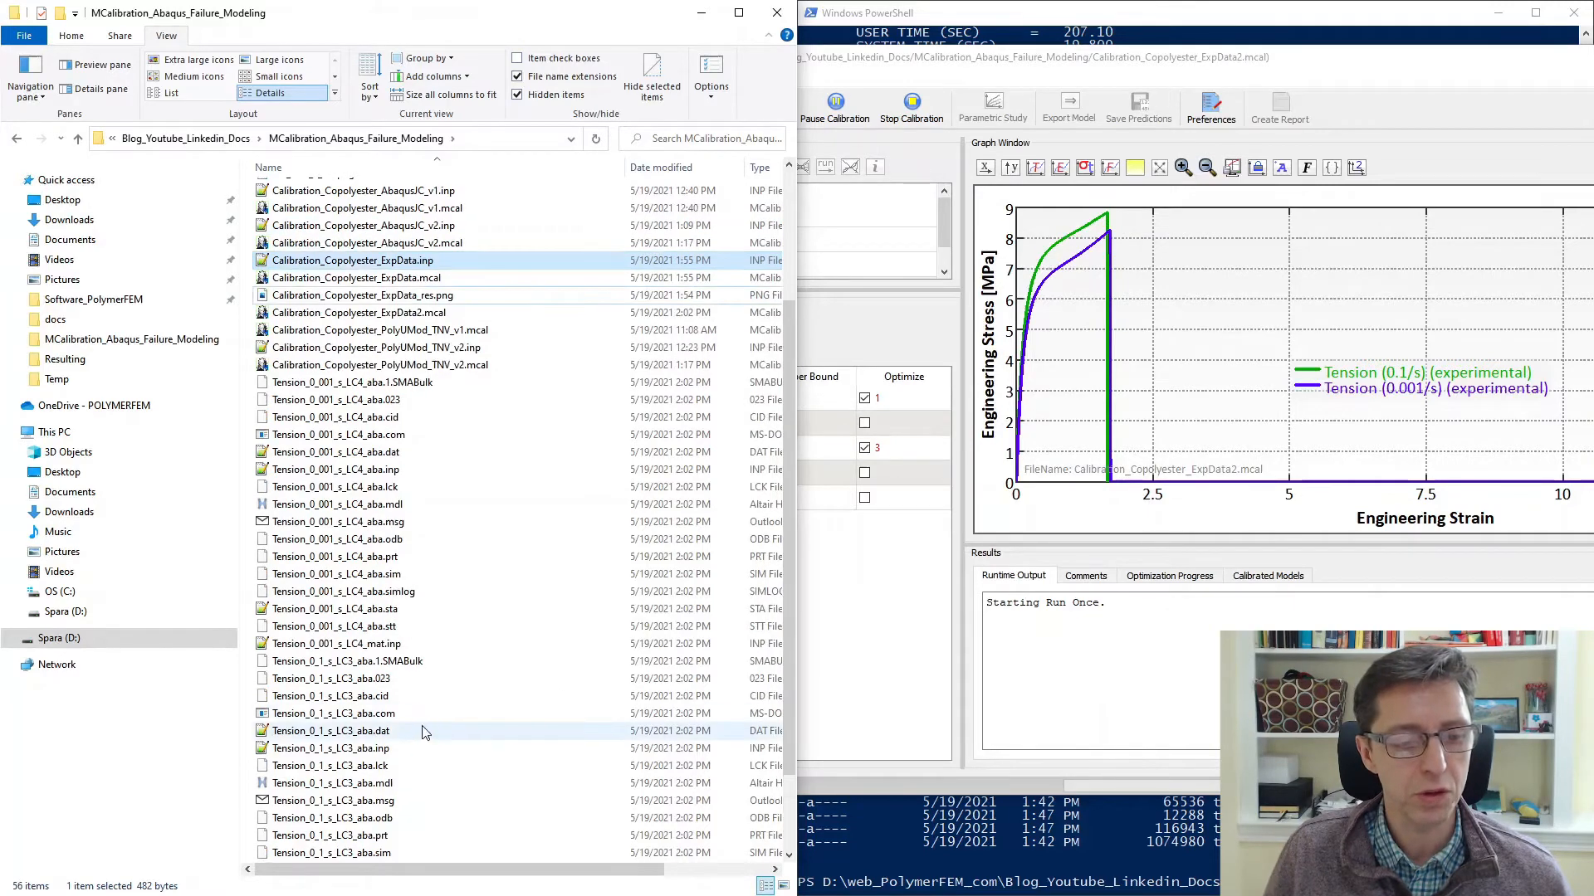
{"action": "scroll", "scroll_direction": "down", "scroll_amount": 3}
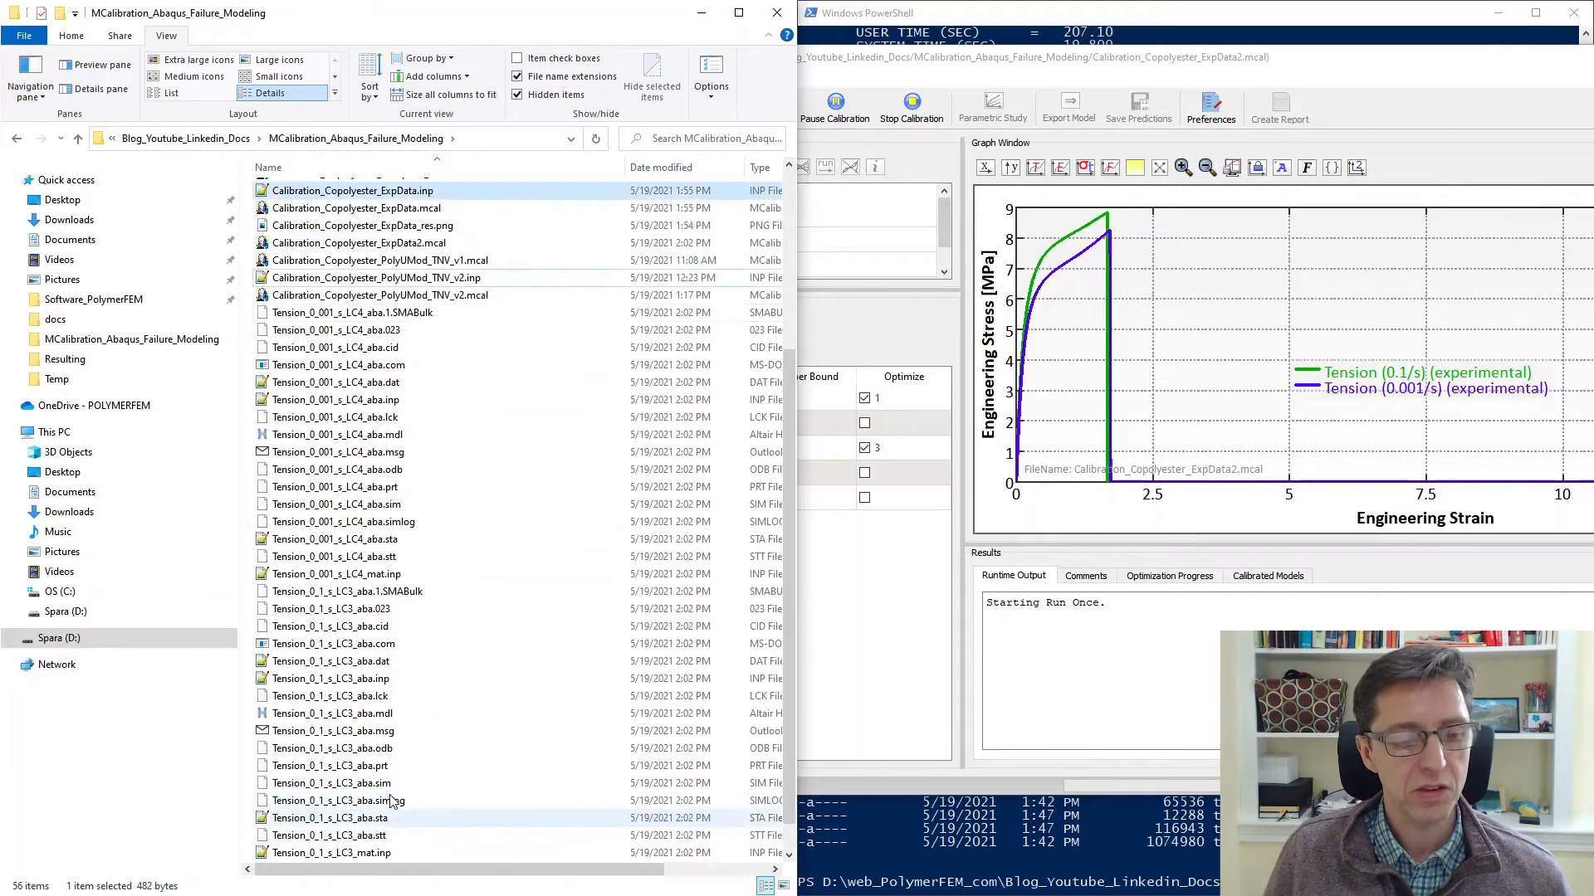
{"action": "scroll", "scroll_direction": "down", "scroll_amount": 3}
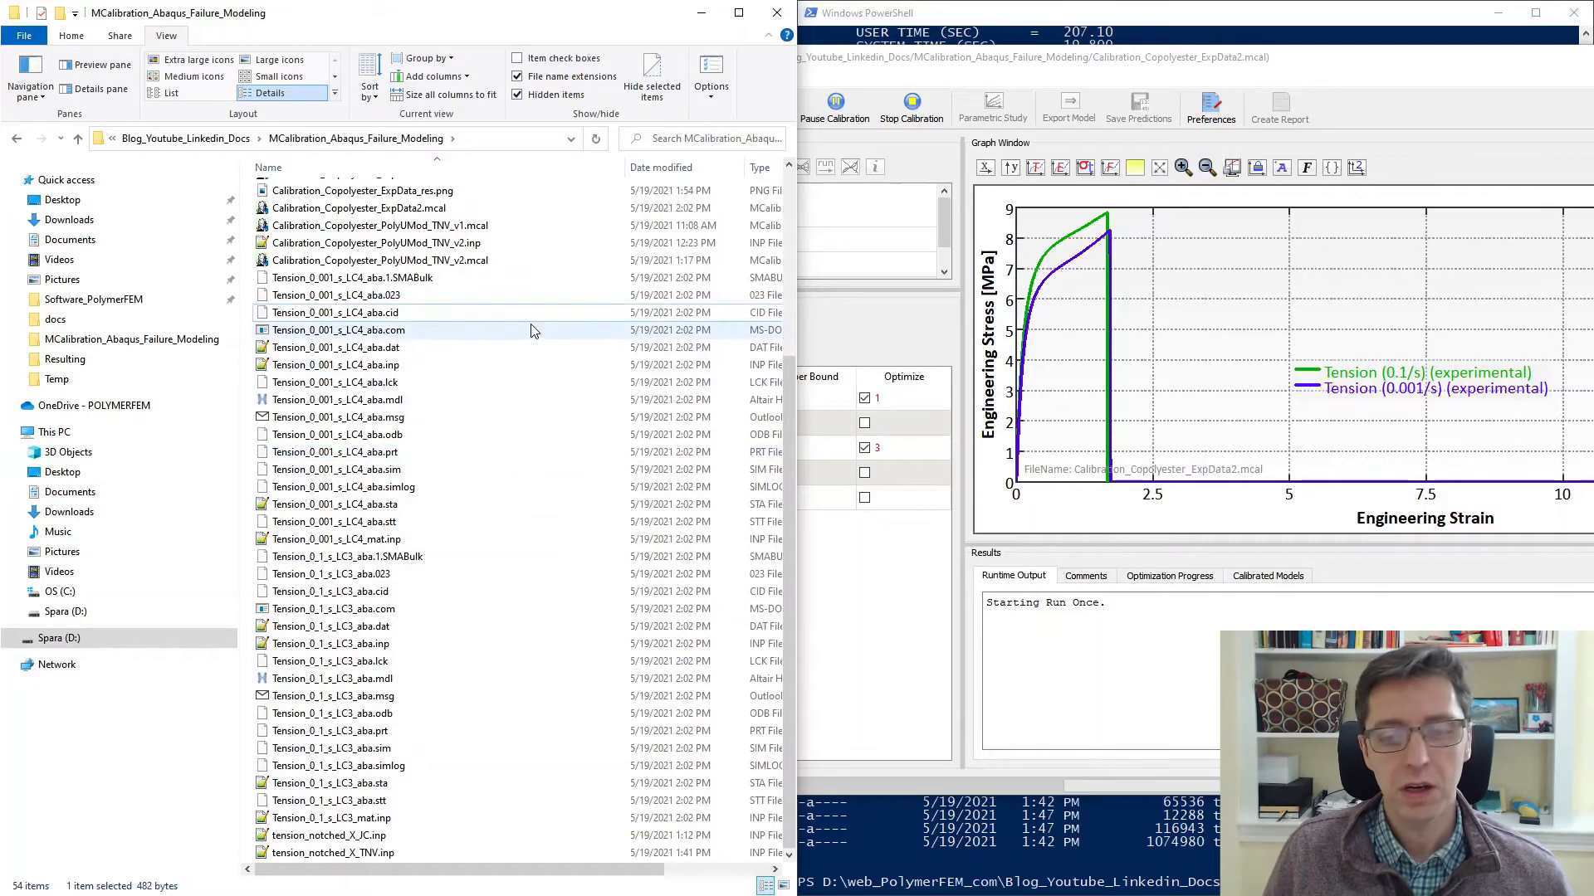
{"action": "mouse_move", "coordinate": [532, 329]}
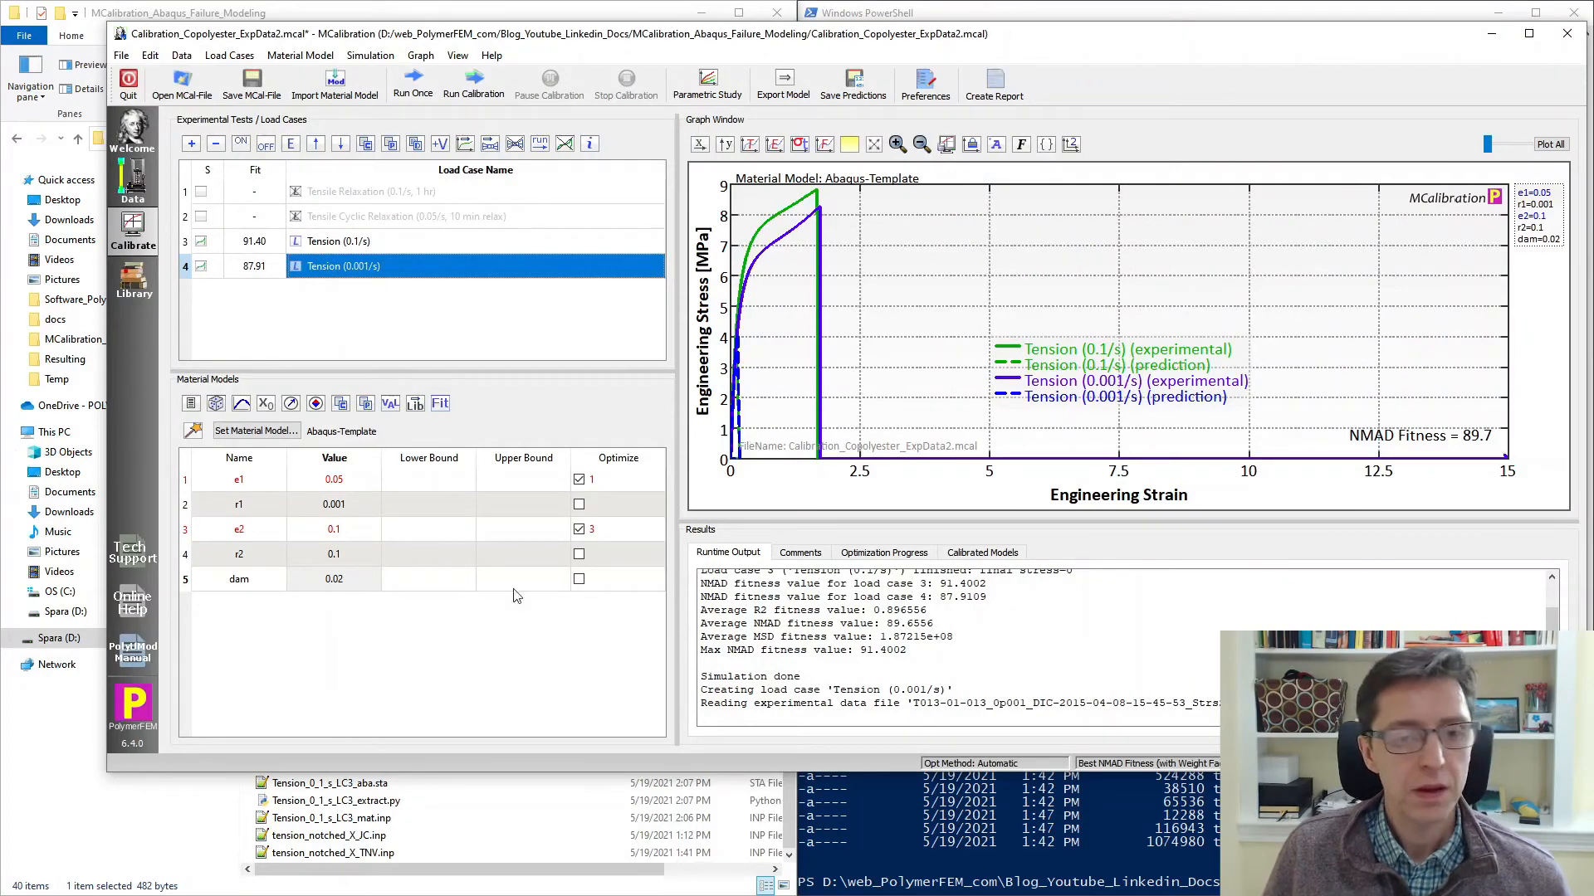
{"action": "mouse_move", "coordinate": [844, 408]}
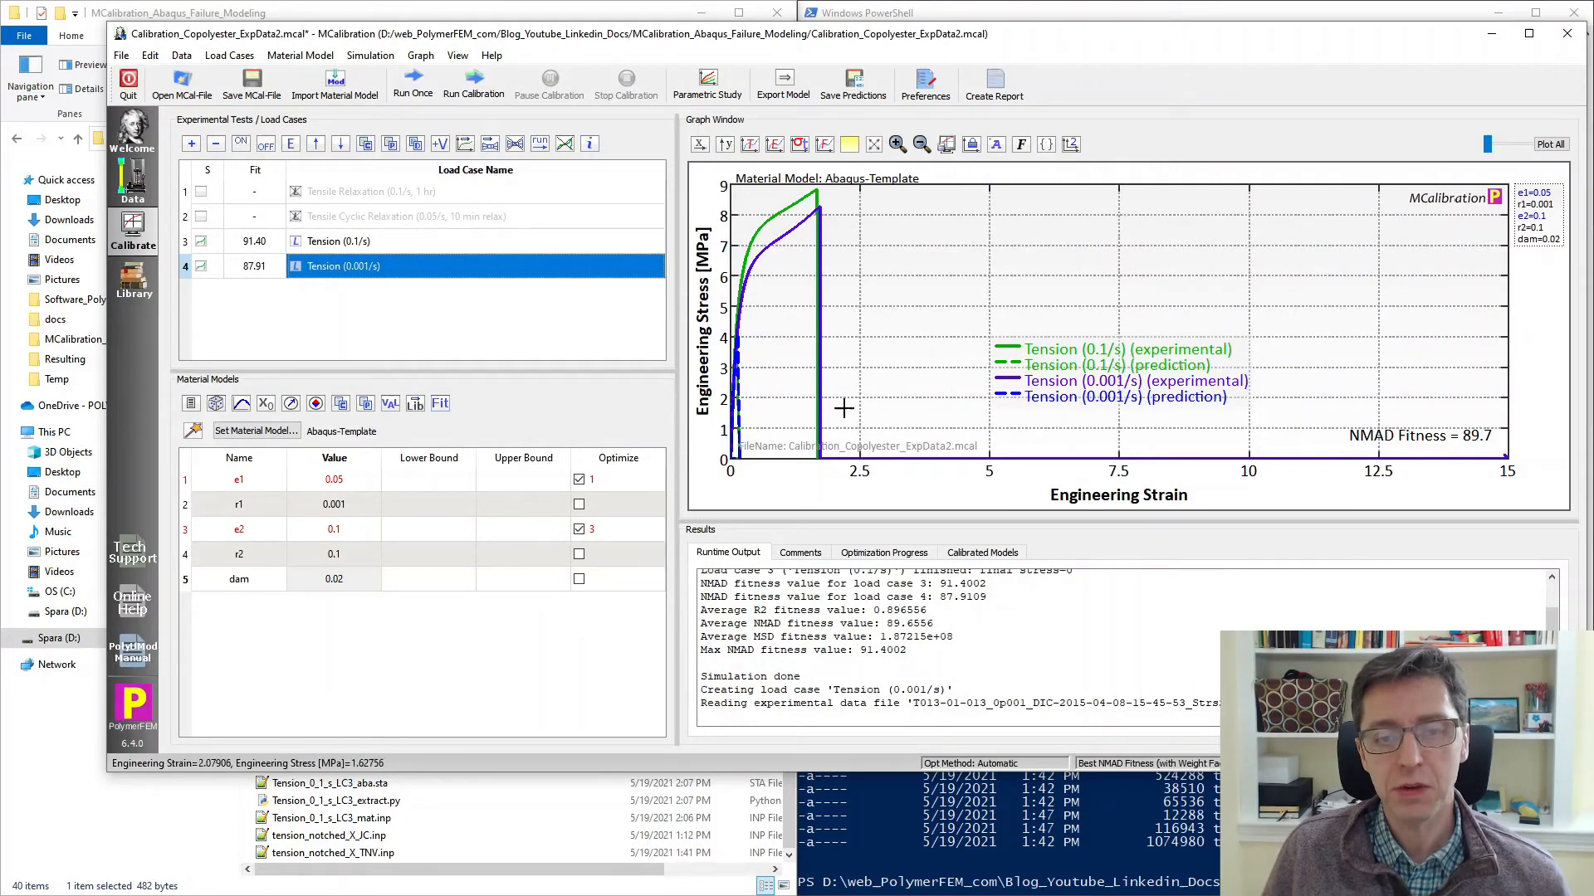
{"action": "mouse_move", "coordinate": [840, 184]}
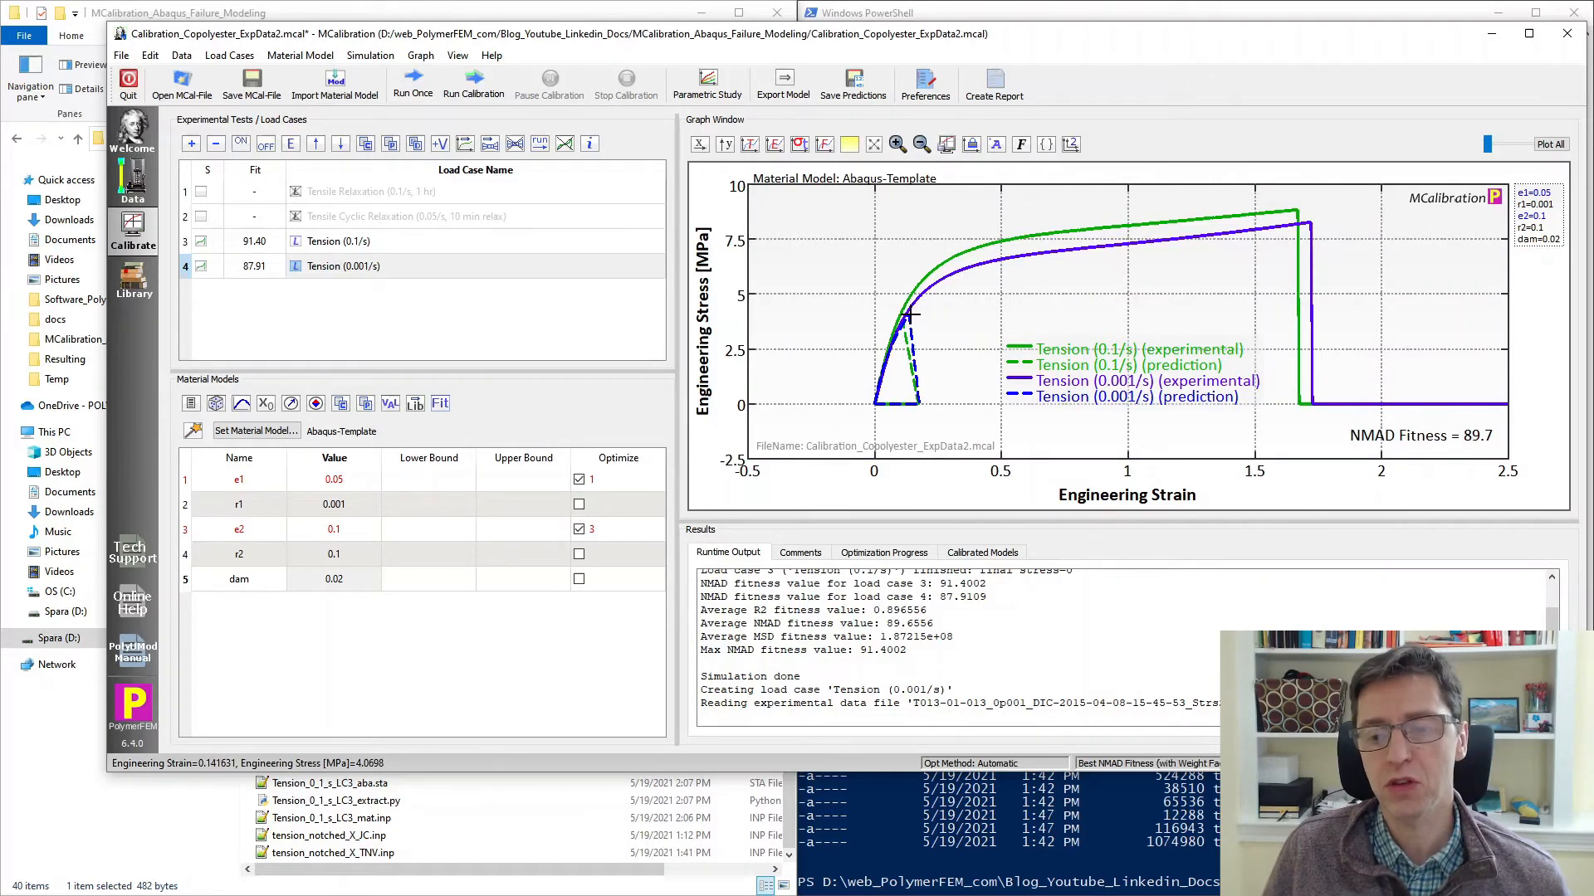
Set the starting values of e1 and e2 to 0.7 each after the run ends at NMAD 89.7.
{"action": "left_click", "coordinate": [334, 530]}
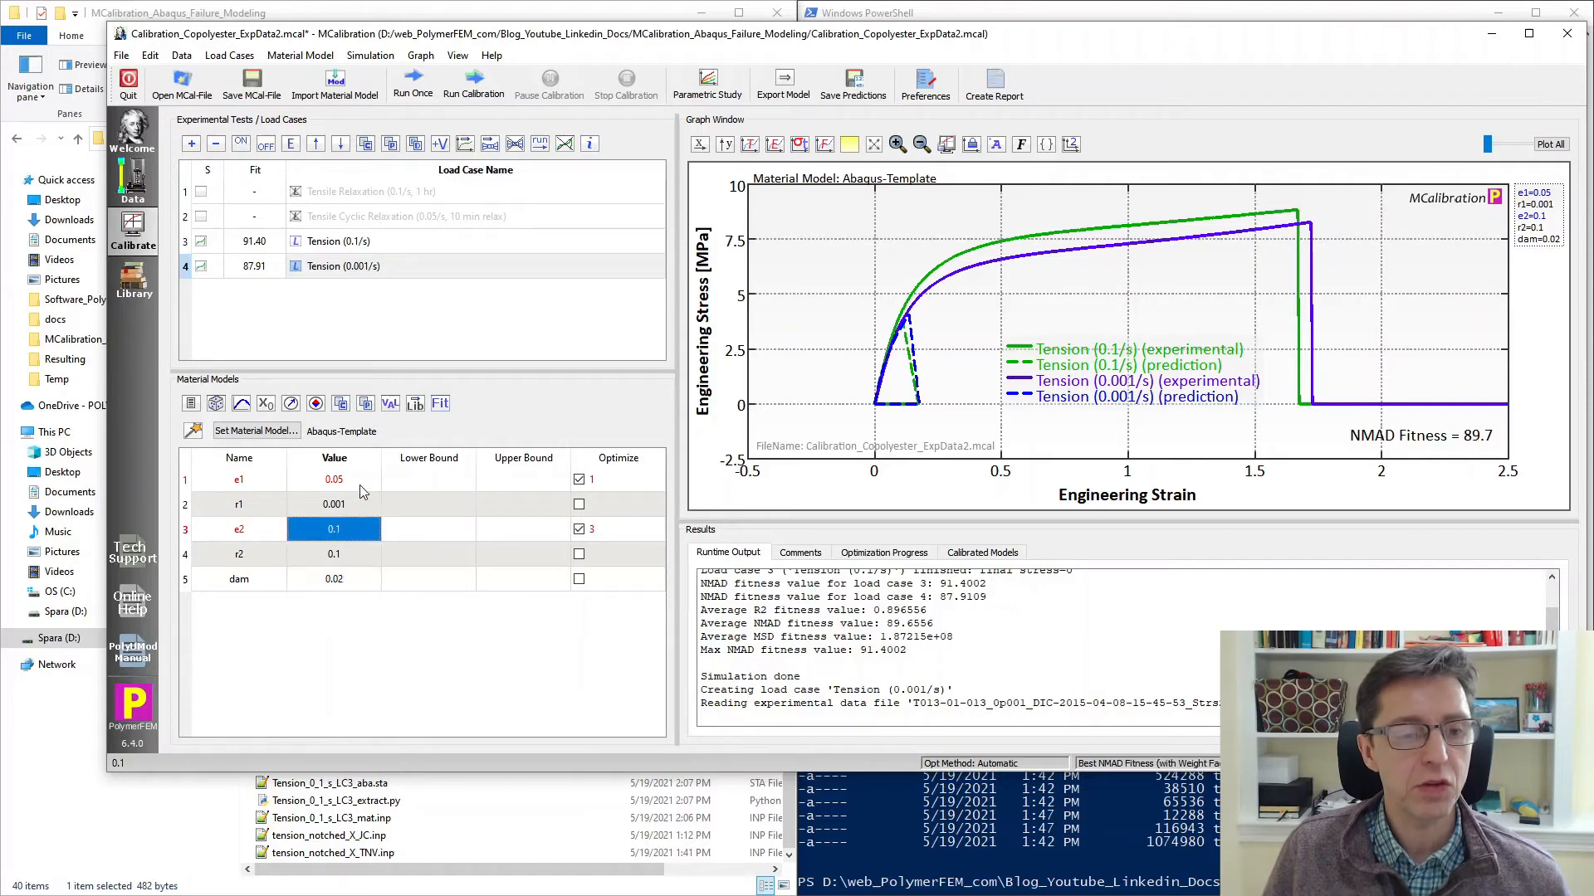
{"action": "left_click", "coordinate": [333, 478]}
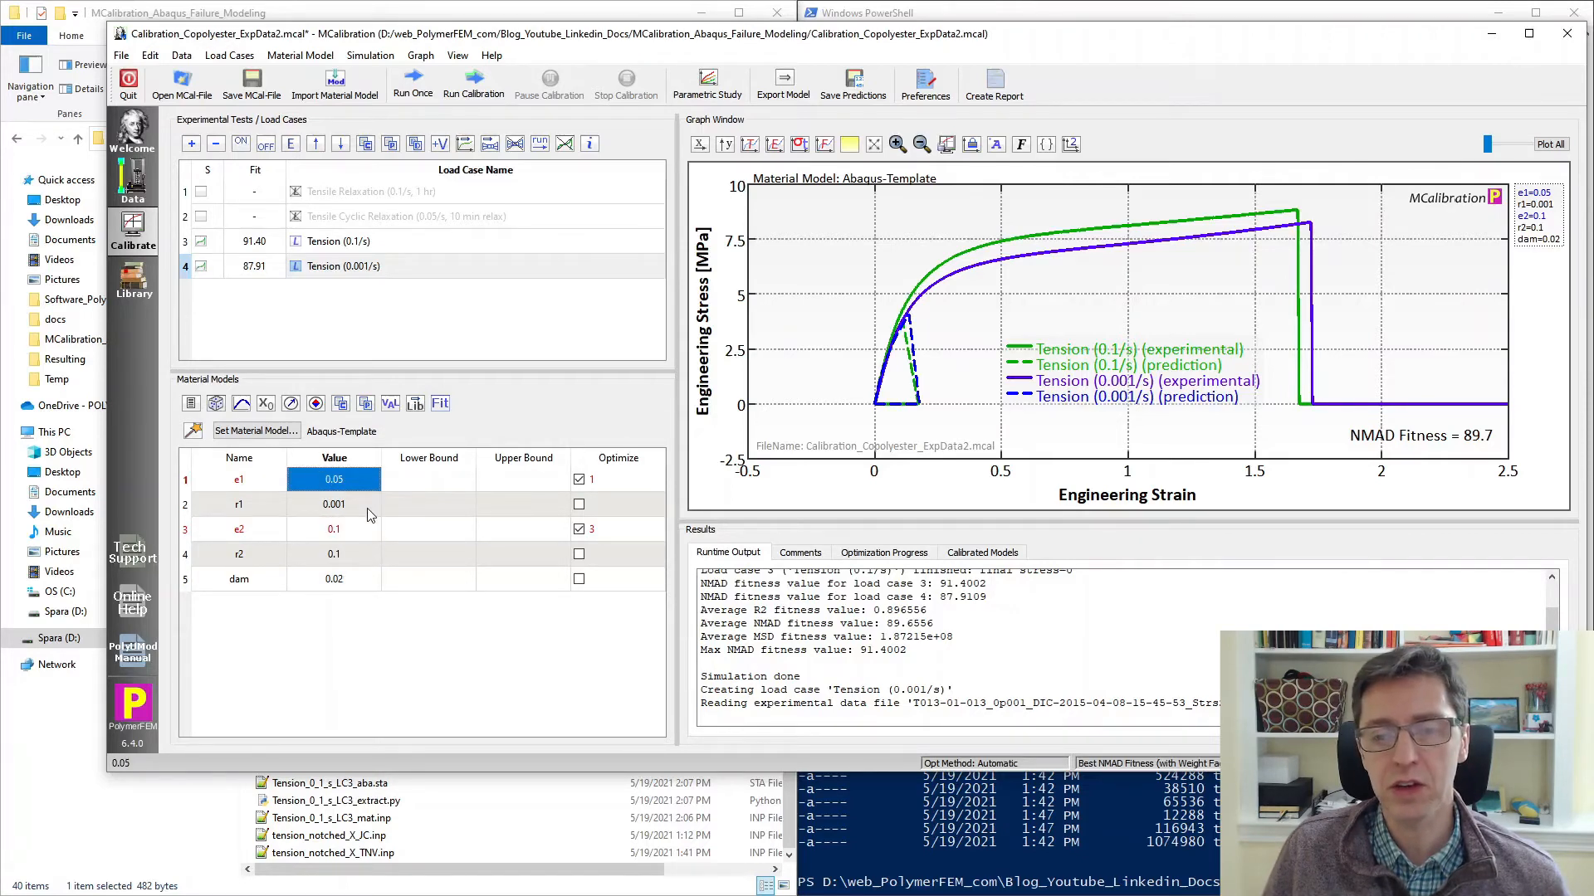
{"action": "mouse_move", "coordinate": [958, 503]}
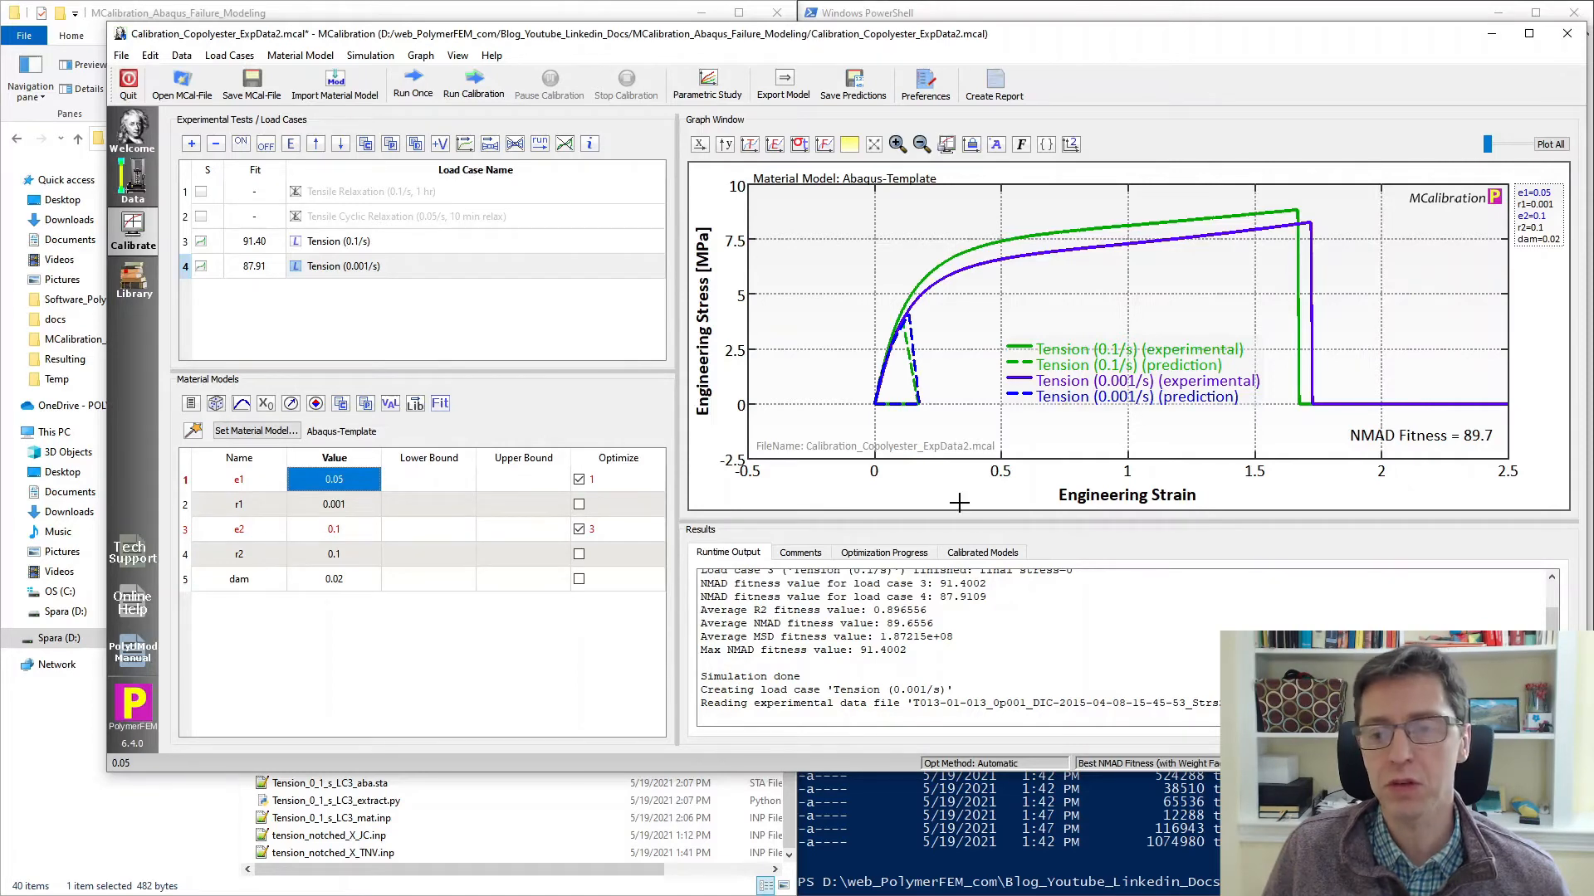
{"action": "mouse_move", "coordinate": [1273, 226]}
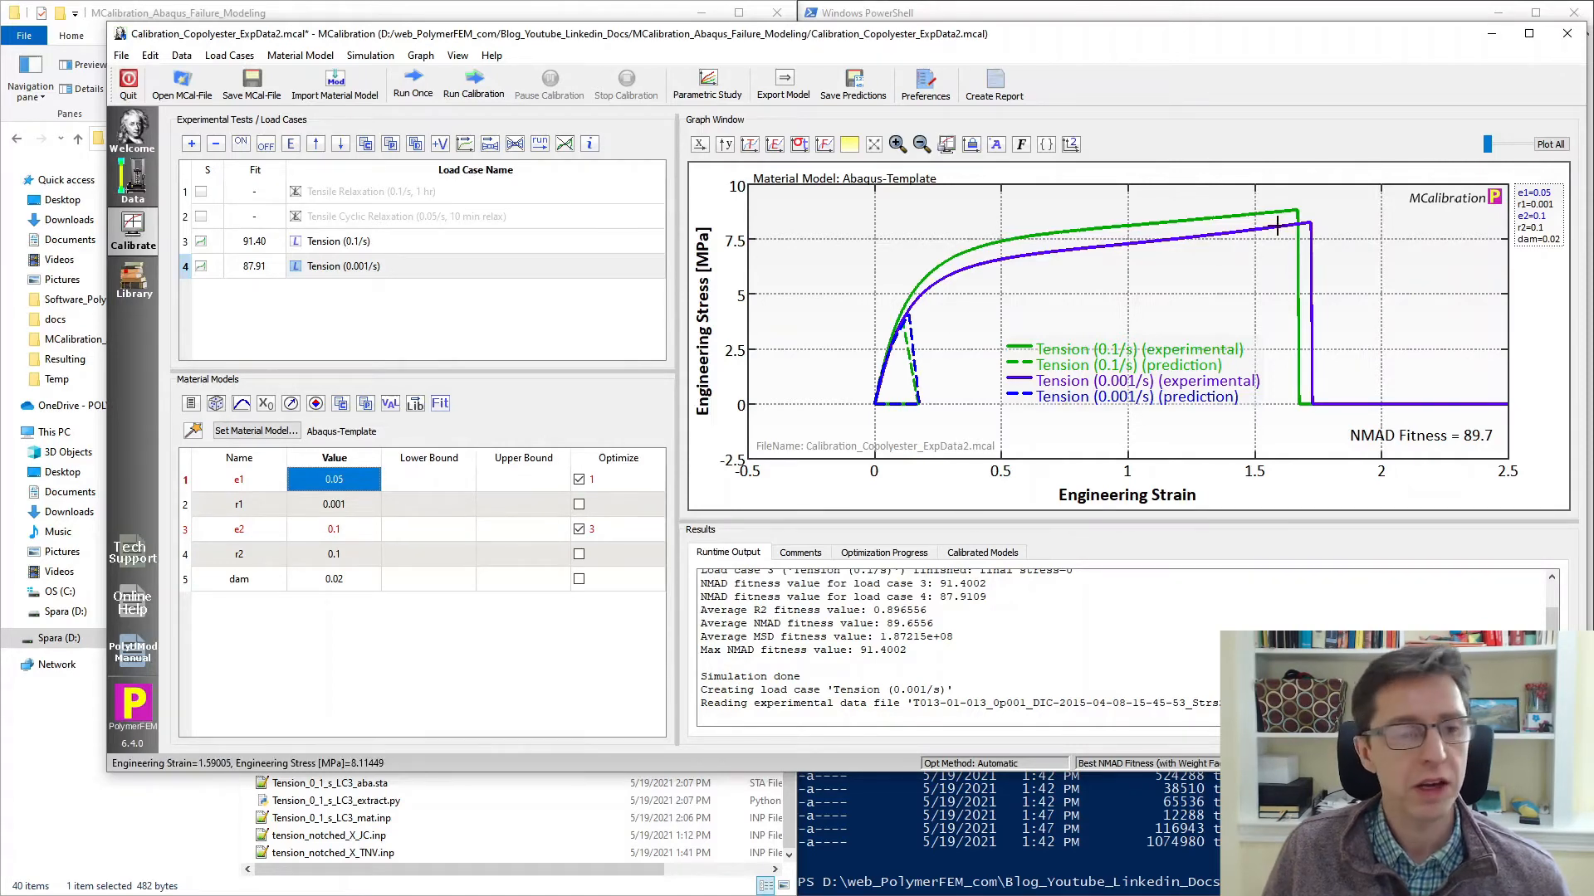
{"action": "mouse_move", "coordinate": [623, 442]}
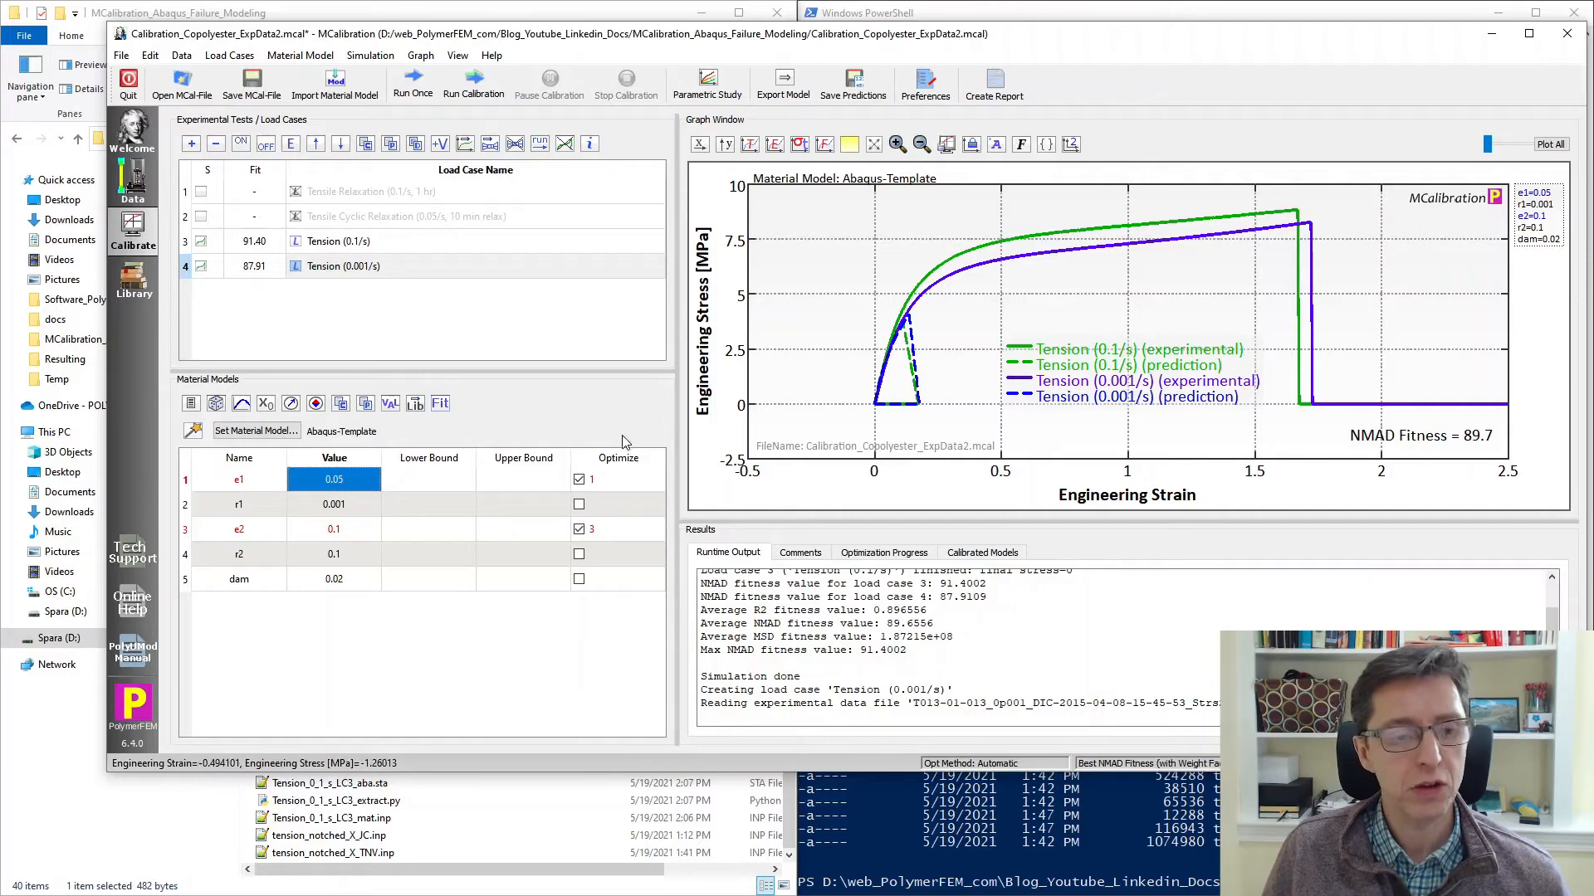
{"action": "left_click", "coordinate": [578, 478]}
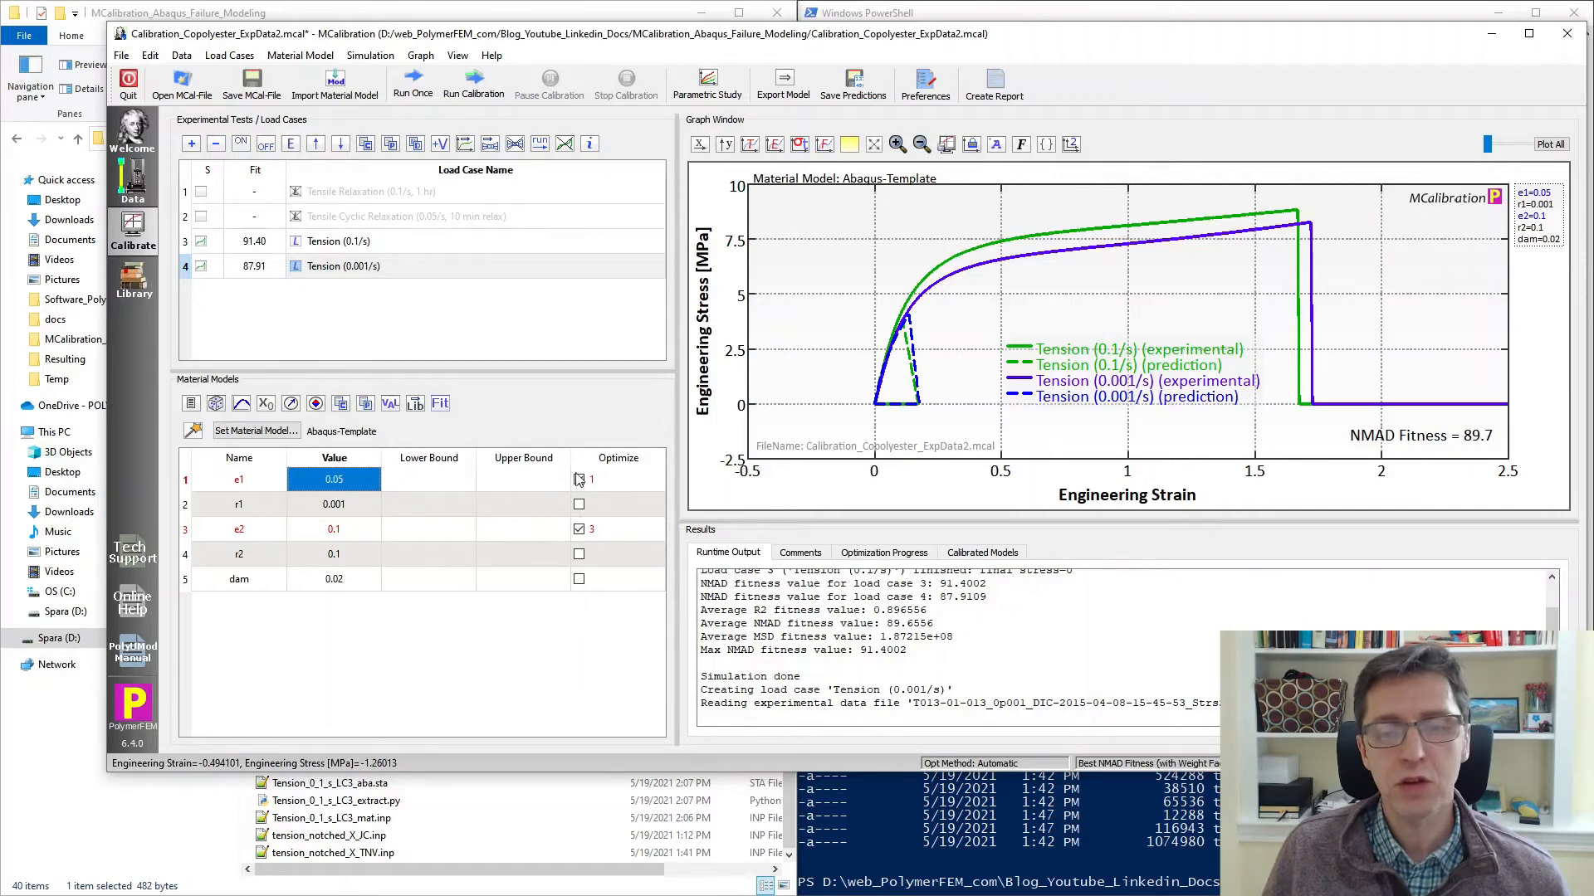
{"action": "left_click", "coordinate": [577, 480]}
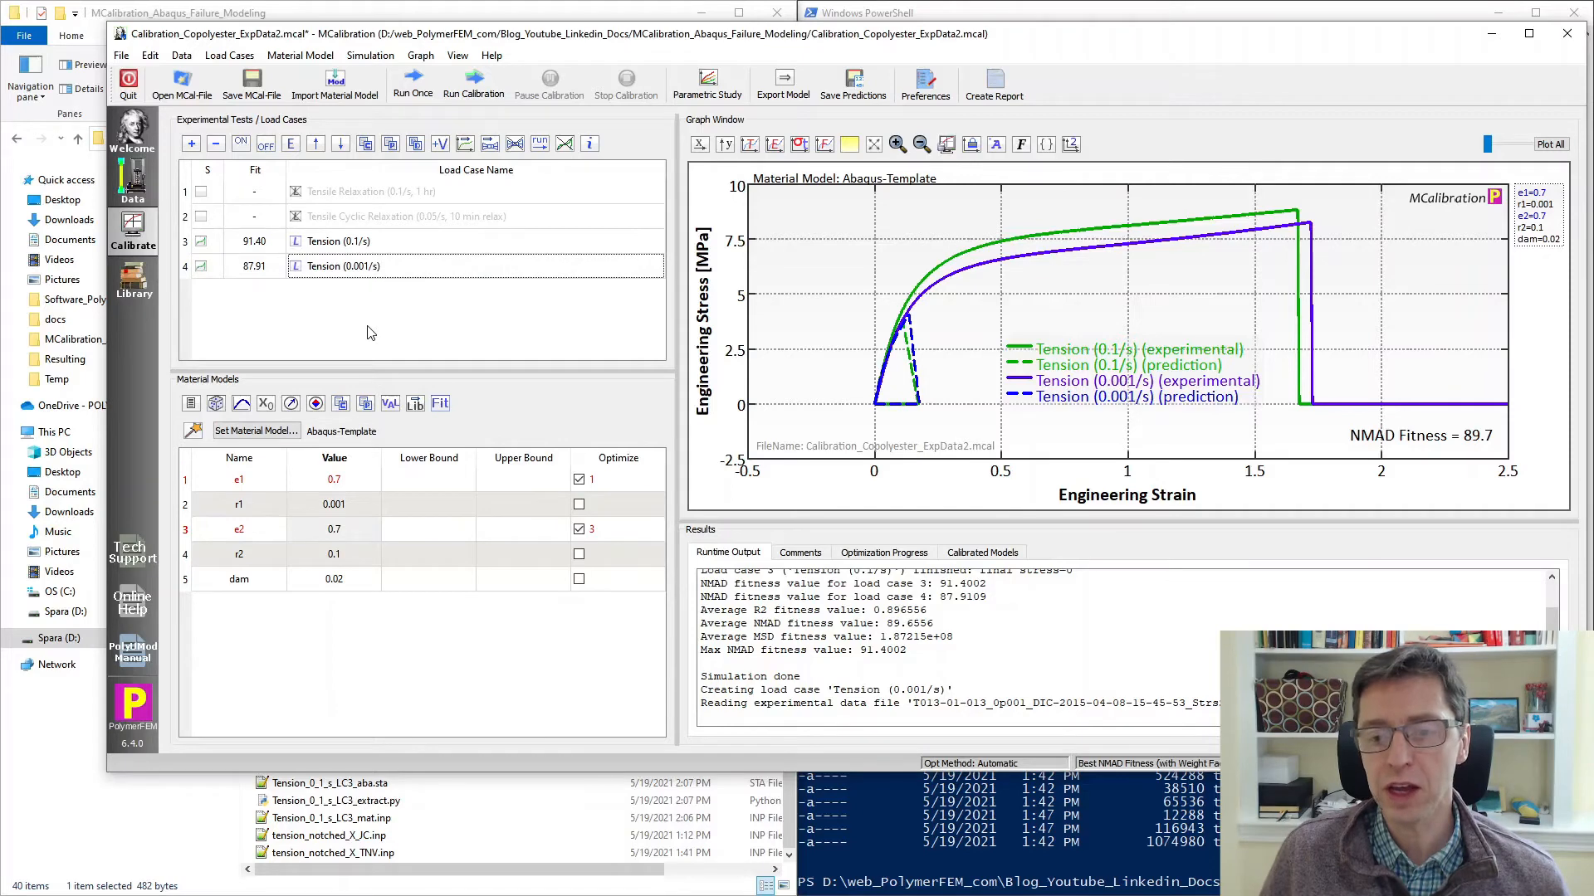
{"action": "mouse_move", "coordinate": [503, 355]}
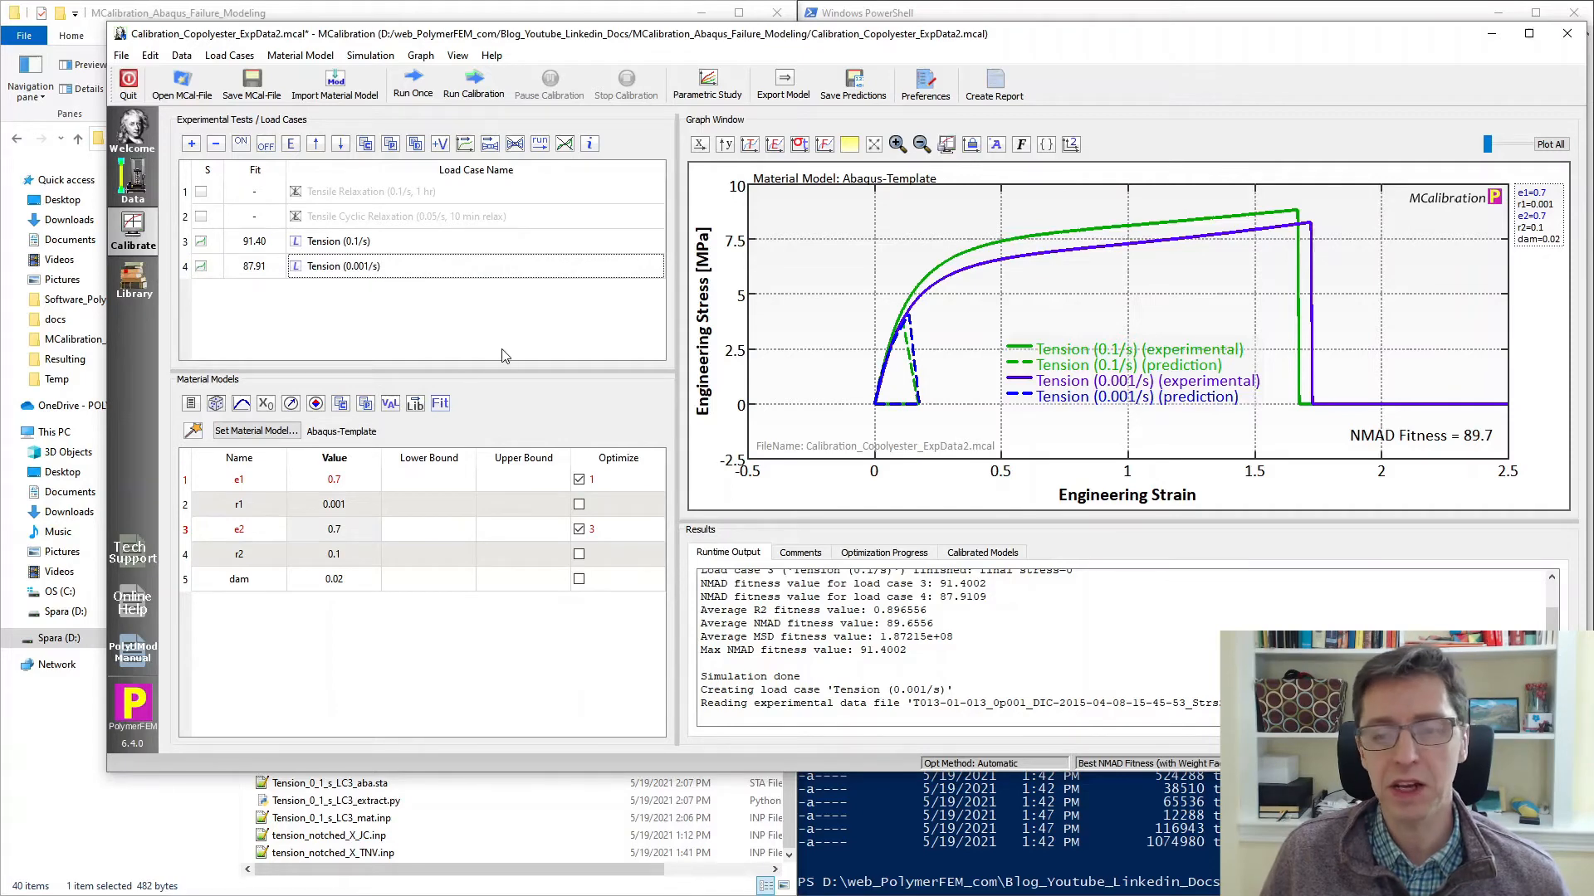
{"action": "mouse_move", "coordinate": [491, 360]}
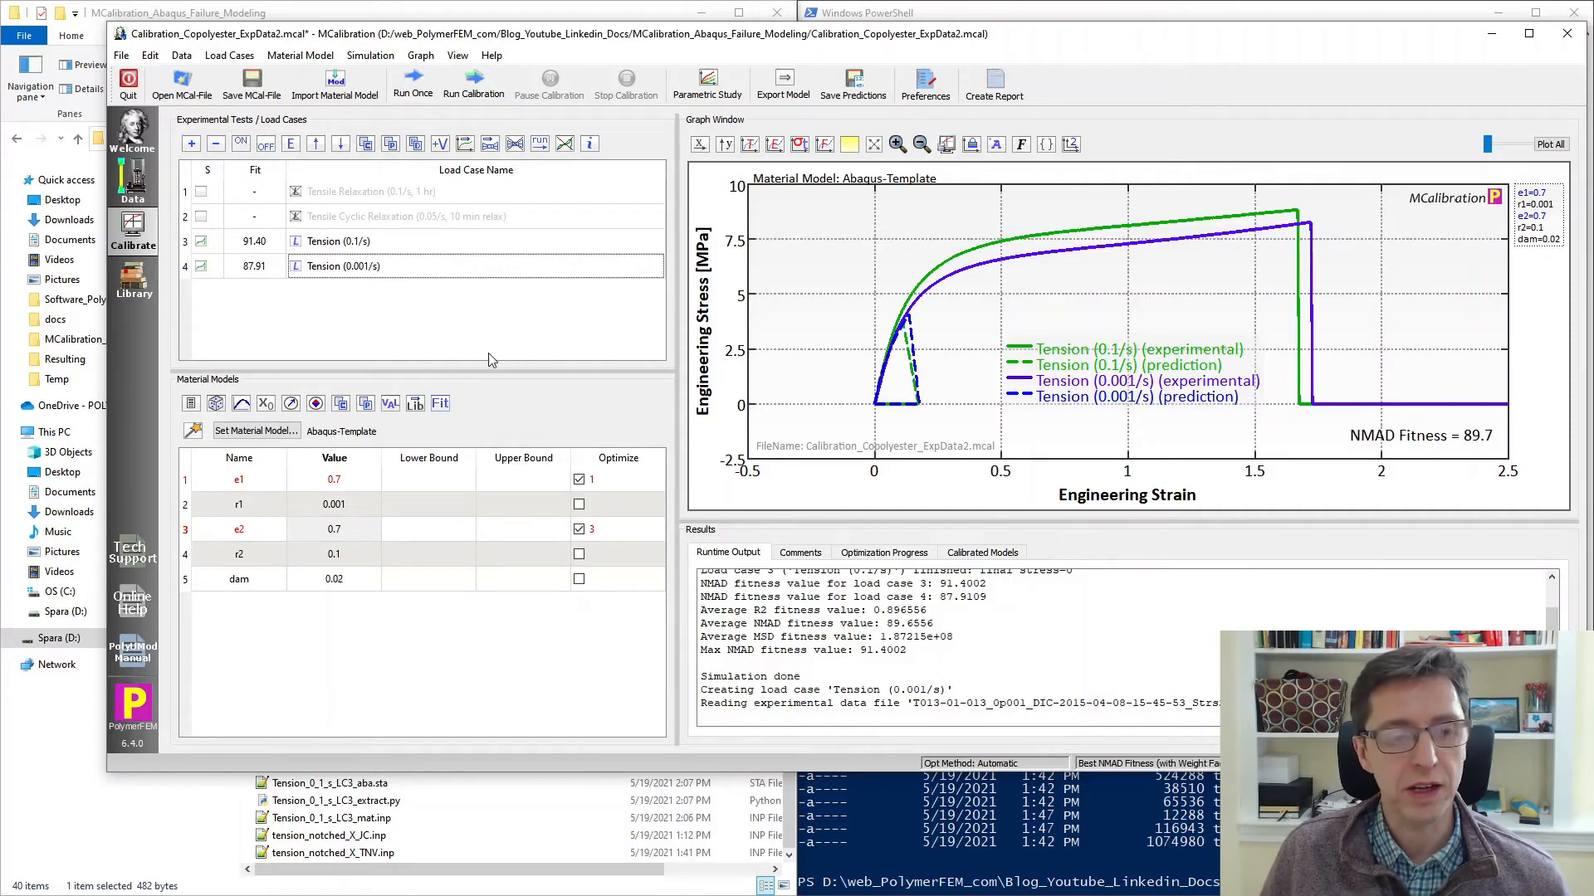
{"action": "mouse_move", "coordinate": [503, 328]}
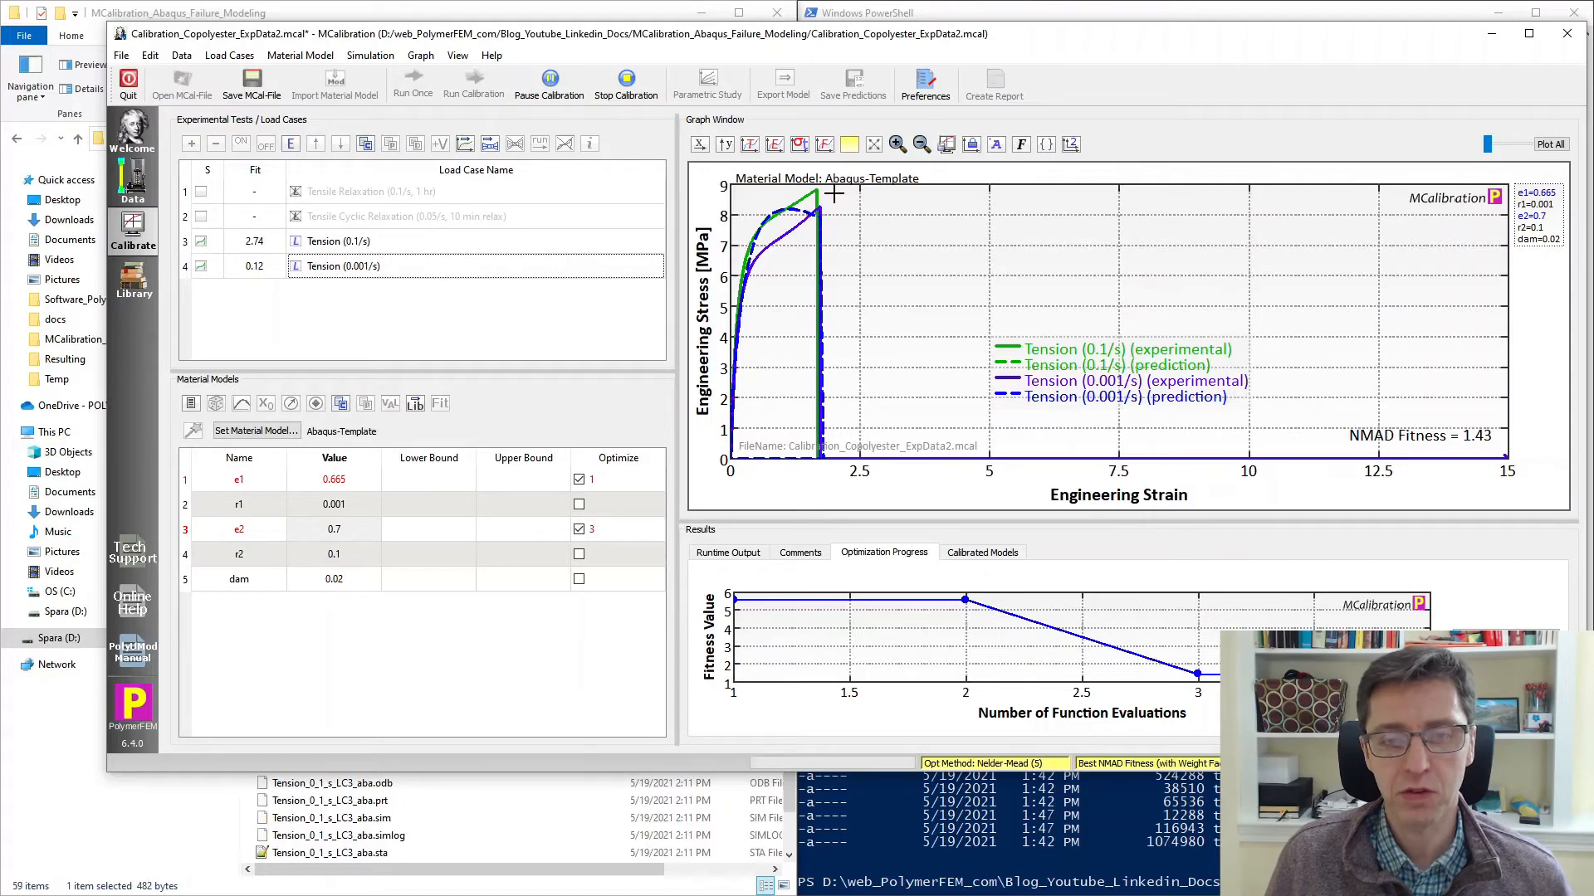
{"action": "mouse_move", "coordinate": [773, 262]}
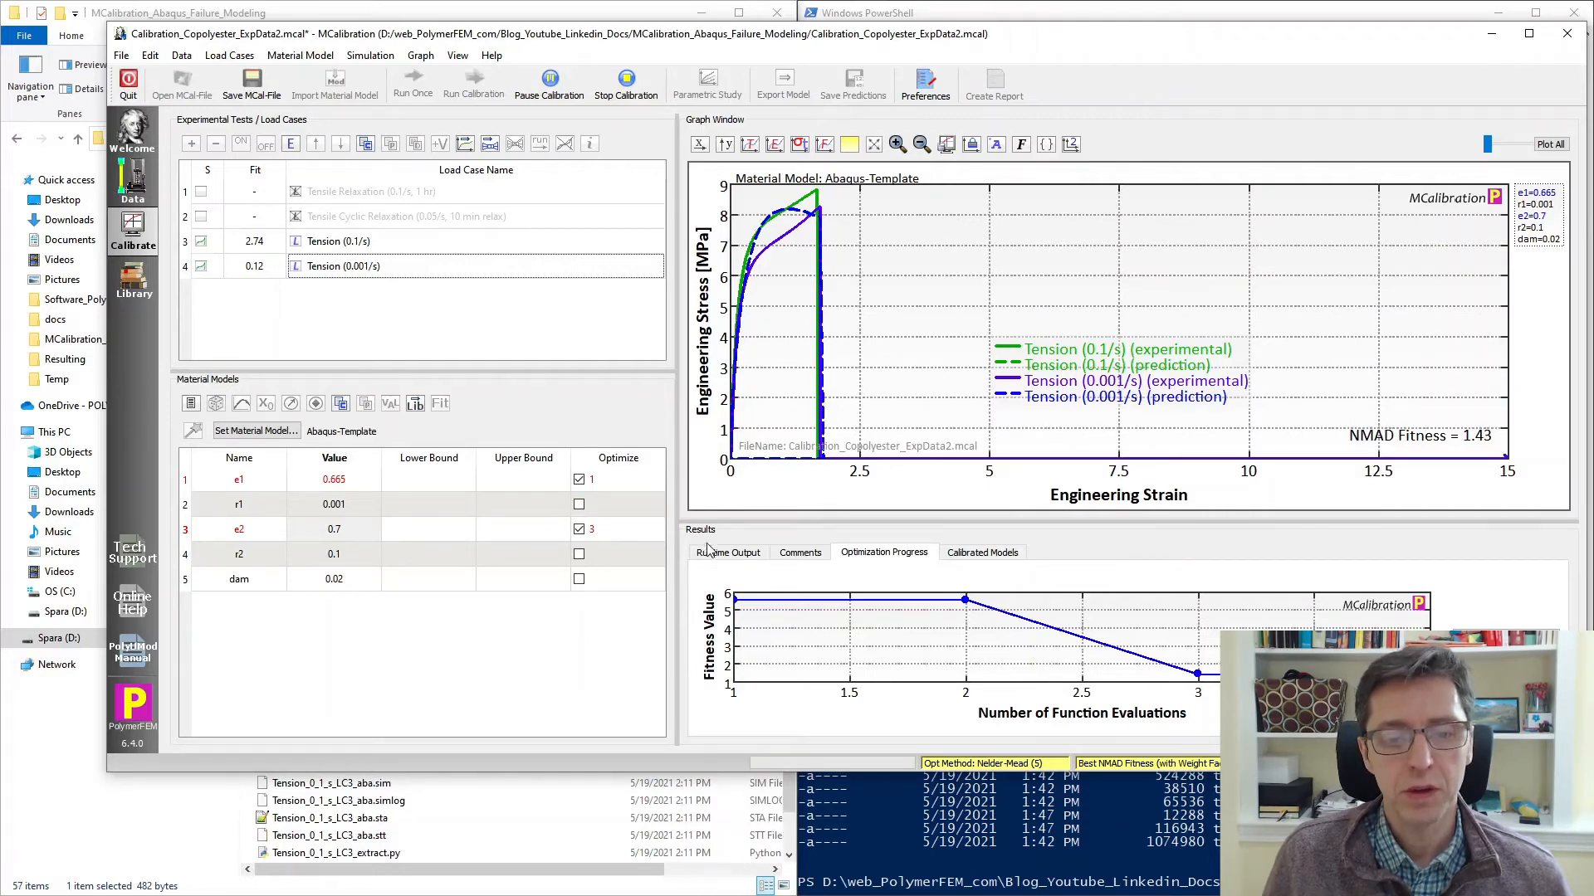
Stop the Nelder-Mead calibration at NMAD 1.43 with e1 = 0.665 and view its runtime log.
{"action": "left_click", "coordinate": [727, 553]}
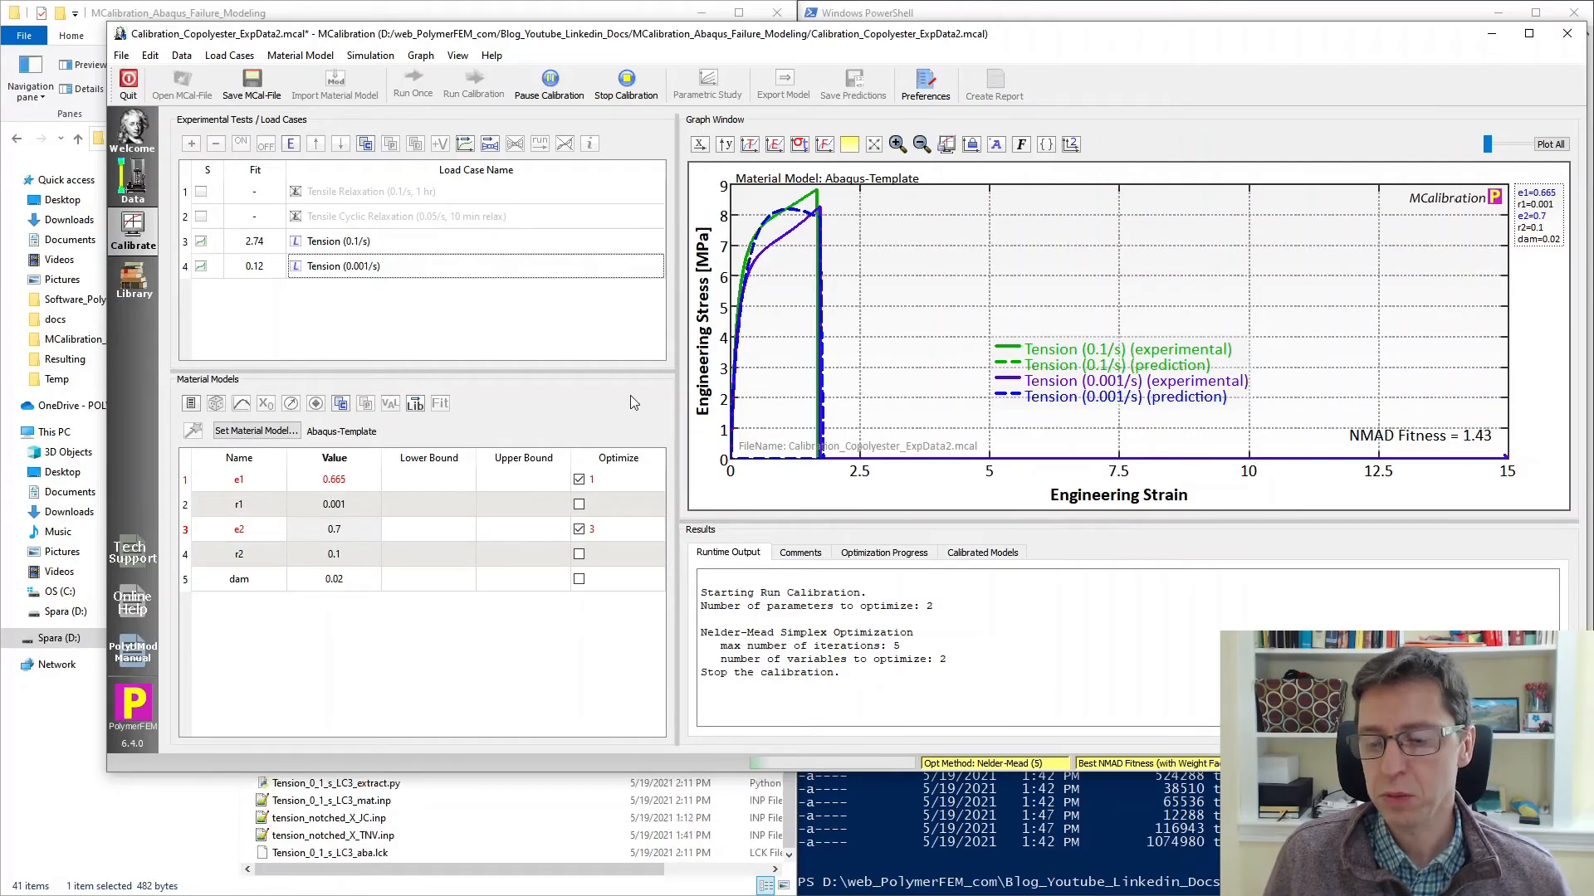
{"action": "left_click", "coordinate": [626, 75]}
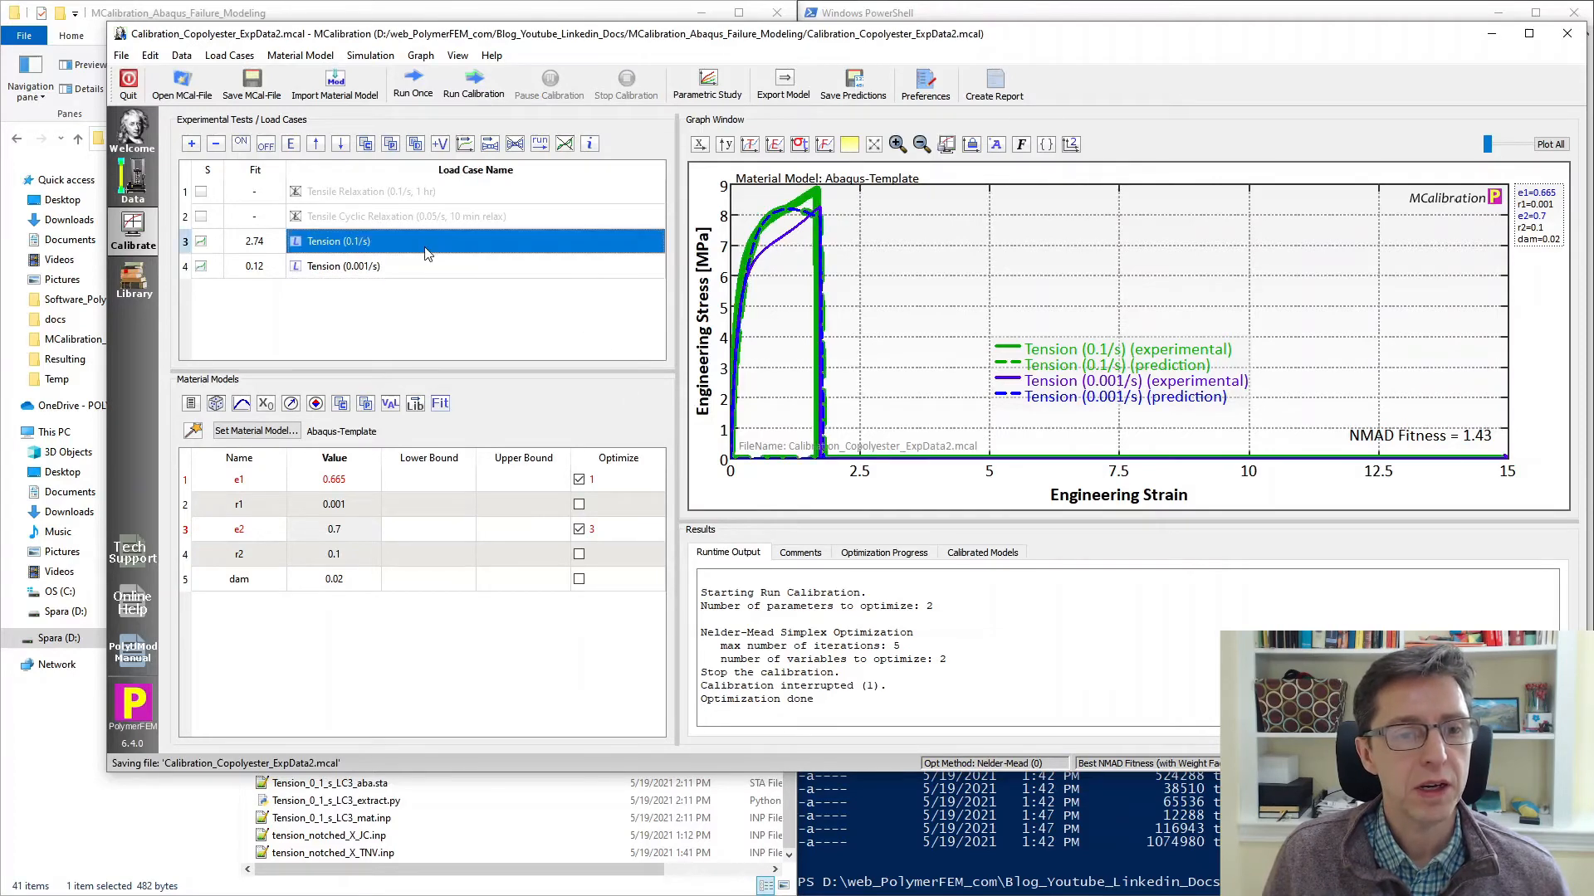
Clear the failure time of the Tension (0.1/s) load case and close its settings.
{"action": "double_click", "coordinate": [339, 241]}
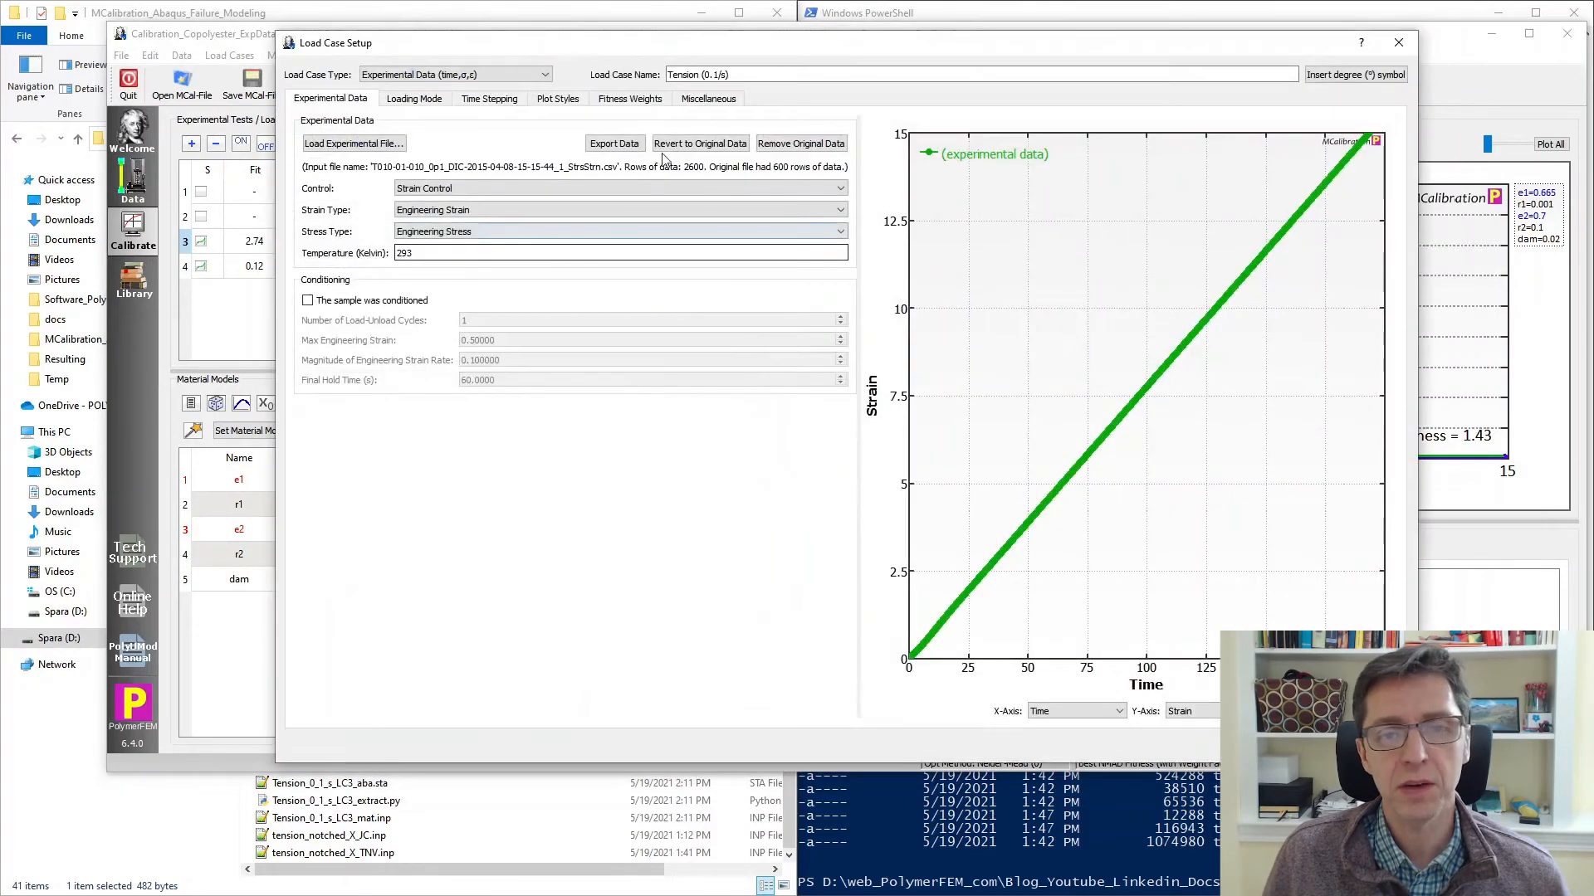
{"action": "left_click", "coordinate": [707, 98]}
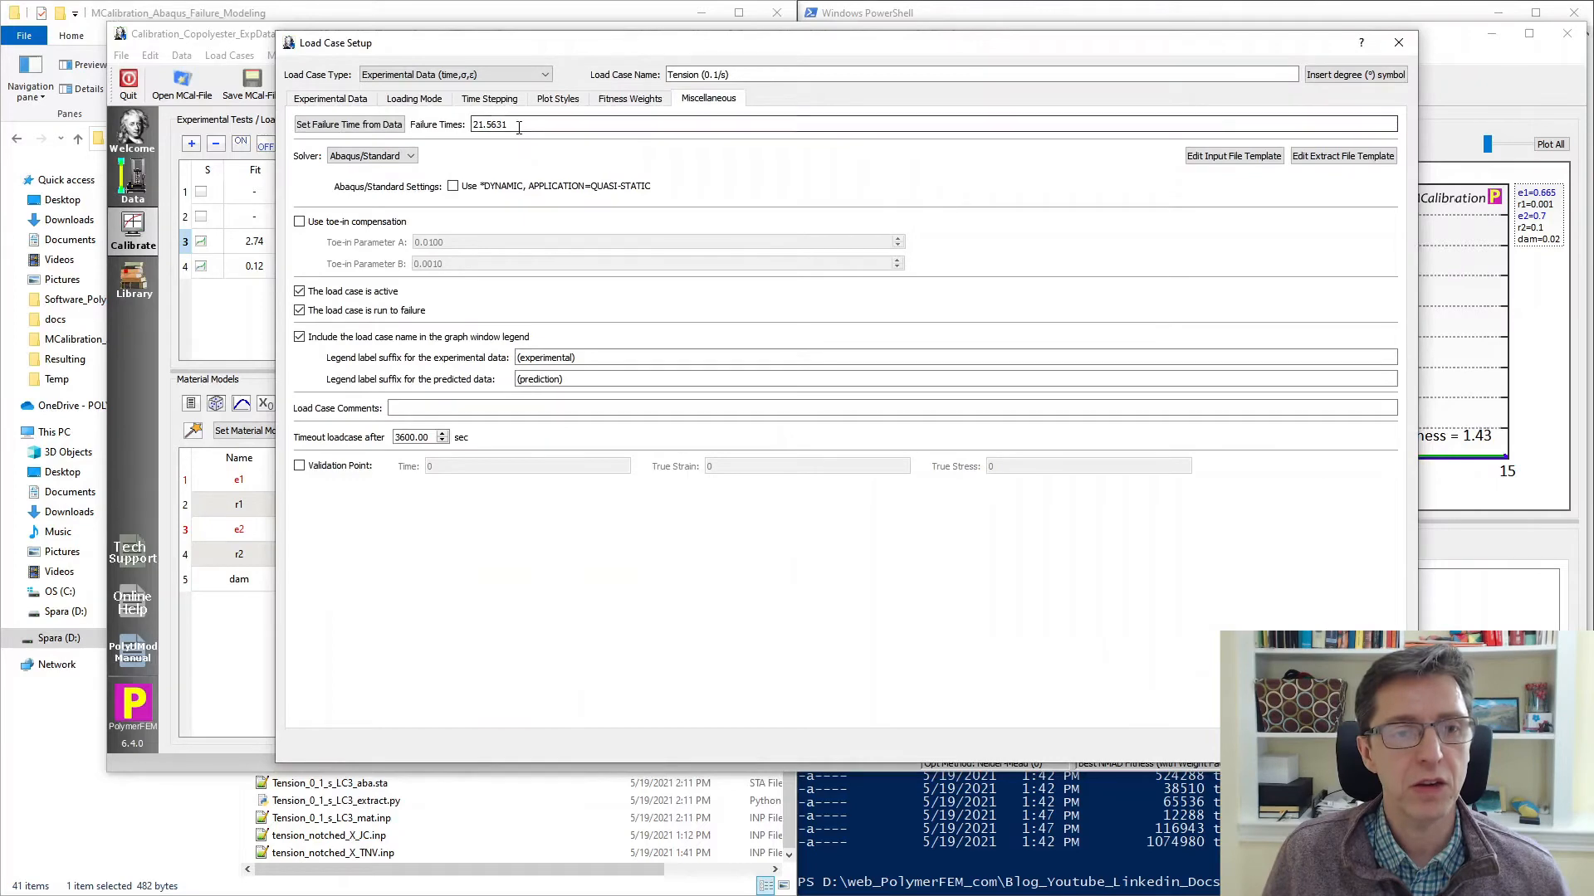
{"action": "double_click", "coordinate": [490, 123]}
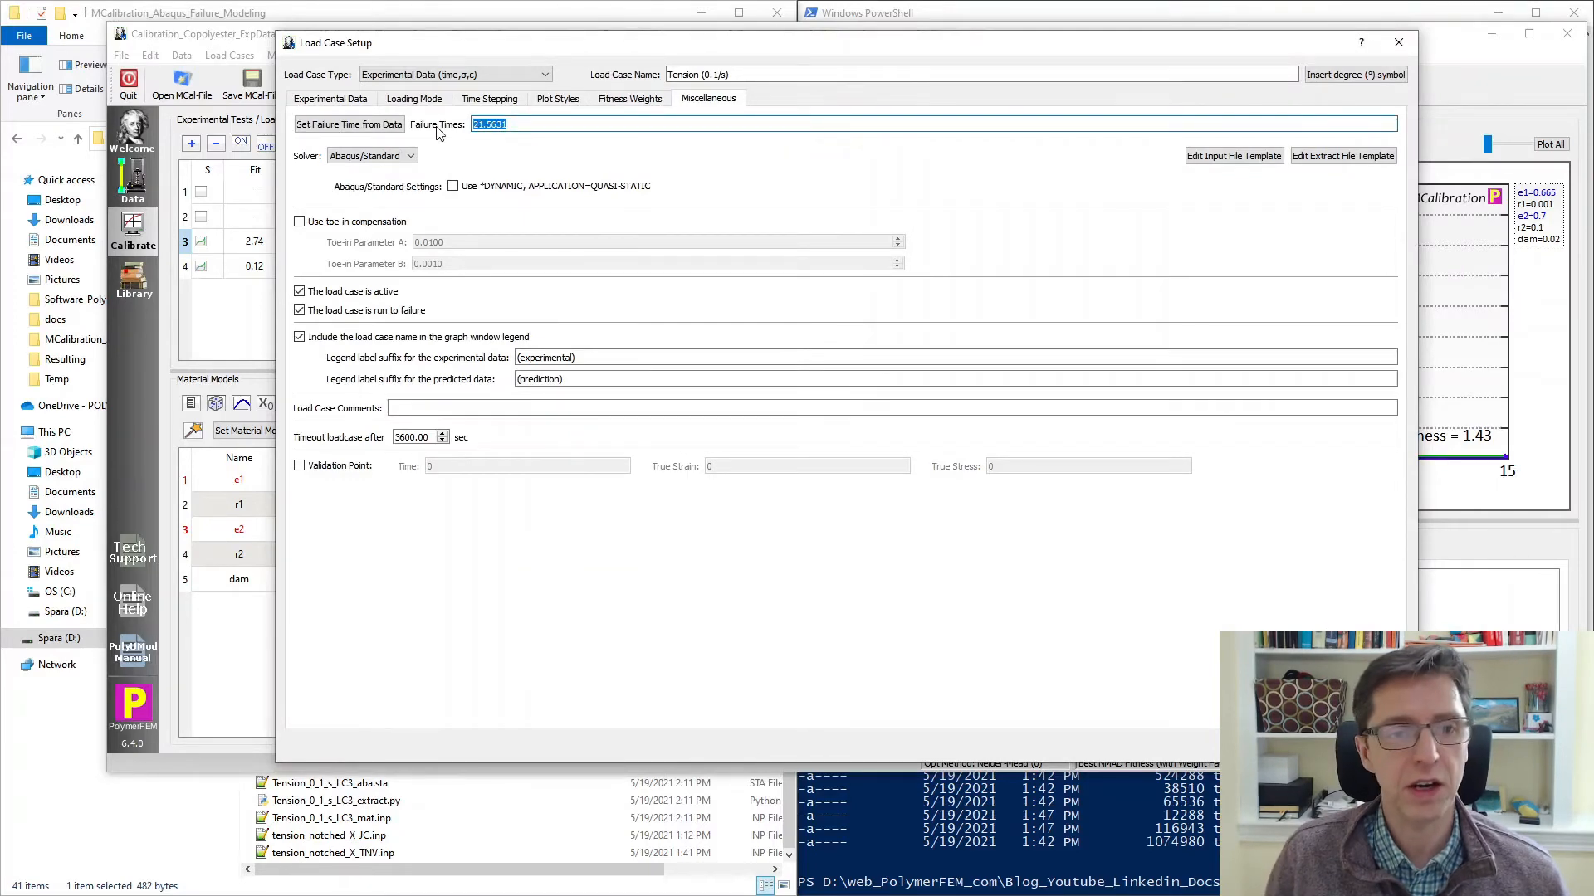
{"action": "key", "text": "Delete"}
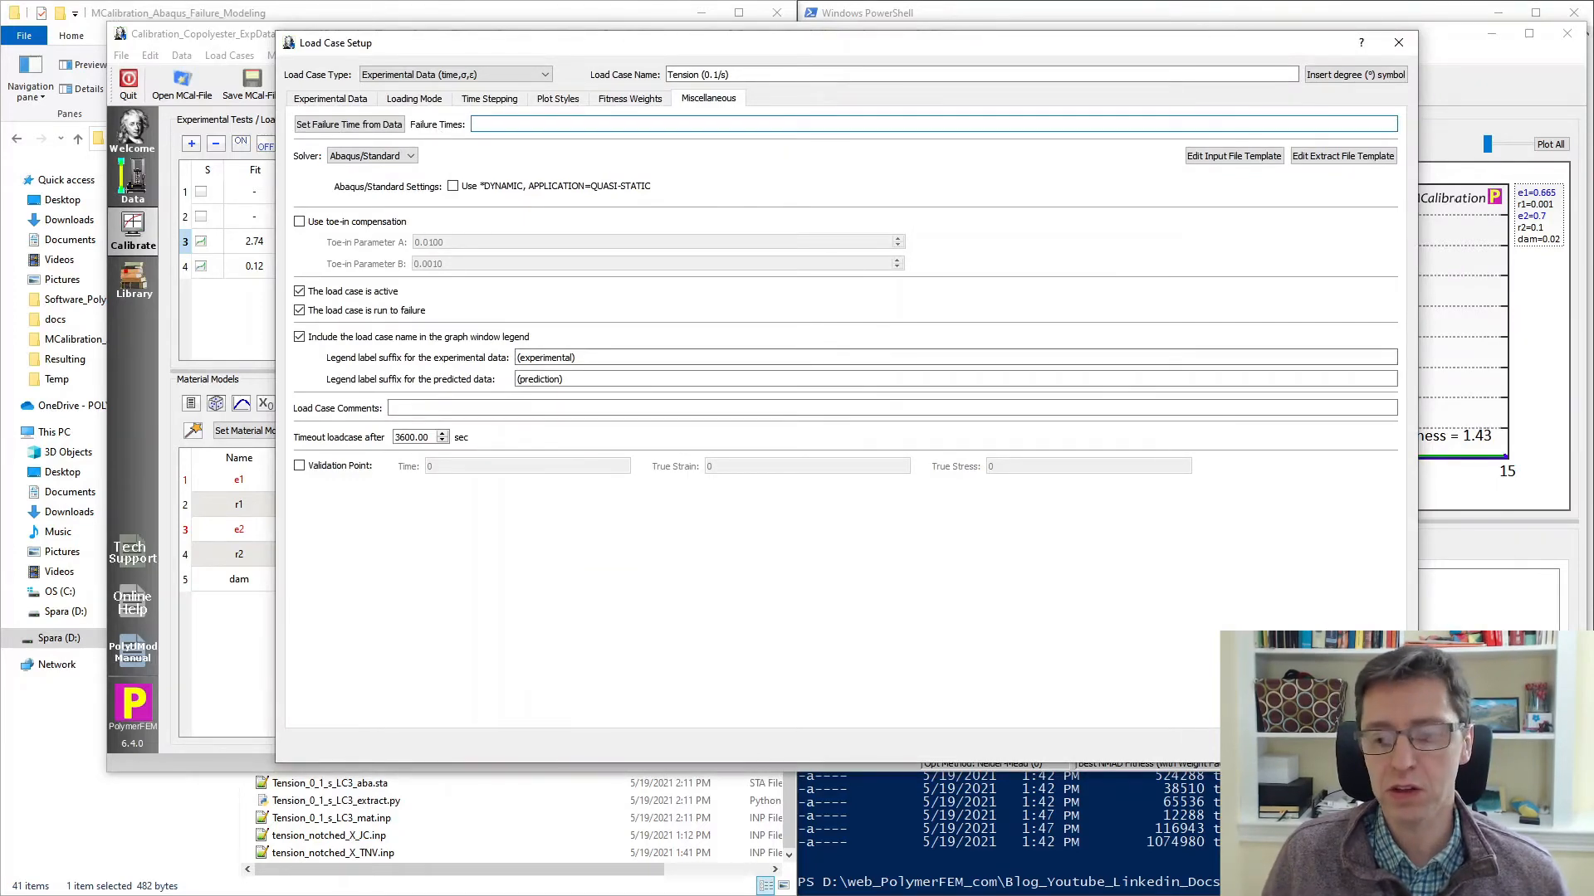
{"action": "left_click", "coordinate": [1397, 41]}
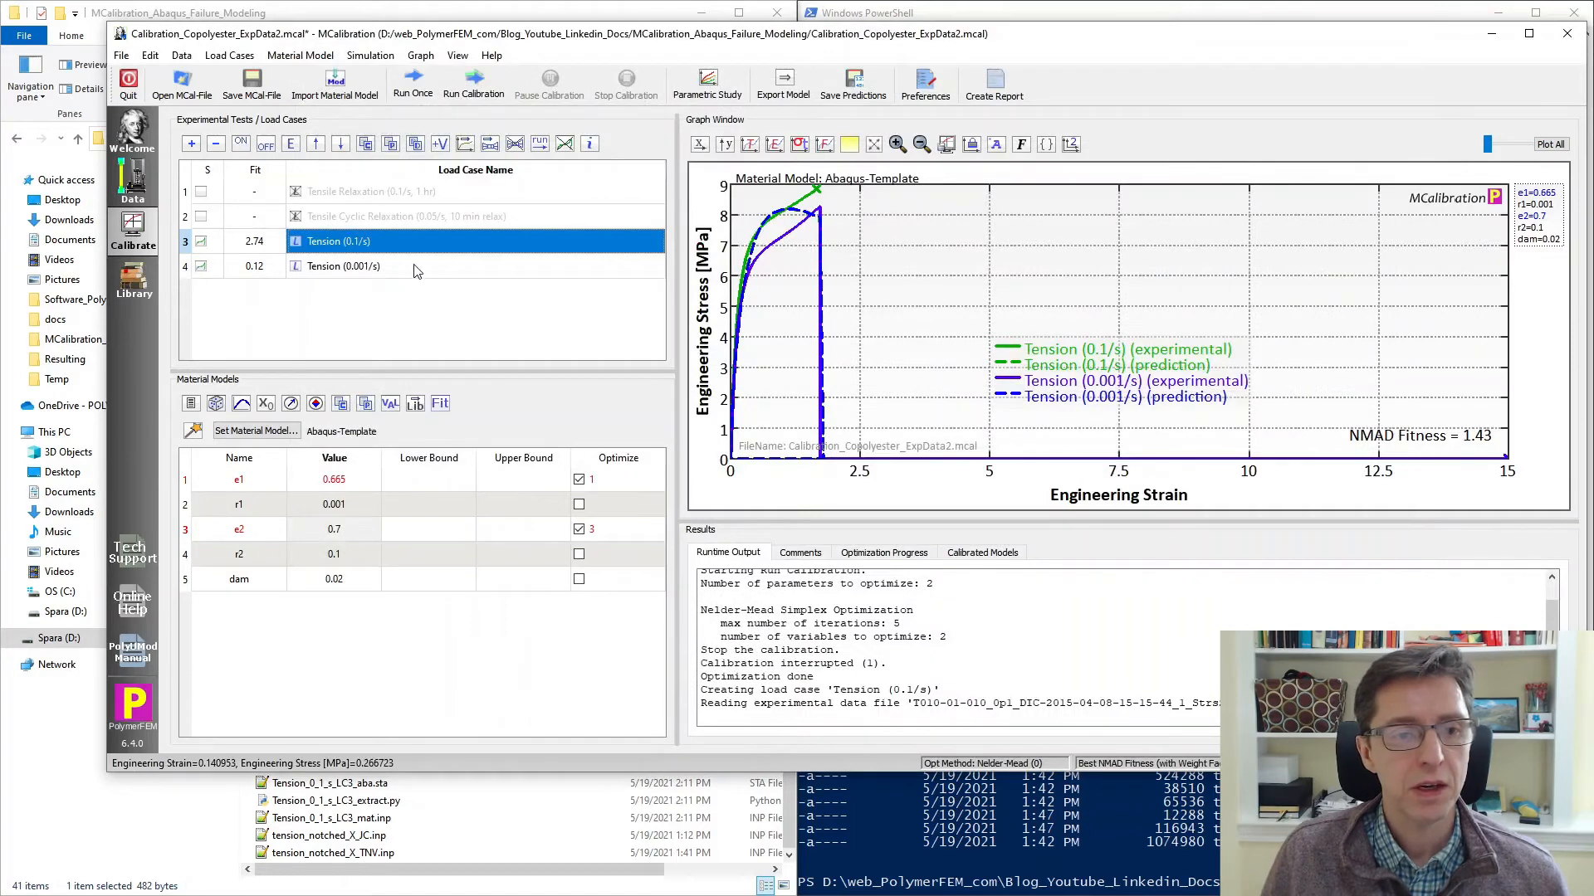
Review the Tension (0.001/s) settings and save the calibration as Calibration_Copolyester_ExpData2.mcal.
{"action": "double_click", "coordinate": [338, 266]}
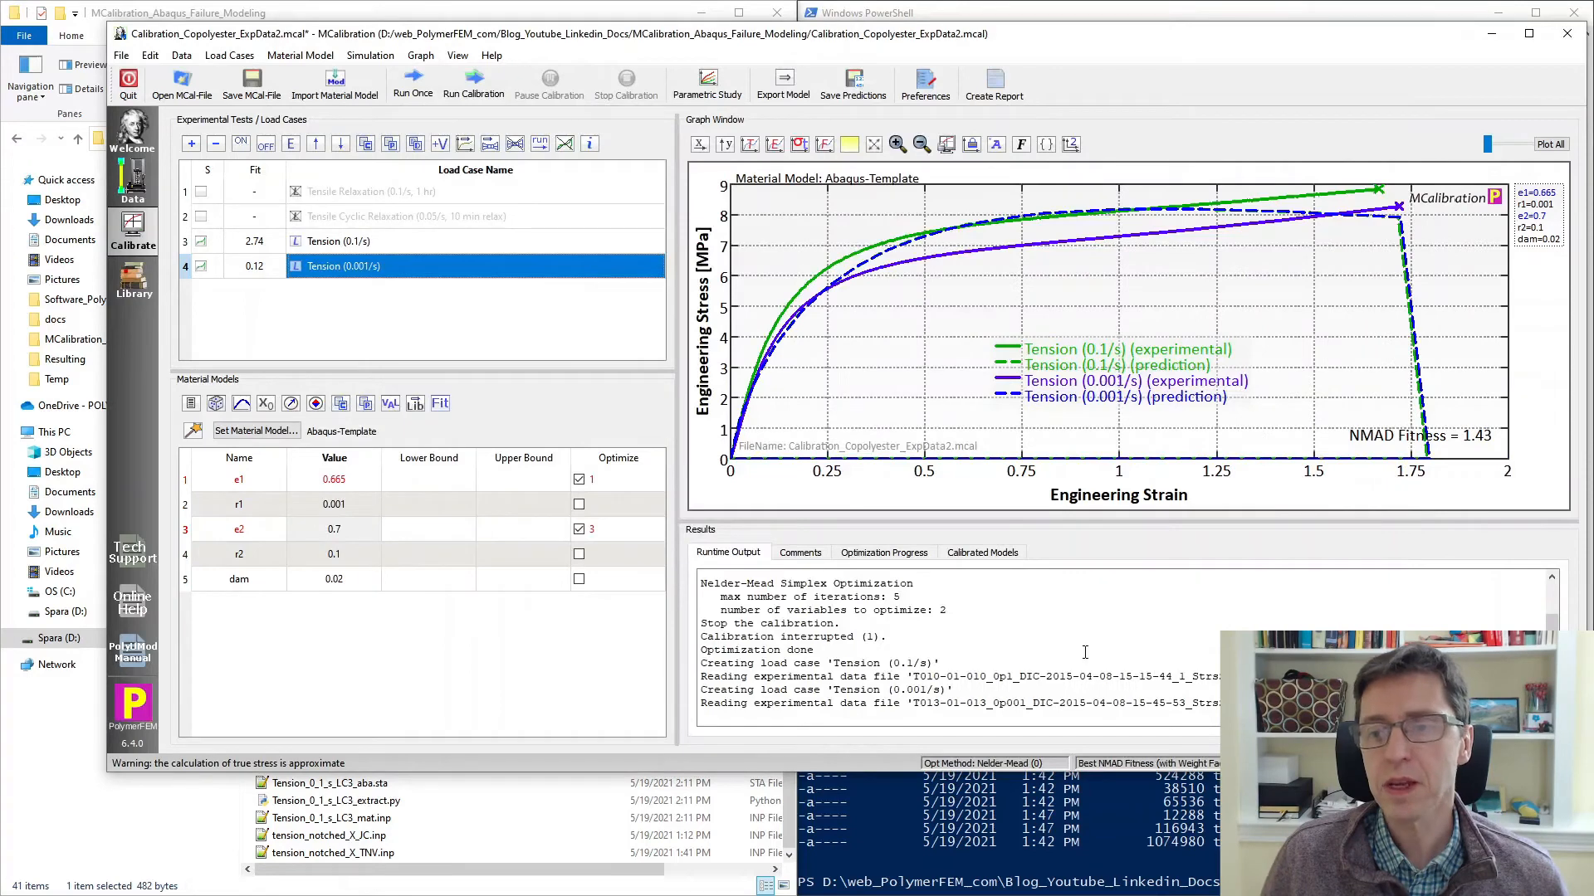
{"action": "mouse_move", "coordinate": [913, 372]}
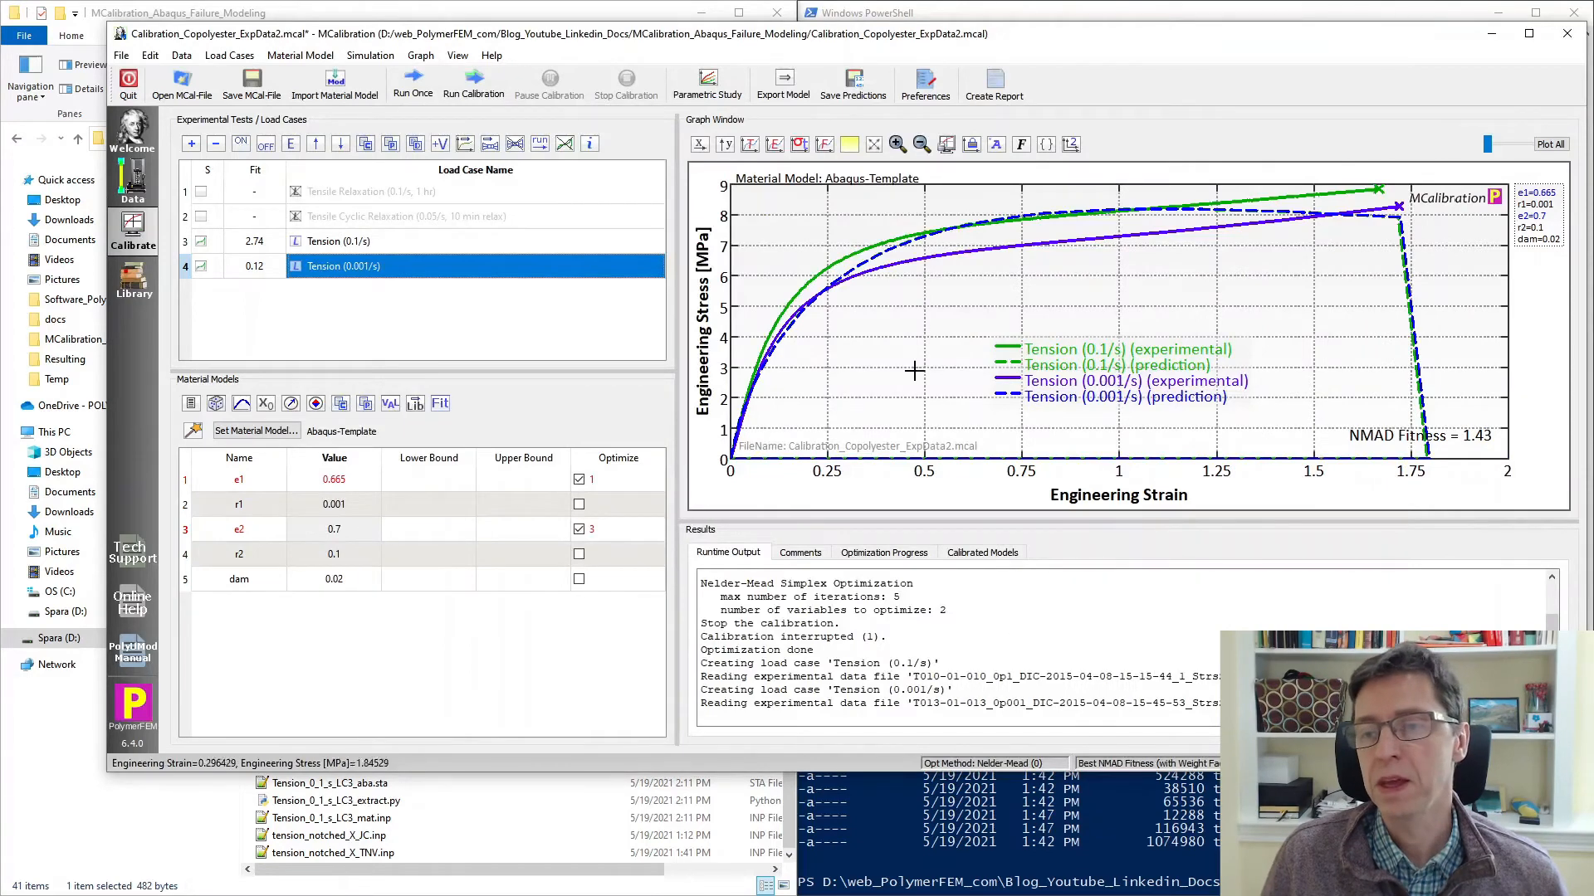
{"action": "mouse_move", "coordinate": [1385, 222]}
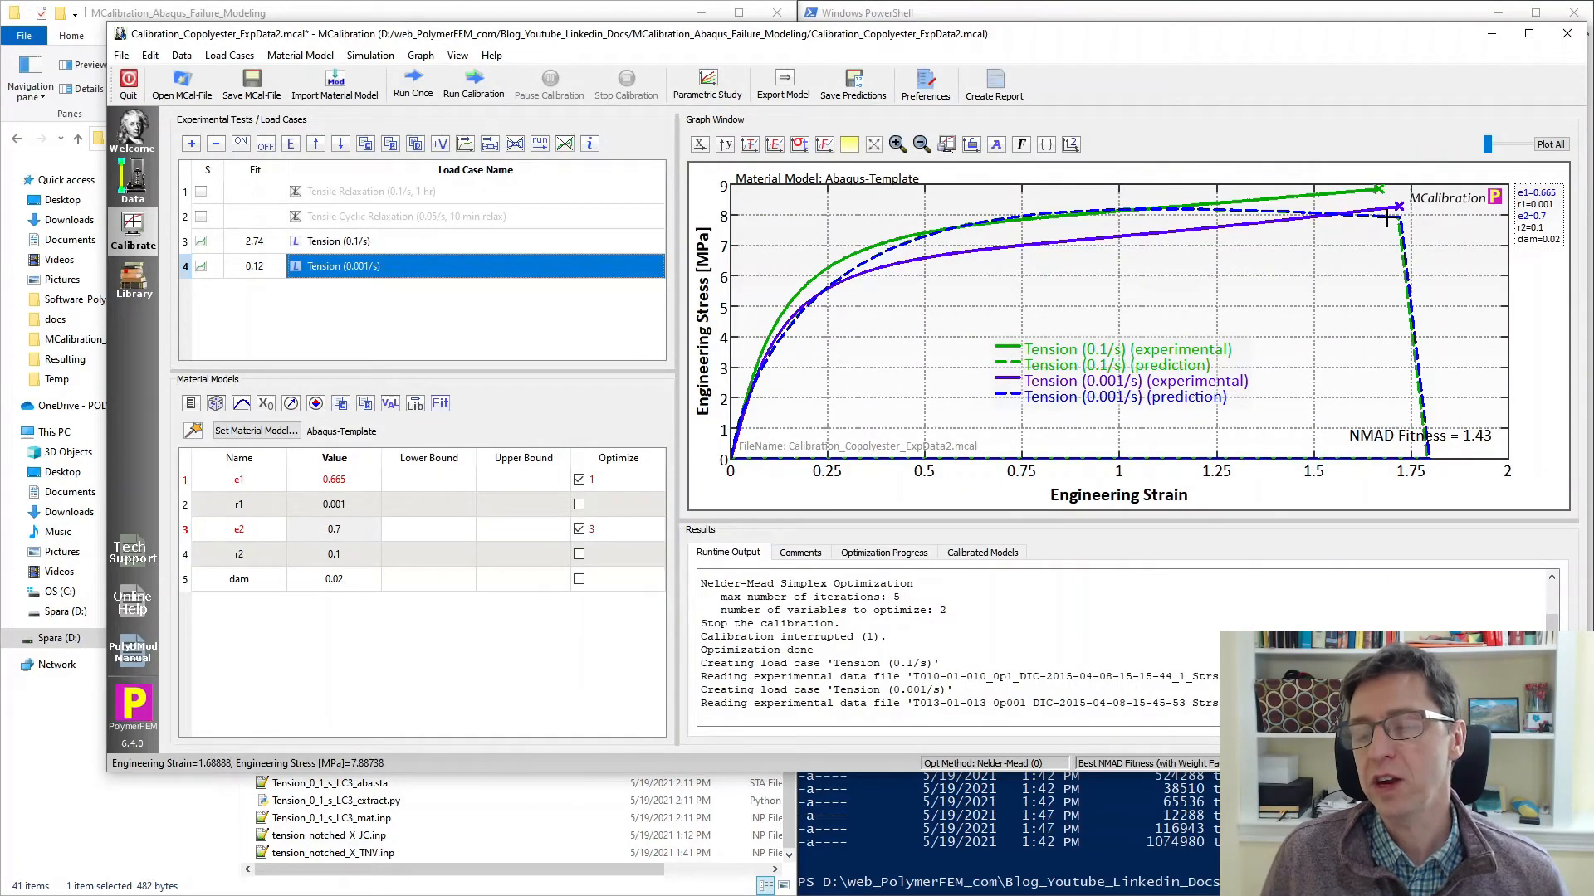
{"action": "mouse_move", "coordinate": [1391, 208]}
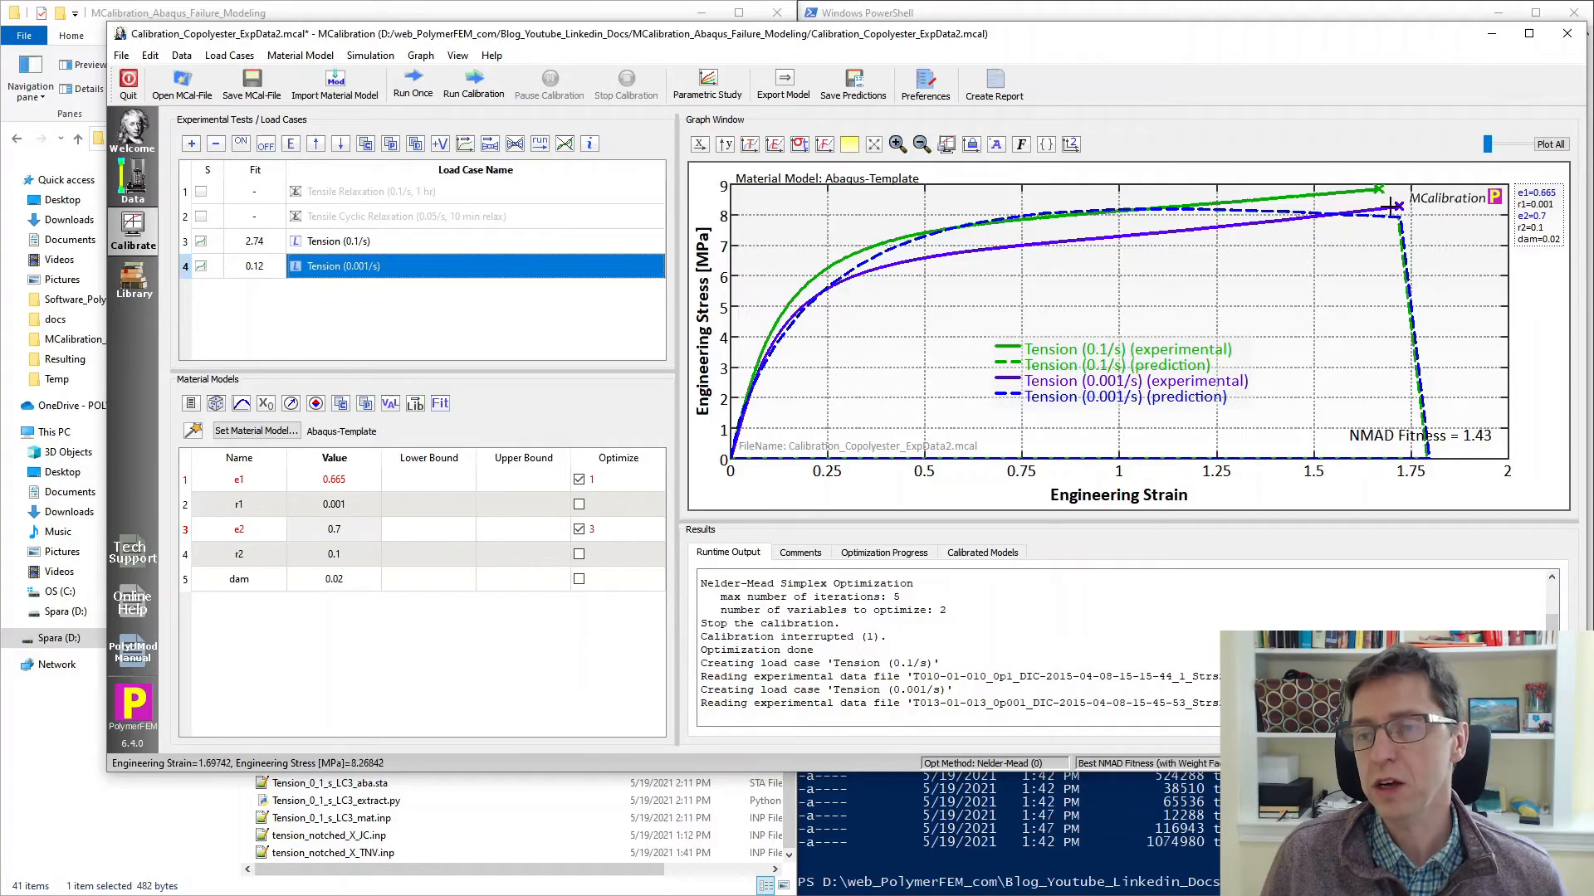
{"action": "mouse_move", "coordinate": [1118, 204]}
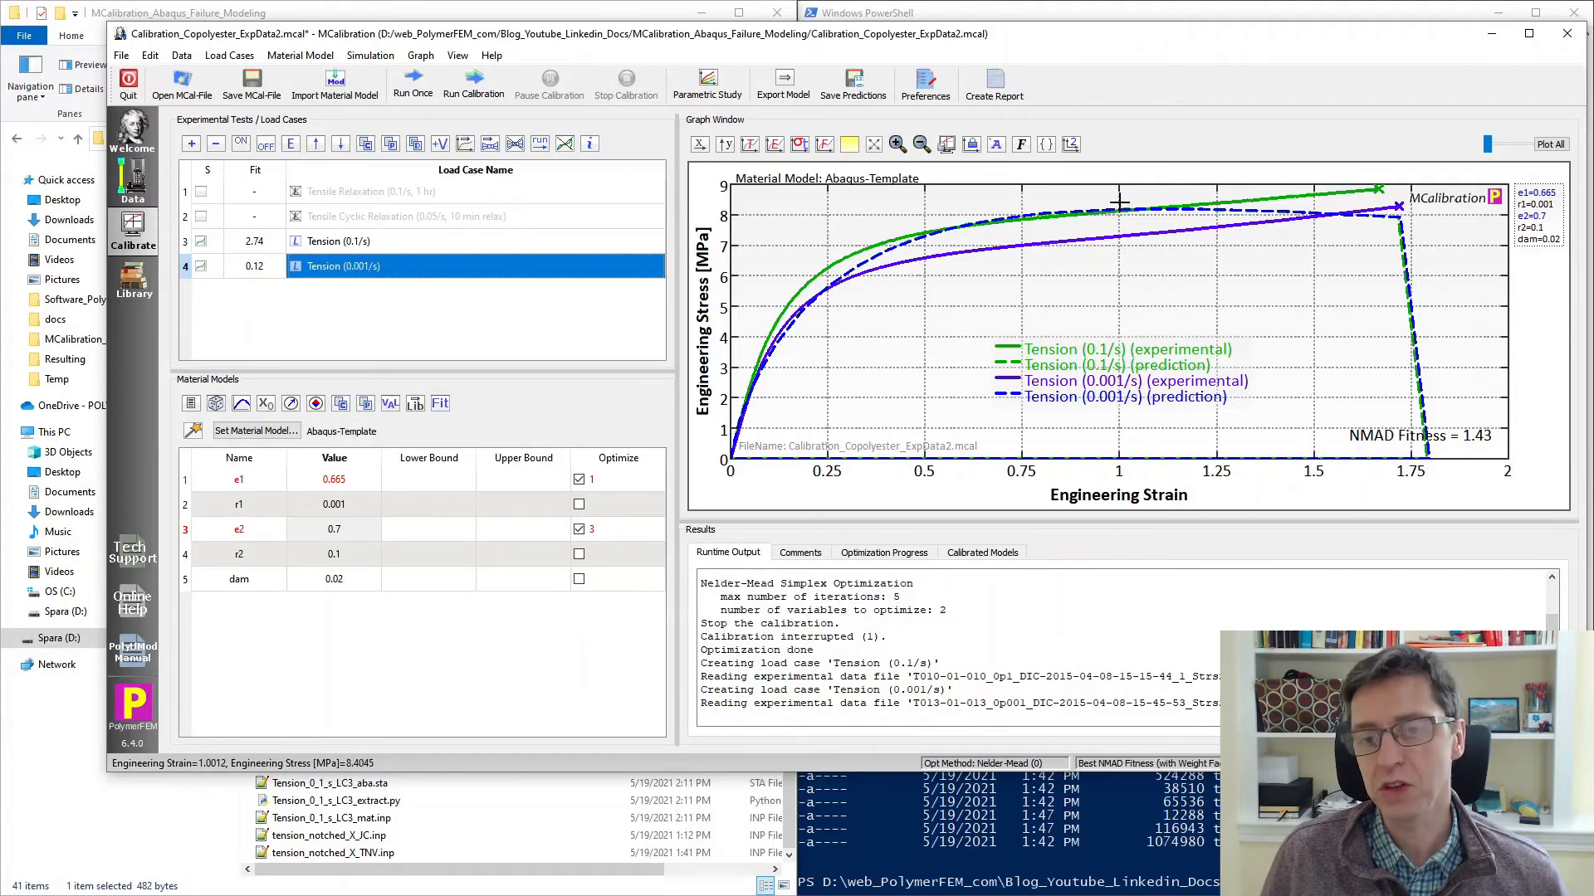
{"action": "mouse_move", "coordinate": [1390, 230]}
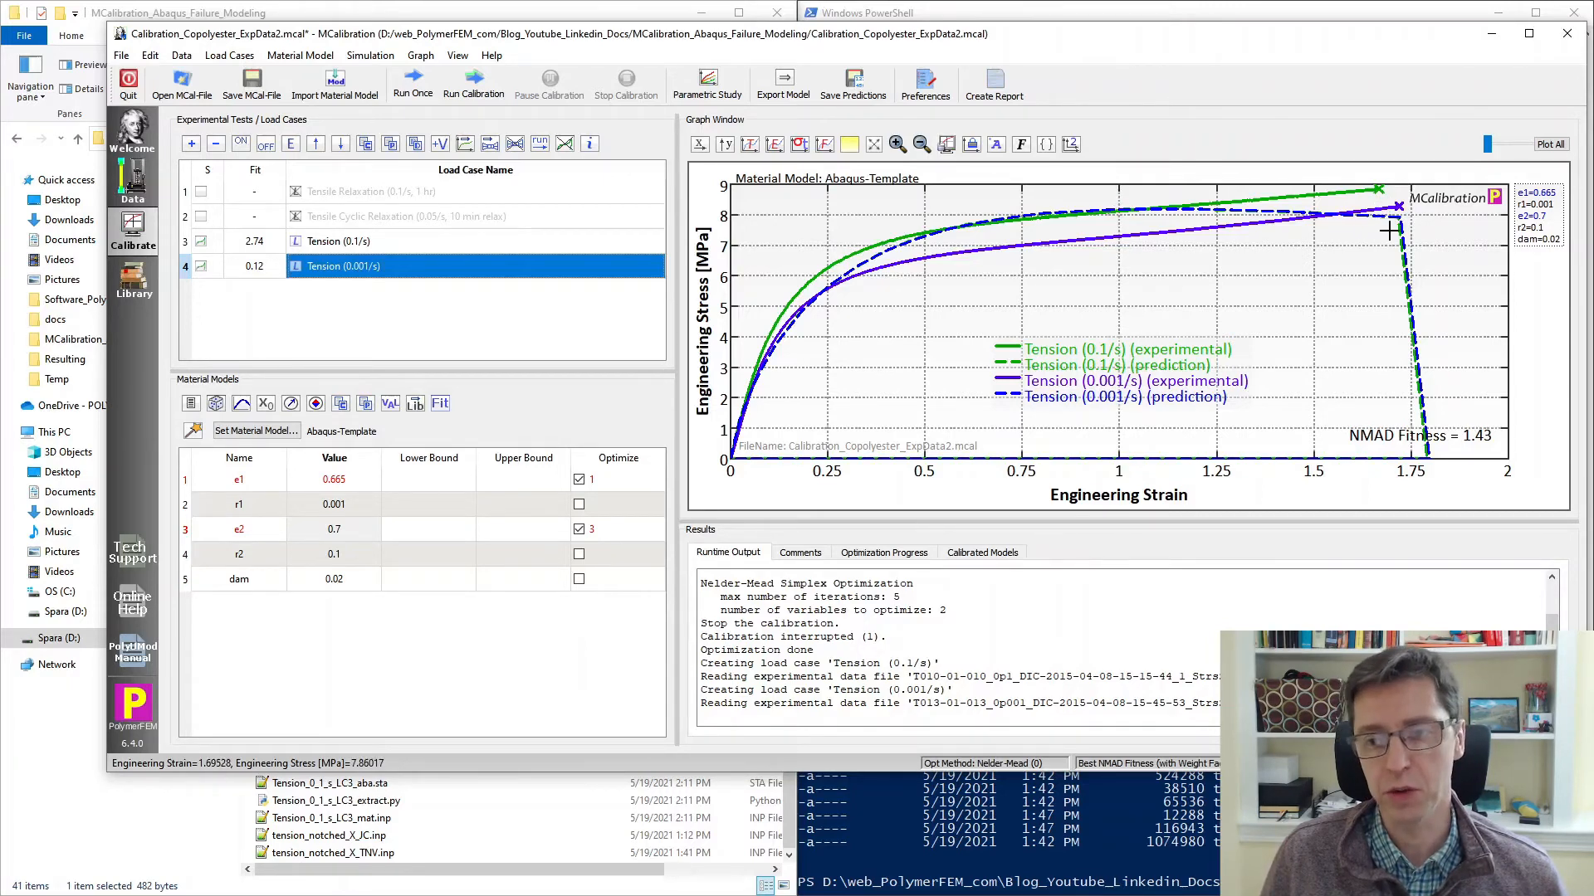
{"action": "mouse_move", "coordinate": [1438, 481]}
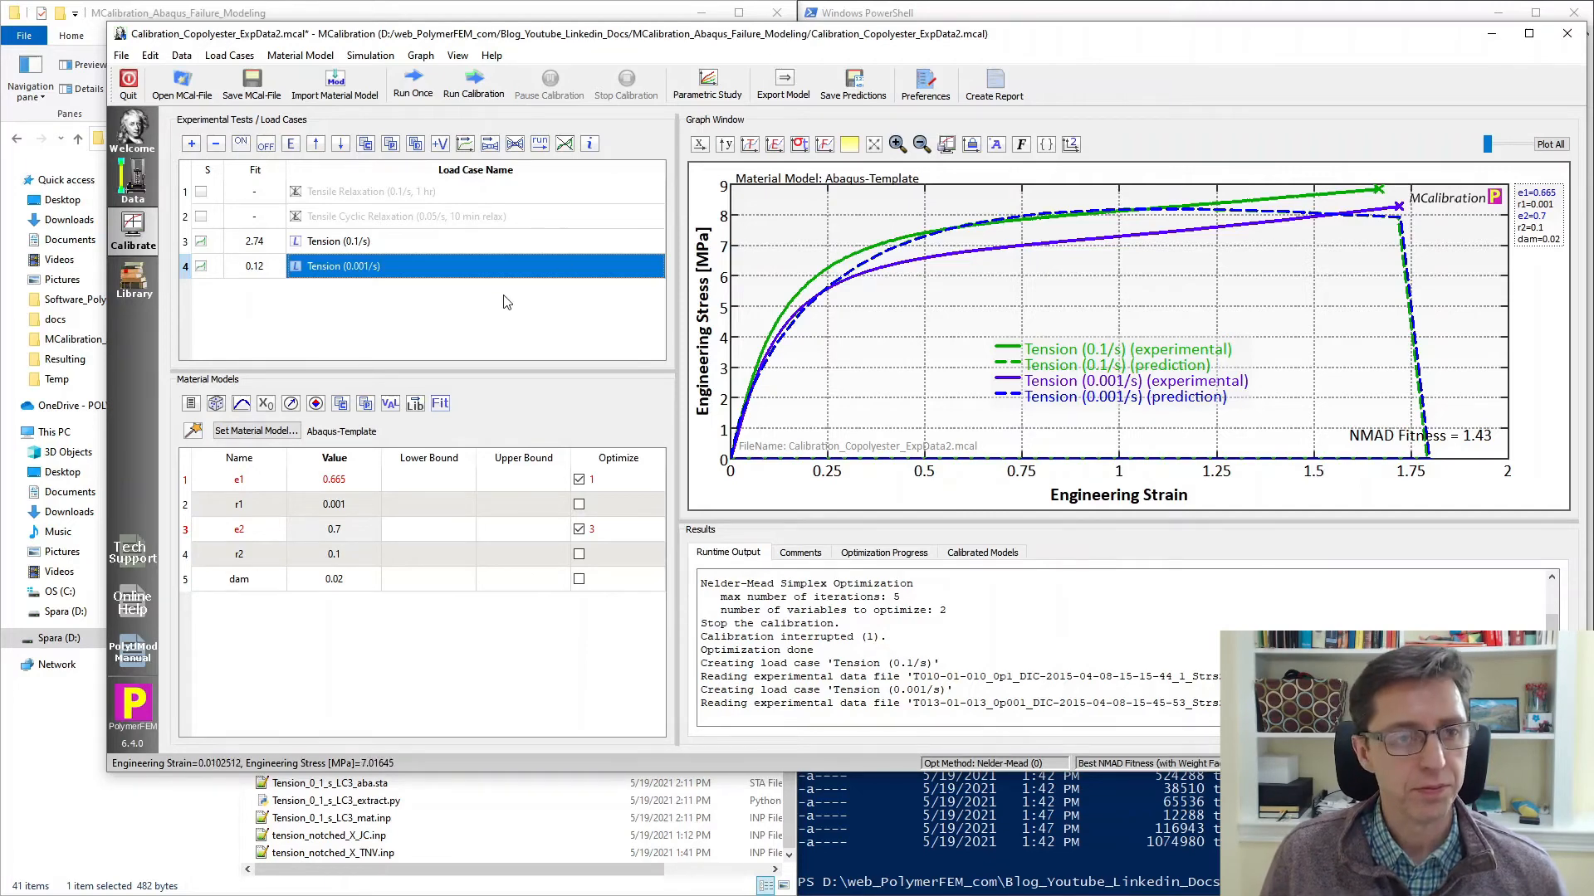
{"action": "left_click", "coordinate": [249, 83]}
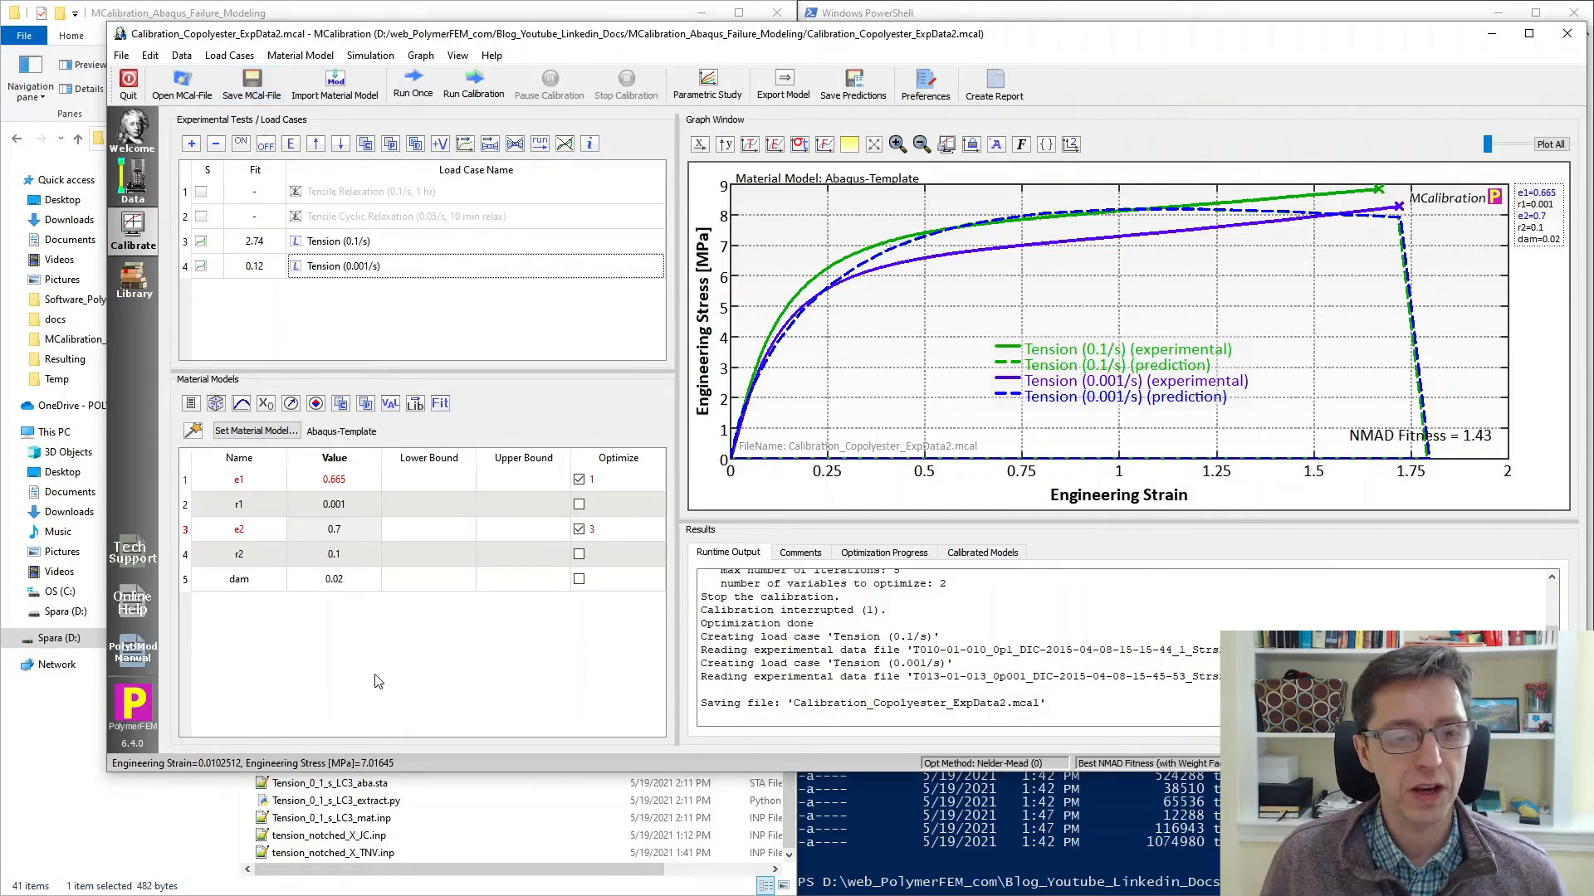
{"action": "left_click", "coordinate": [523, 578]}
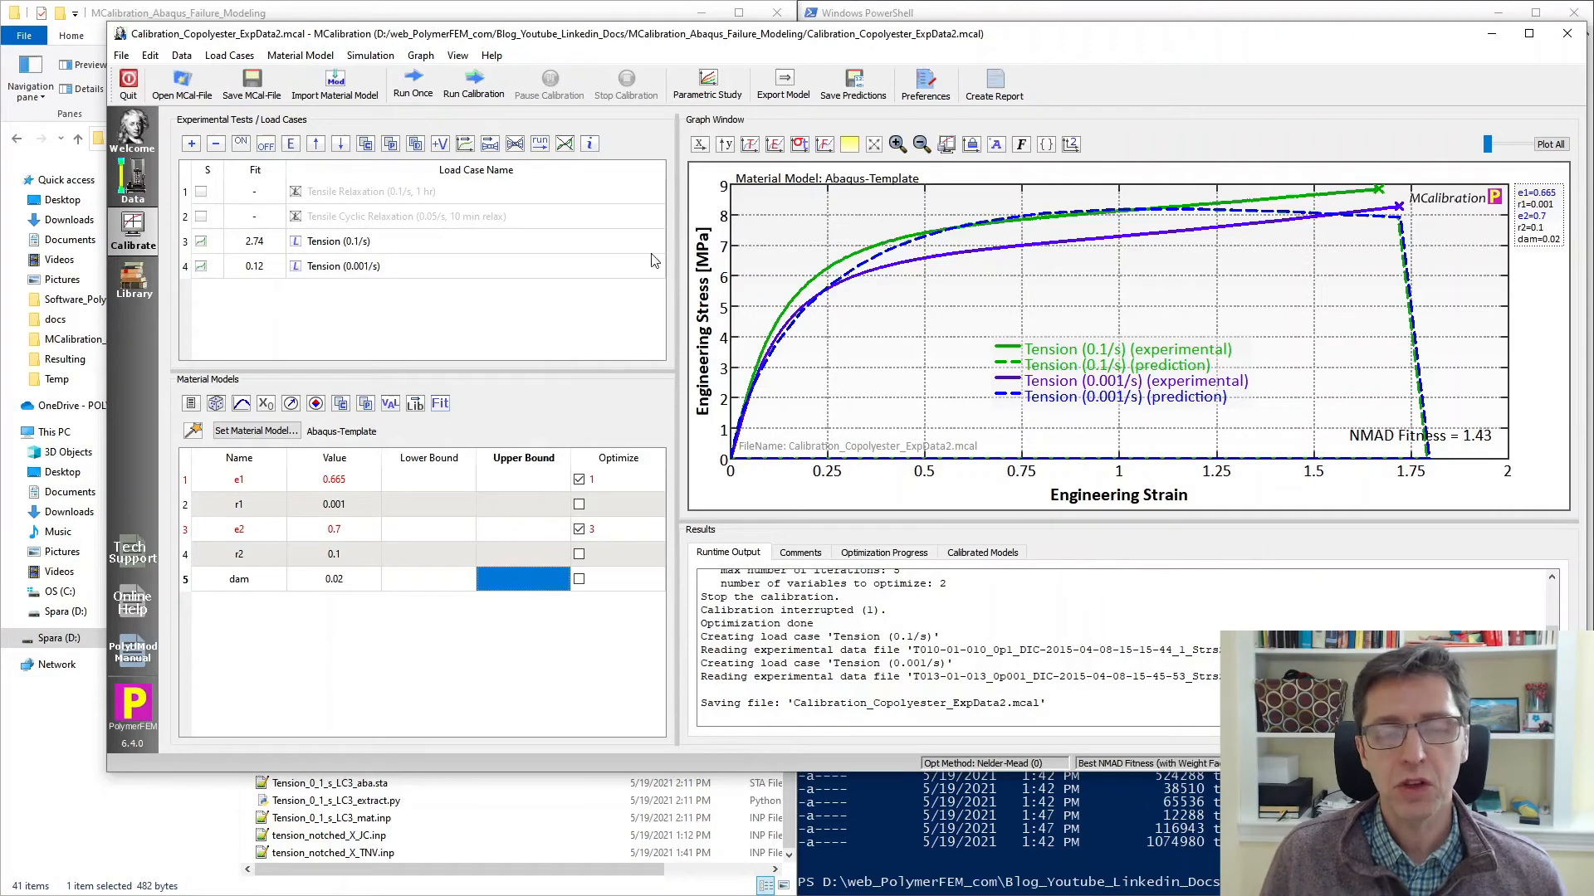
Export the parameters as Calibration_Copolyester_ExpData2.inp in mm/N/s/K units and open it in Notepad++.
{"action": "left_click", "coordinate": [782, 78]}
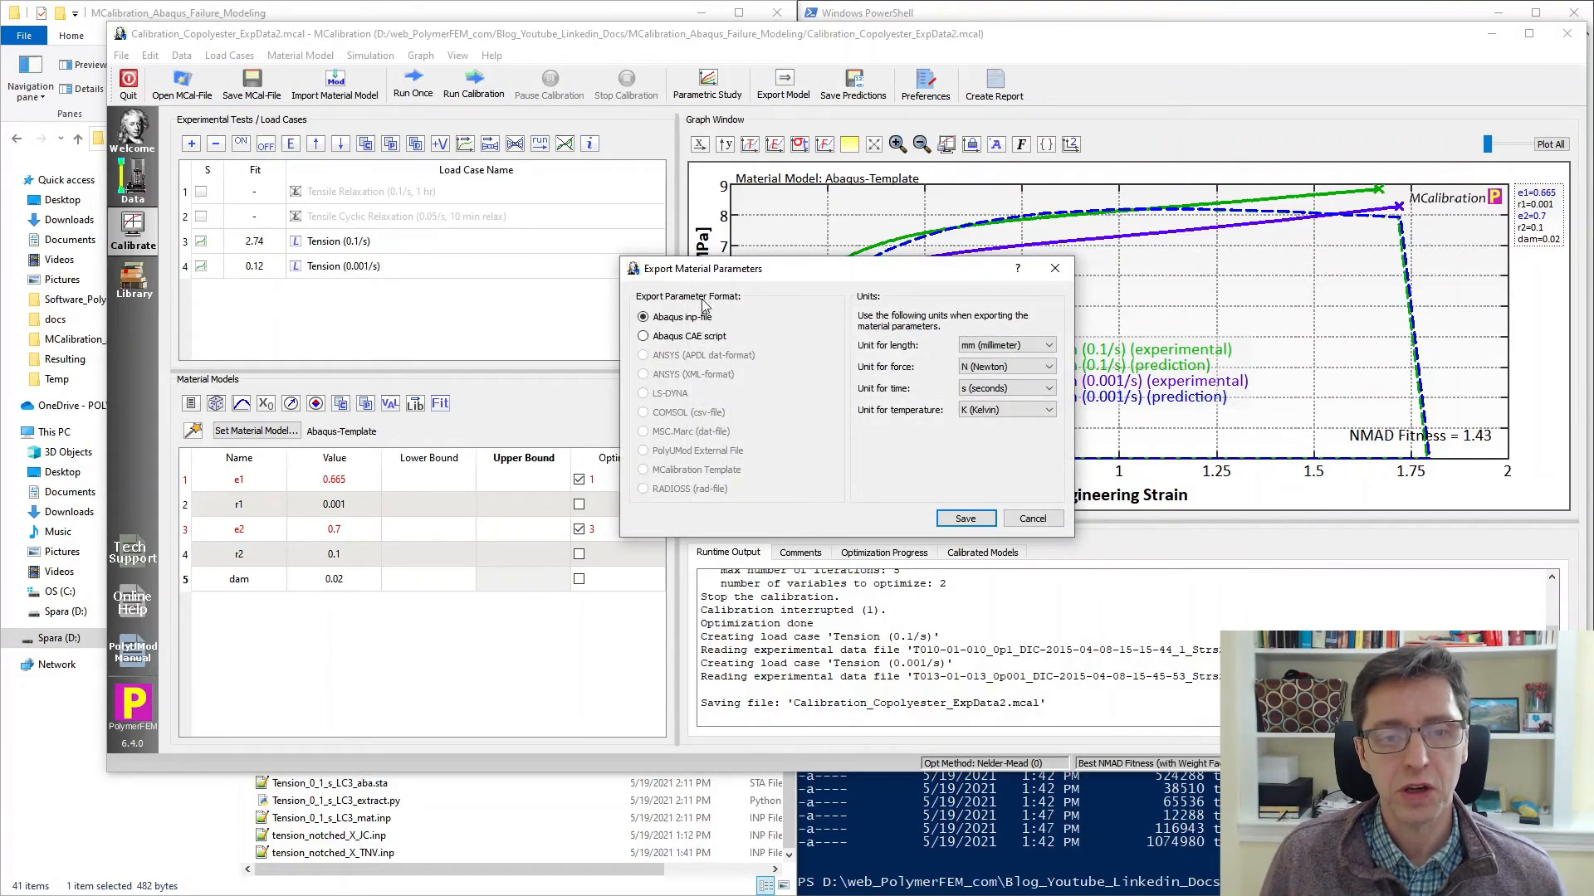
{"action": "left_click", "coordinate": [1032, 517]}
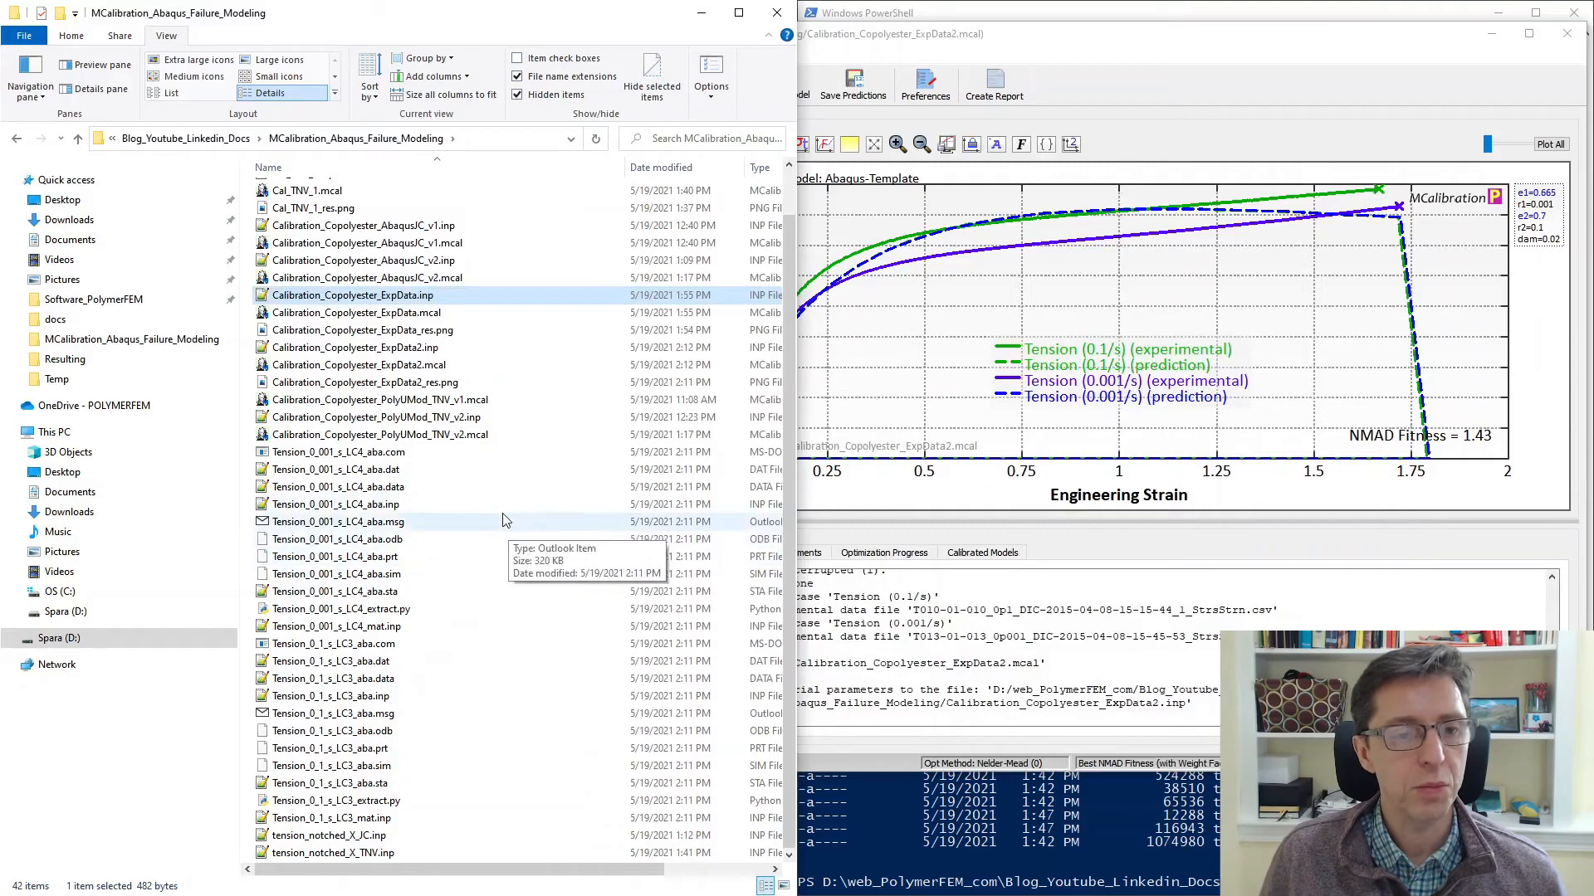
{"action": "left_click", "coordinate": [354, 347]}
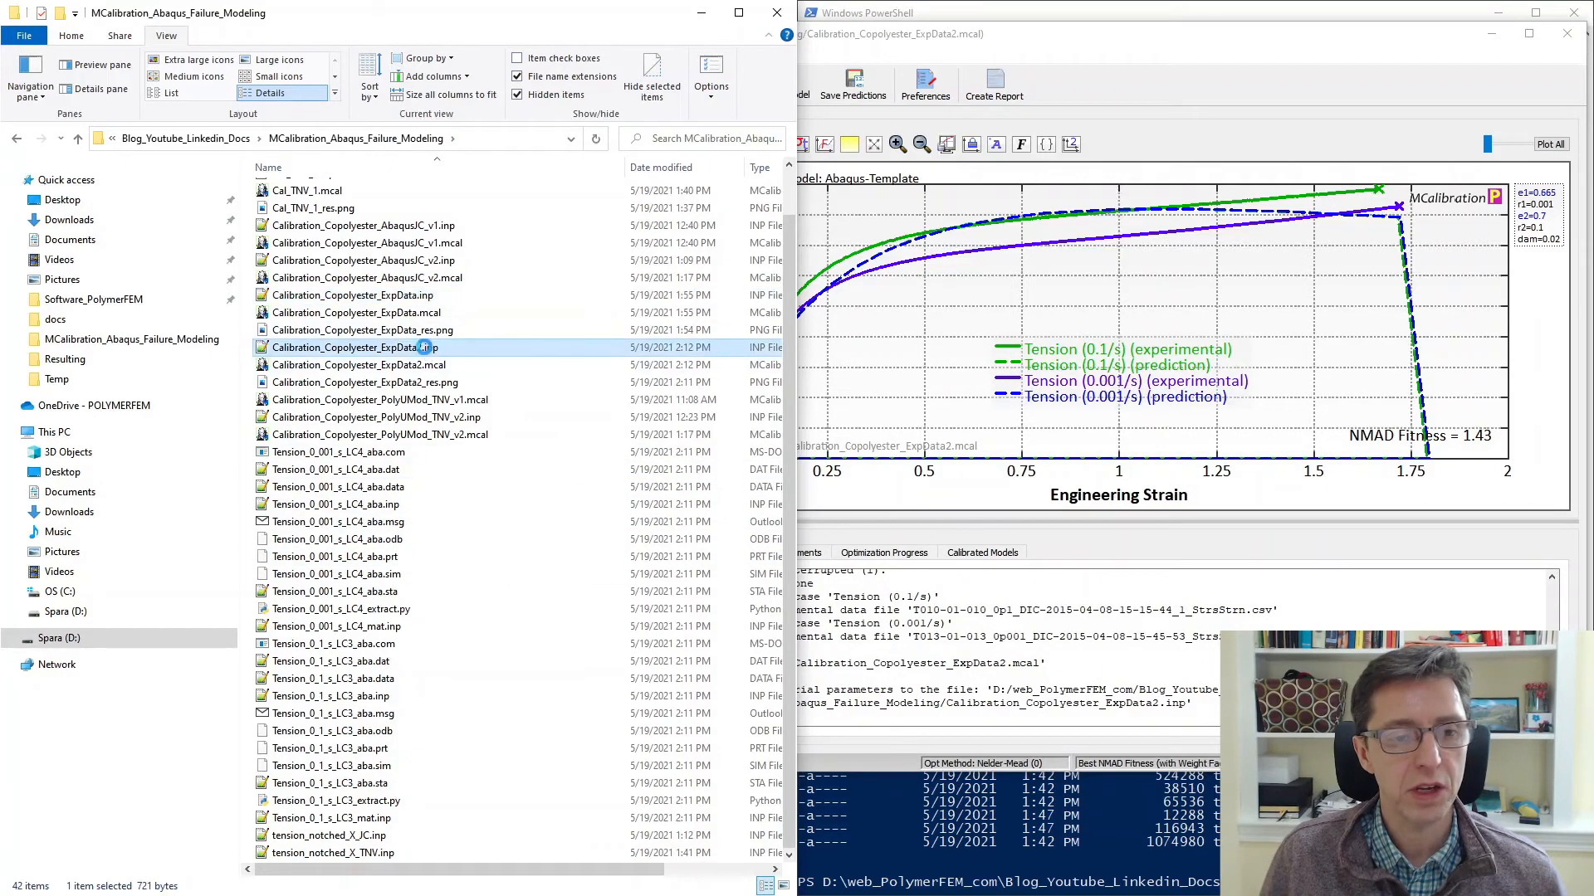
{"action": "double_click", "coordinate": [362, 347]}
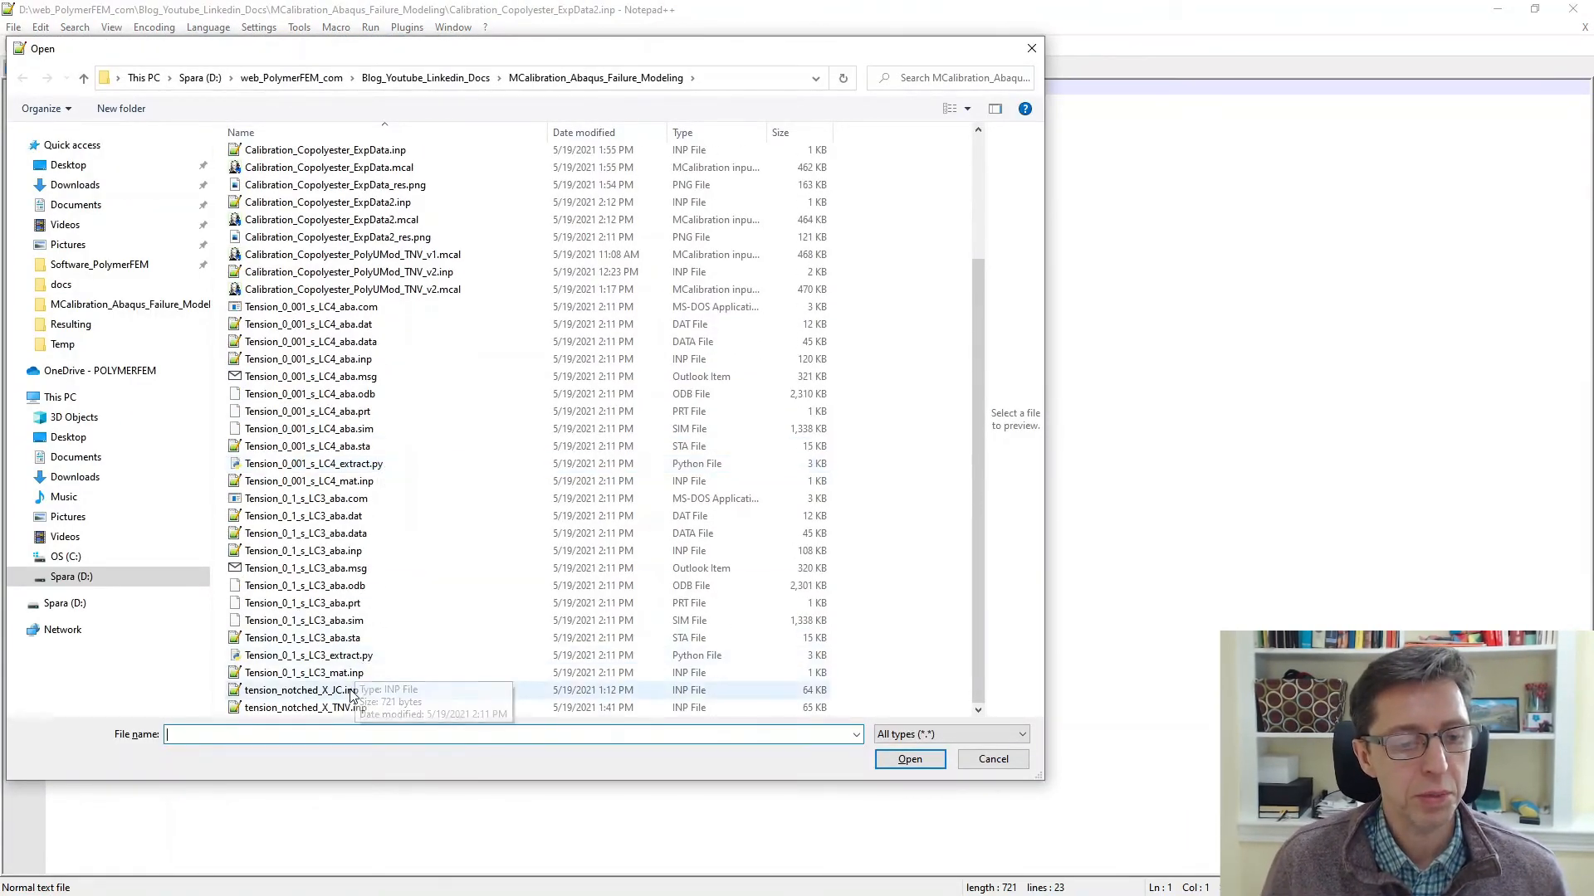
Load tension_notched_X_JC.inp, replace its material block with the calibrated definition, and minimize the editor.
{"action": "double_click", "coordinate": [289, 689]}
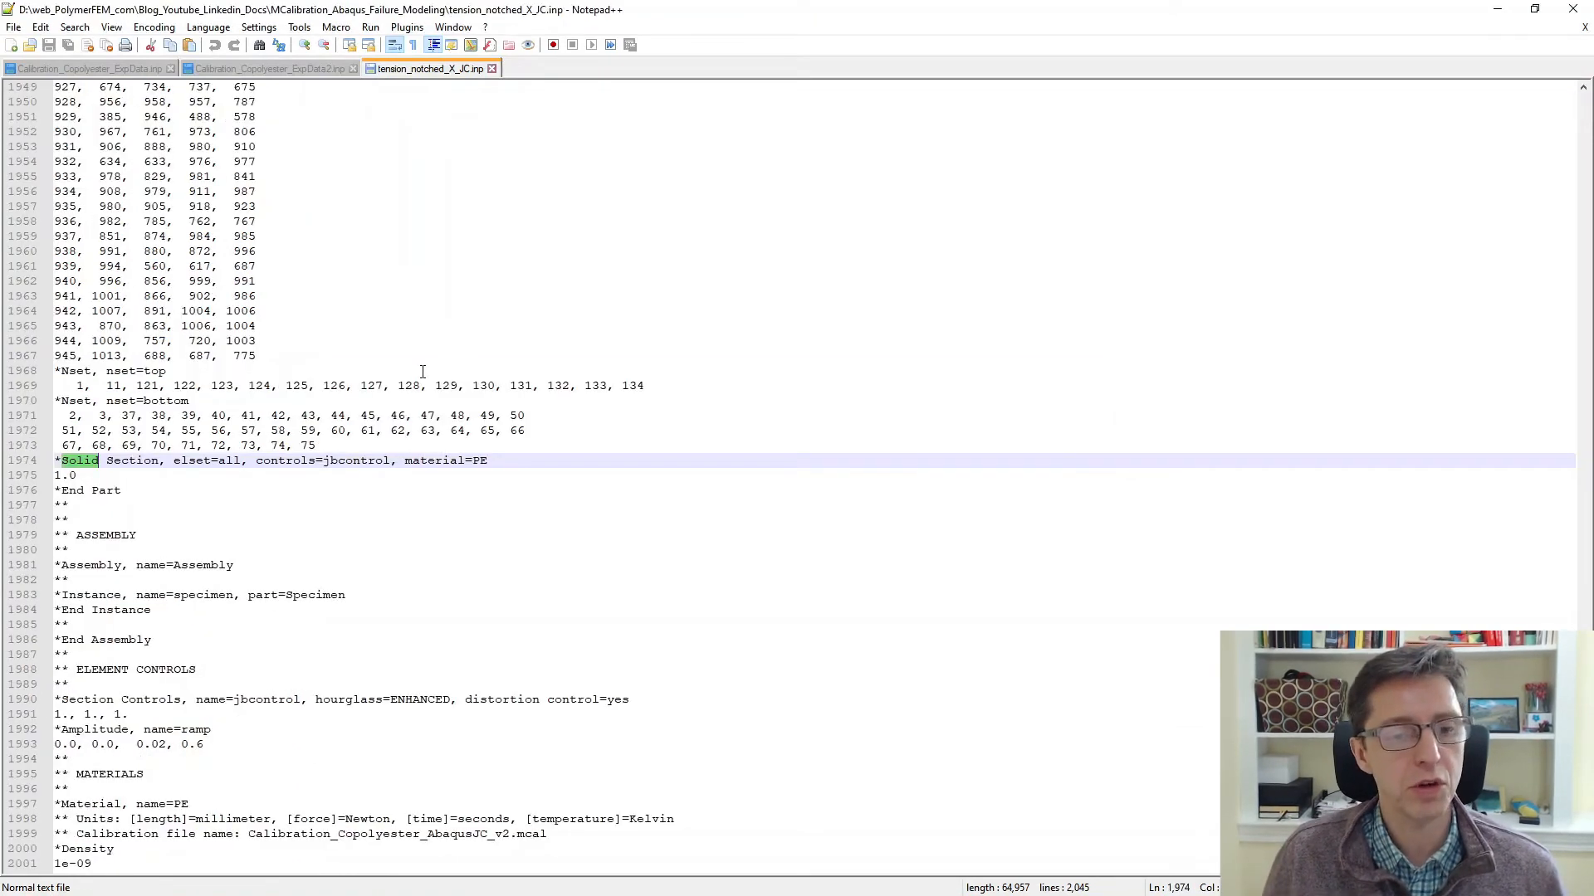
{"action": "scroll", "scroll_direction": "down", "scroll_amount": 3}
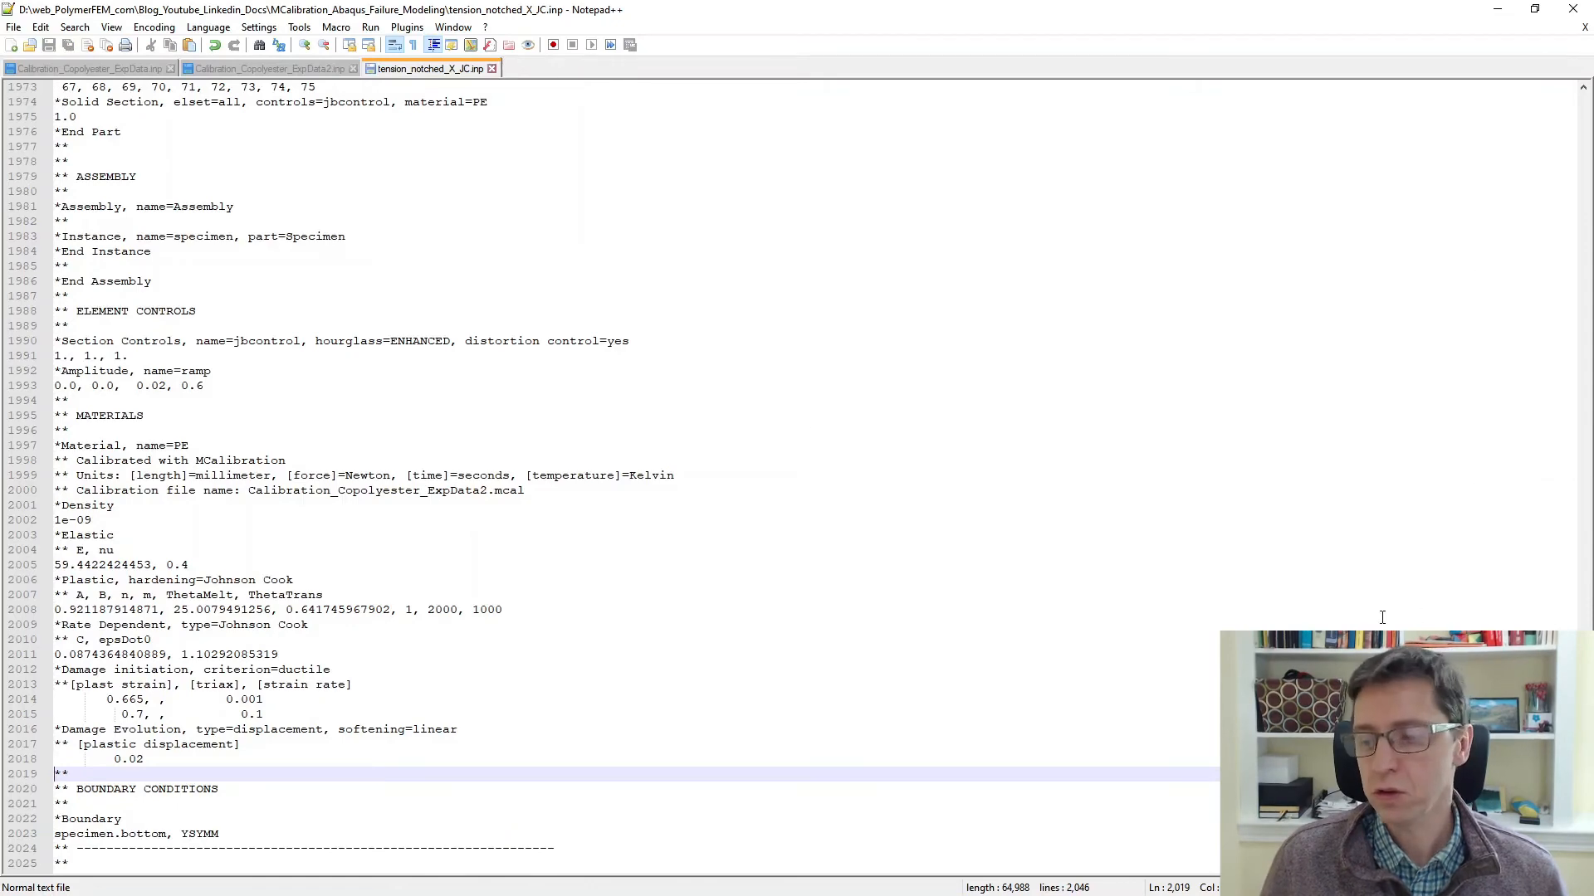
{"action": "scroll", "scroll_direction": "down", "scroll_amount": 3}
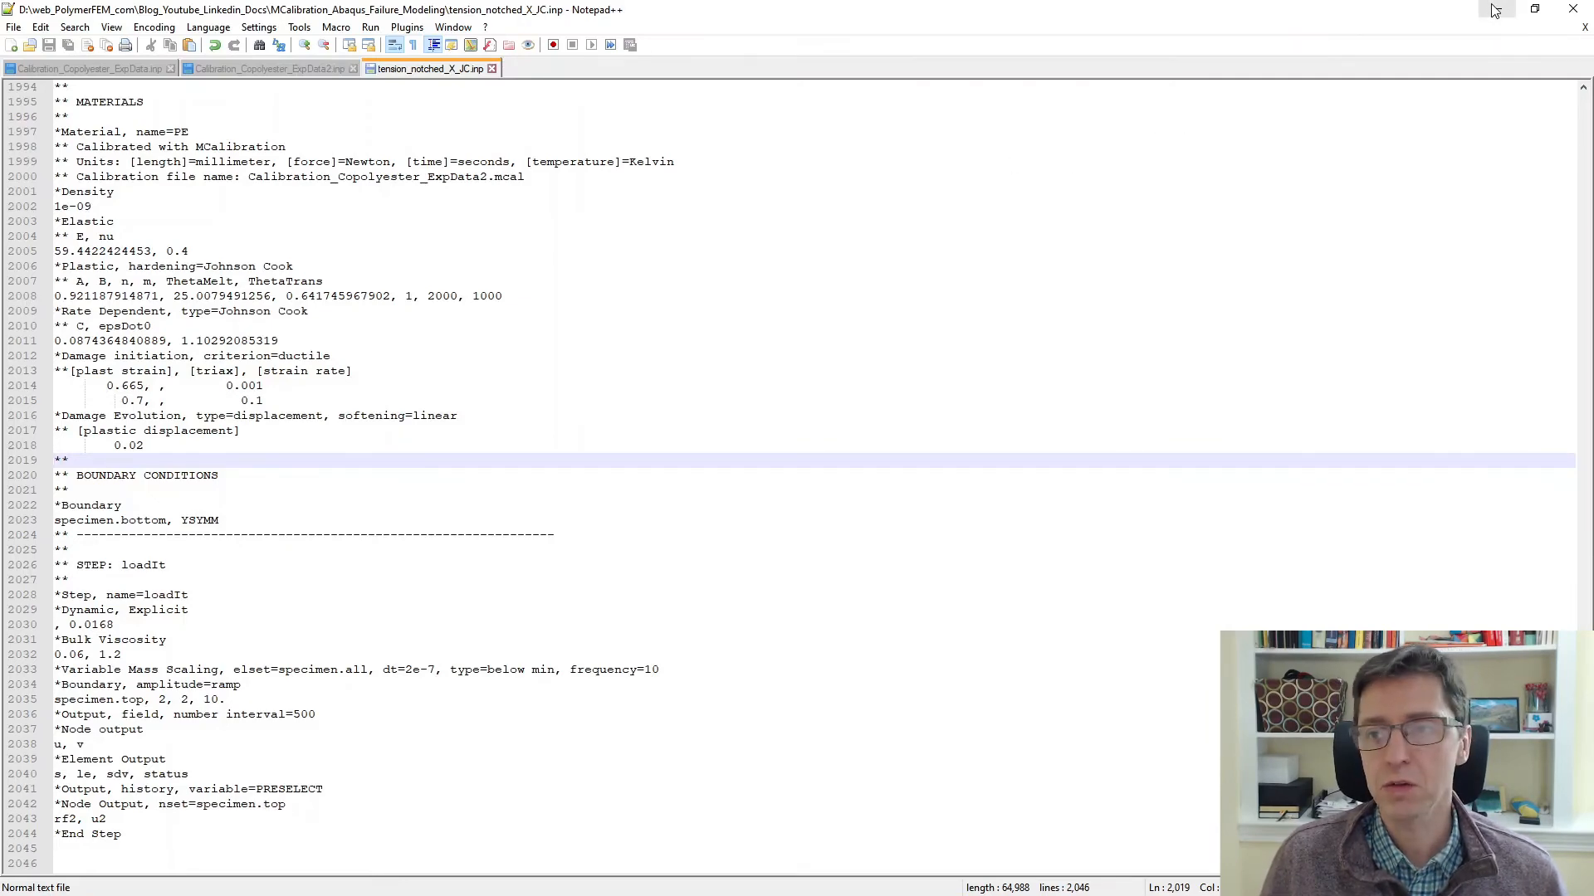
{"action": "left_click", "coordinate": [1494, 8]}
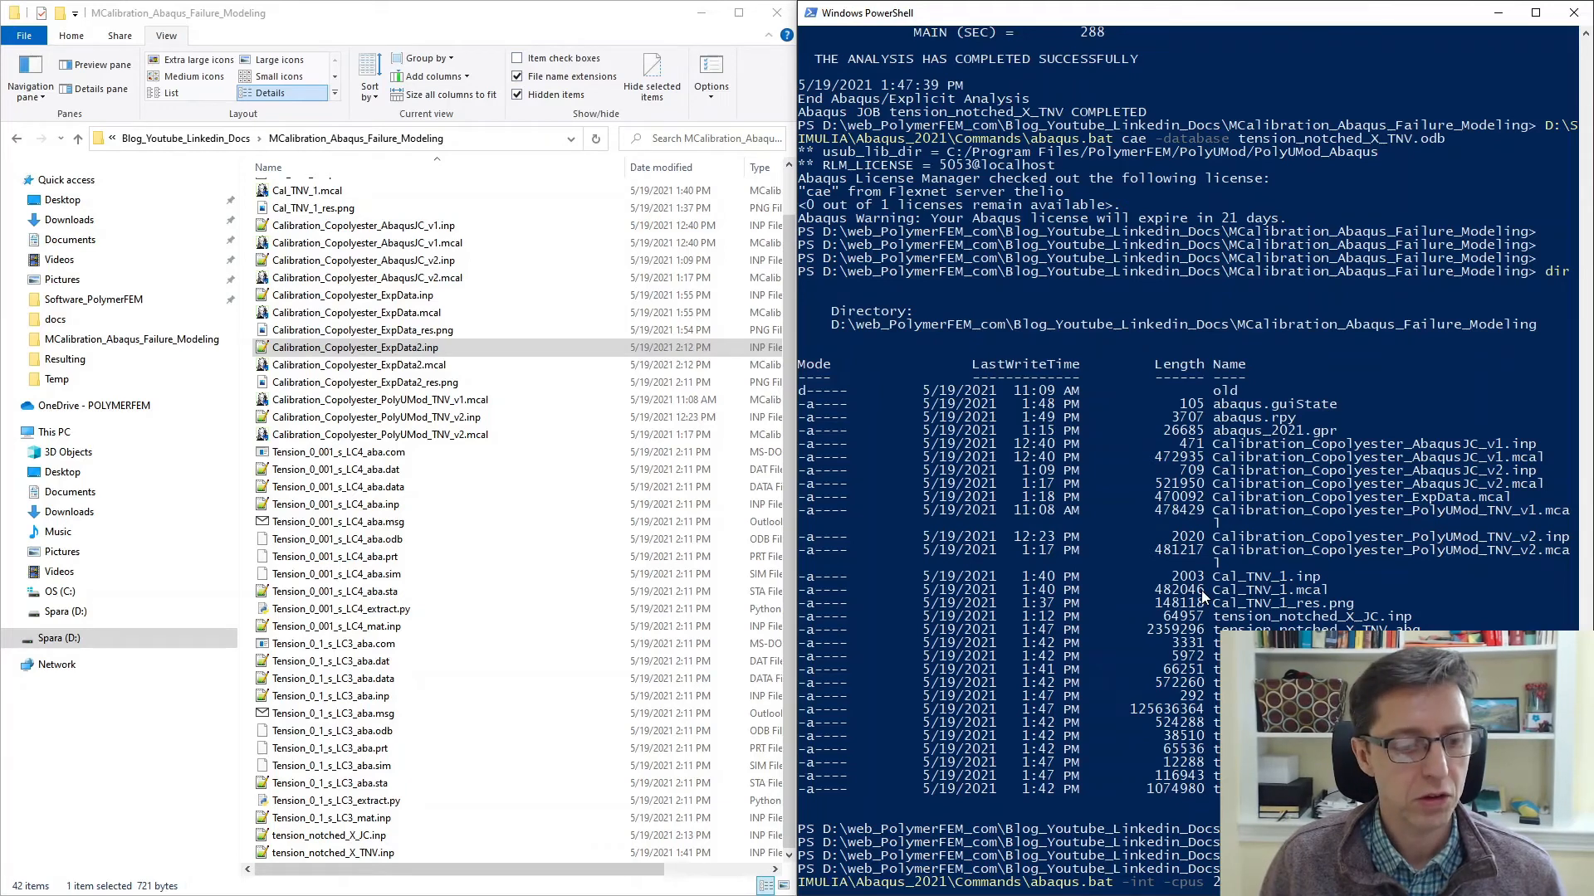
Run abaqus job=tension_notched_X_JC to completion and launch Abaqus/CAE on its odb.
{"action": "scroll", "scroll_direction": "down", "scroll_amount": 3}
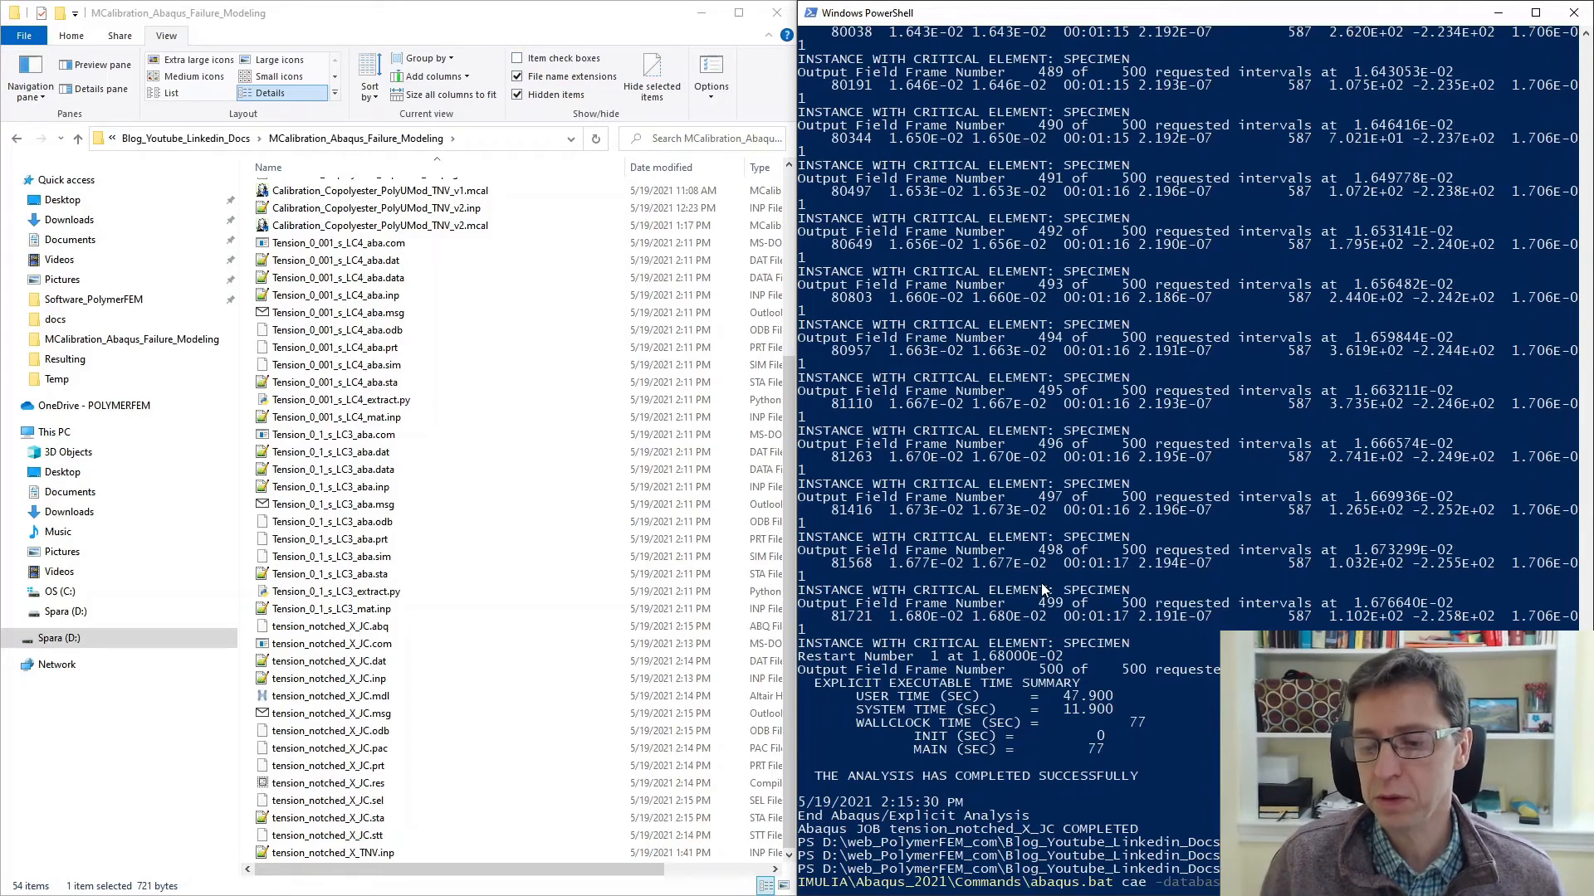
{"action": "scroll", "scroll_direction": "down", "scroll_amount": 3}
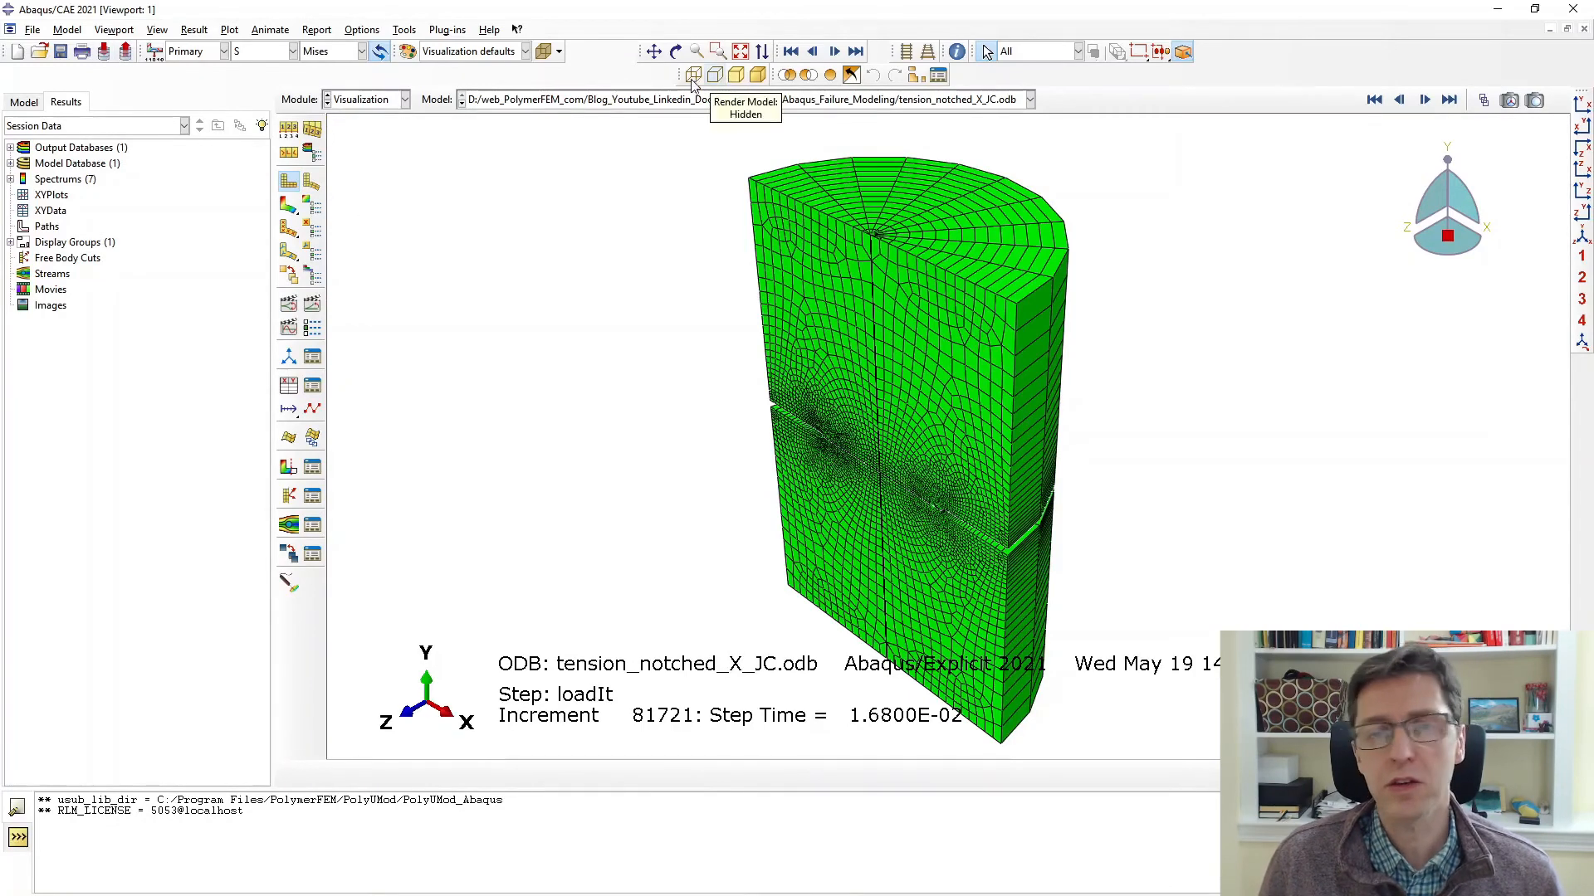
Rotate the notched specimen to a front view, plot its deformed separated shape, and step back to frame 150.
{"action": "left_click", "coordinate": [676, 50]}
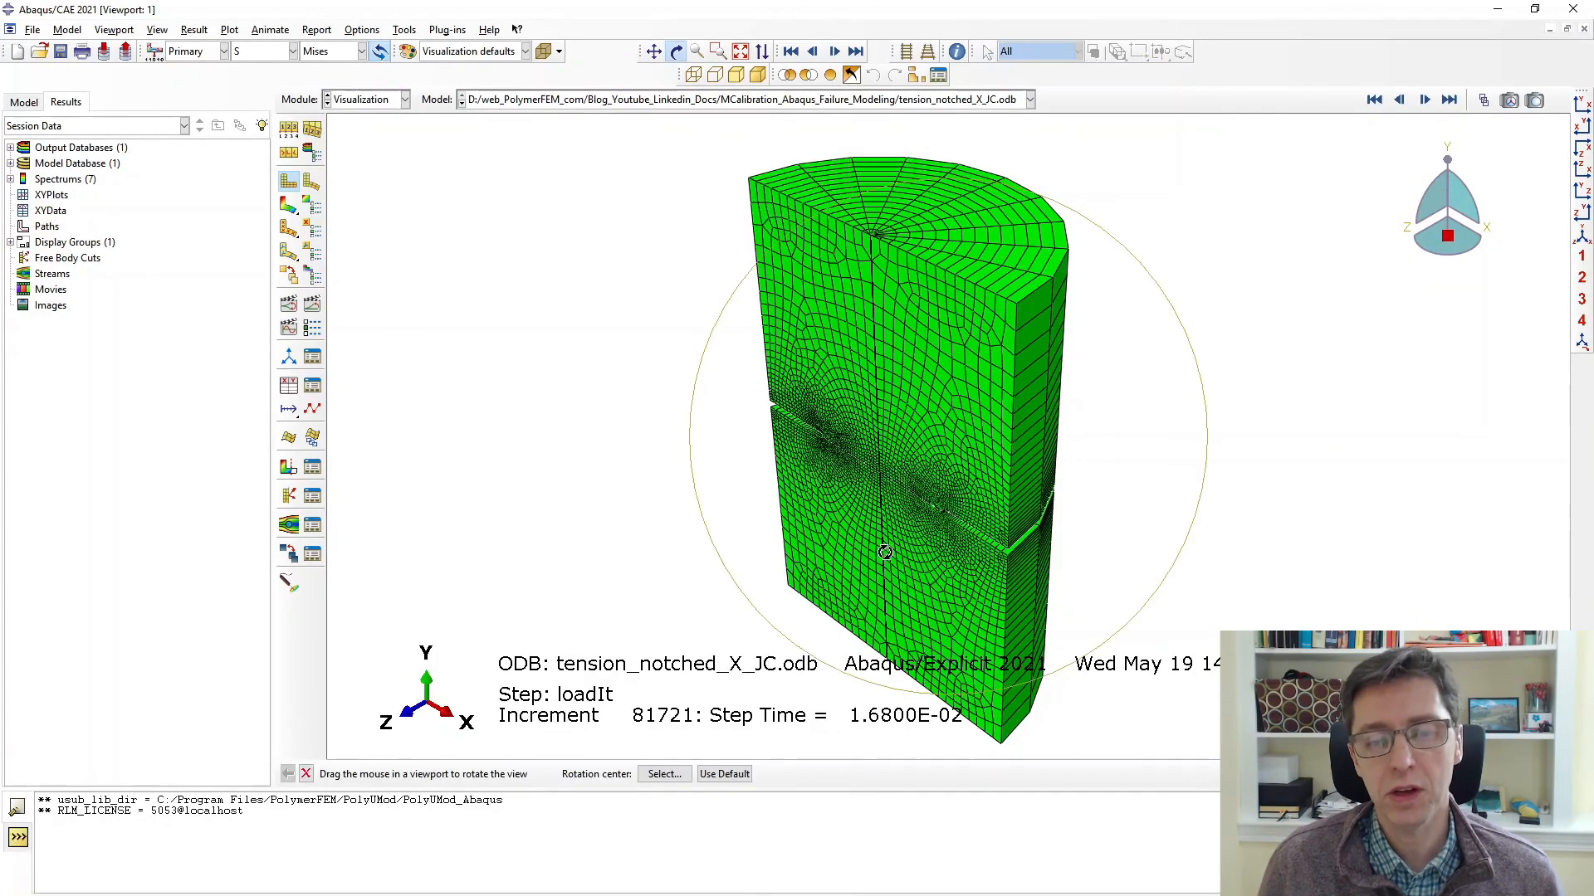
{"action": "left_click_drag", "start_coordinate": [885, 552], "coordinate": [968, 579]}
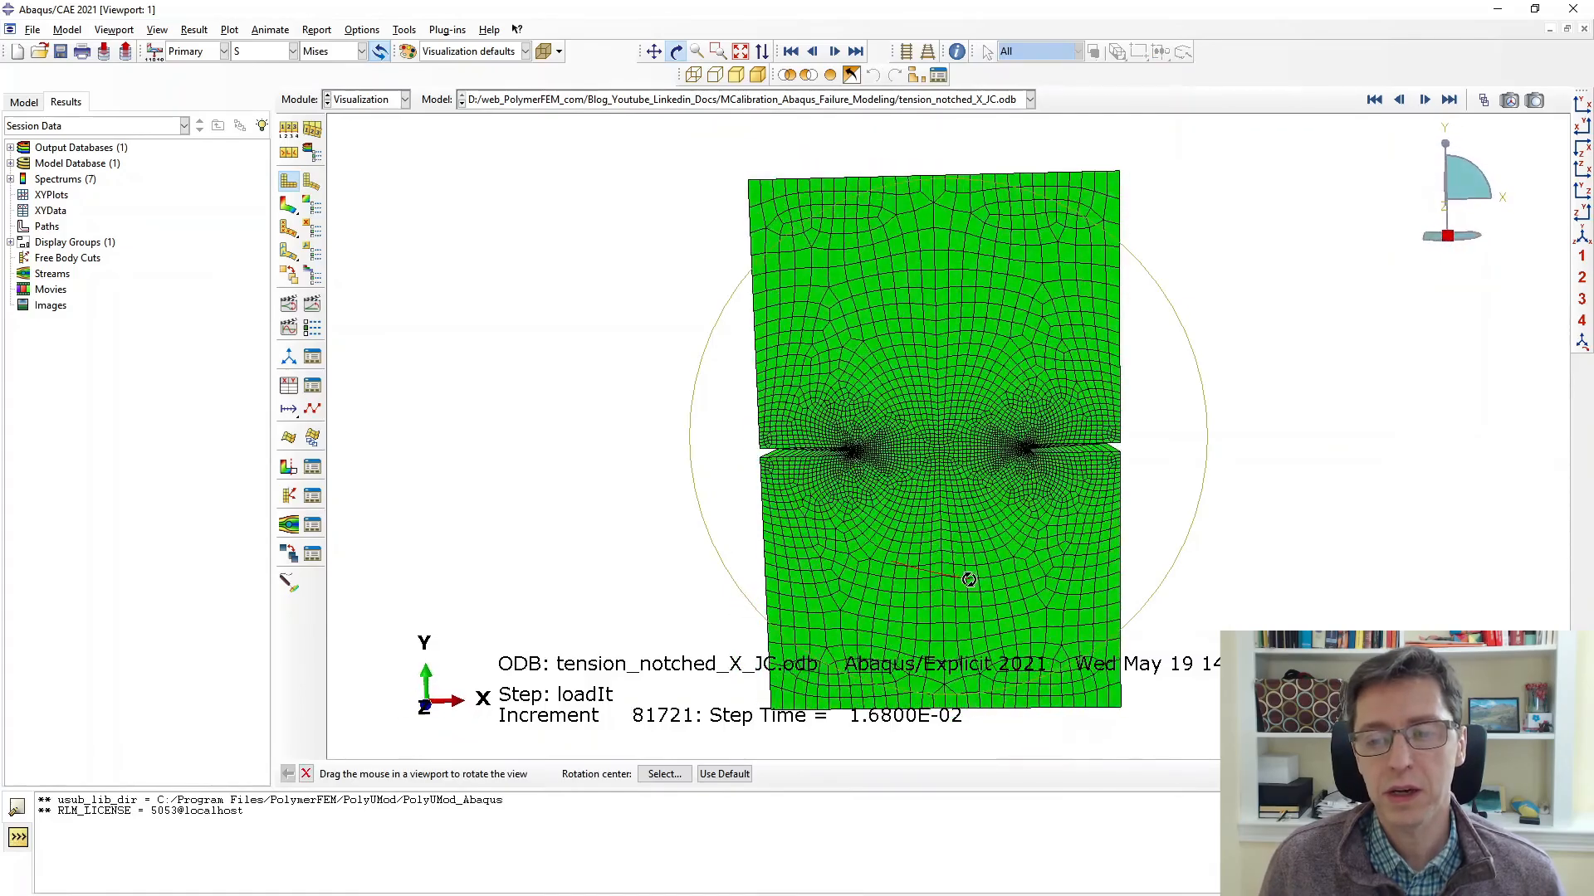
{"action": "left_click_drag", "start_coordinate": [968, 581], "coordinate": [997, 400]}
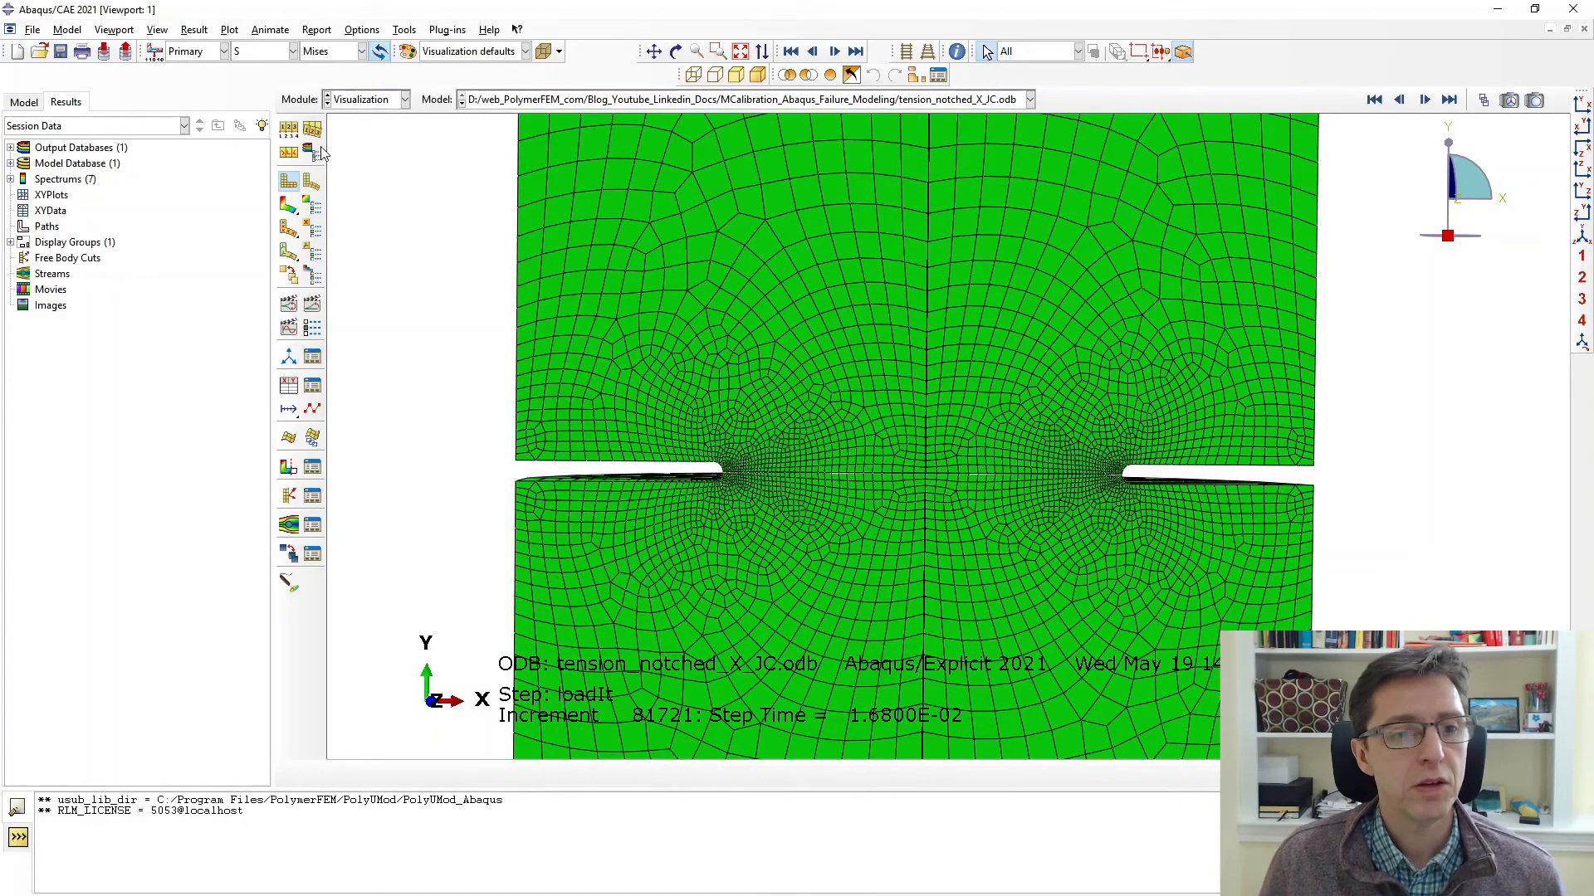
{"action": "left_click", "coordinate": [1482, 100]}
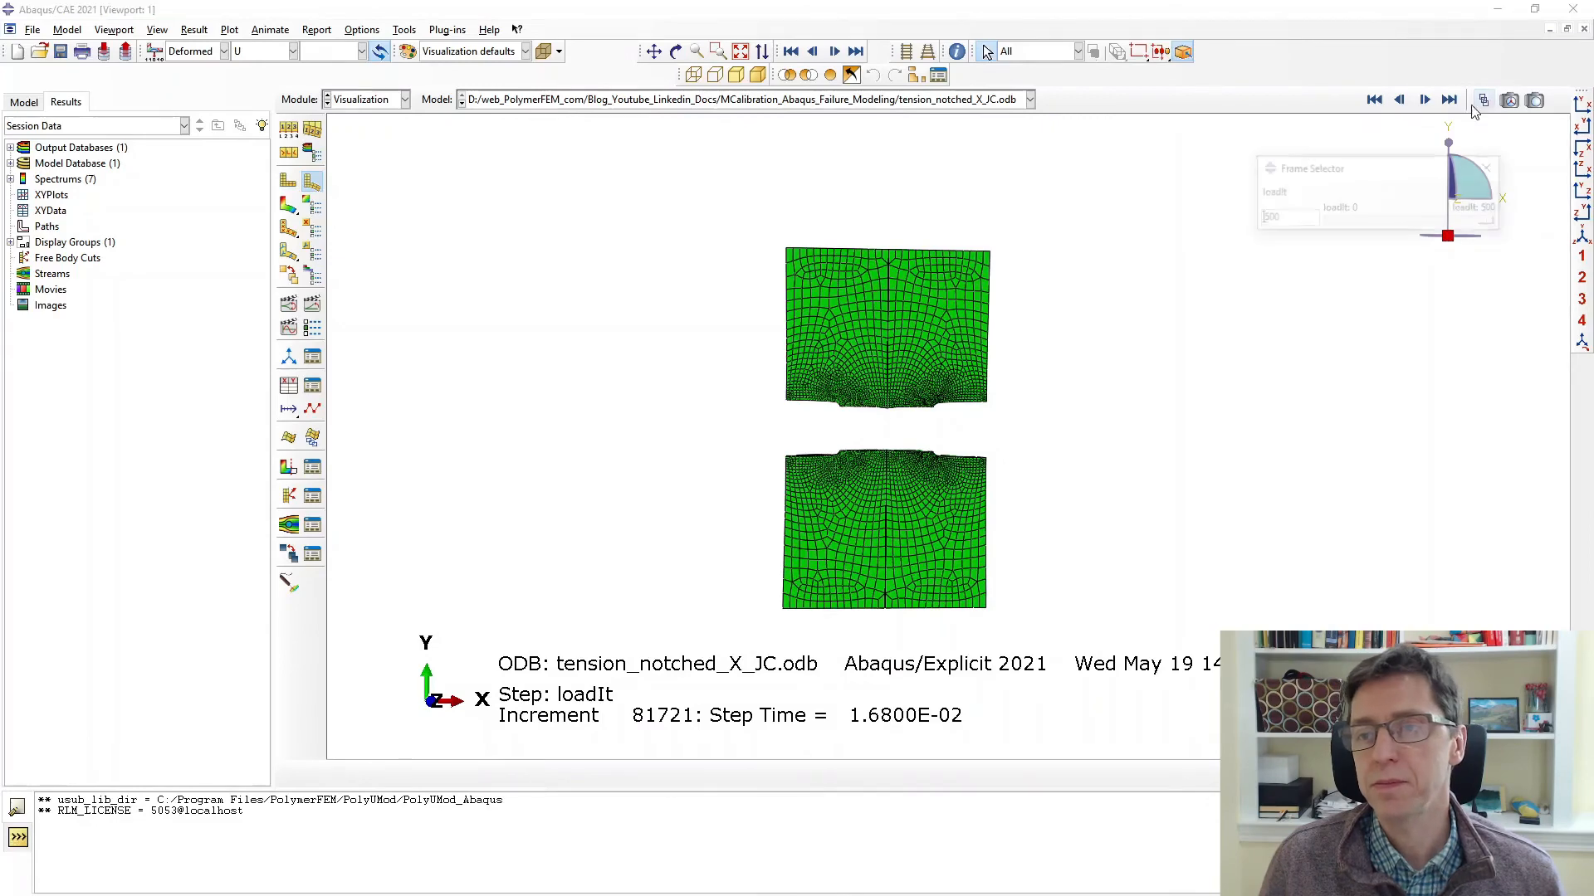
{"action": "left_click_drag", "start_coordinate": [1447, 221], "coordinate": [1370, 221]}
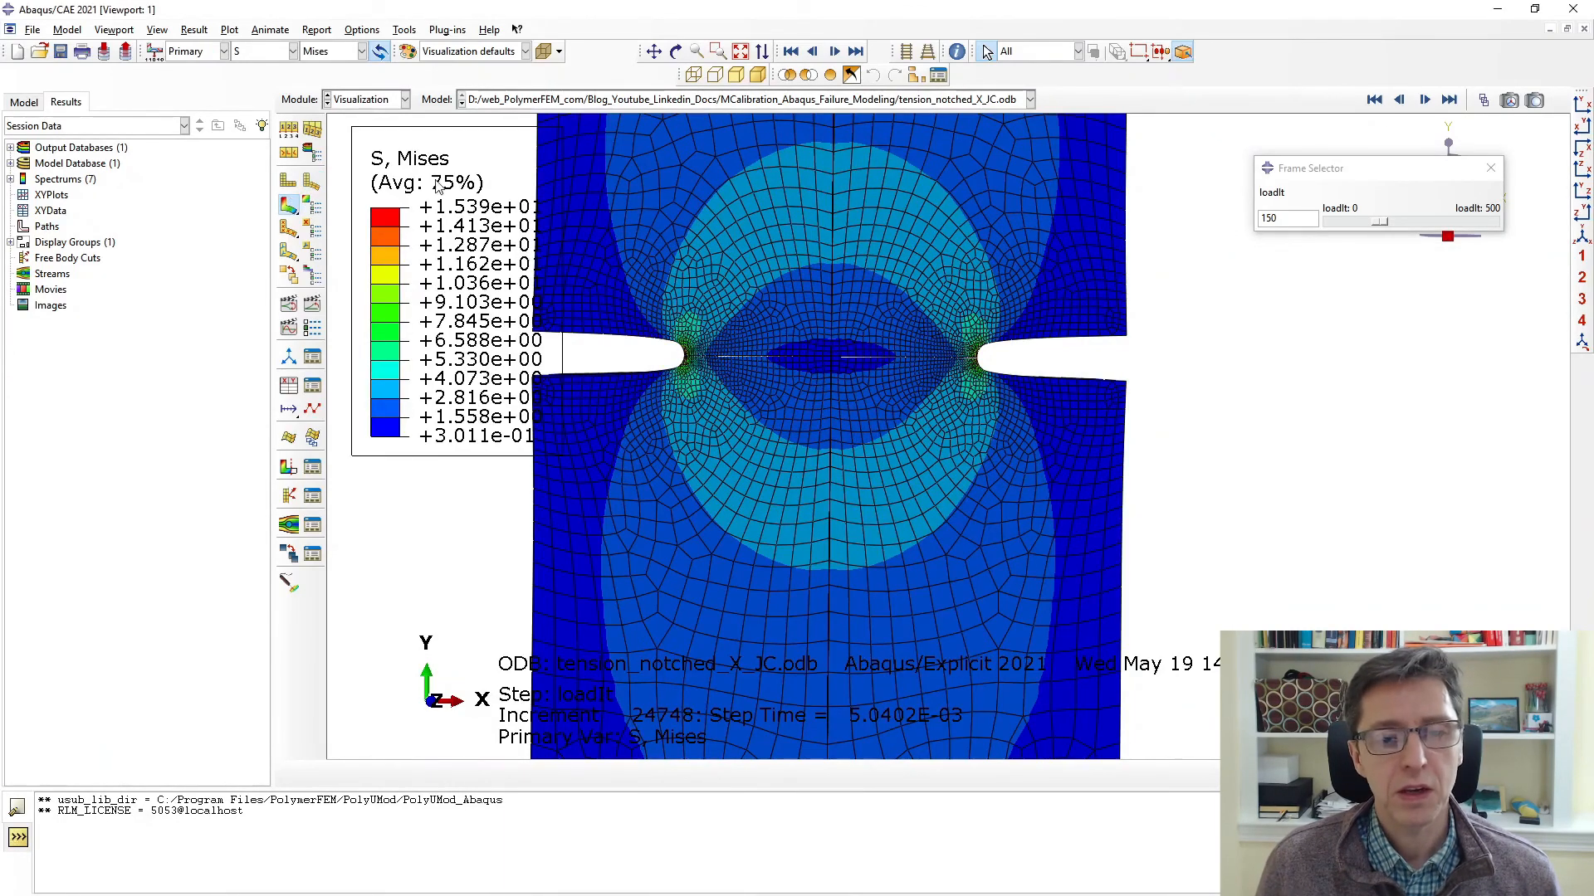
{"action": "mouse_move", "coordinate": [870, 301]}
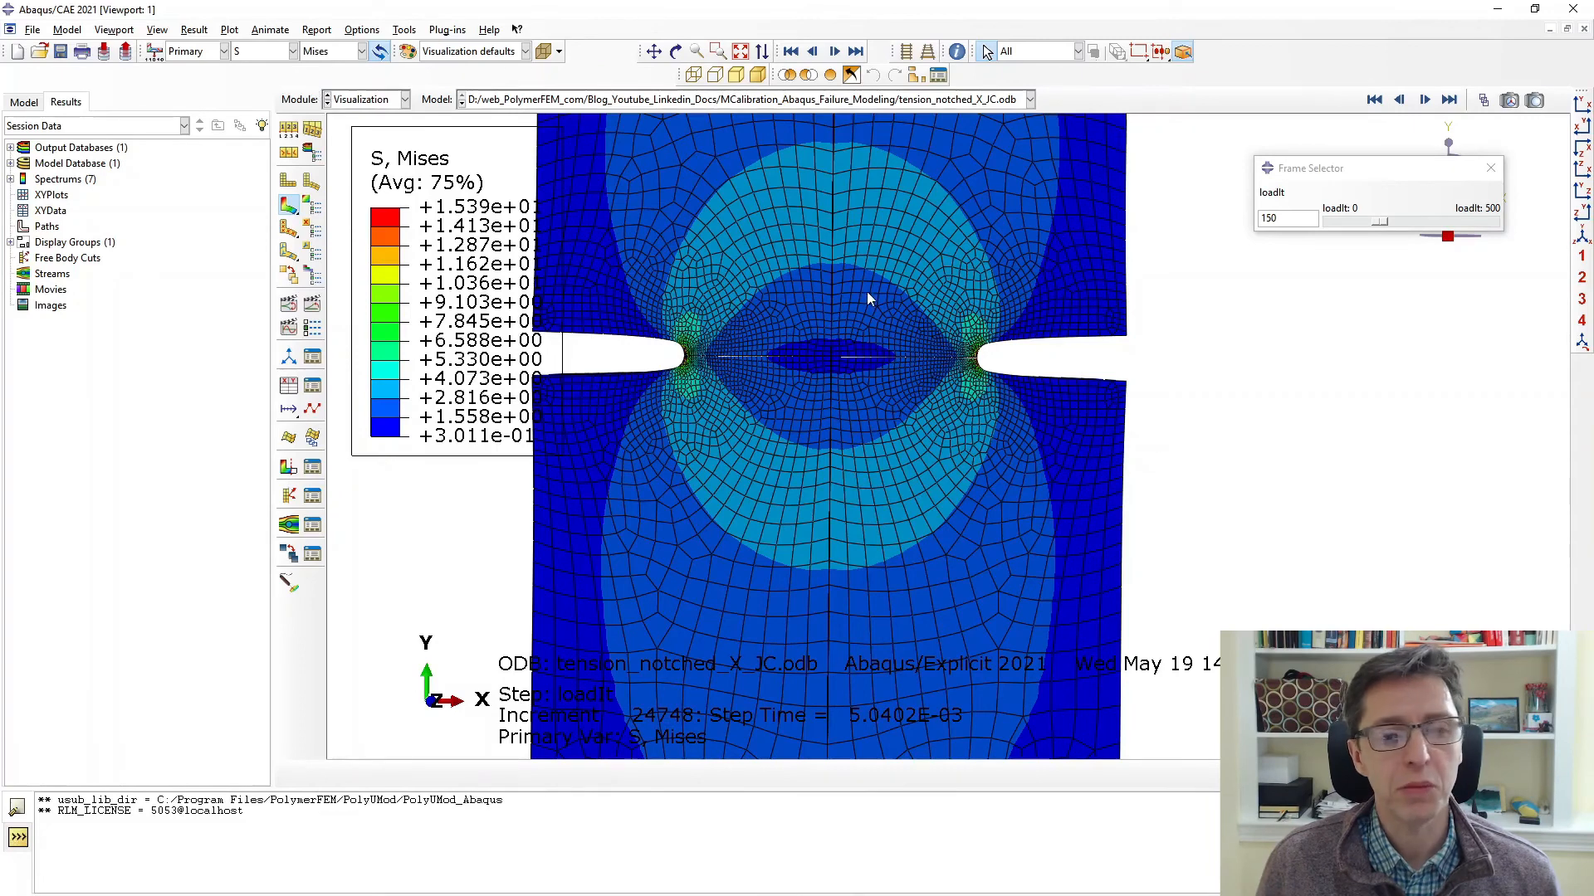
{"action": "mouse_move", "coordinate": [565, 86]}
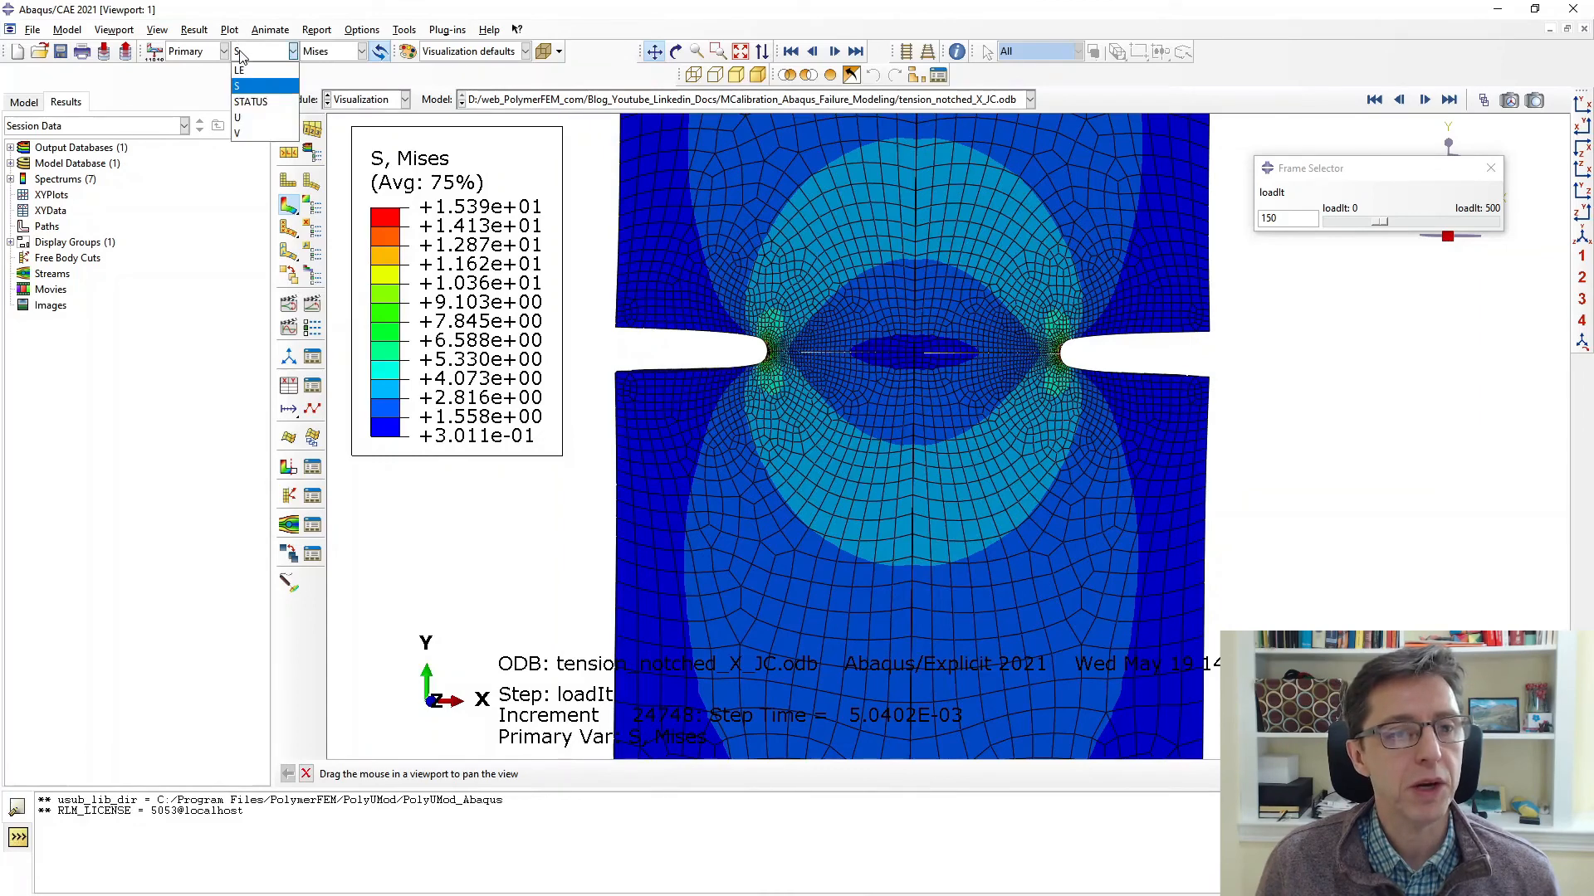
Switch the contour variable to logarithmic strain LE and pan the specimen into view.
{"action": "left_click", "coordinate": [243, 80]}
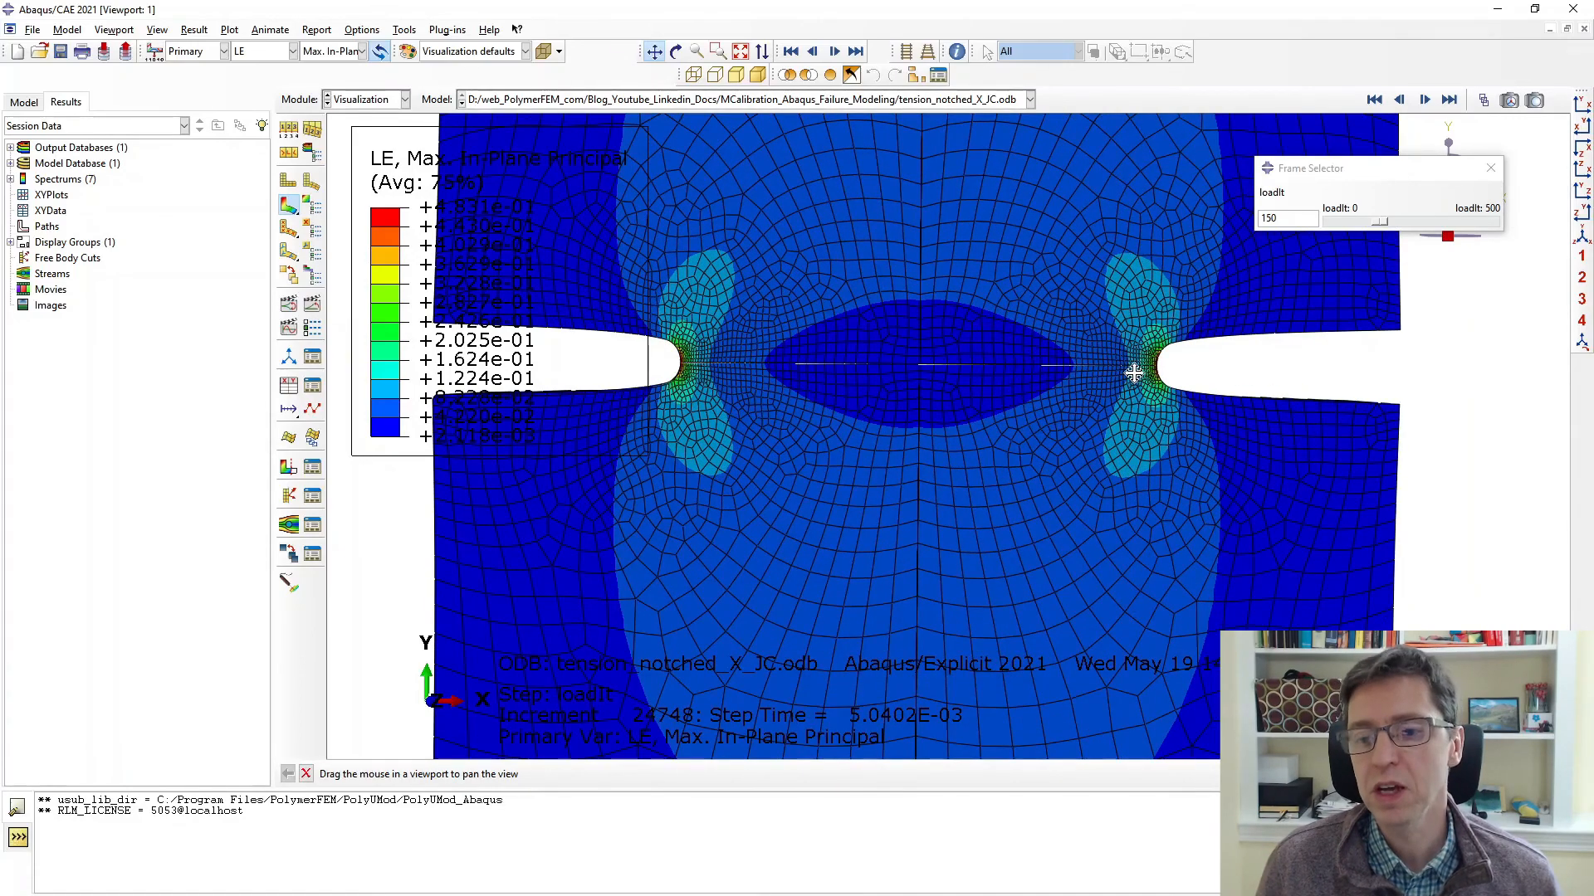
{"action": "left_click_drag", "start_coordinate": [1134, 374], "coordinate": [1338, 316]}
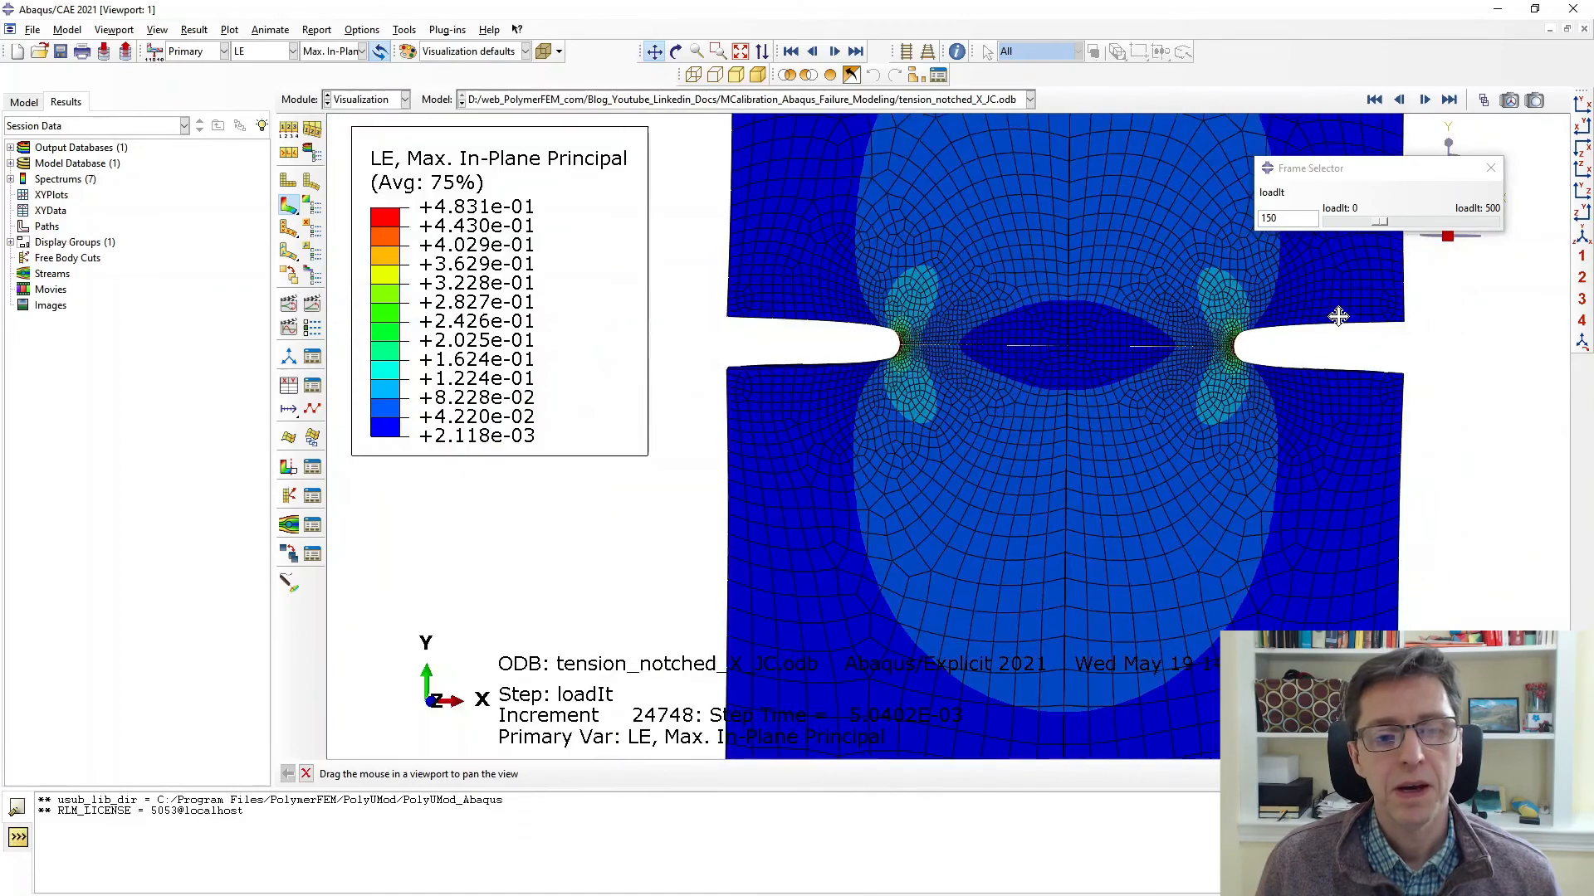
{"action": "left_click_drag", "start_coordinate": [1338, 316], "coordinate": [1390, 229]}
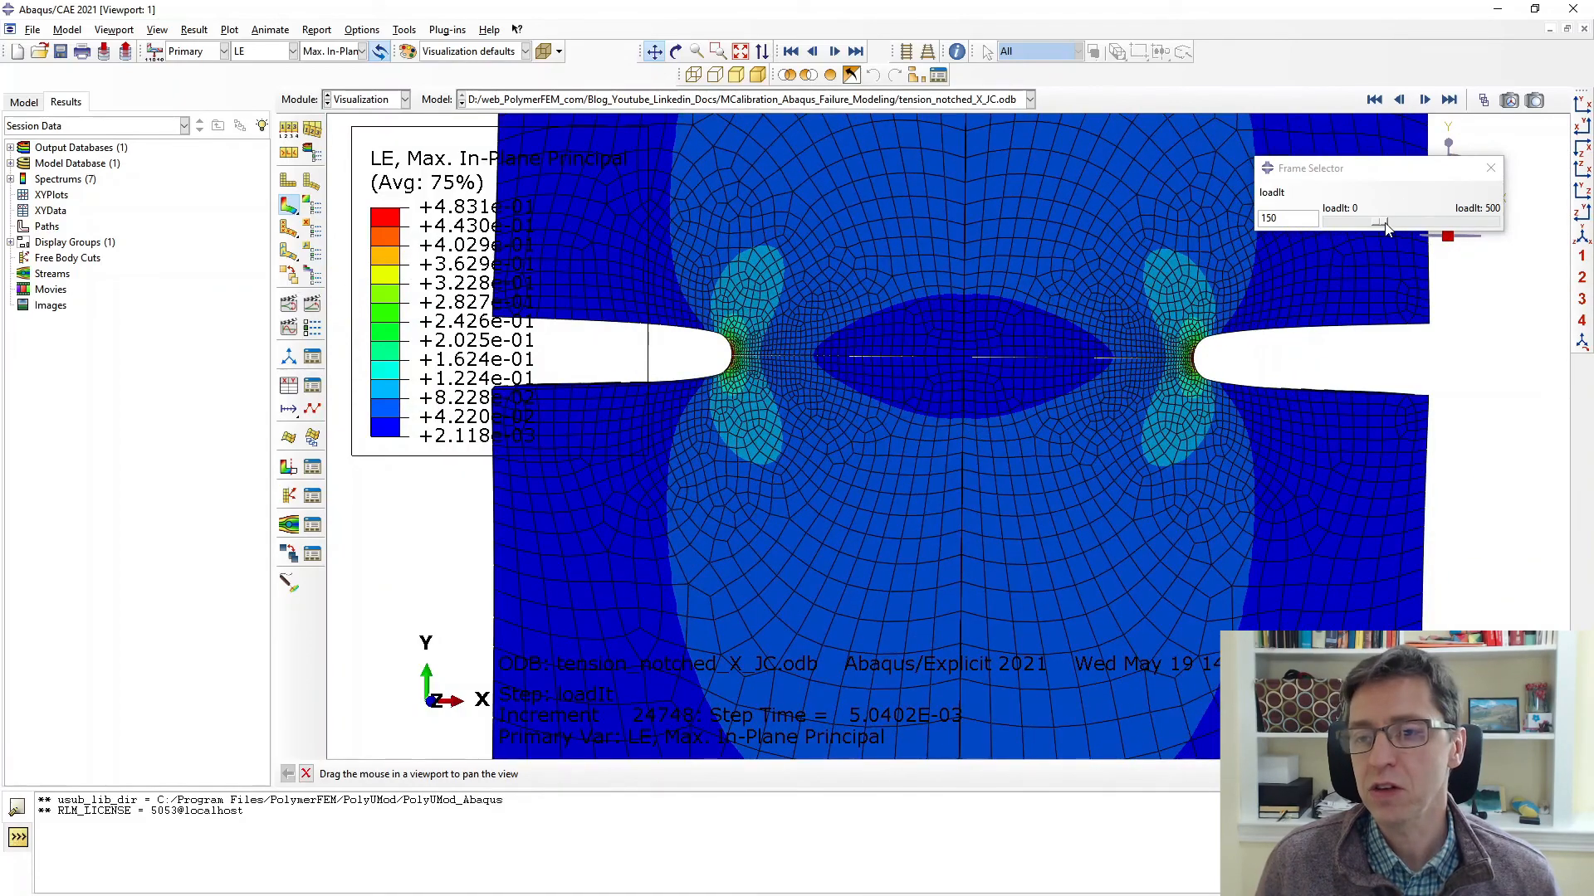
Step forward through the loadIt frames to frame 384 as notch-root strain reaches about 1.39.
{"action": "left_click_drag", "start_coordinate": [1383, 221], "coordinate": [1397, 221]}
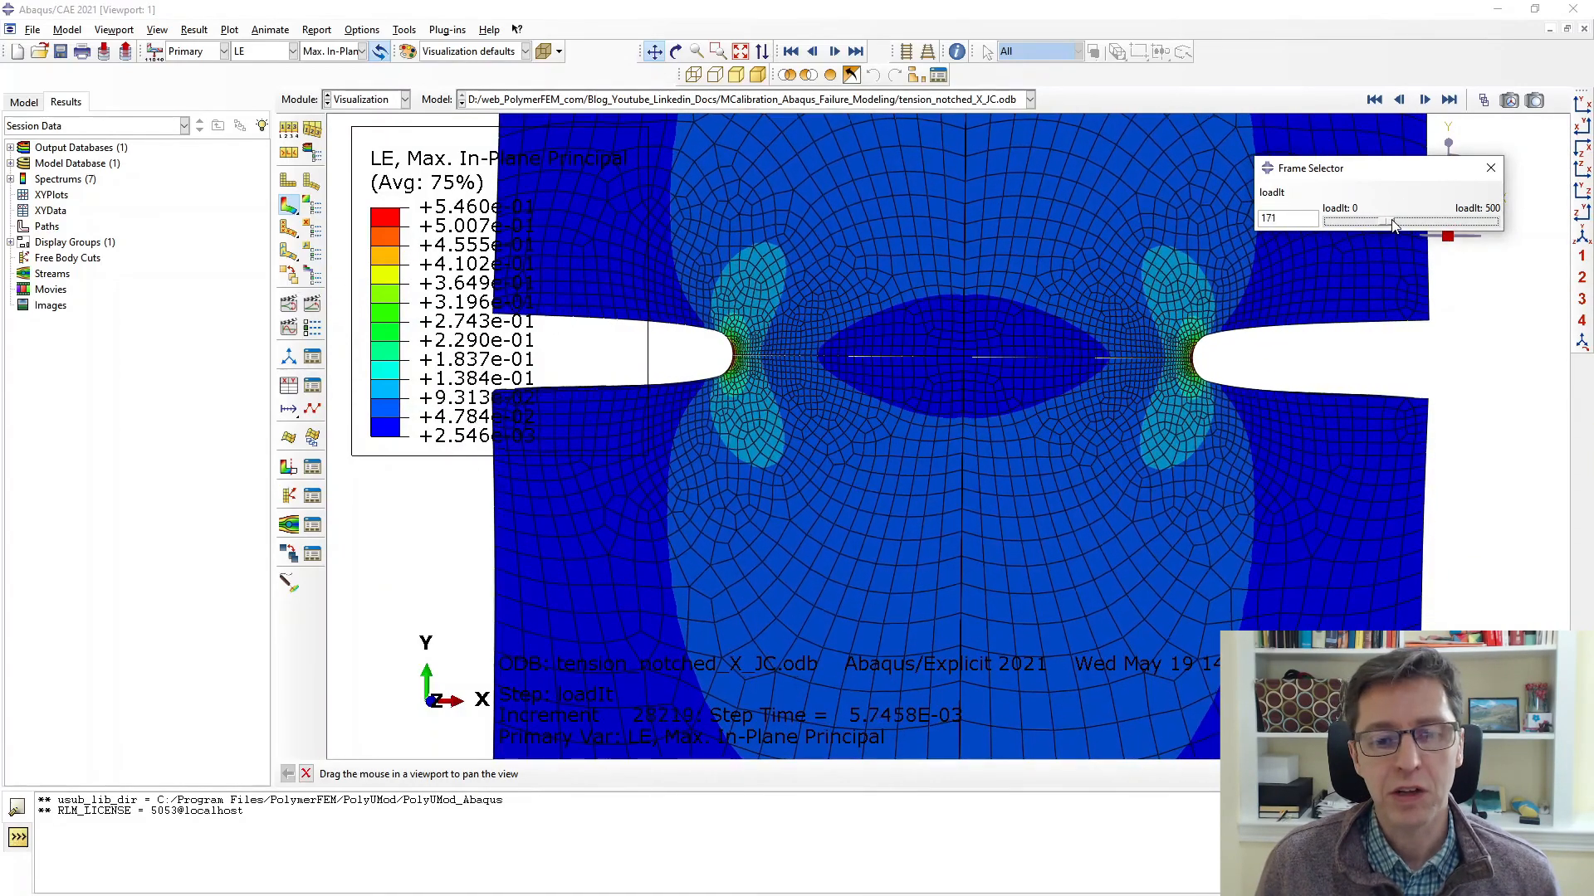
{"action": "left_click_drag", "start_coordinate": [1393, 221], "coordinate": [1409, 221]}
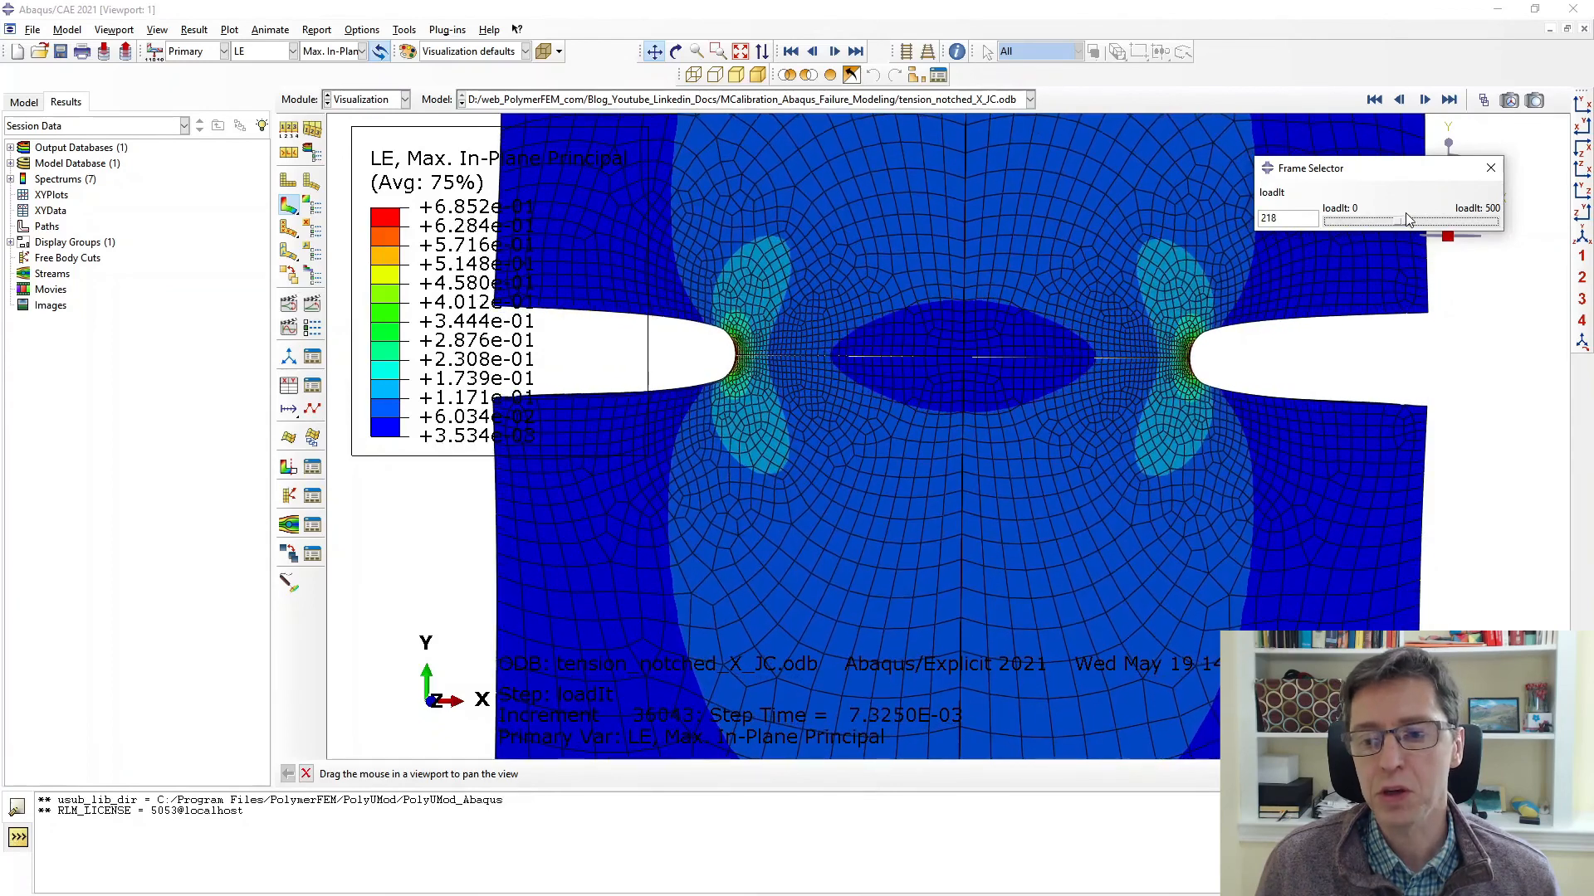
{"action": "left_click_drag", "start_coordinate": [1408, 220], "coordinate": [1418, 214]}
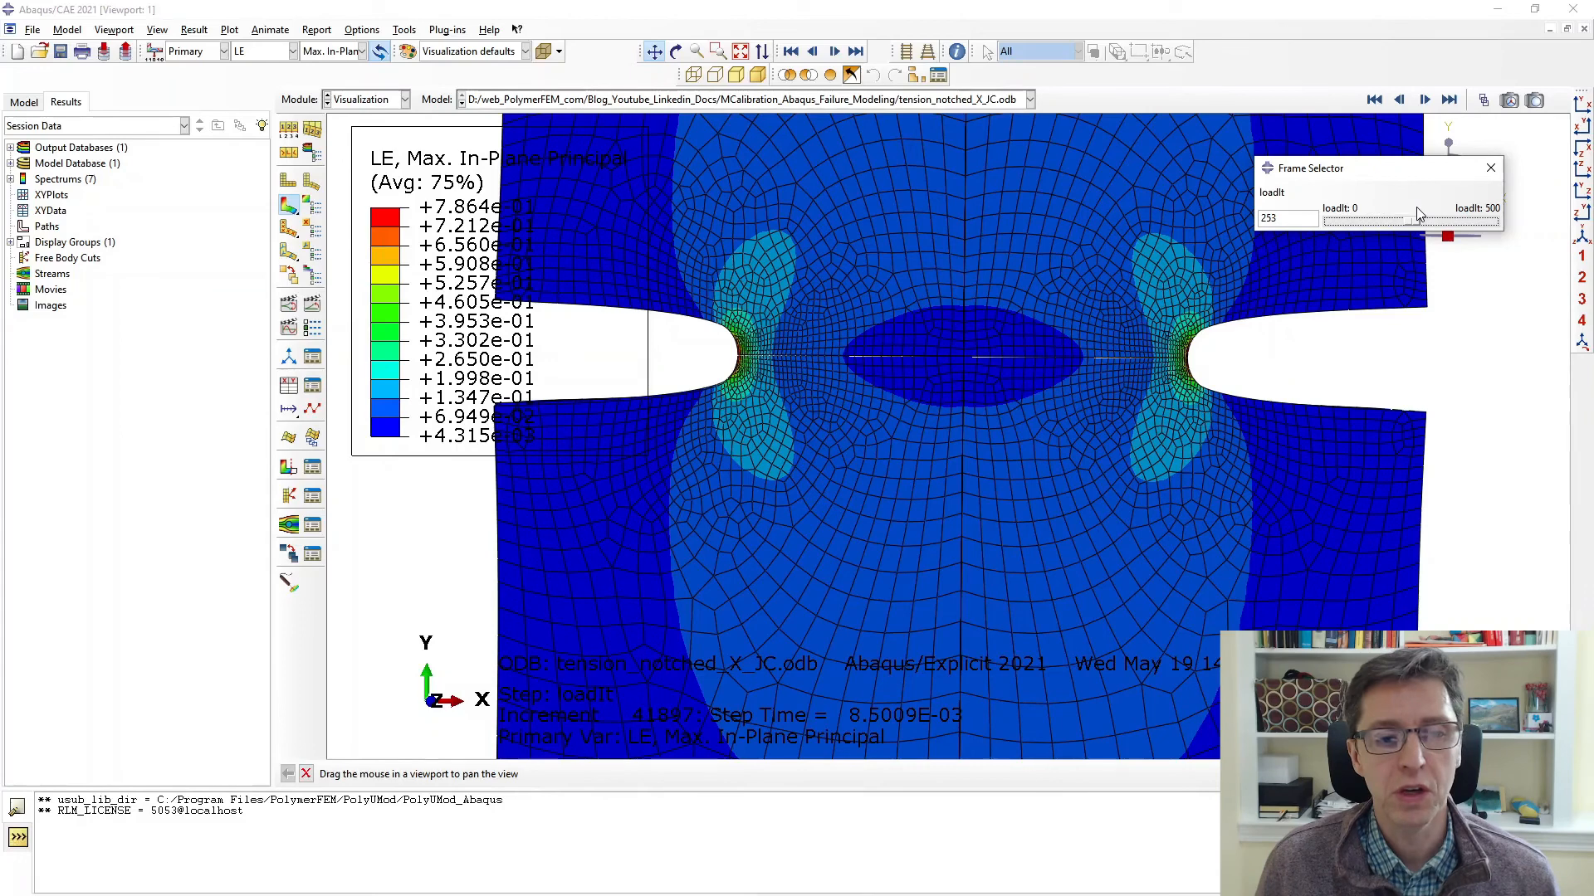
{"action": "left_click_drag", "start_coordinate": [1402, 221], "coordinate": [1422, 221]}
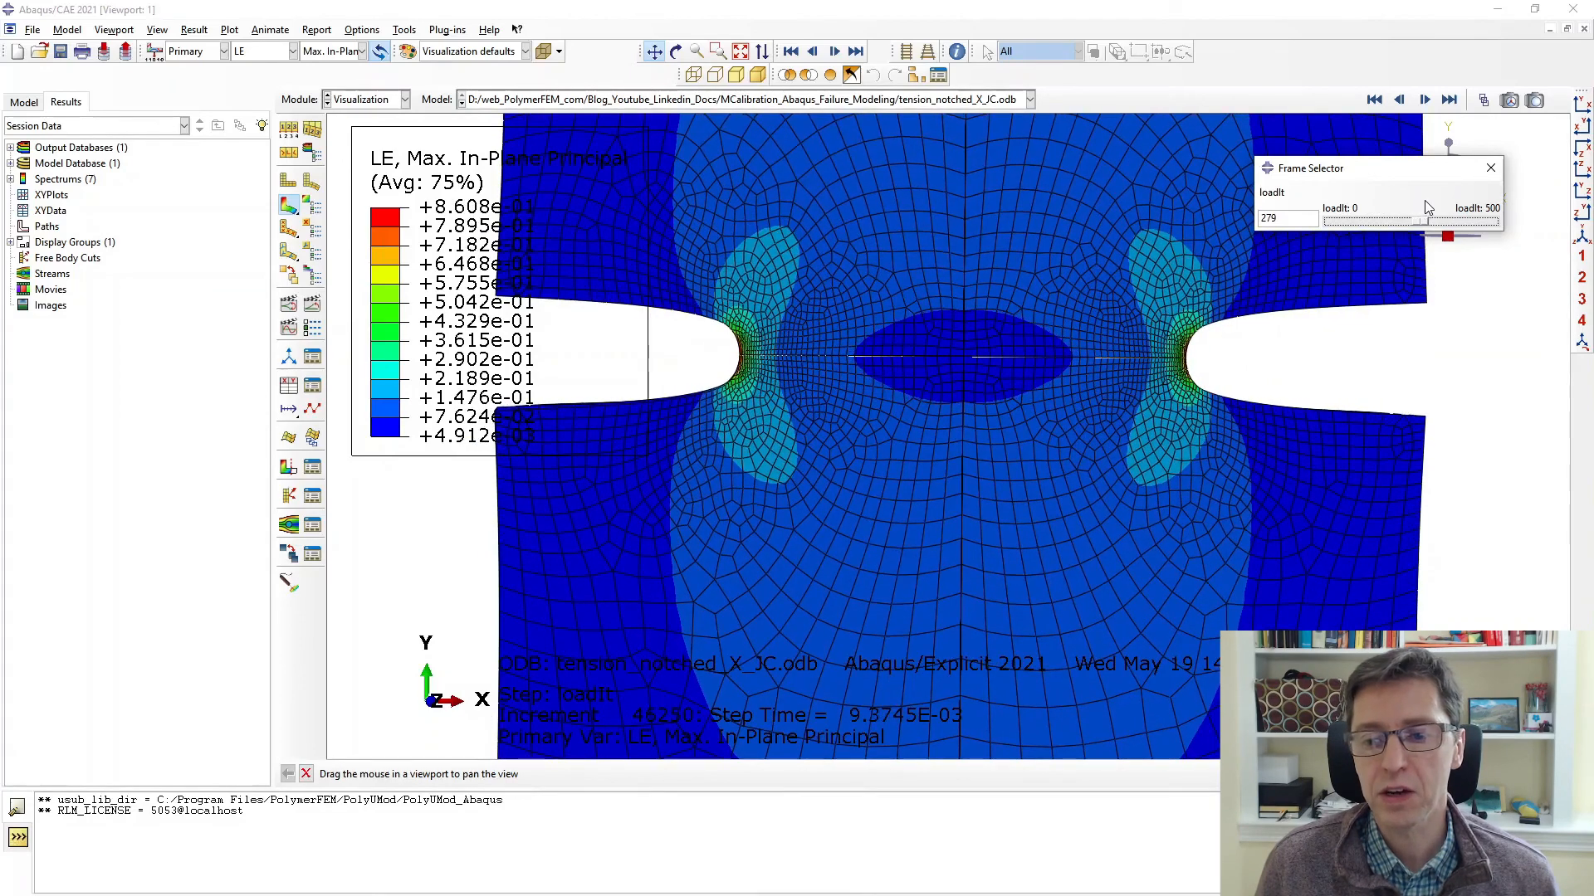
{"action": "left_click_drag", "start_coordinate": [1416, 221], "coordinate": [1436, 221]}
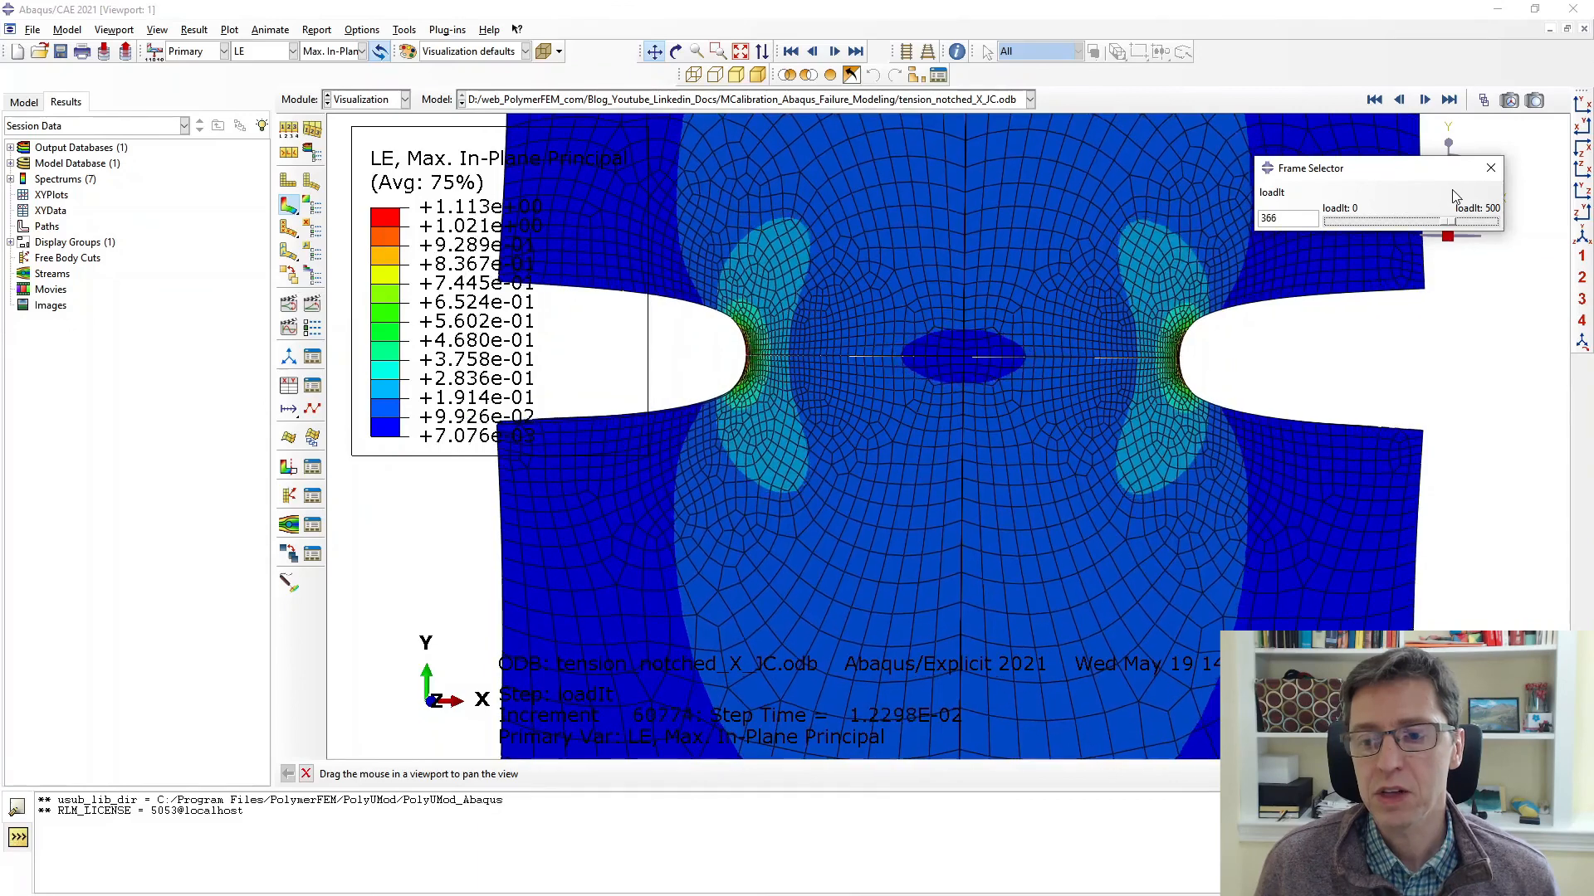
{"action": "left_click_drag", "start_coordinate": [1403, 221], "coordinate": [1433, 220]}
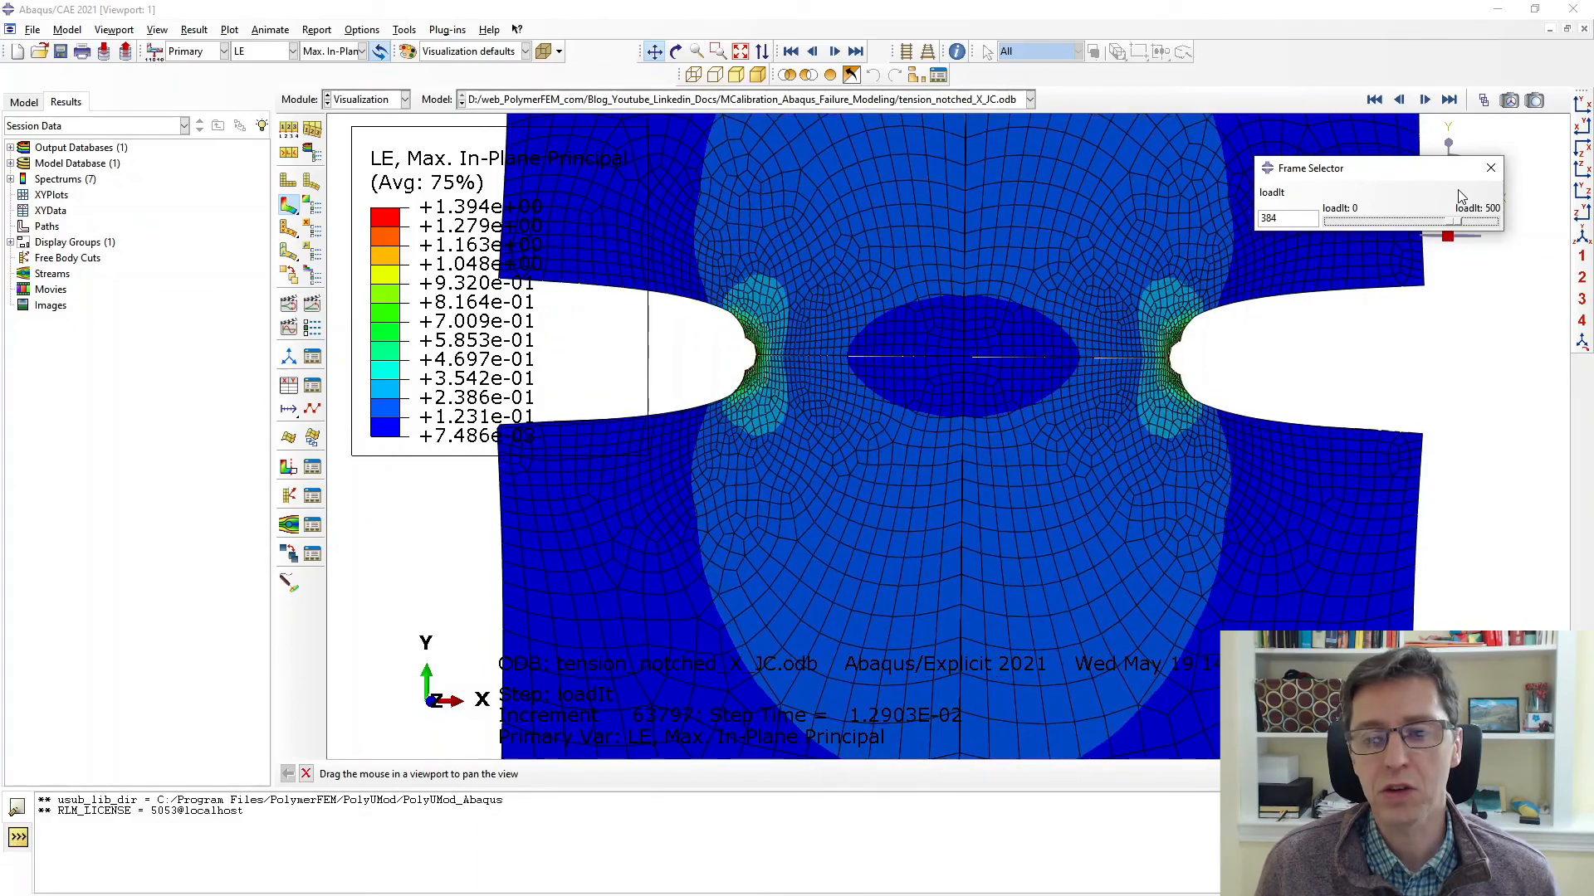